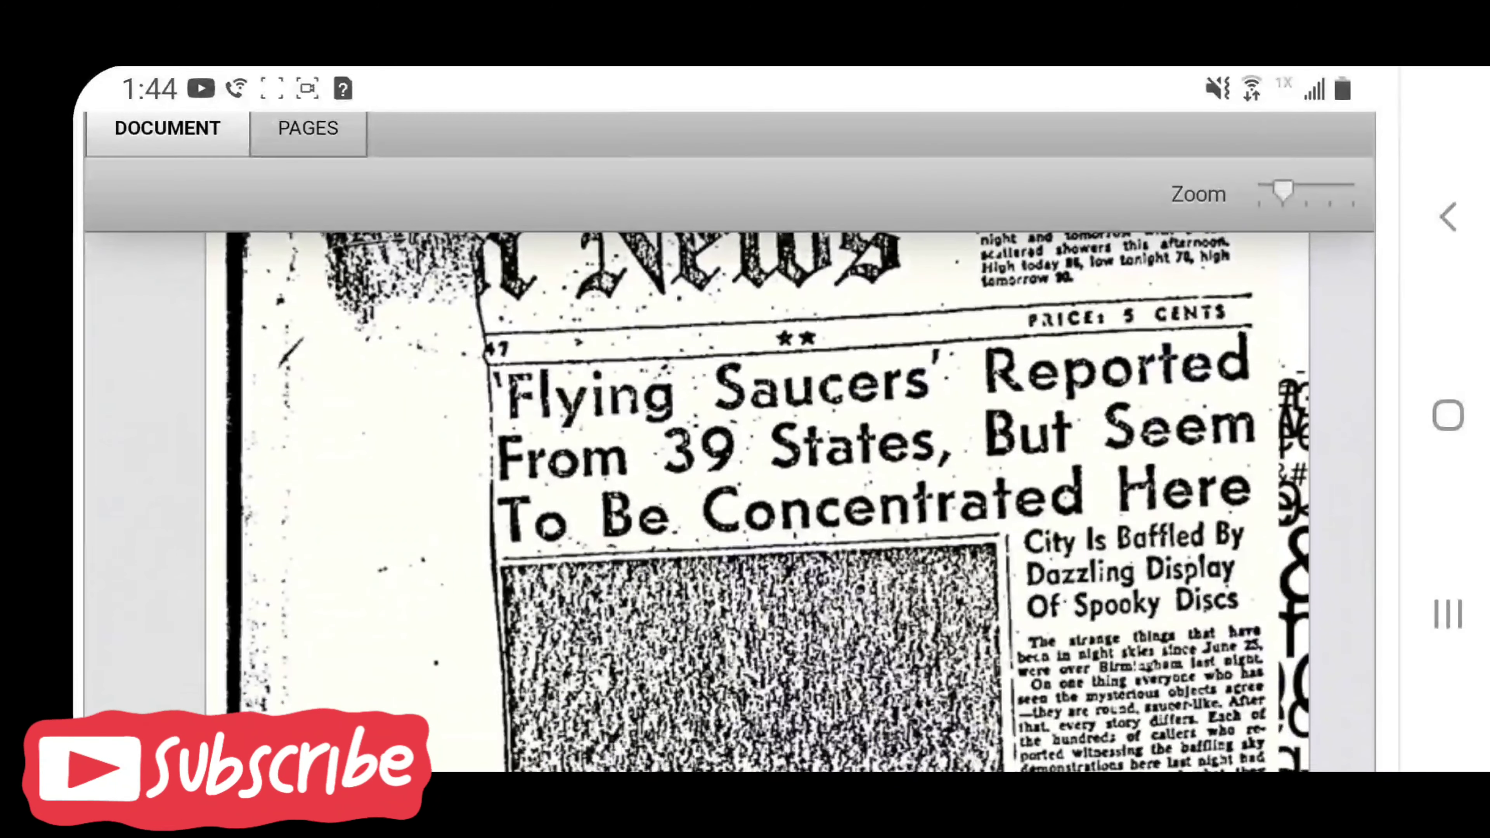
Scroll down into page 2, the September 27, 1947 Office Memorandum on flying discs
{"action": "scroll", "scroll_direction": "down", "scroll_amount": 3}
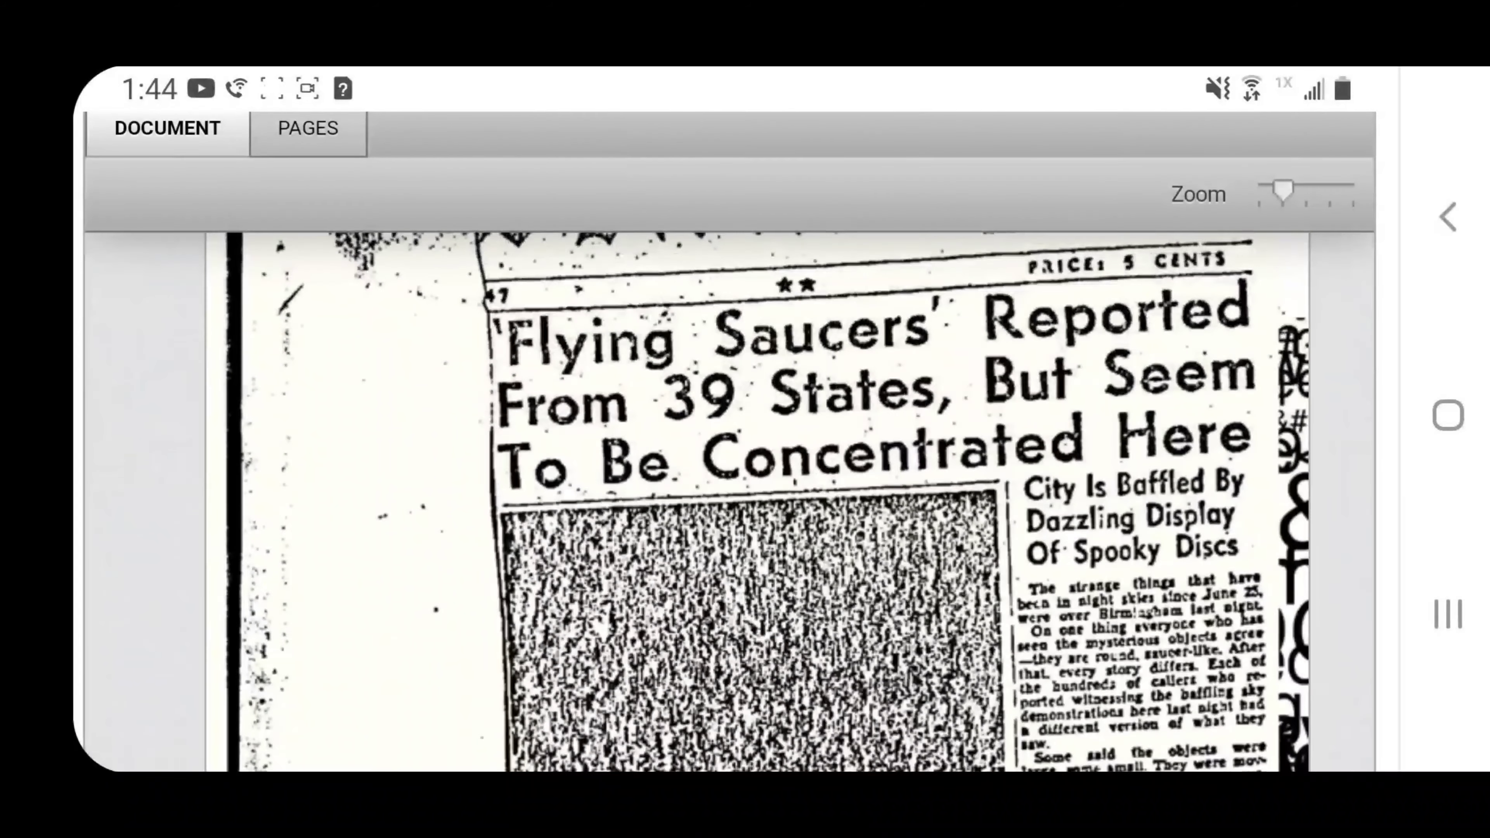
{"action": "scroll", "scroll_direction": "down", "scroll_amount": 3}
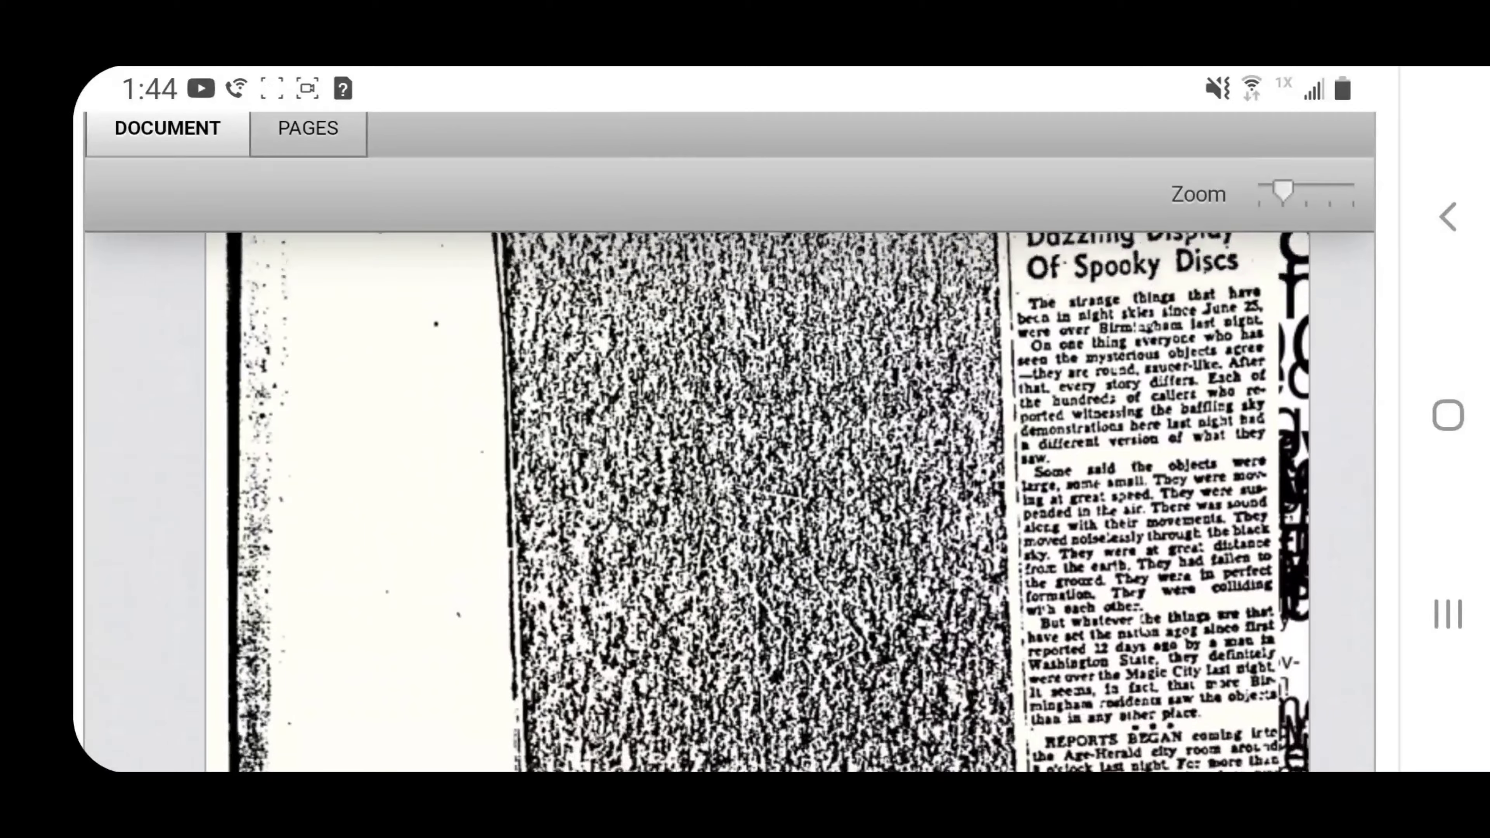
{"action": "scroll", "scroll_direction": "down", "scroll_amount": 3}
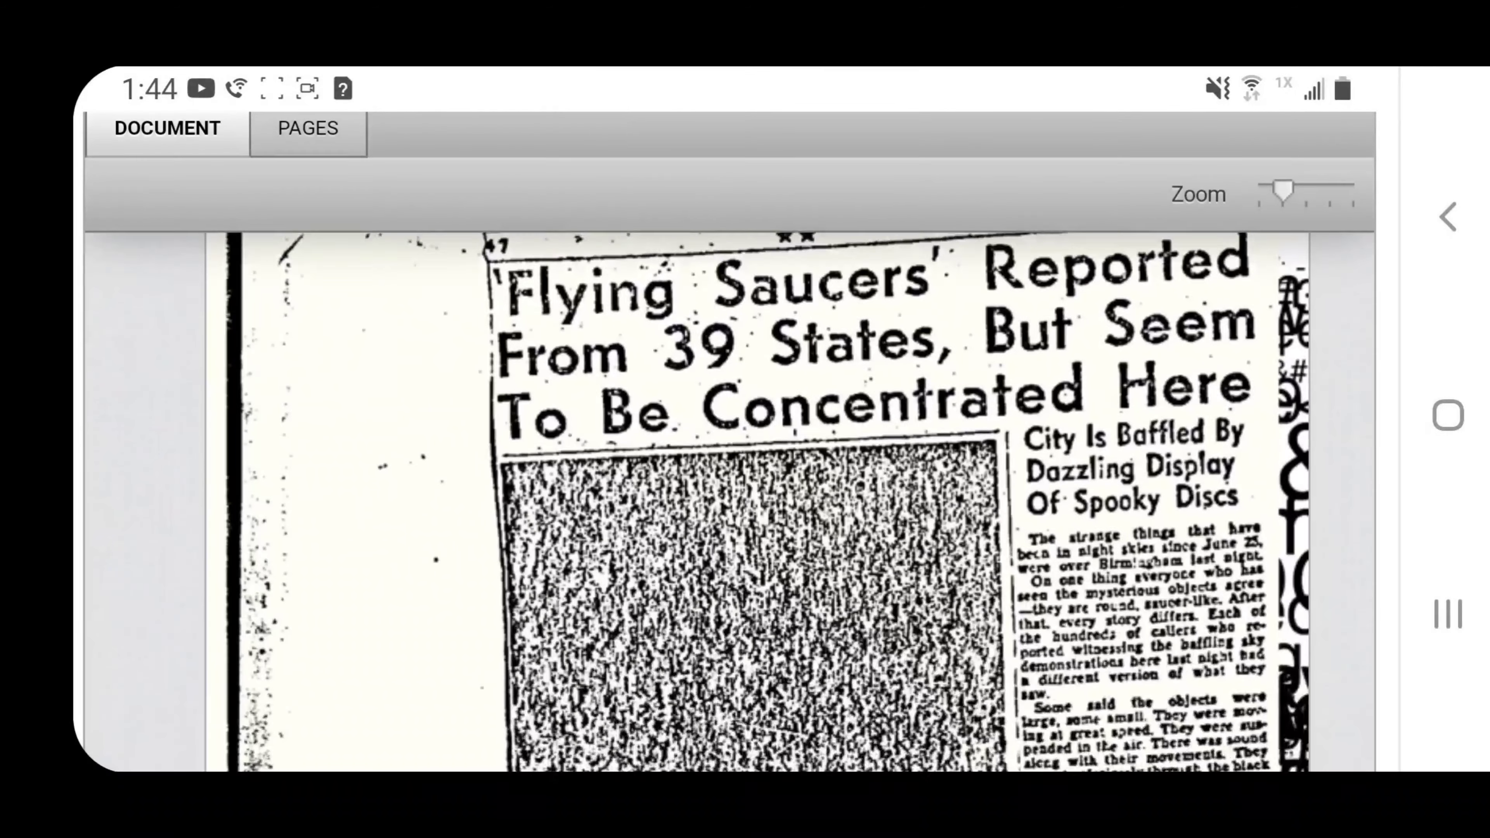
{"action": "scroll", "scroll_direction": "down", "scroll_amount": 3}
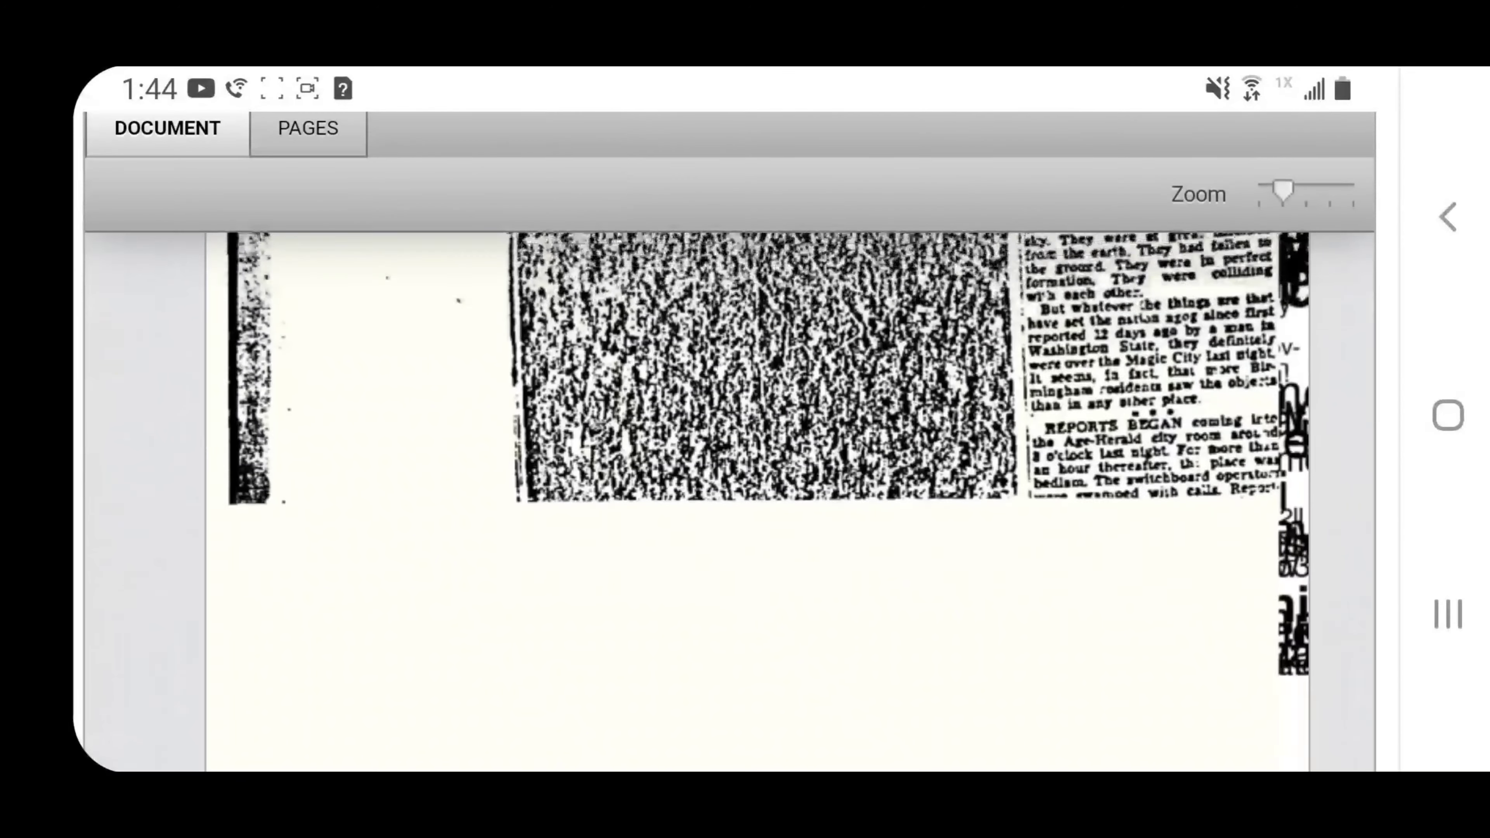
{"action": "scroll", "scroll_direction": "down", "scroll_amount": 3}
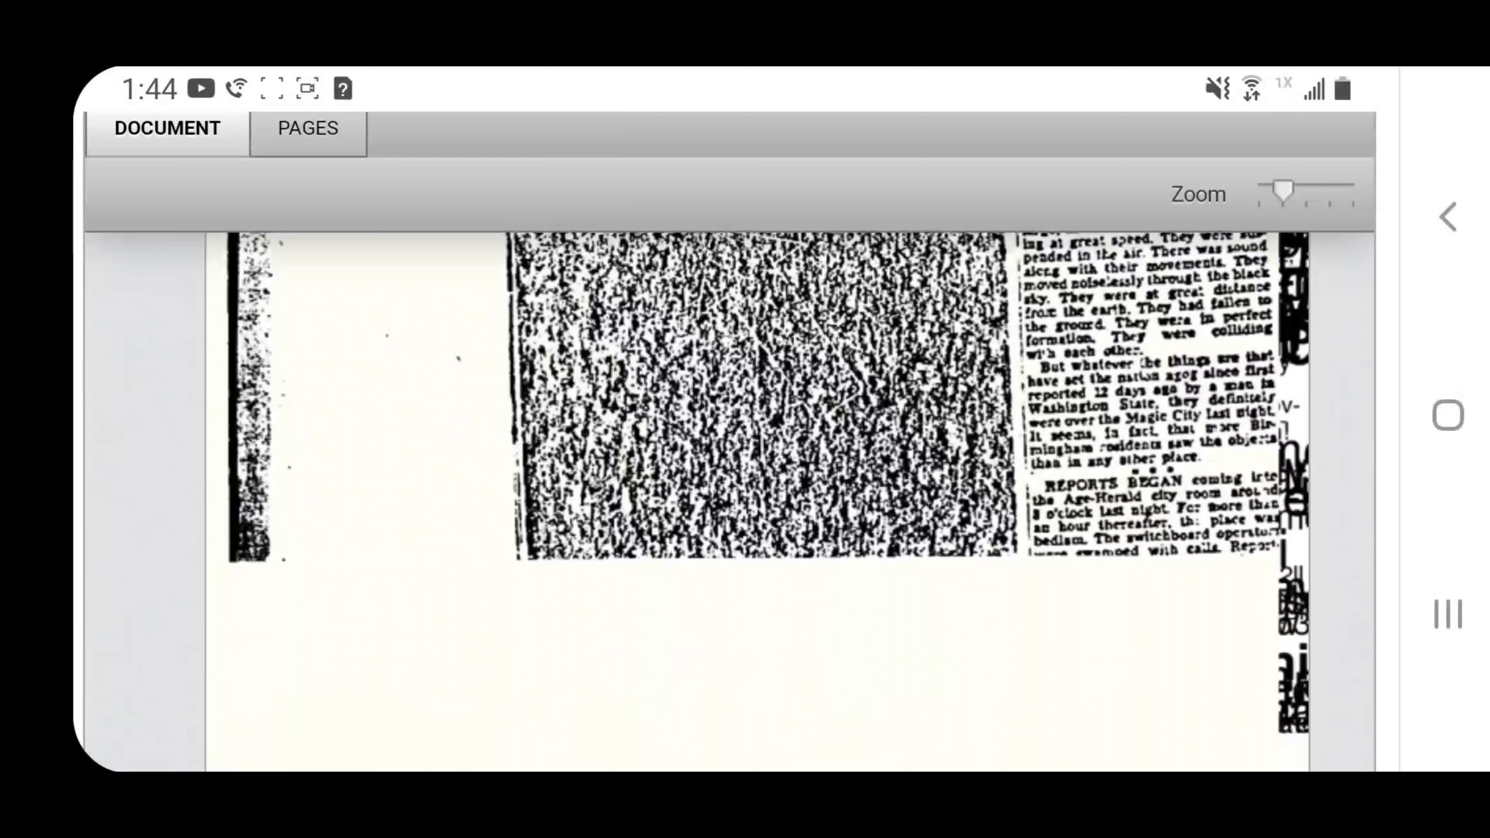
{"action": "scroll", "scroll_direction": "down", "scroll_amount": 3}
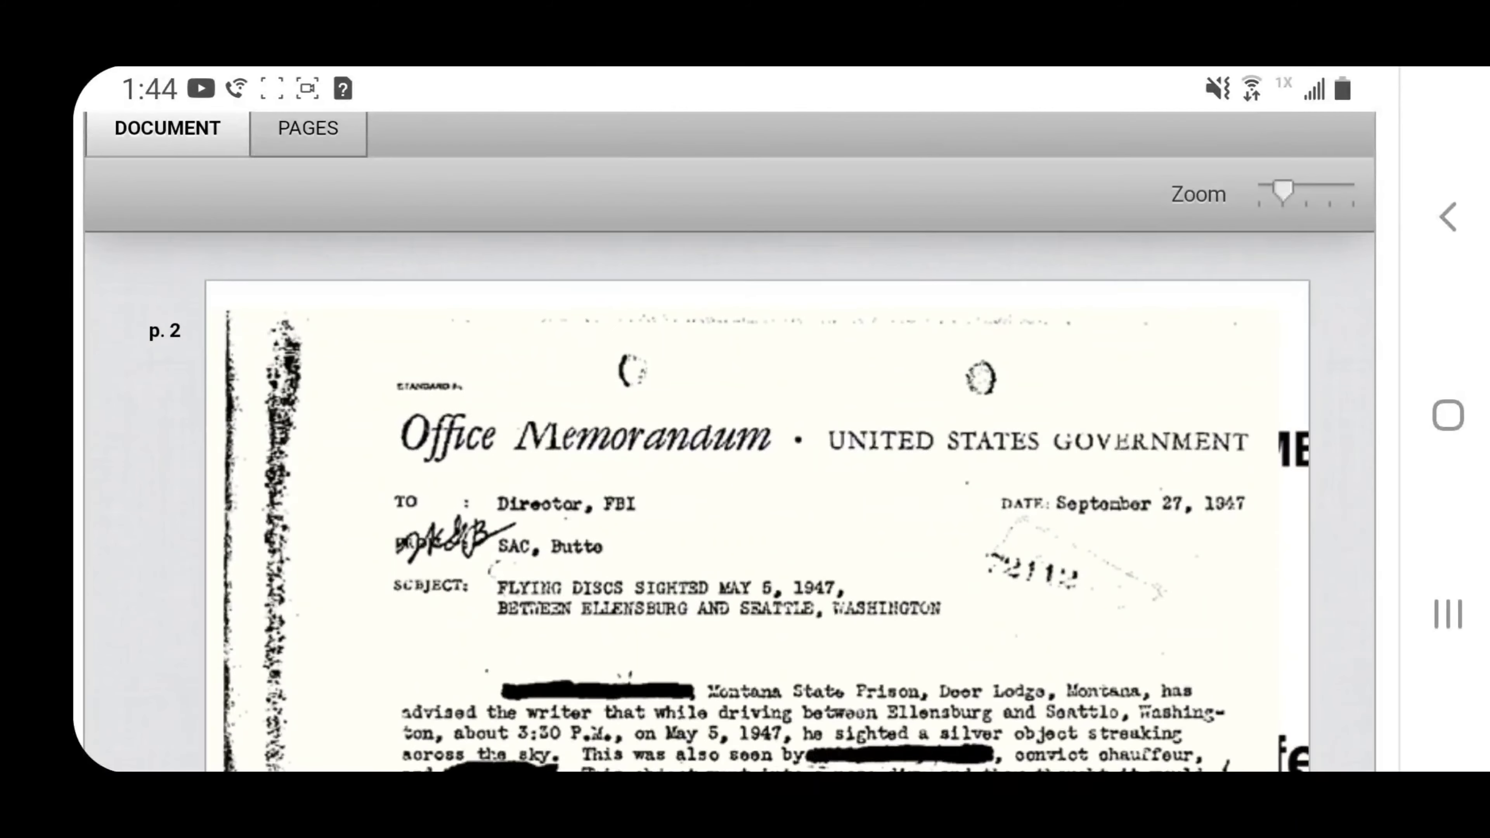
Read on through the memorandum text about discs sighted between Ellensburg and Seattle
{"action": "scroll", "scroll_direction": "down", "scroll_amount": 3}
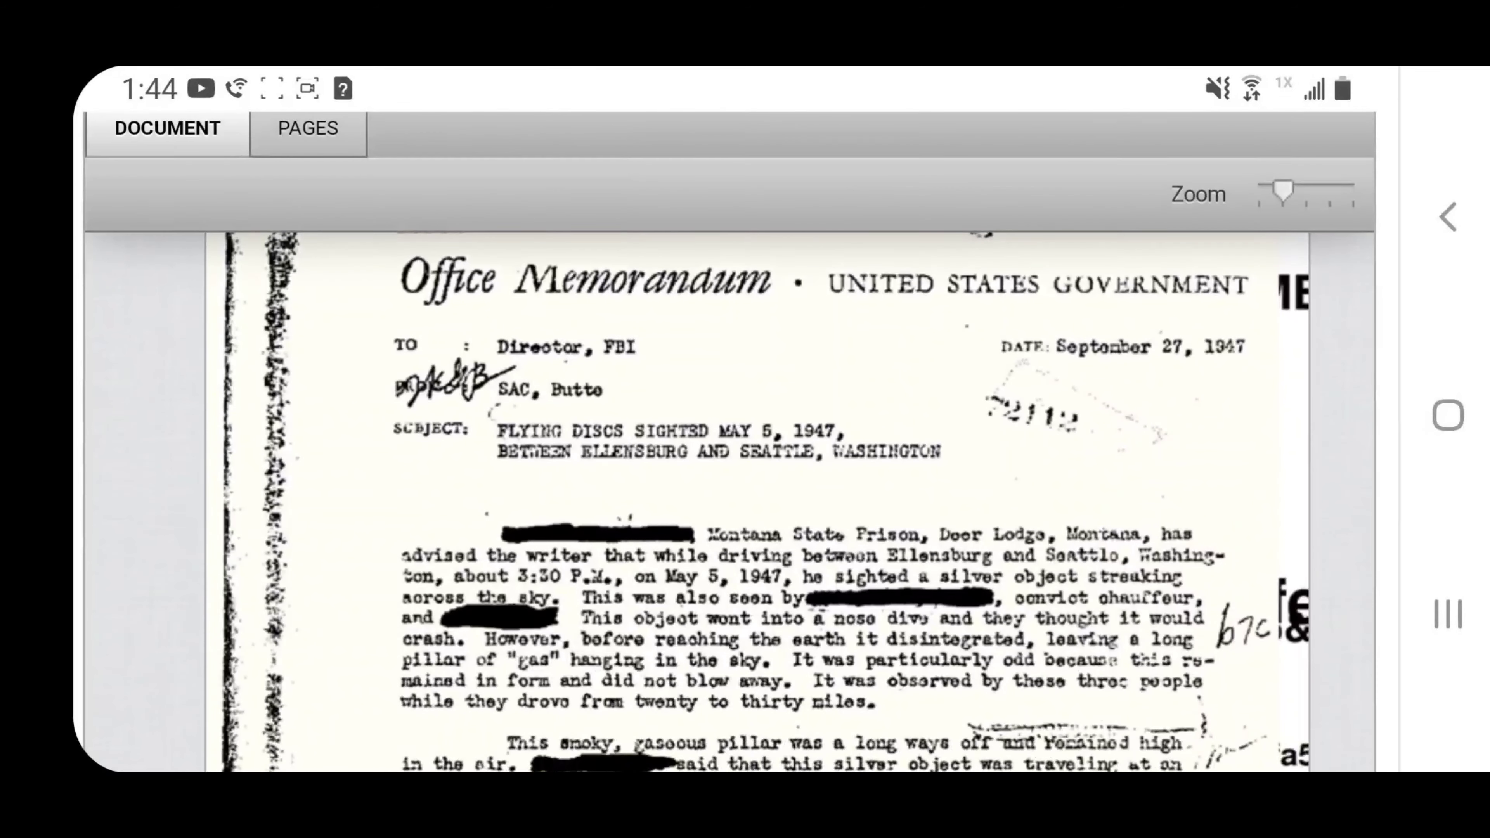
{"action": "scroll", "scroll_direction": "down", "scroll_amount": 3}
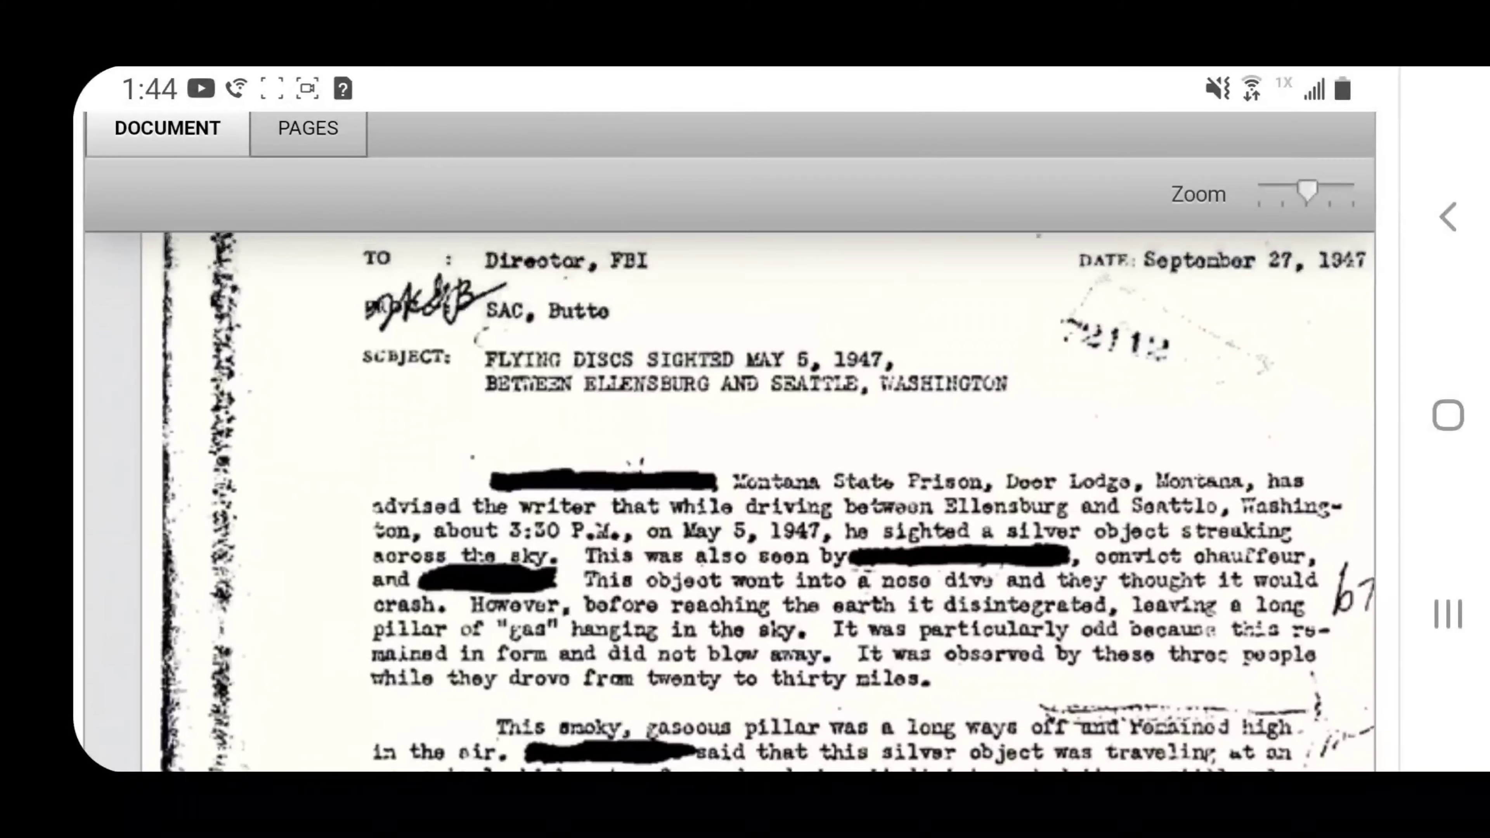
{"action": "scroll", "scroll_direction": "down", "scroll_amount": 3}
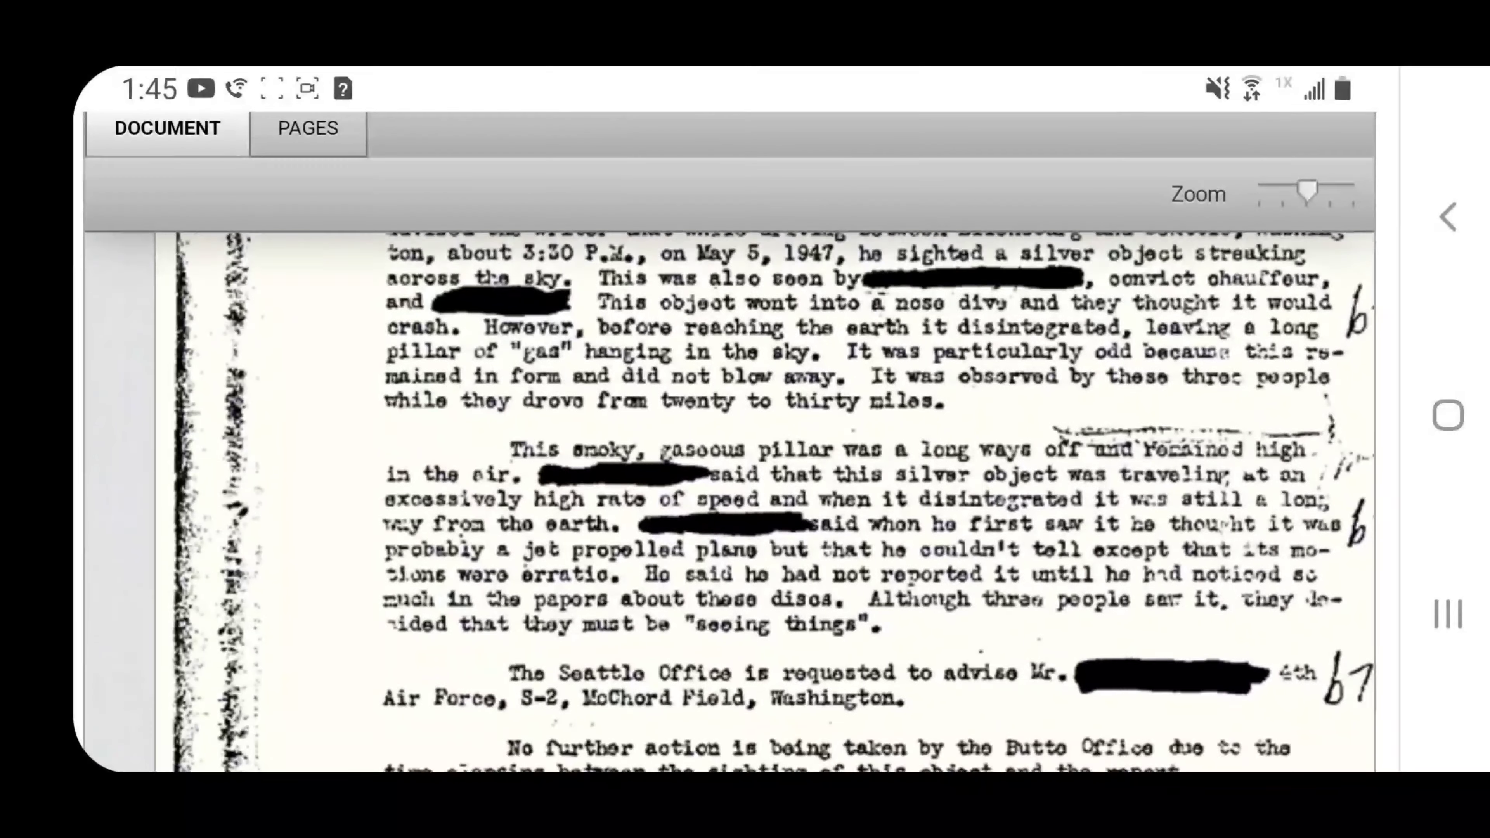
{"action": "scroll", "scroll_direction": "down", "scroll_amount": 3}
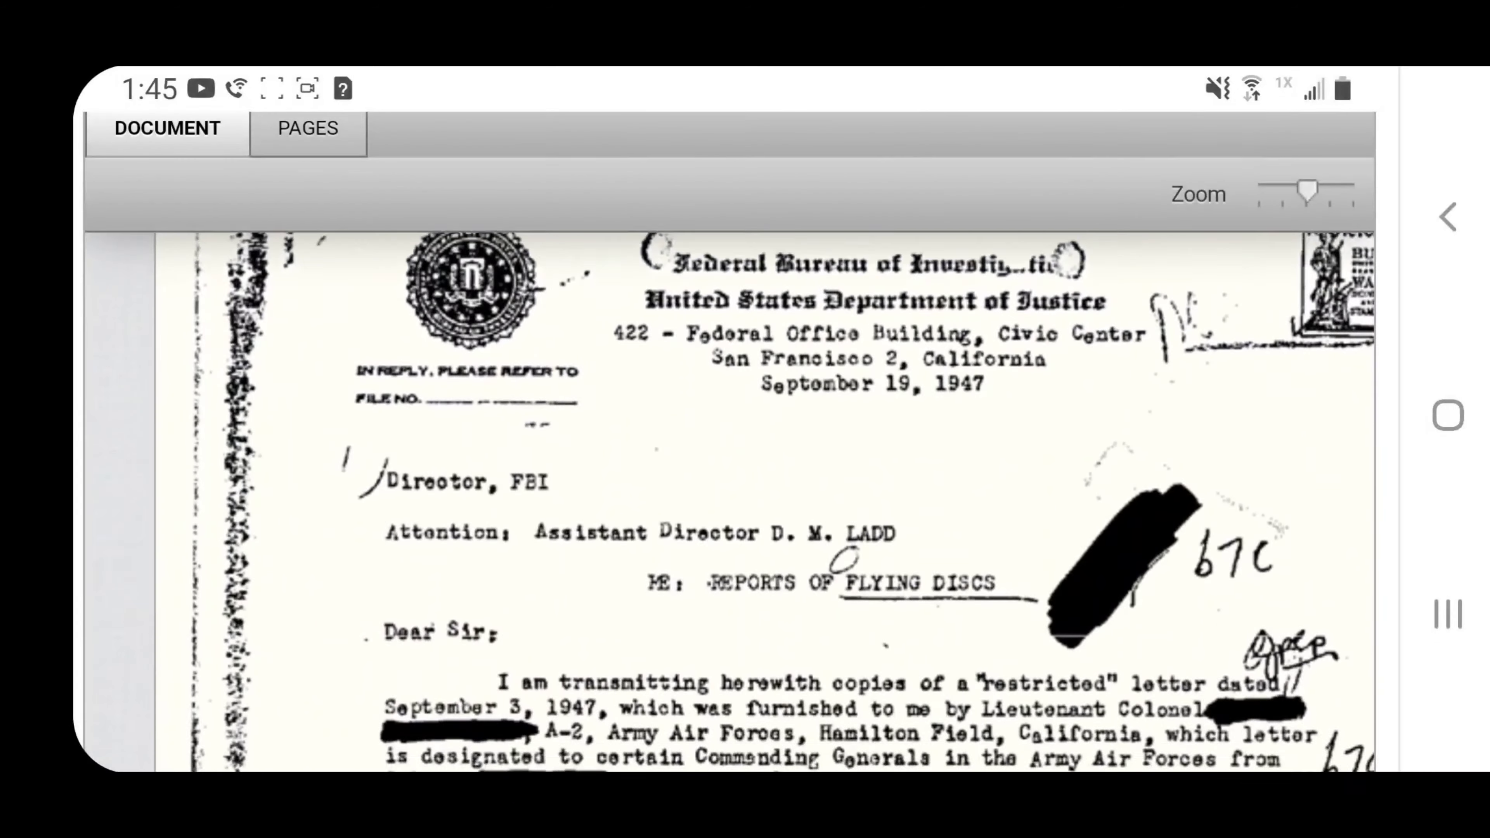
Scroll through page 3's September 19, 1947 San Francisco FBI letter on flying discs
{"action": "scroll", "scroll_direction": "down", "scroll_amount": 3}
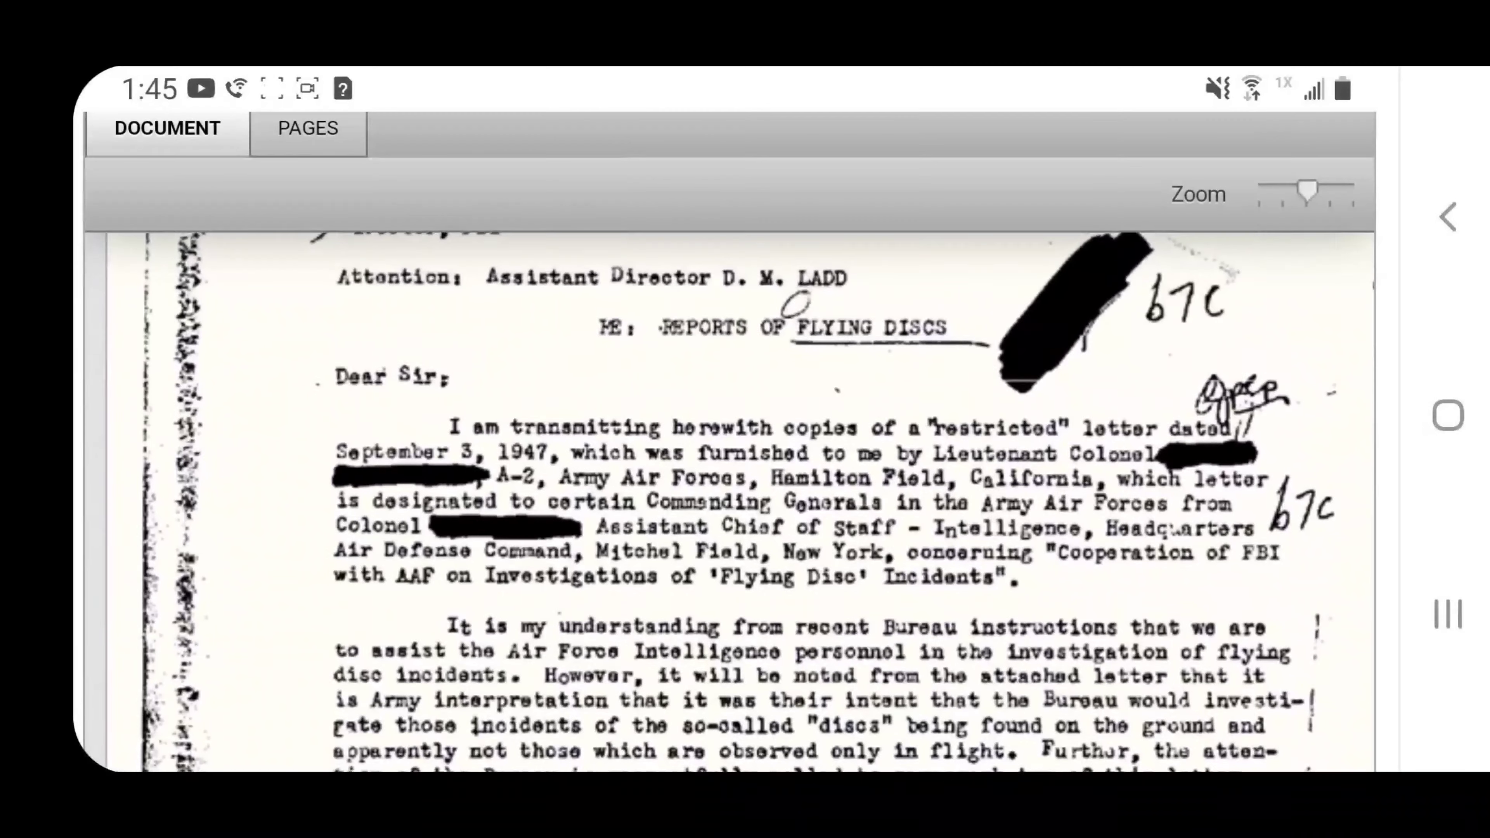
{"action": "scroll", "scroll_direction": "down", "scroll_amount": 3}
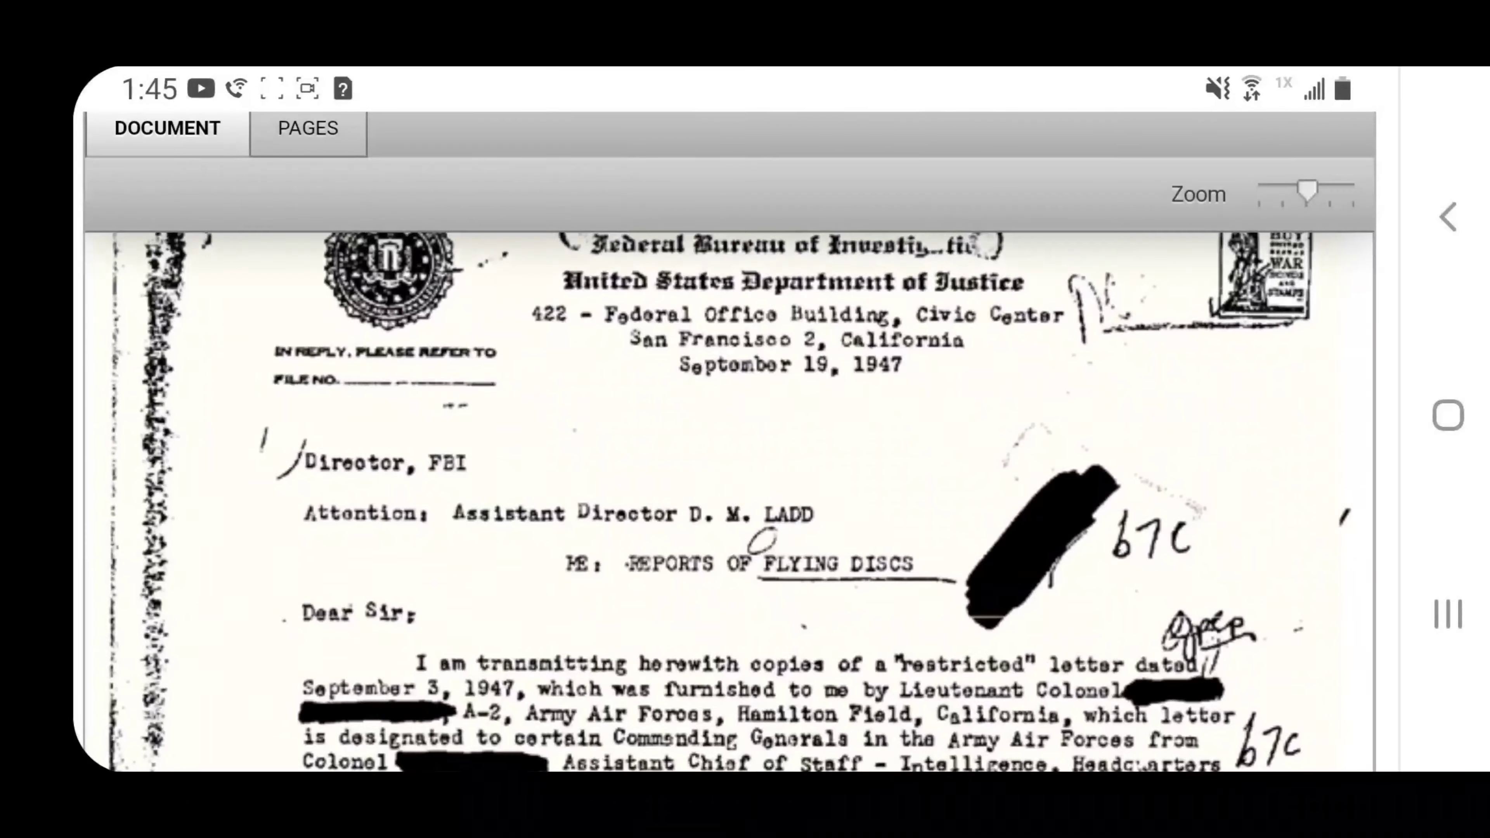
{"action": "scroll", "scroll_direction": "down", "scroll_amount": 3}
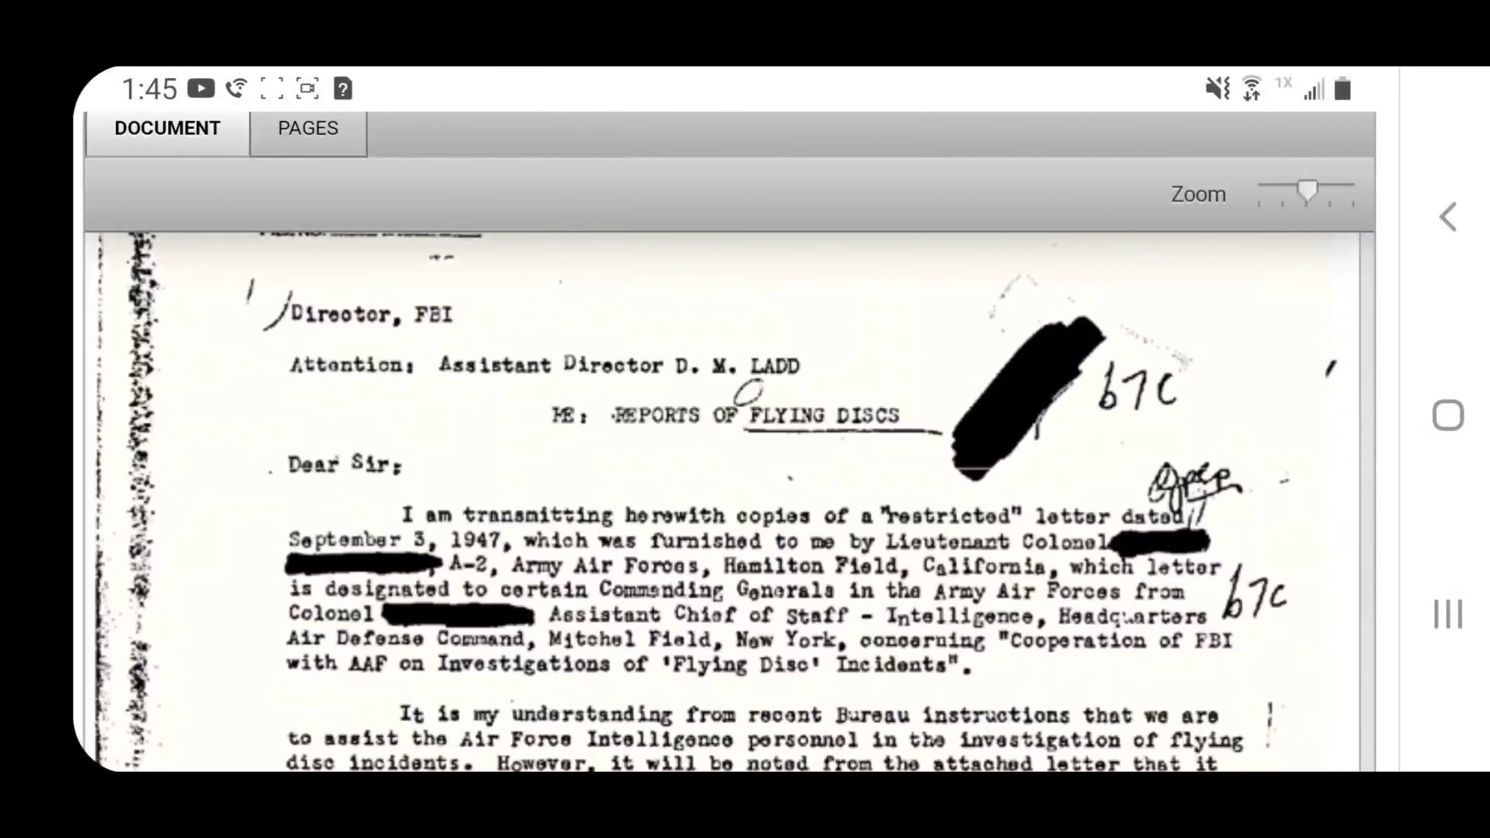
{"action": "scroll", "scroll_direction": "down", "scroll_amount": 3}
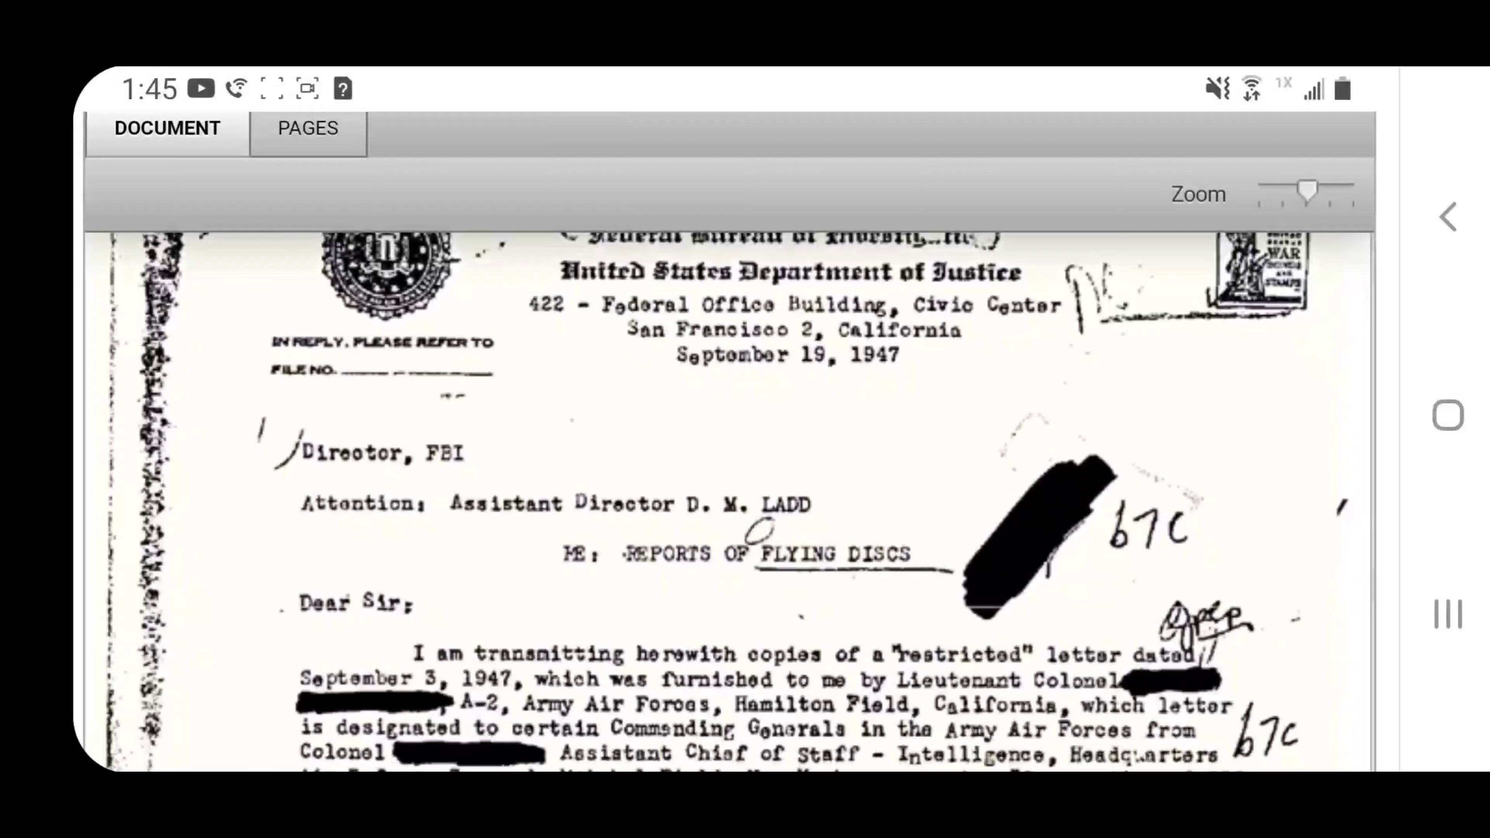
{"action": "scroll", "scroll_direction": "down", "scroll_amount": 3}
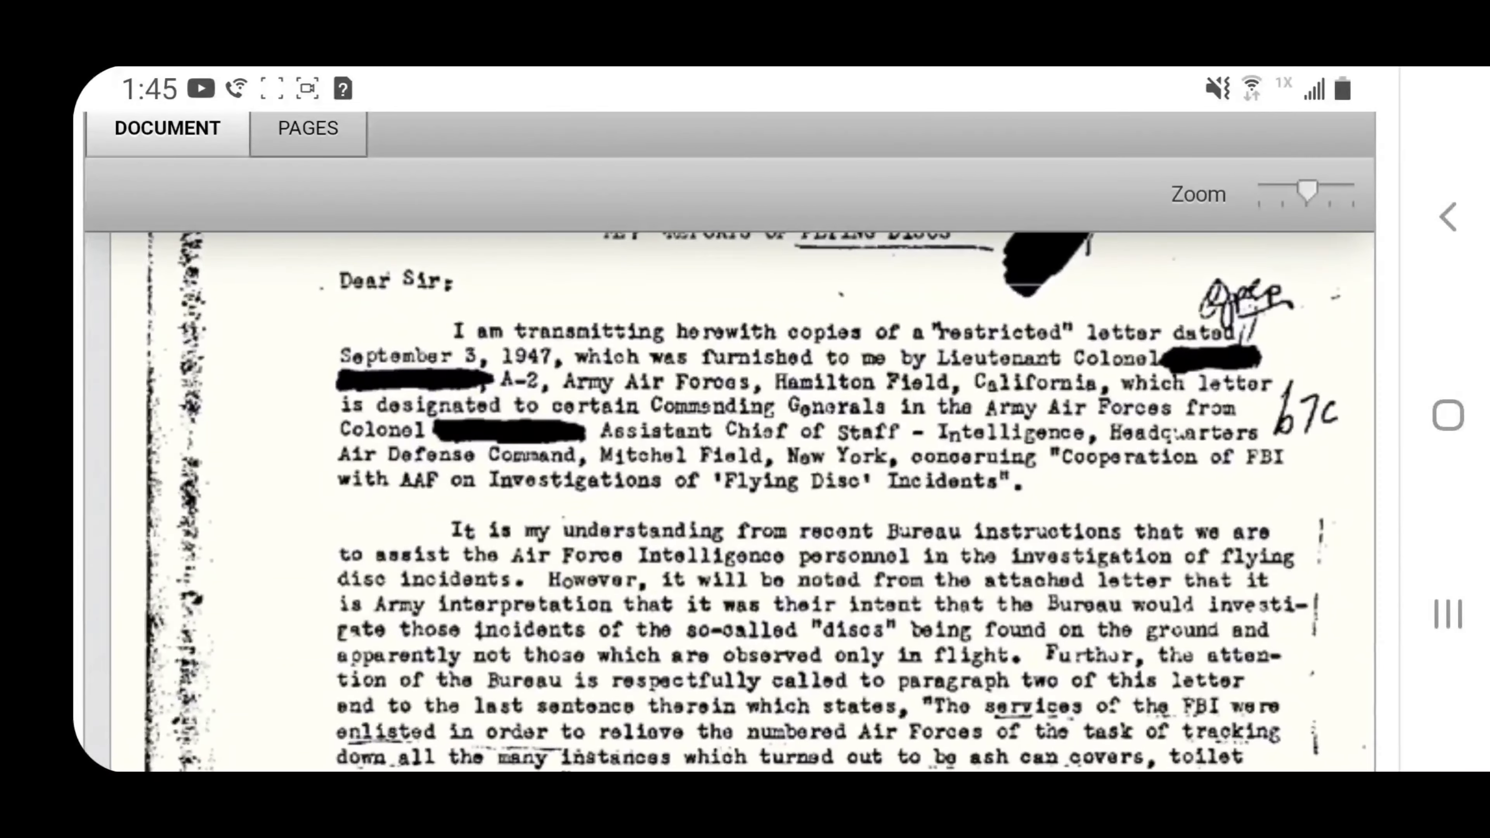
Continue down the letter to its signature block and onto the page 5 discontinuation notice
{"action": "scroll", "scroll_direction": "down", "scroll_amount": 3}
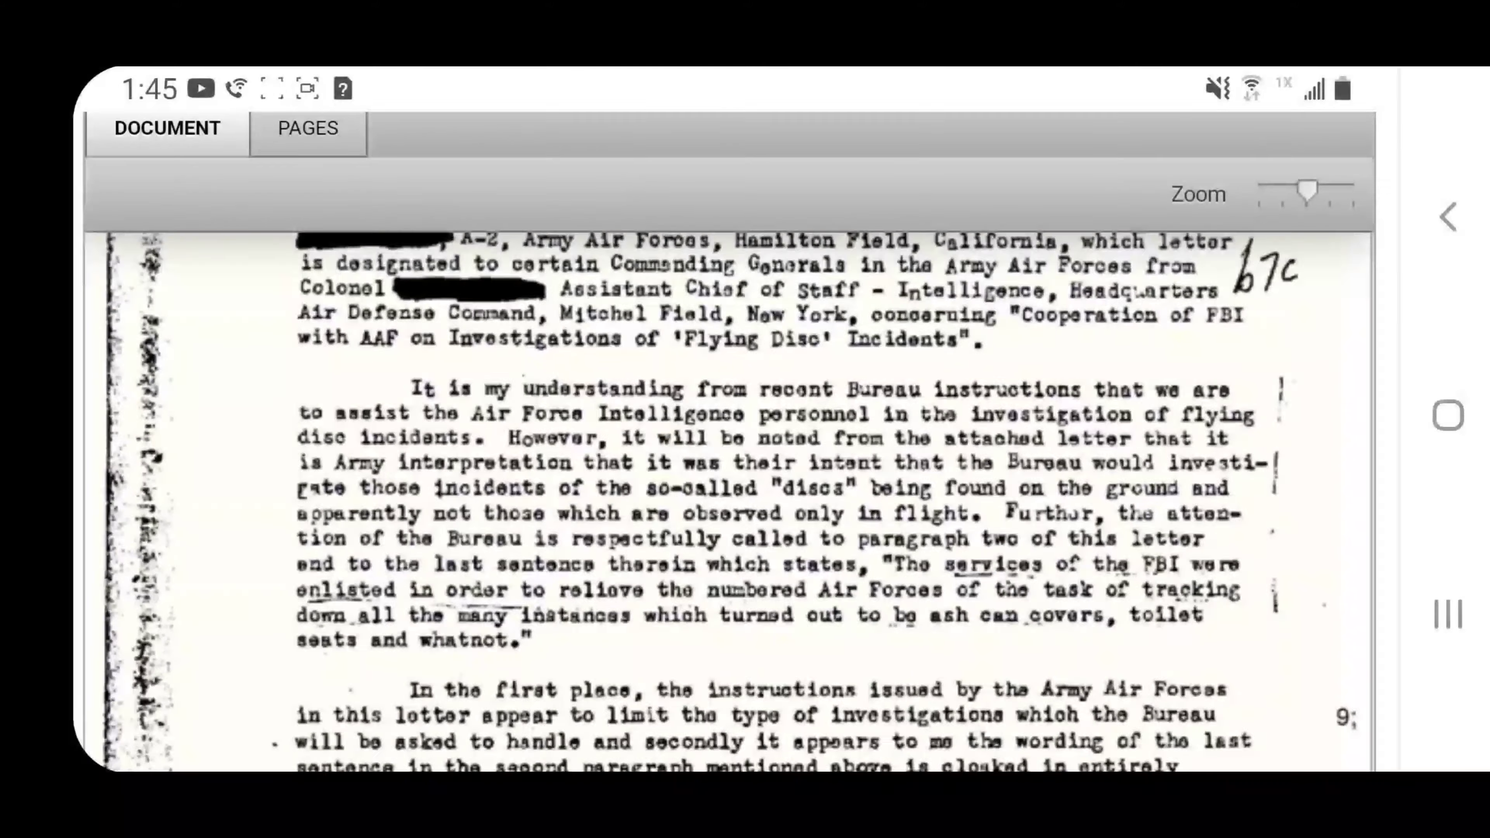
{"action": "scroll", "scroll_direction": "down", "scroll_amount": 3}
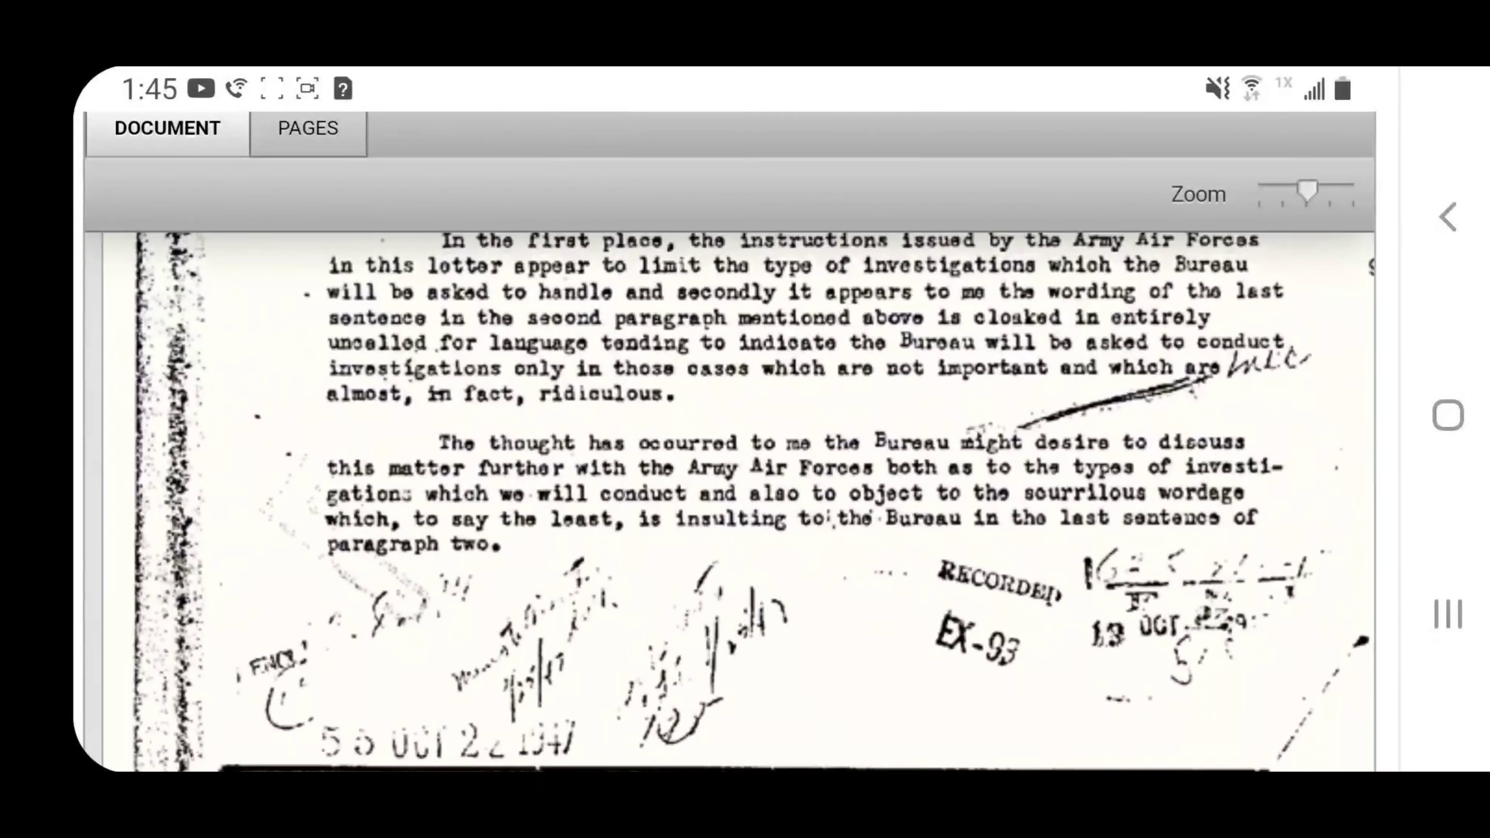
{"action": "scroll", "scroll_direction": "down", "scroll_amount": 3}
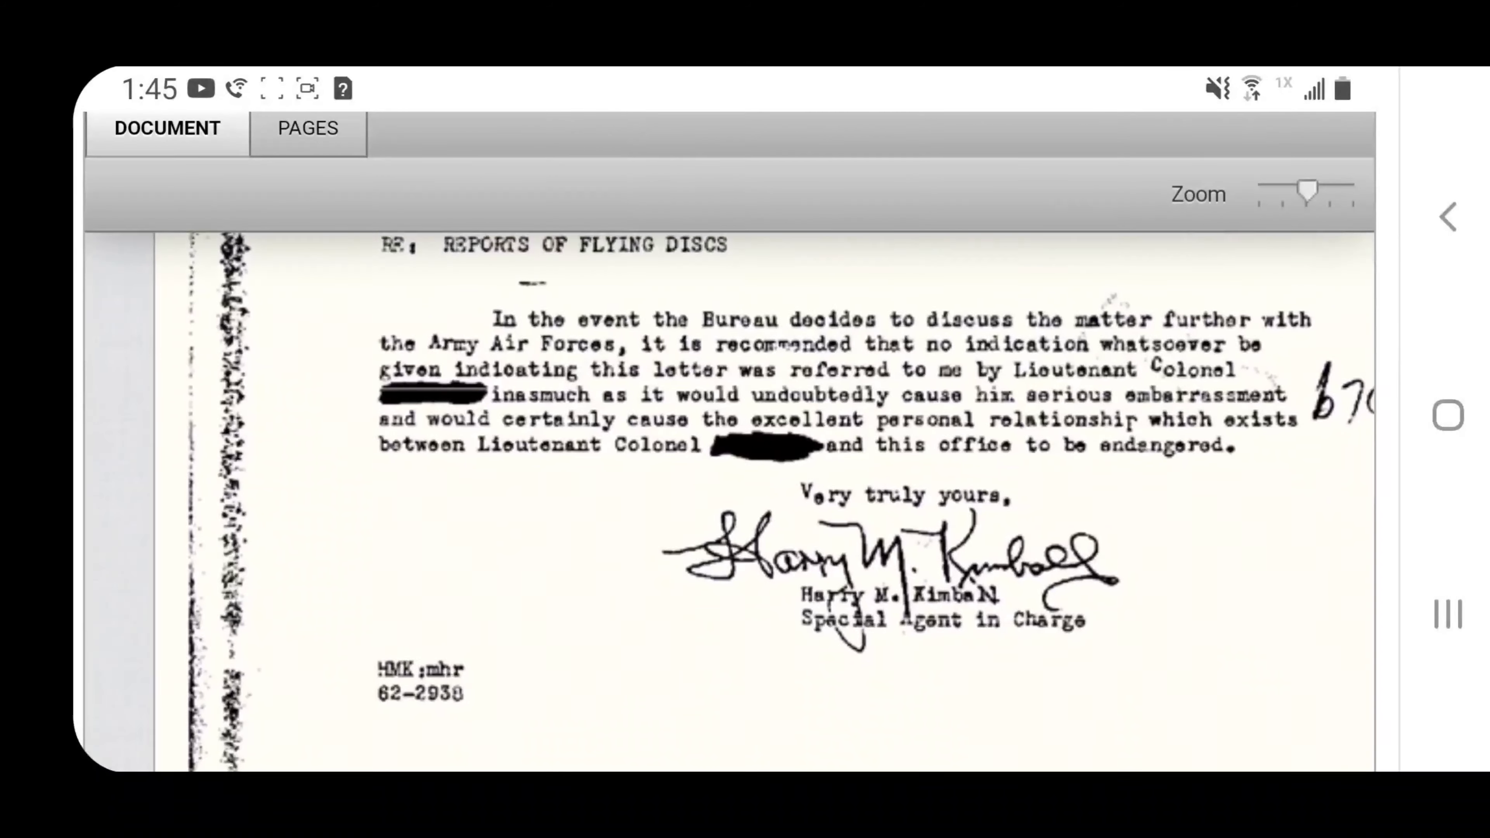
{"action": "scroll", "scroll_direction": "down", "scroll_amount": 3}
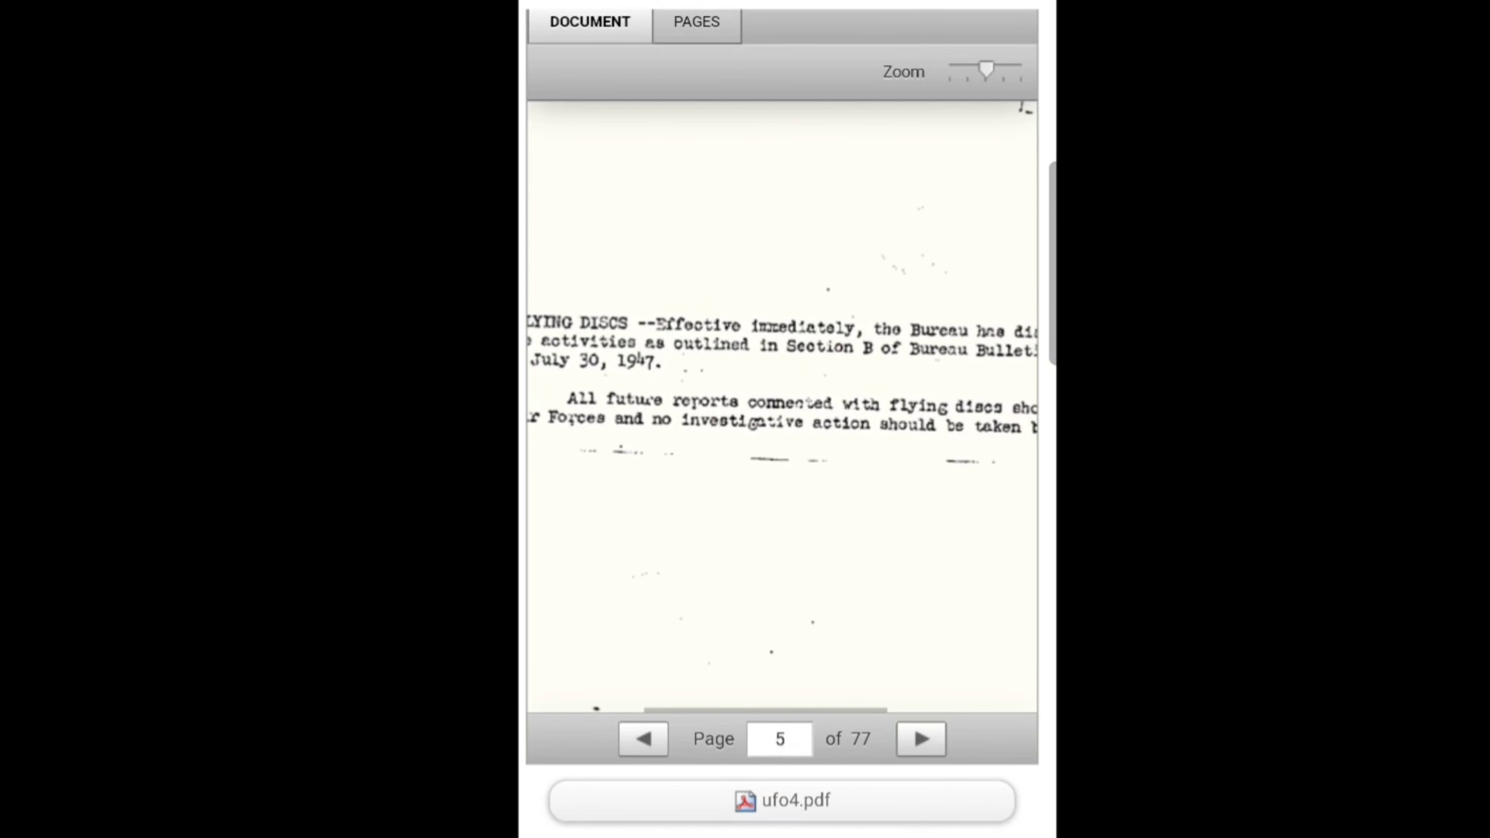
Advance past page 5 of ufo4.pdf with zoom at minimum to see whole pages
{"action": "left_click", "coordinate": [918, 739]}
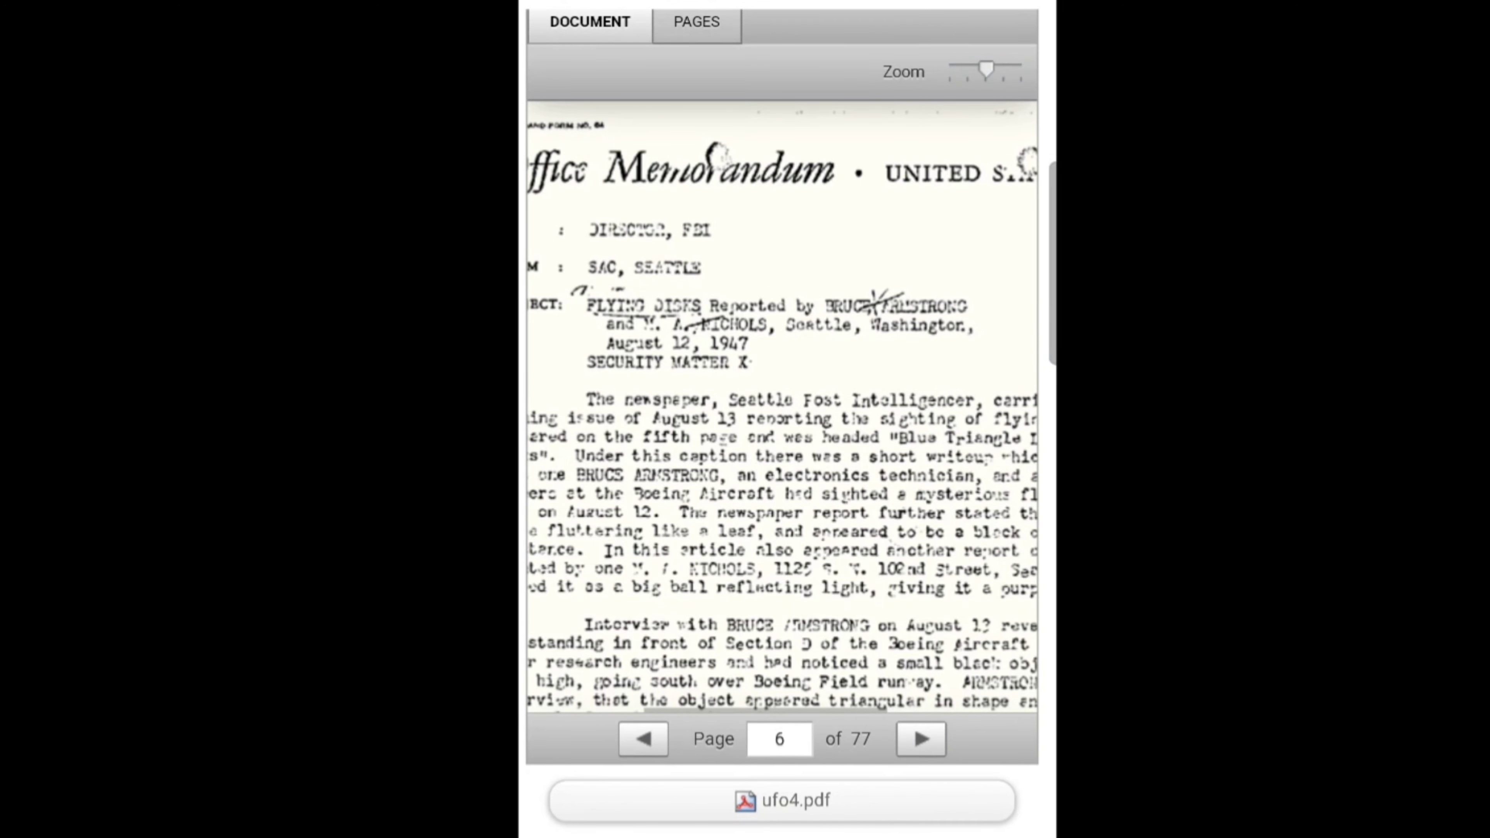
{"action": "left_click_drag", "start_coordinate": [986, 67], "coordinate": [948, 67]}
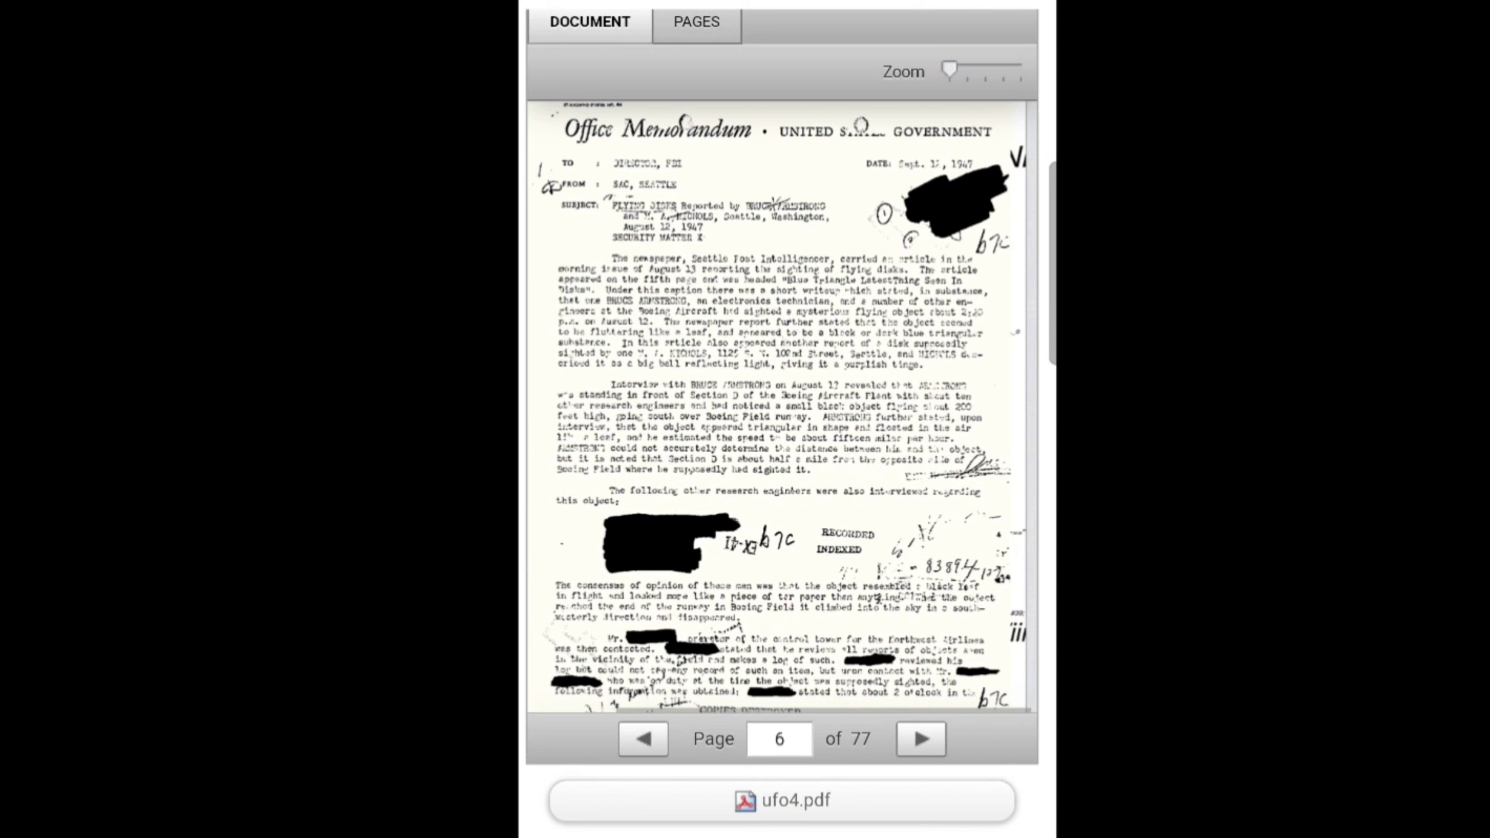
{"action": "left_click", "coordinate": [919, 739]}
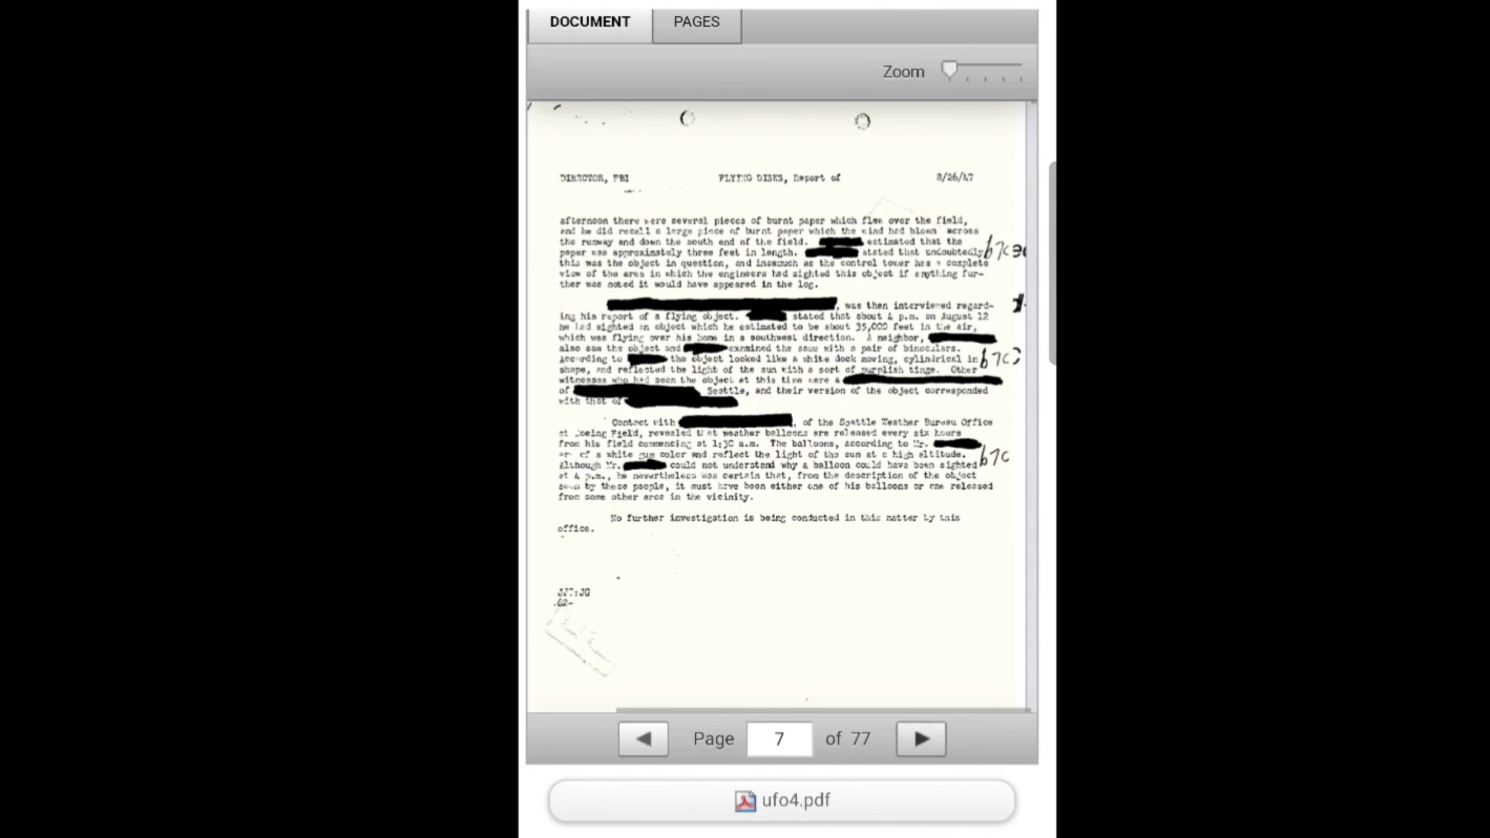
{"action": "left_click", "coordinate": [918, 740]}
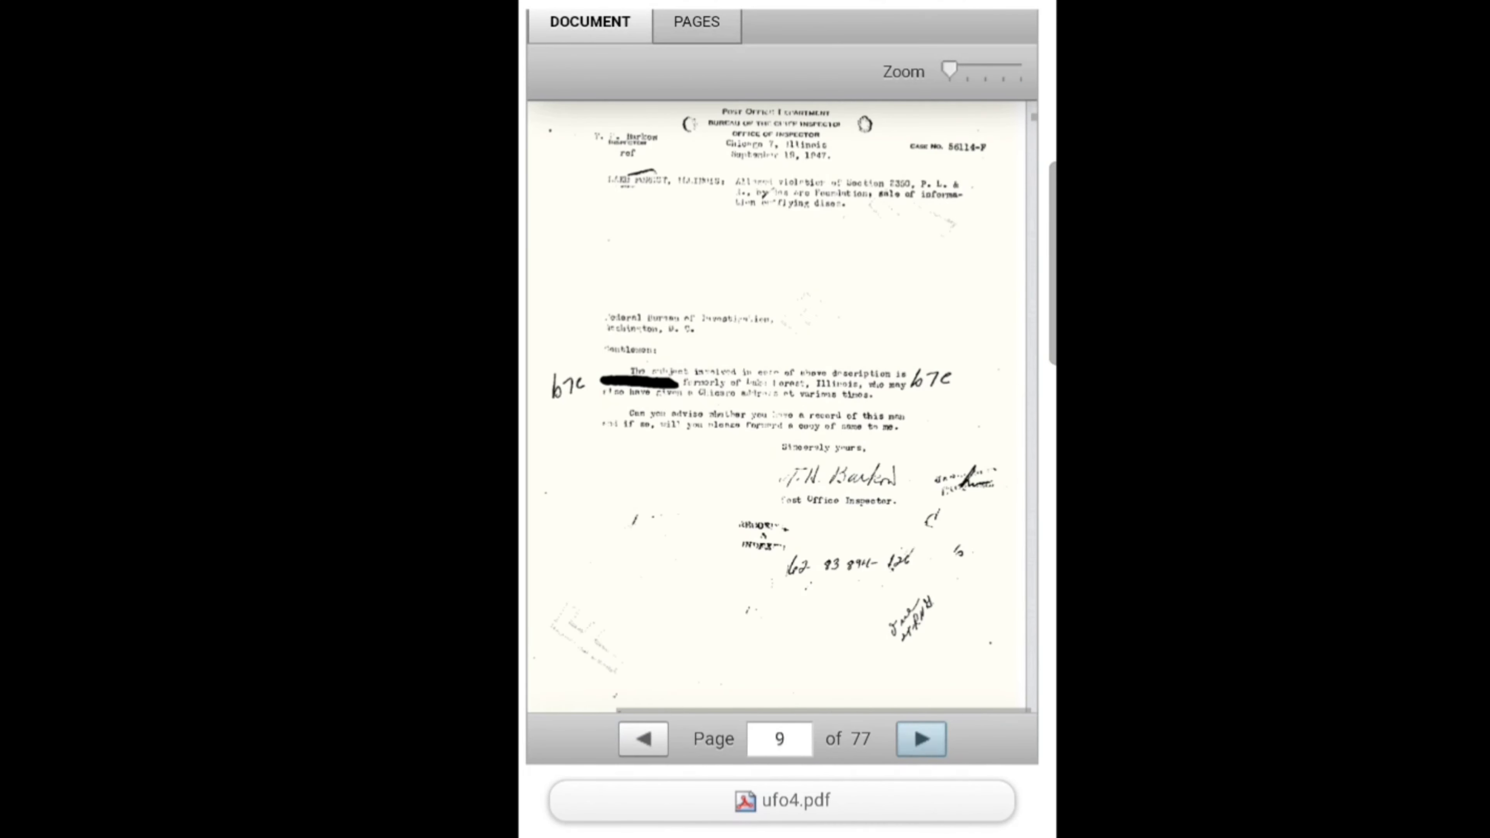
{"action": "left_click", "coordinate": [919, 737]}
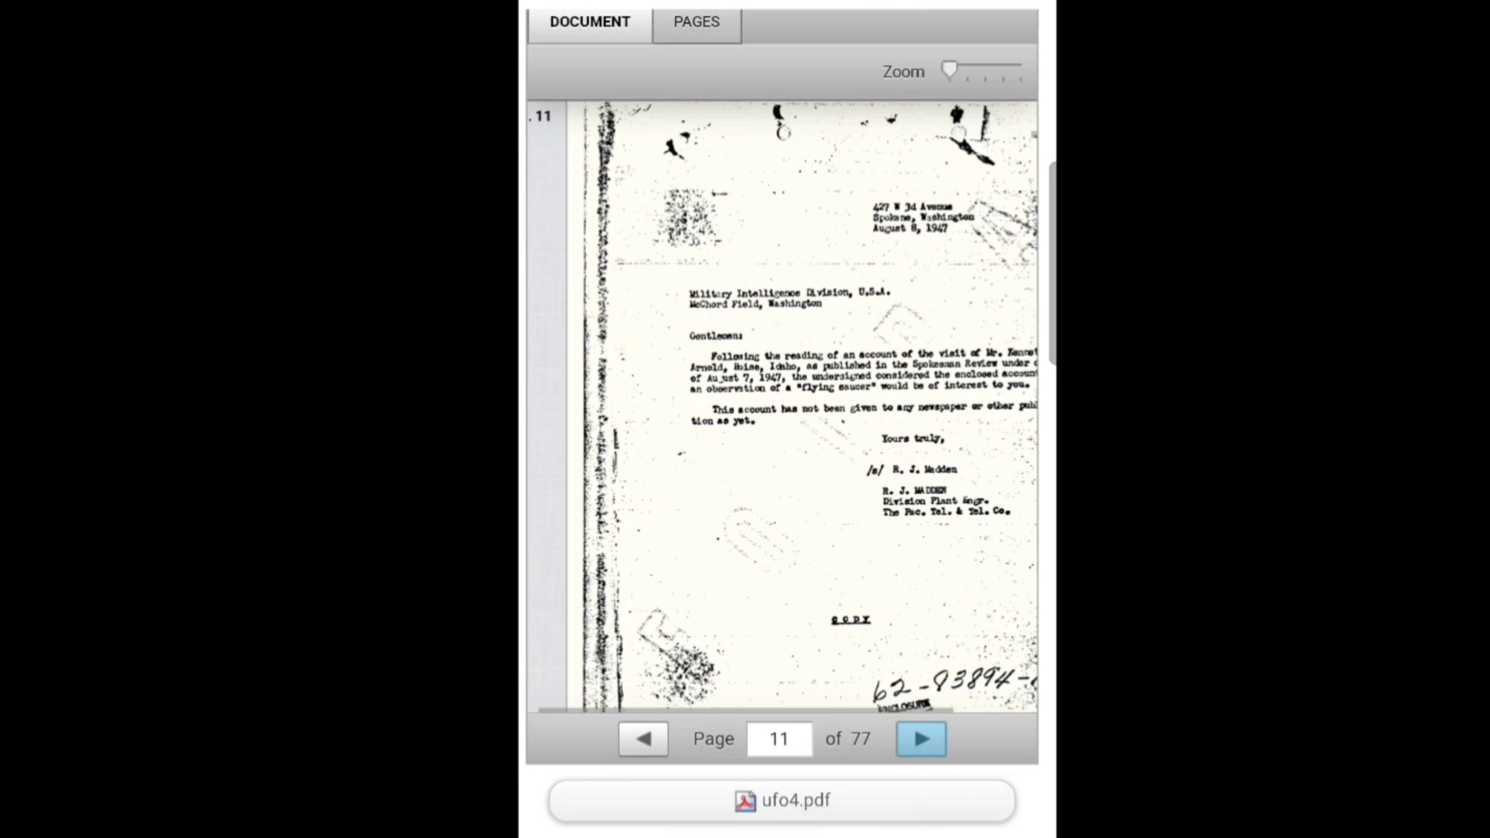
Page on to the page 30 teletype about two silver objects, then show the page overview
{"action": "left_click", "coordinate": [919, 738]}
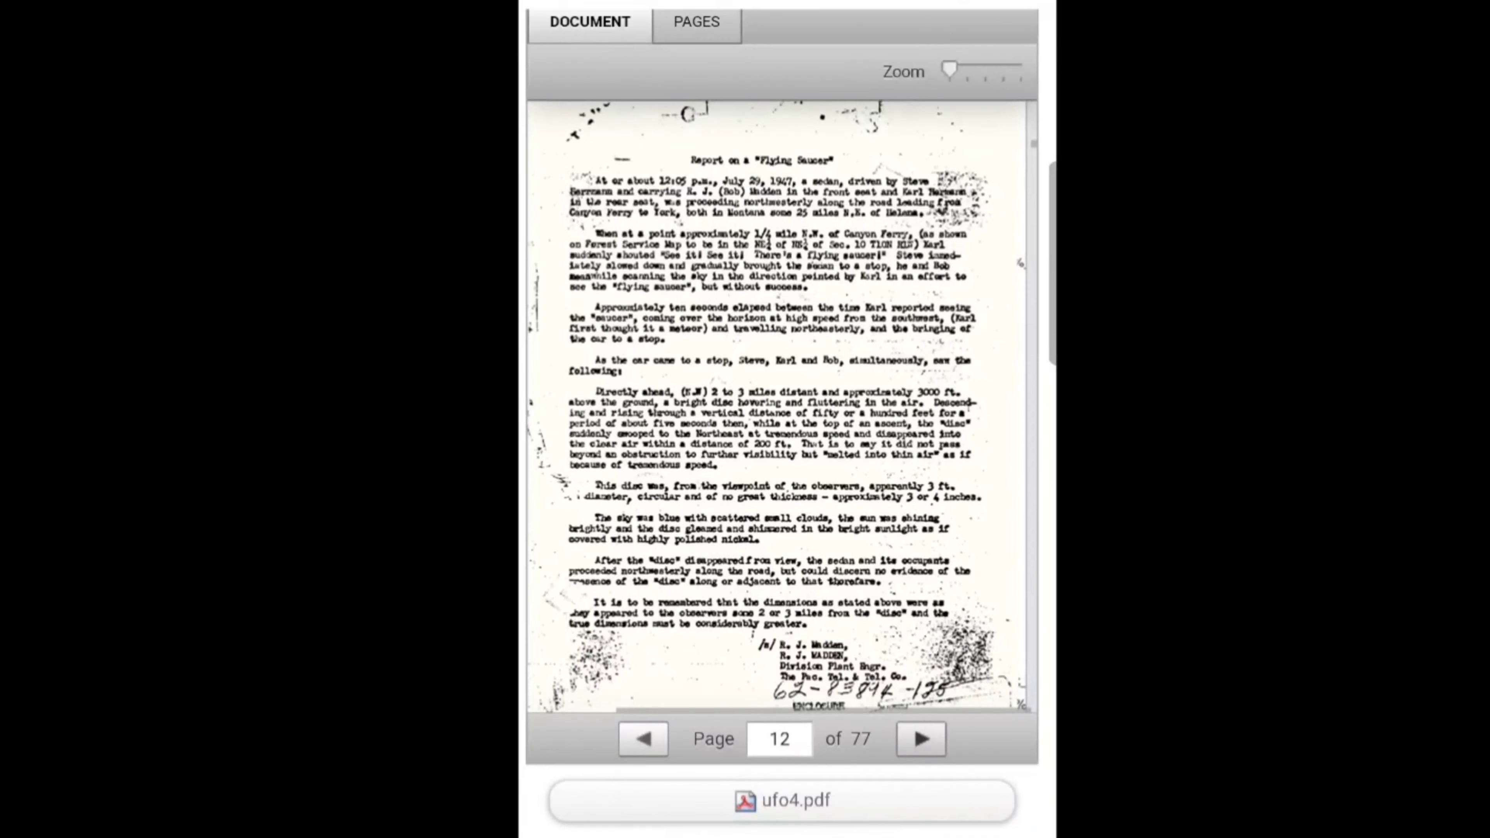
{"action": "scroll", "scroll_direction": "down", "scroll_amount": 3}
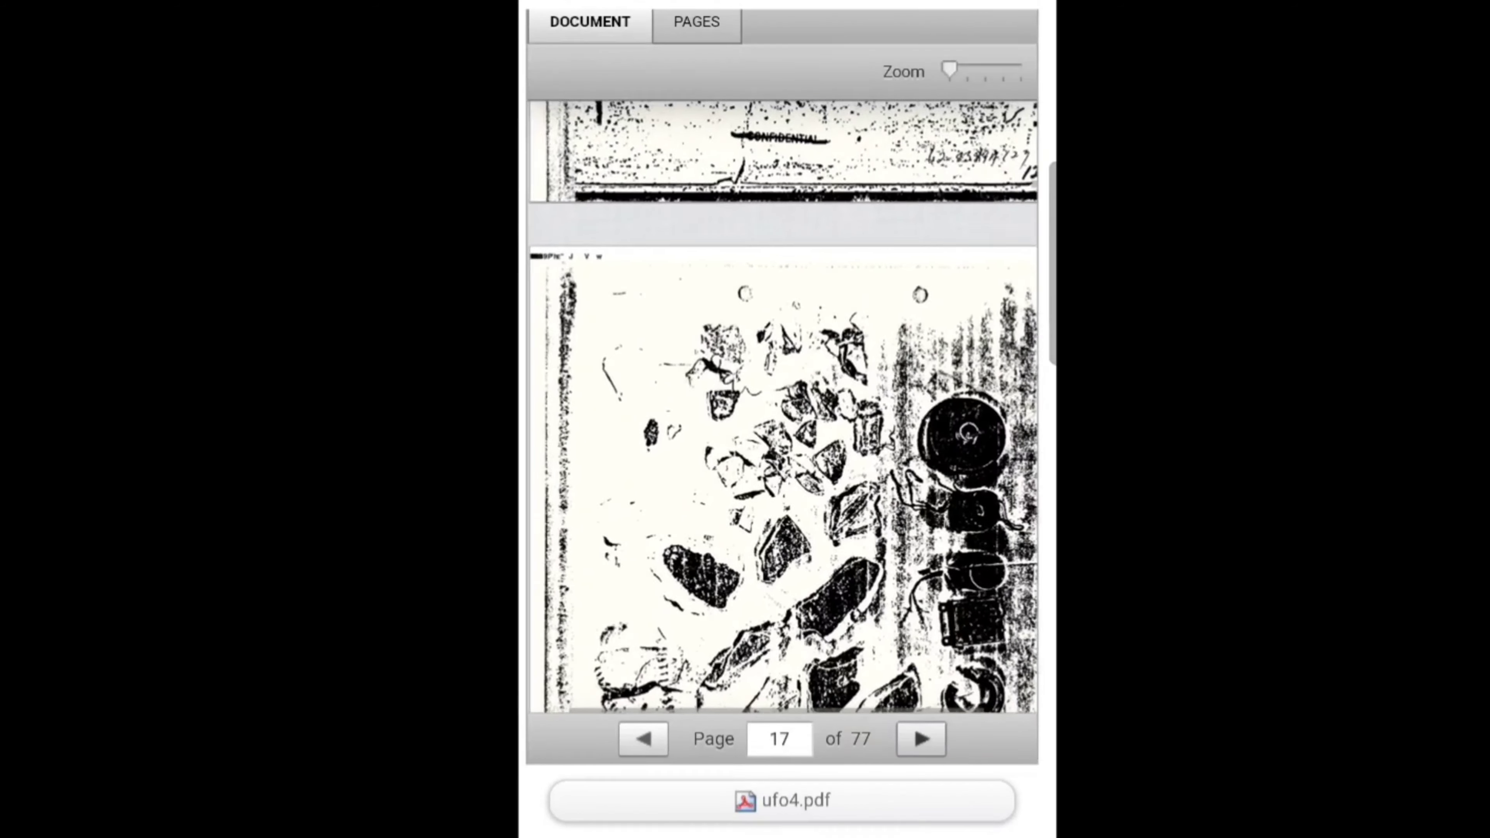
{"action": "left_click", "coordinate": [918, 739]}
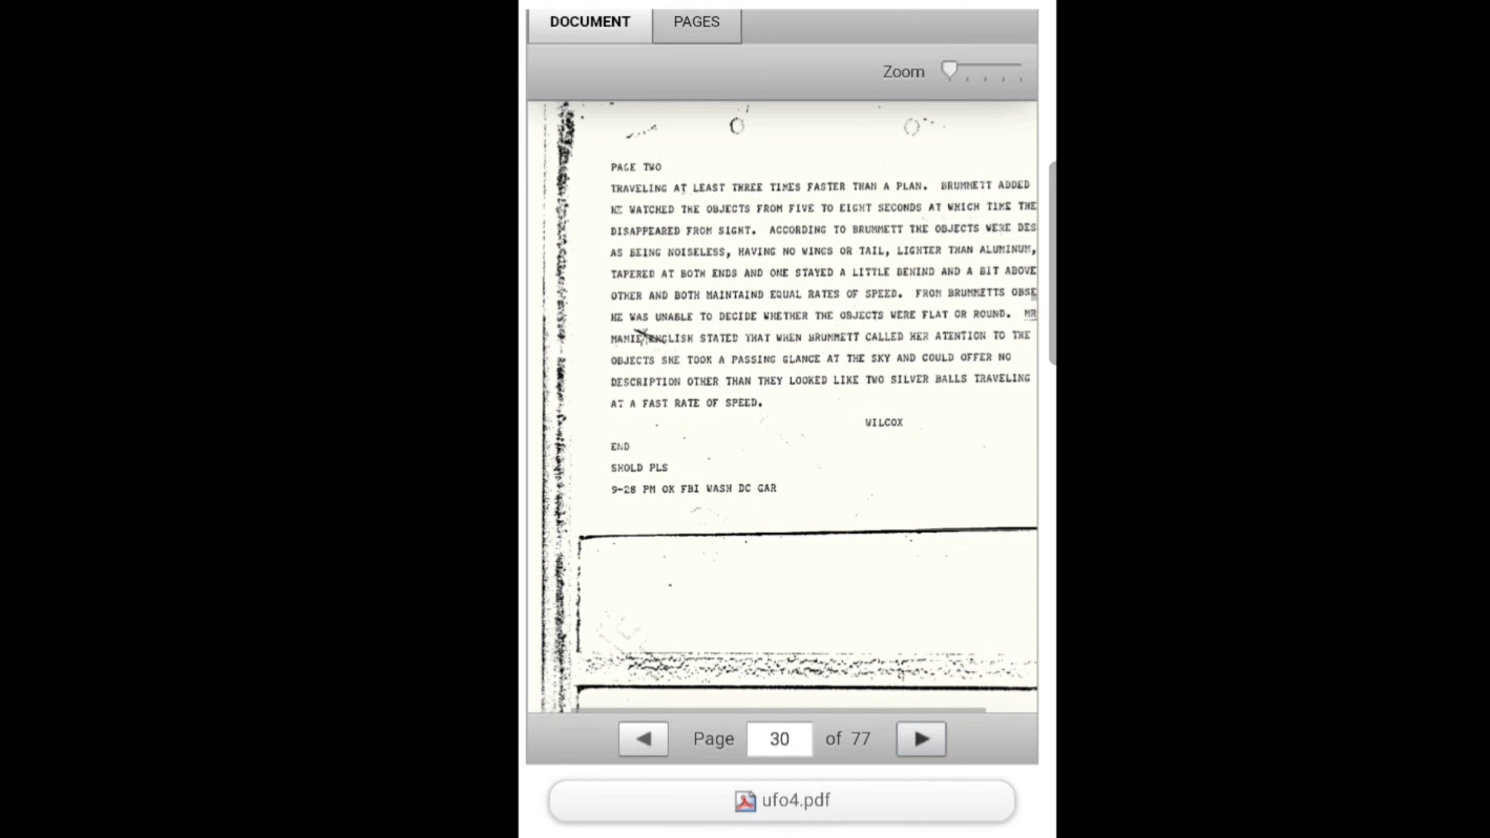
{"action": "left_click", "coordinate": [695, 21]}
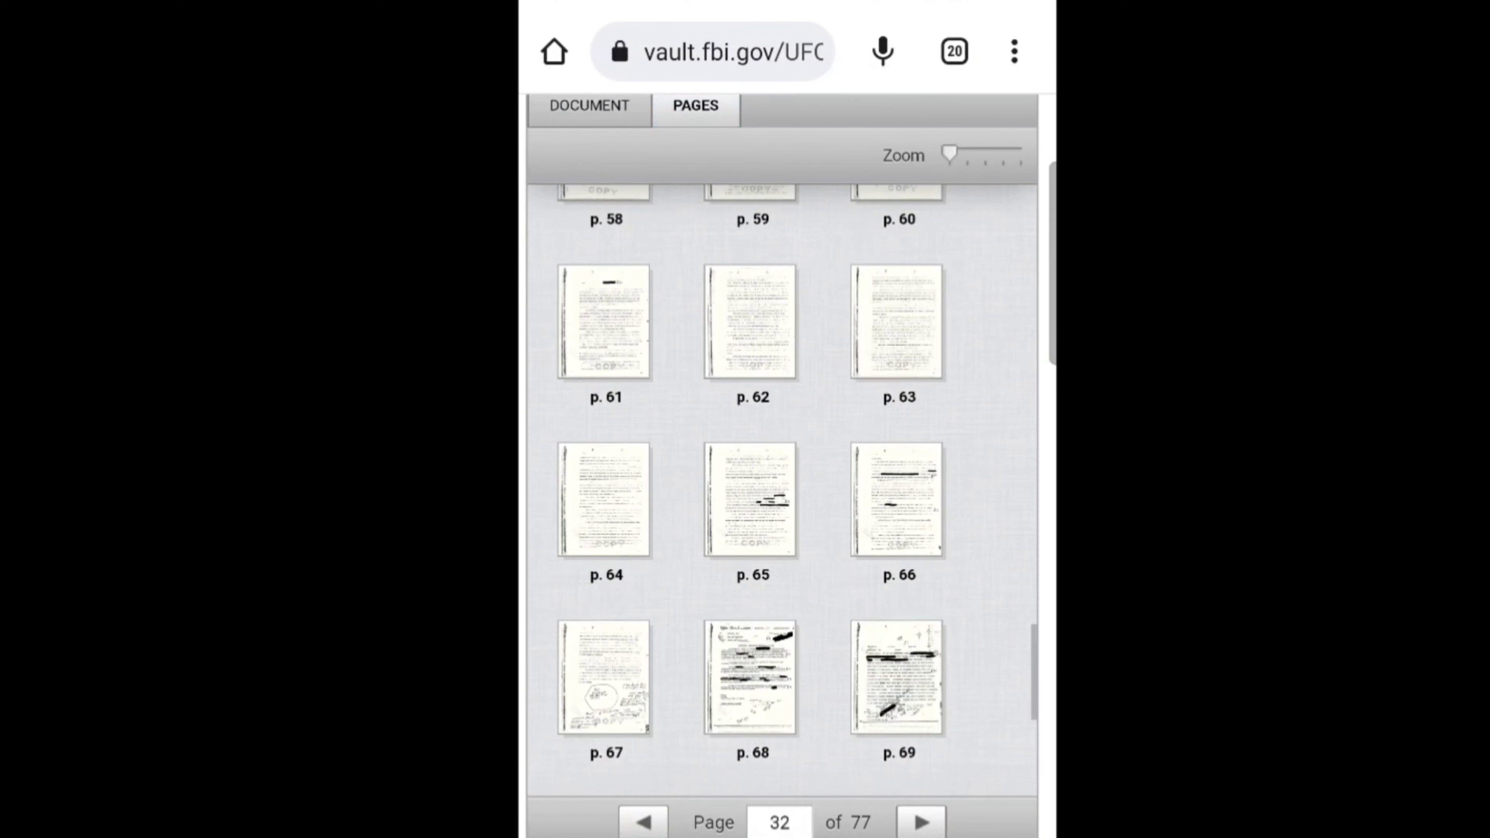
Browse the UFO Part 4 thumbnails and show page 32 as a full scanned document page
{"action": "scroll", "scroll_direction": "down", "scroll_amount": 3}
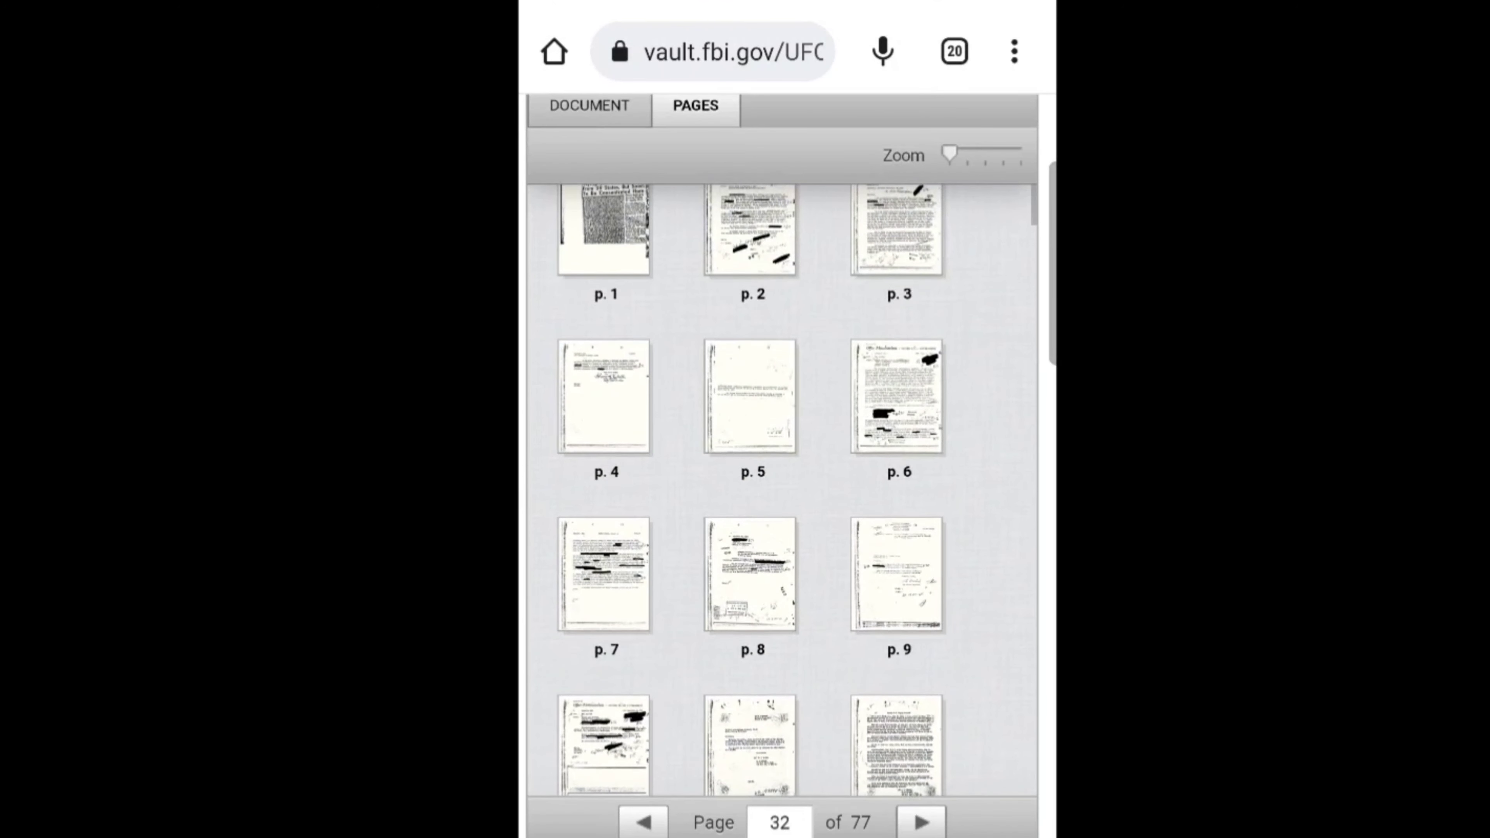
{"action": "scroll", "scroll_direction": "down", "scroll_amount": 3}
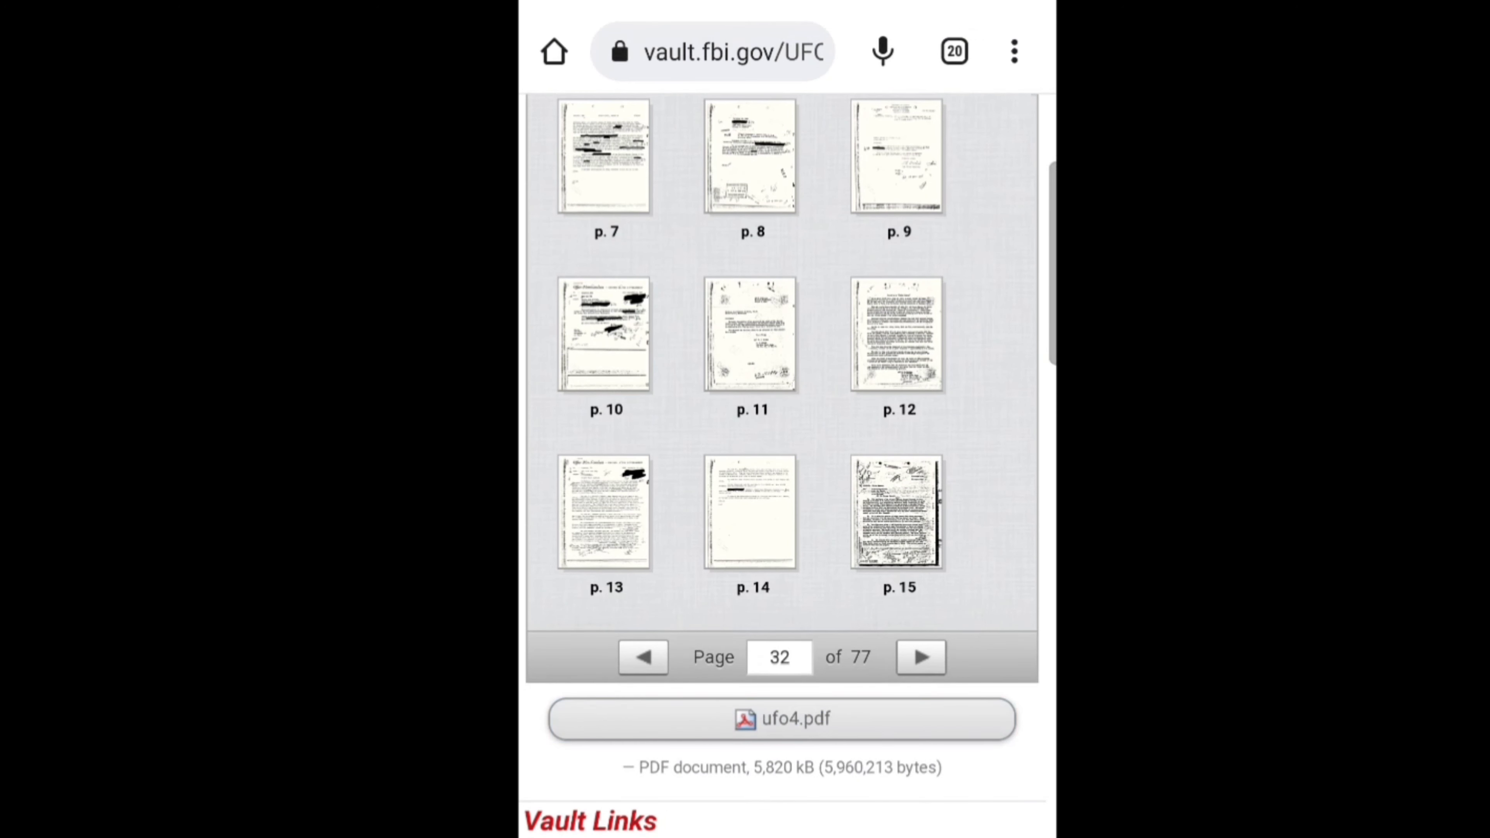
{"action": "left_click", "coordinate": [783, 720]}
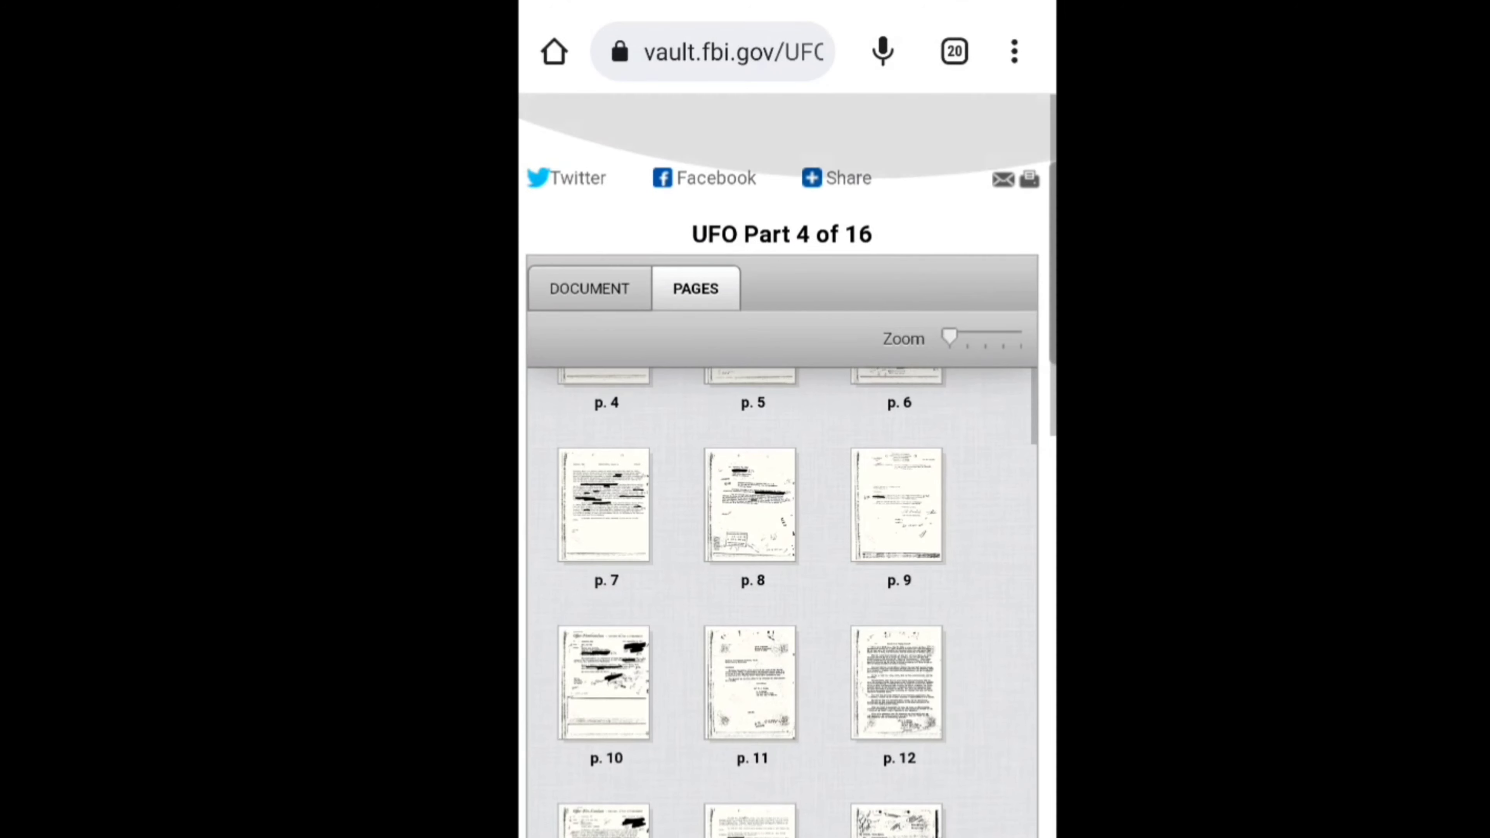
{"action": "left_click", "coordinate": [588, 288]}
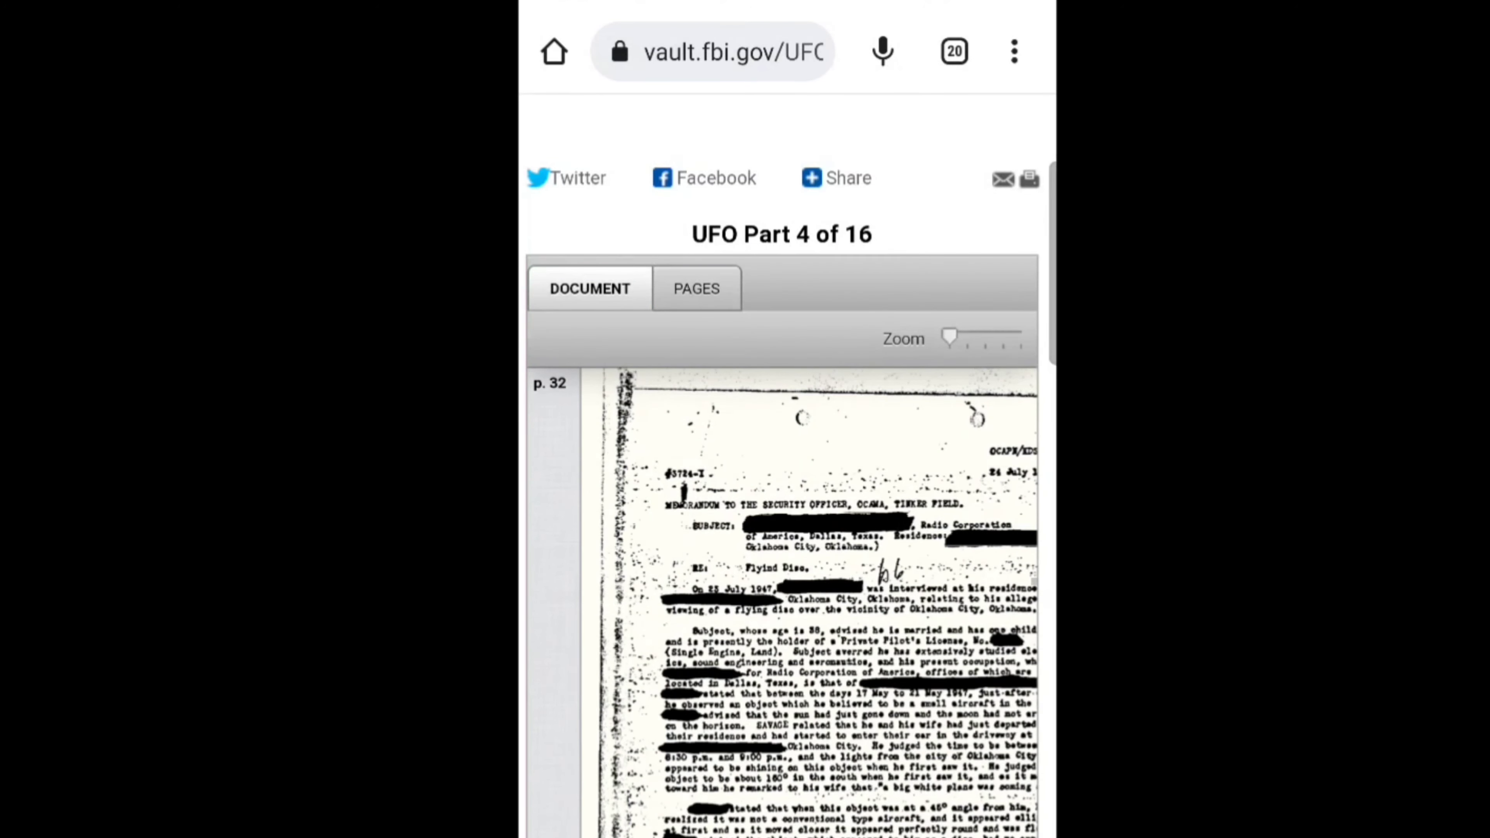
{"action": "scroll", "scroll_direction": "down", "scroll_amount": 3}
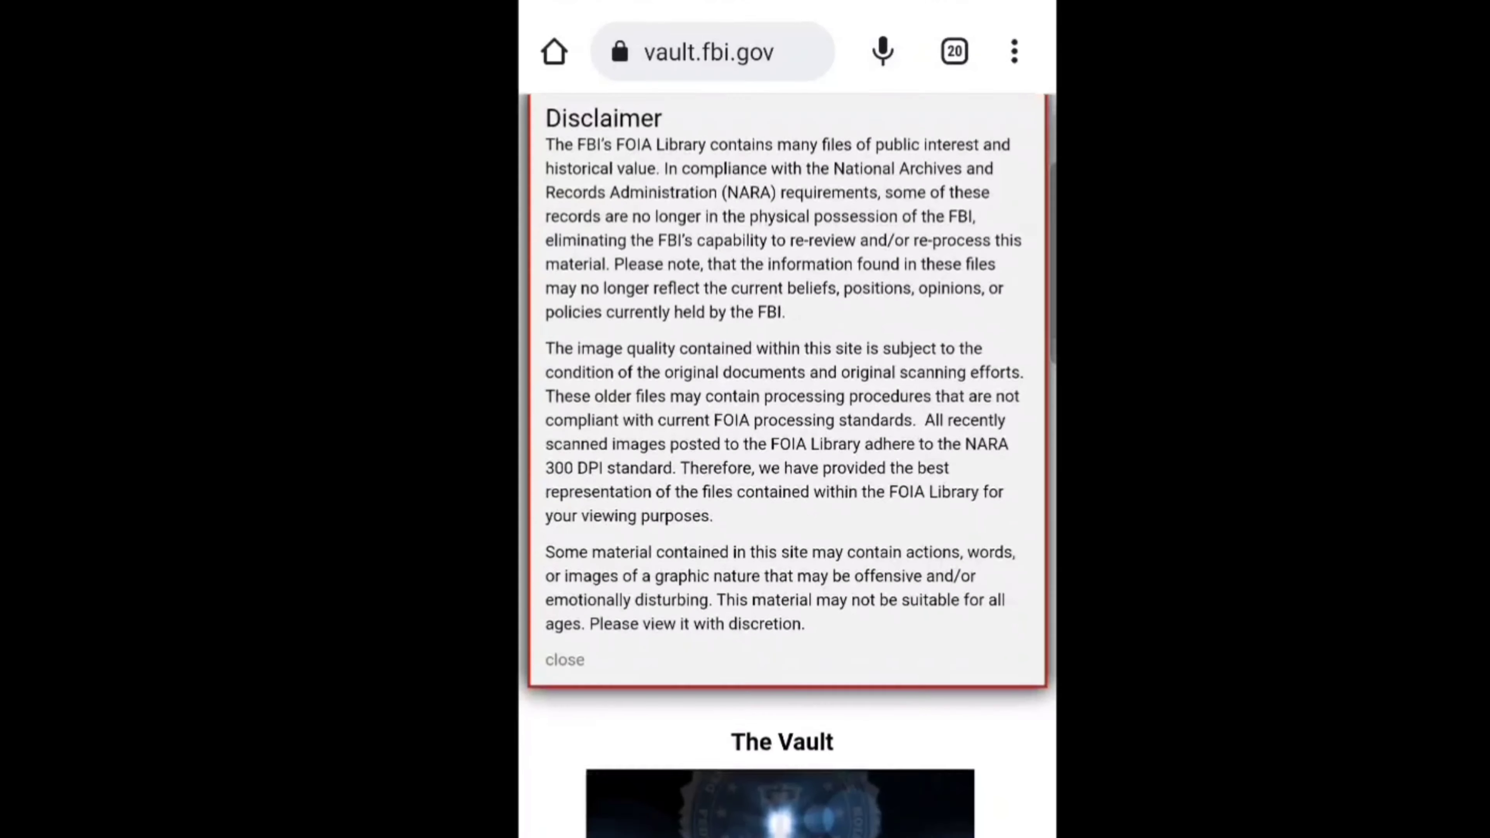
Scroll past the Vault home page disclaimer and intro to Search Vault under Vault Links
{"action": "left_click", "coordinate": [563, 660]}
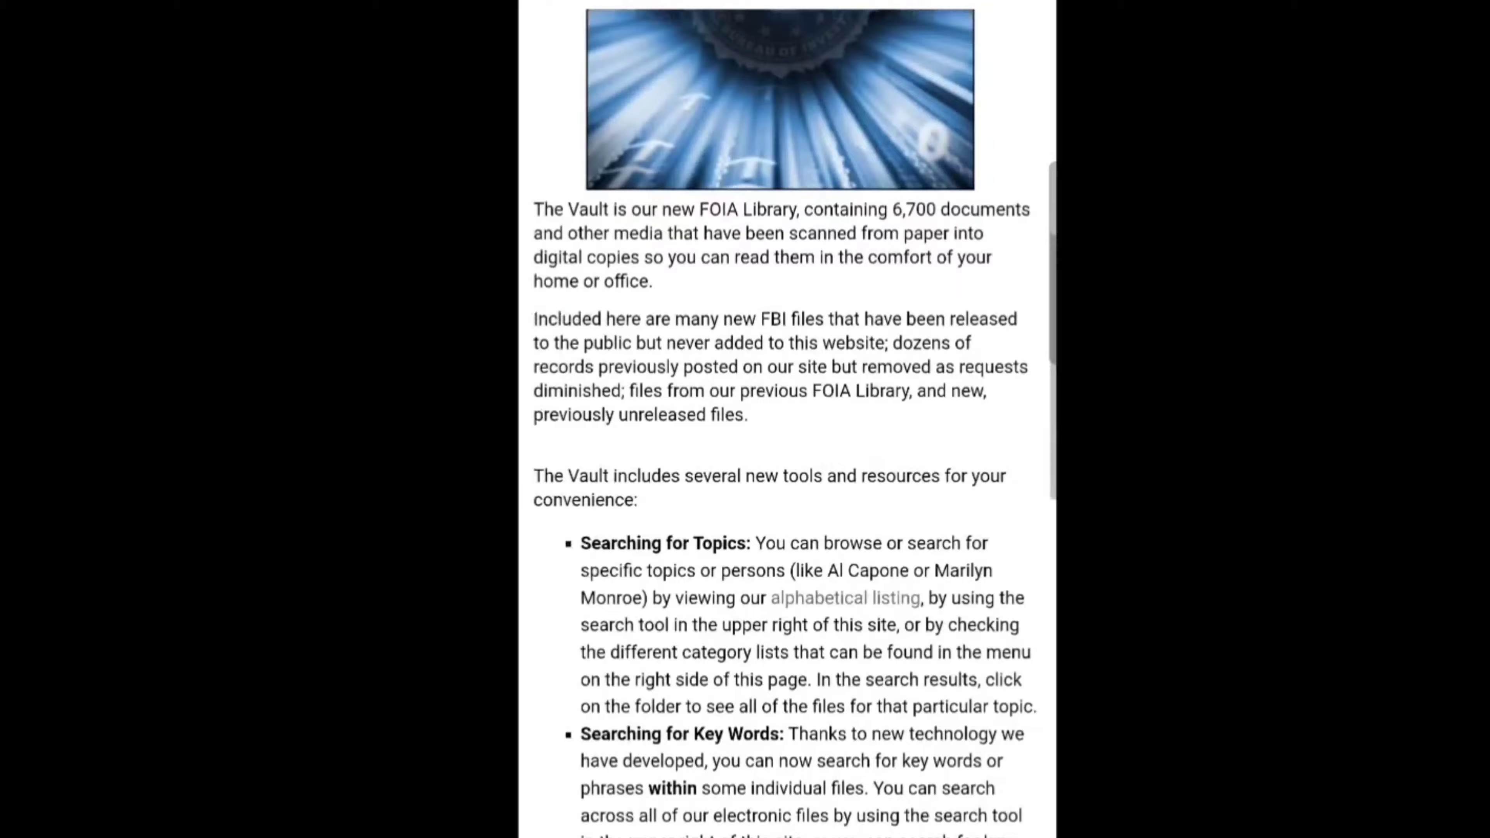
{"action": "scroll", "scroll_direction": "down", "scroll_amount": 3}
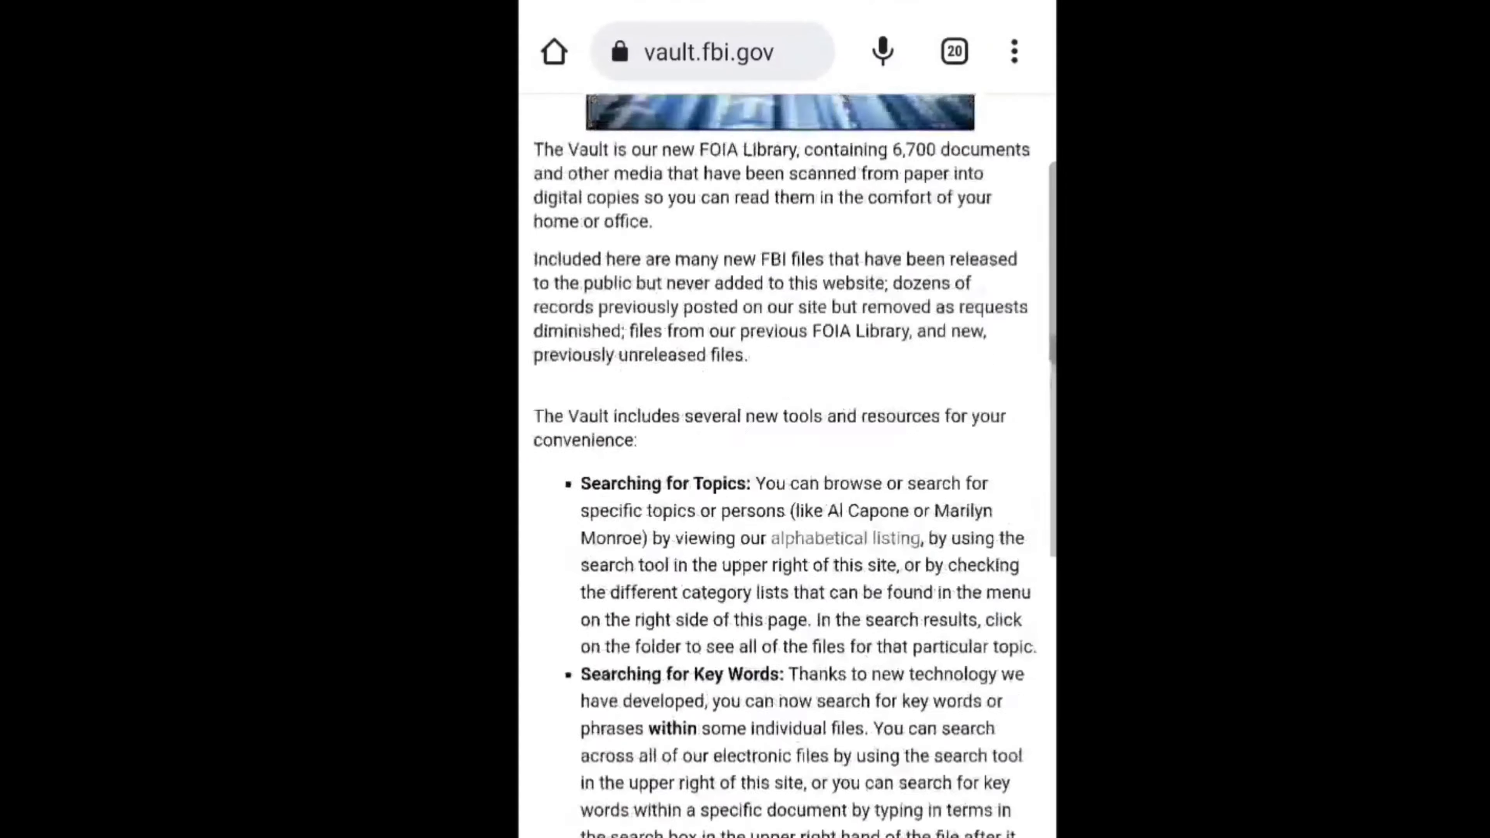
{"action": "scroll", "scroll_direction": "down", "scroll_amount": 3}
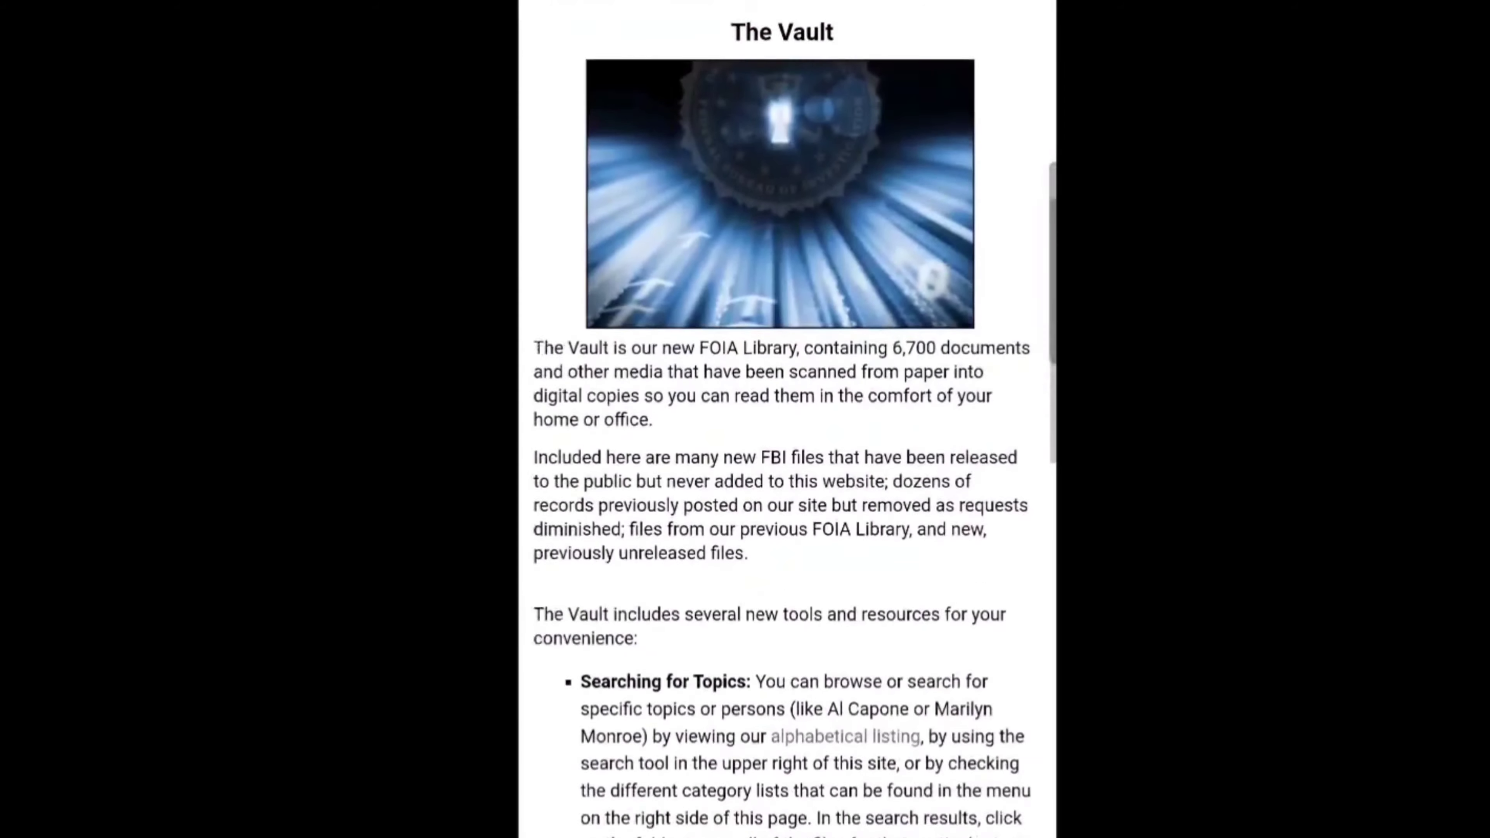
{"action": "scroll", "scroll_direction": "down", "scroll_amount": 3}
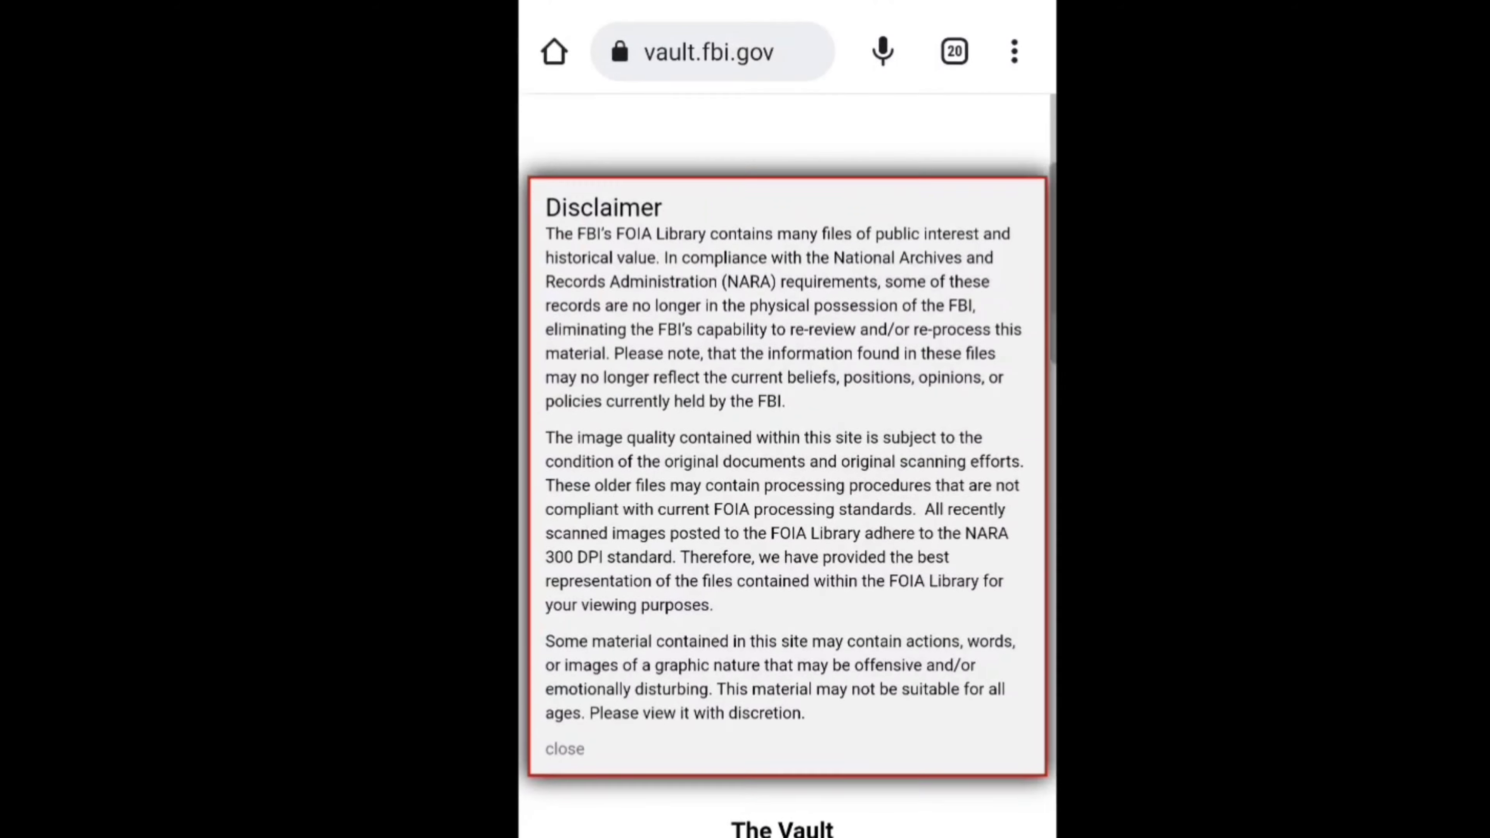
{"action": "scroll", "scroll_direction": "down", "scroll_amount": 3}
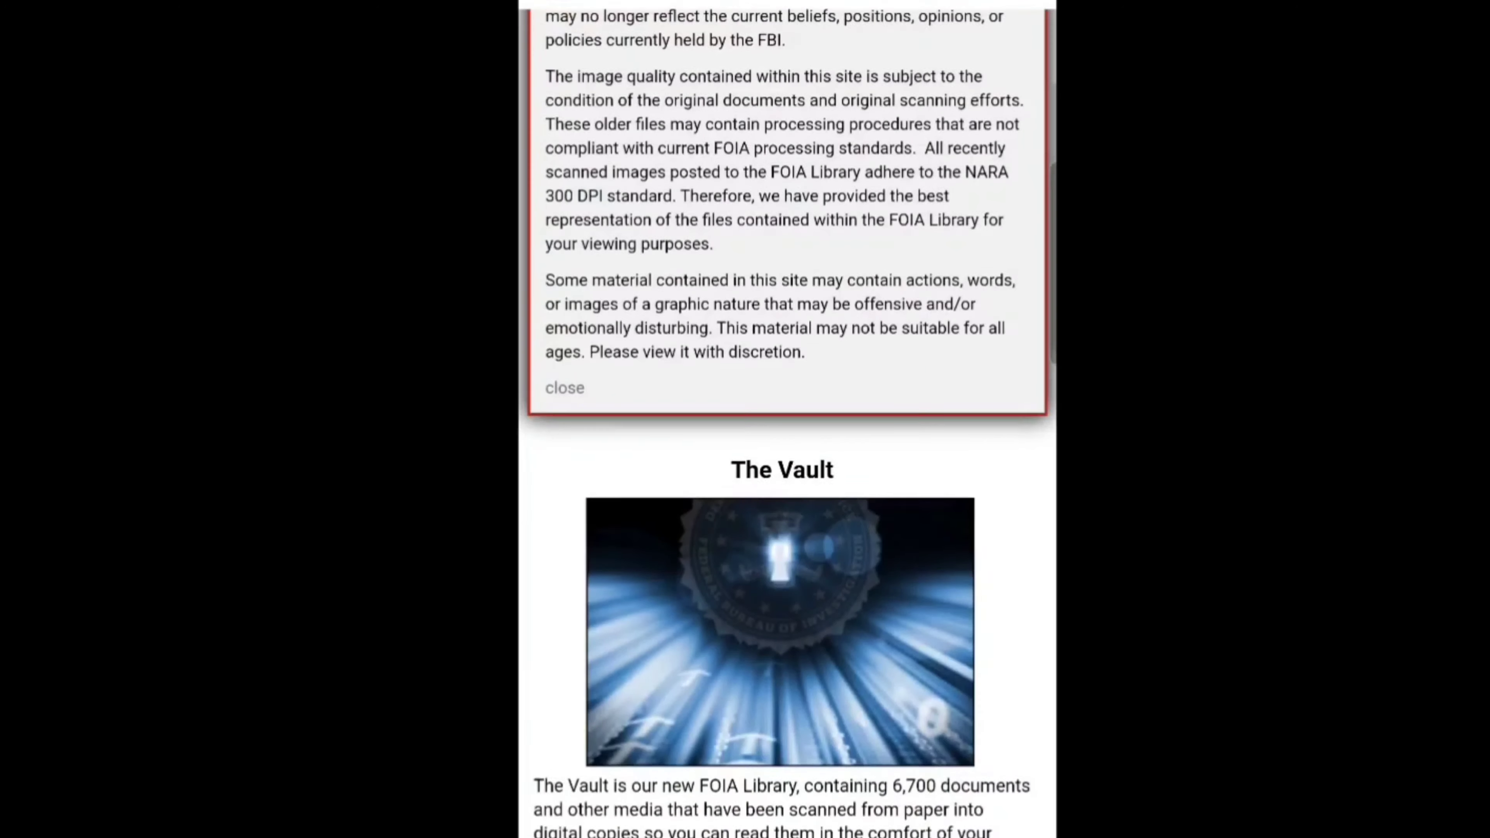
{"action": "scroll", "scroll_direction": "up", "scroll_amount": 3}
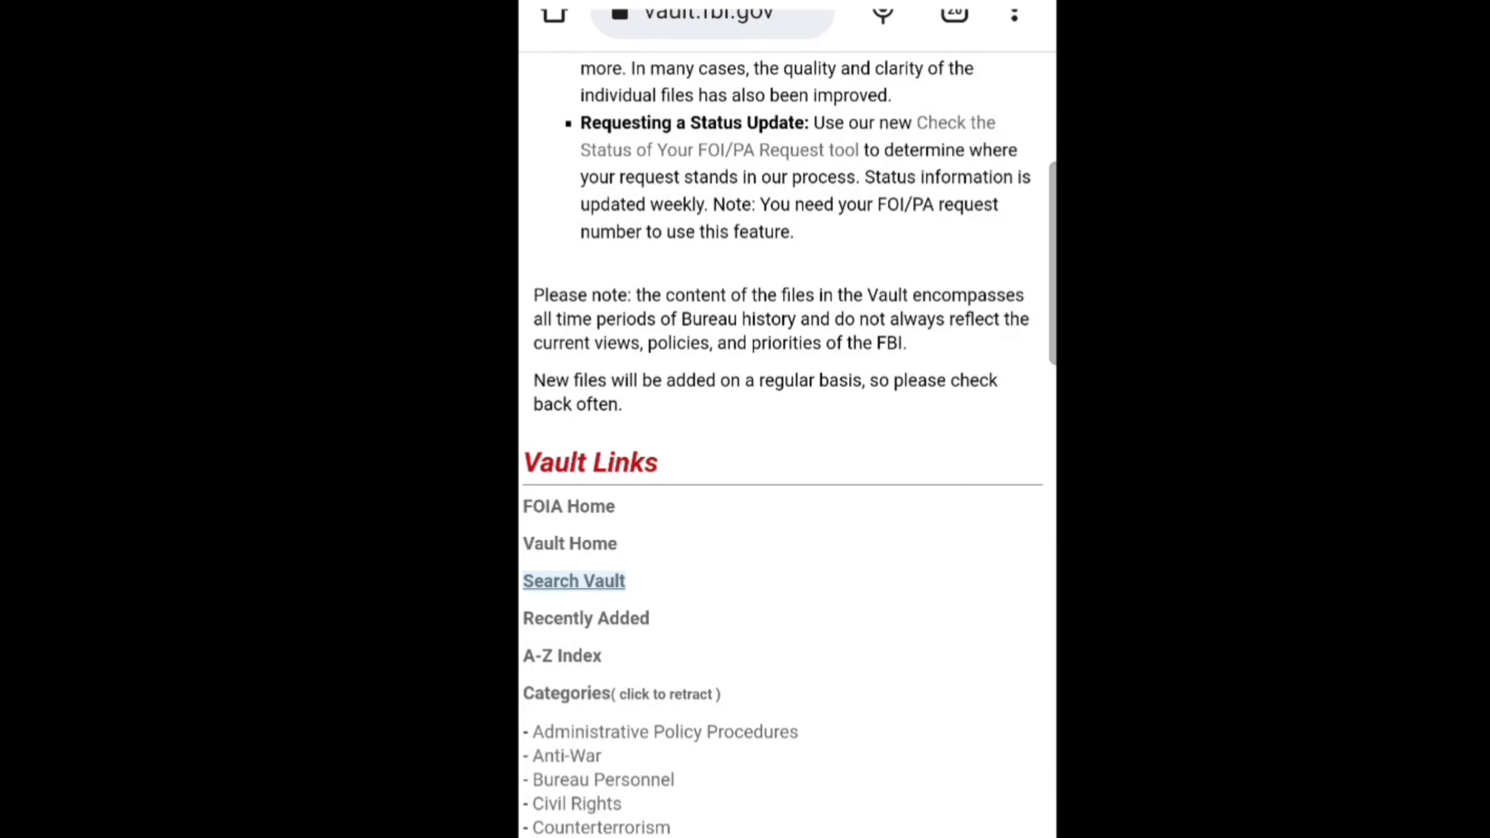
{"action": "left_click", "coordinate": [573, 580]}
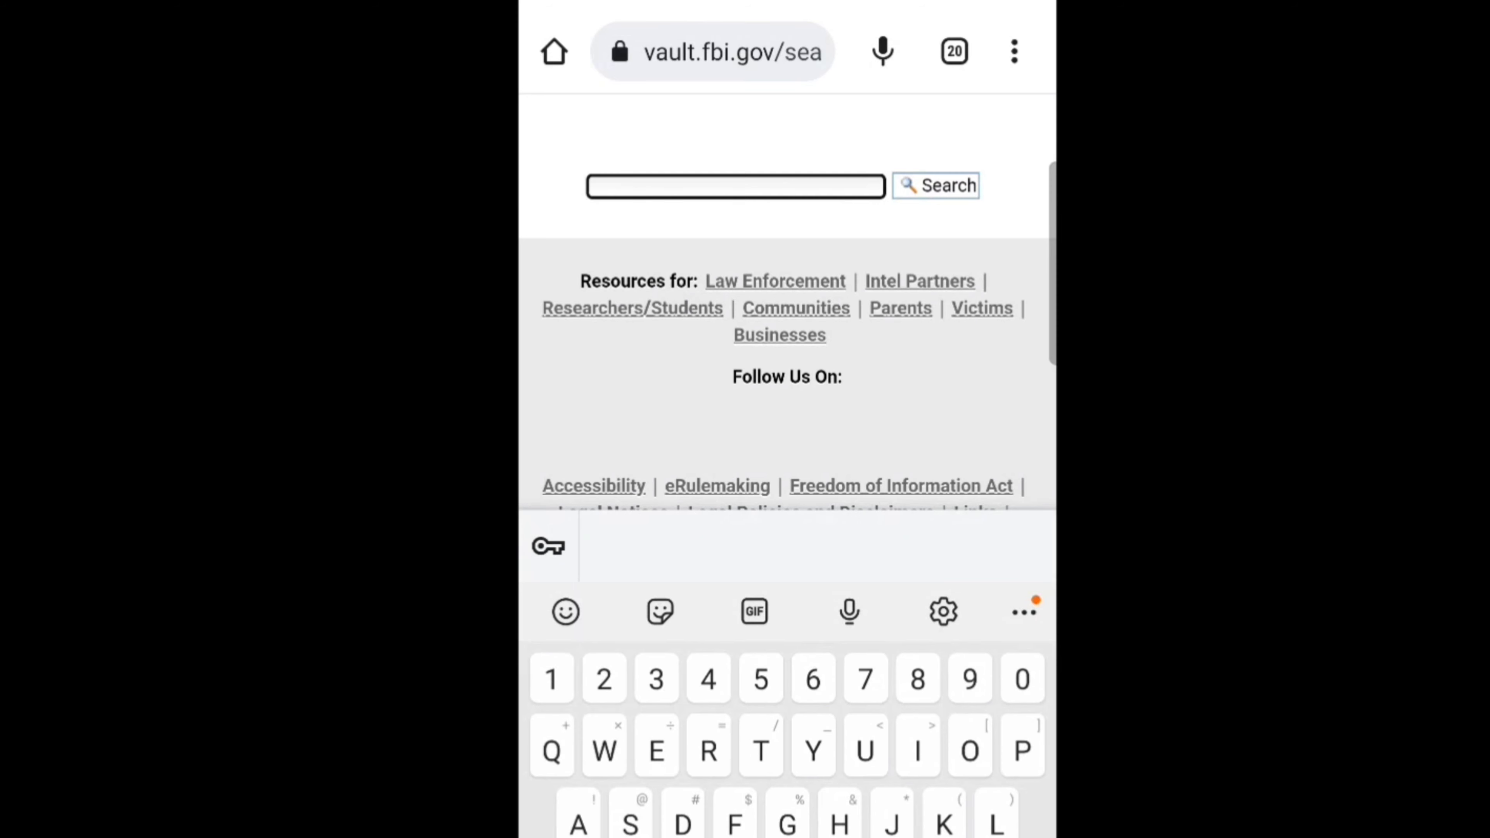
Search the Vault for Roswell using the completed suggestion
{"action": "type", "text": "Roswe"}
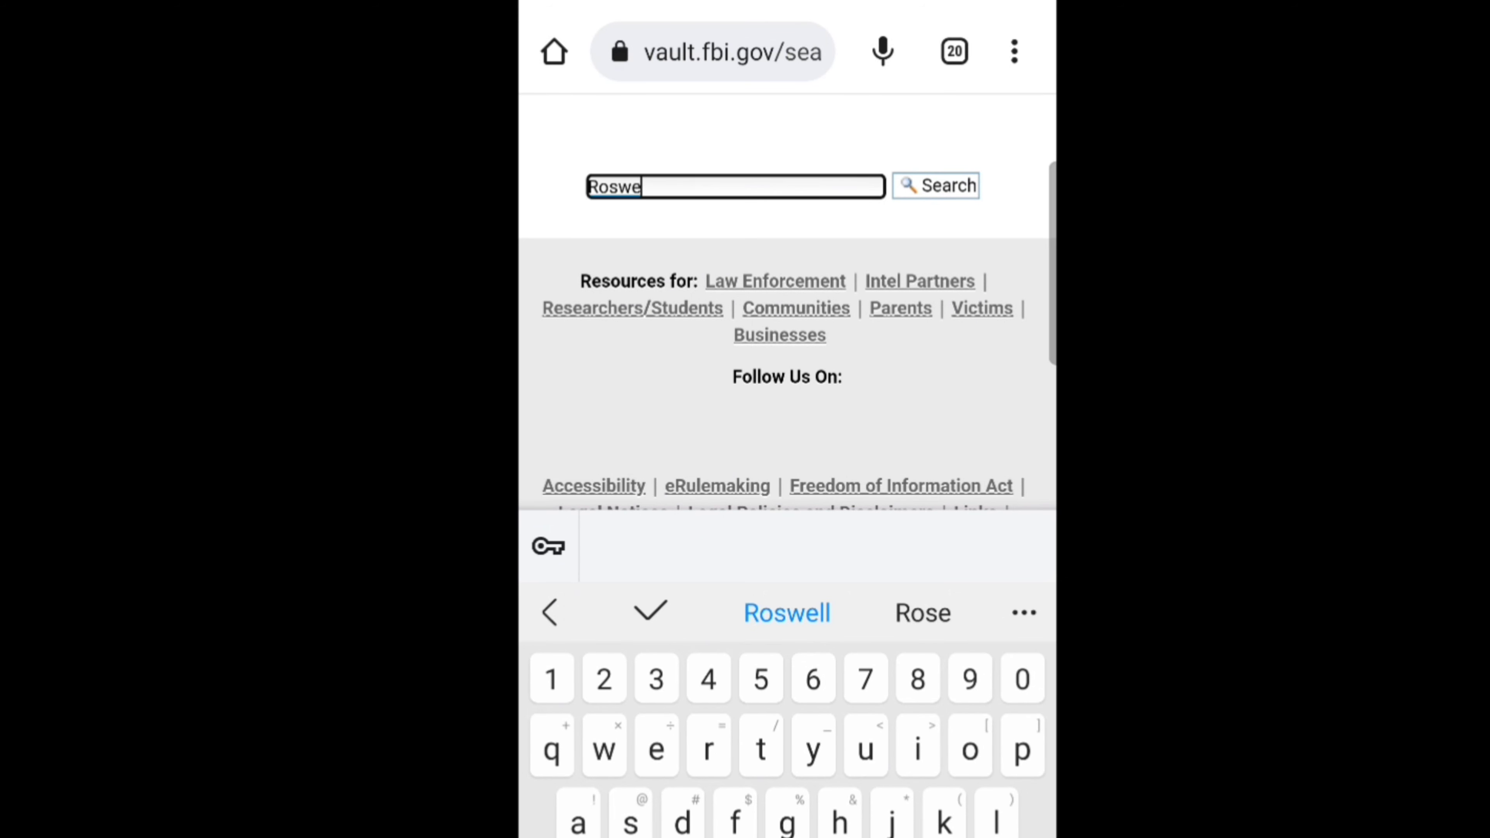
{"action": "left_click", "coordinate": [787, 613]}
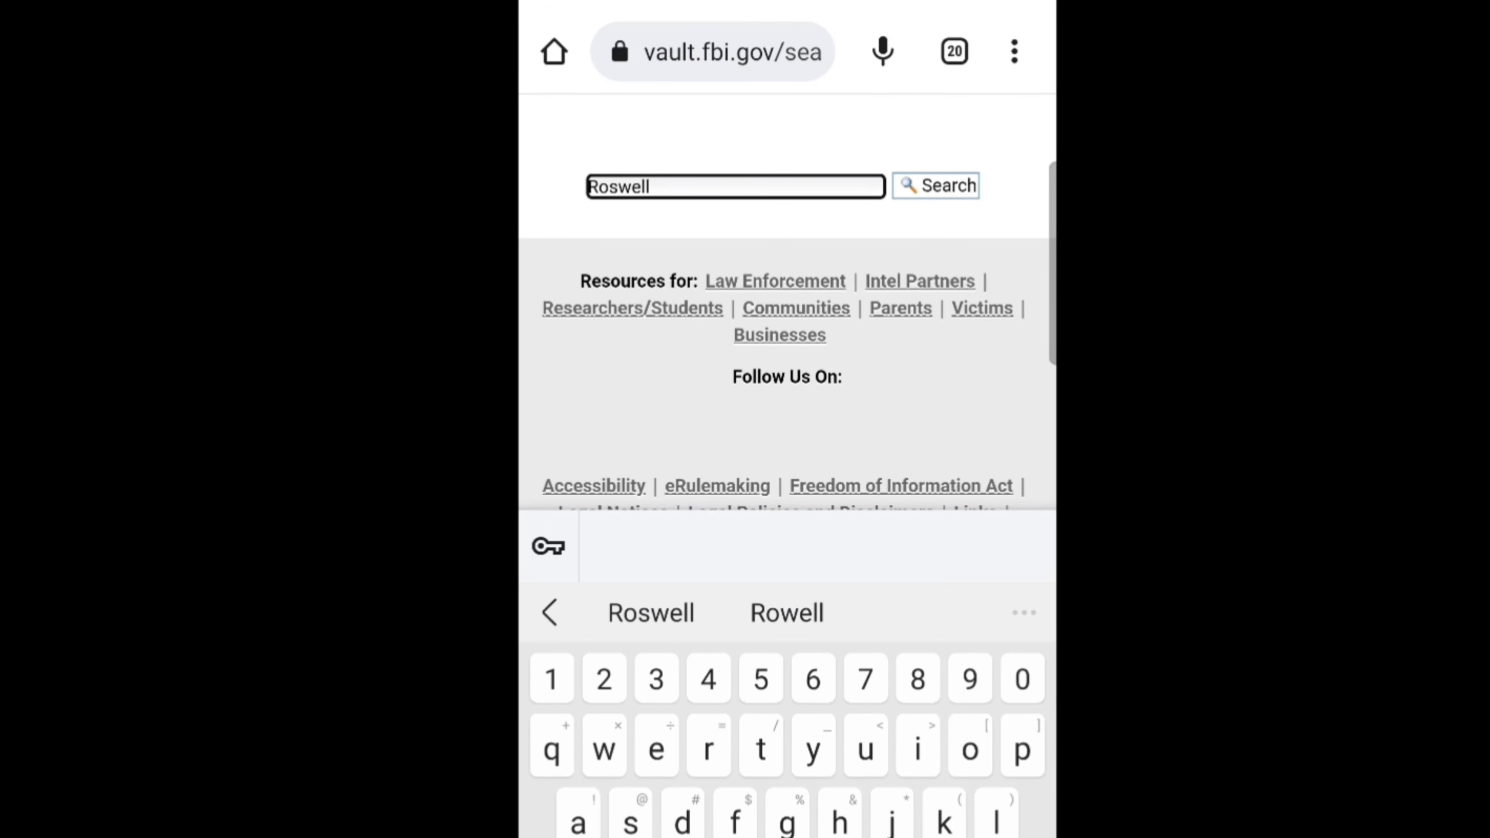
{"action": "left_click", "coordinate": [935, 186]}
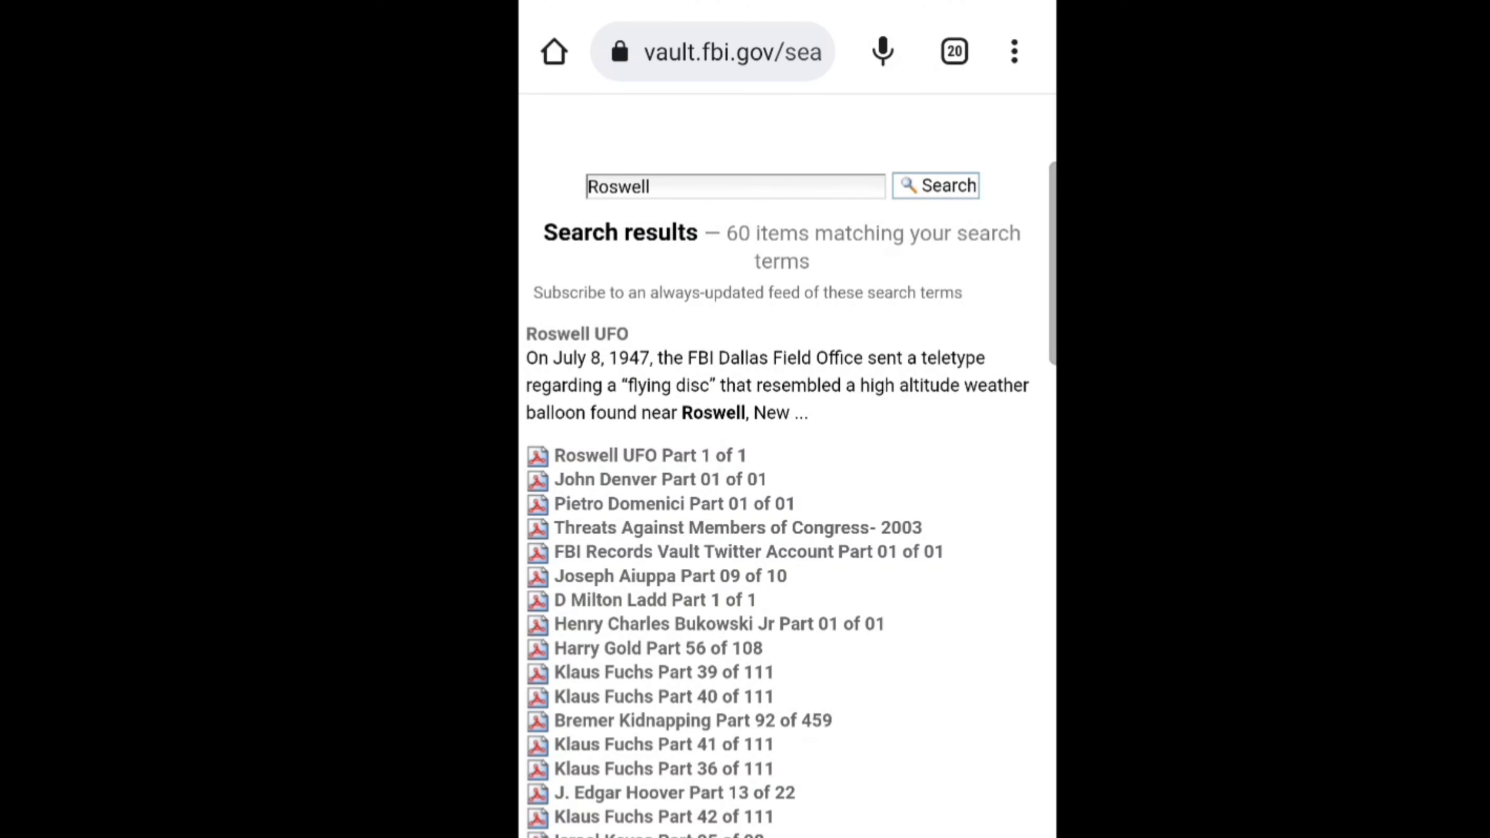
Scroll the 60 Roswell results and open the Roswell UFO Part 1 of 1 record
{"action": "scroll", "scroll_direction": "down", "scroll_amount": 3}
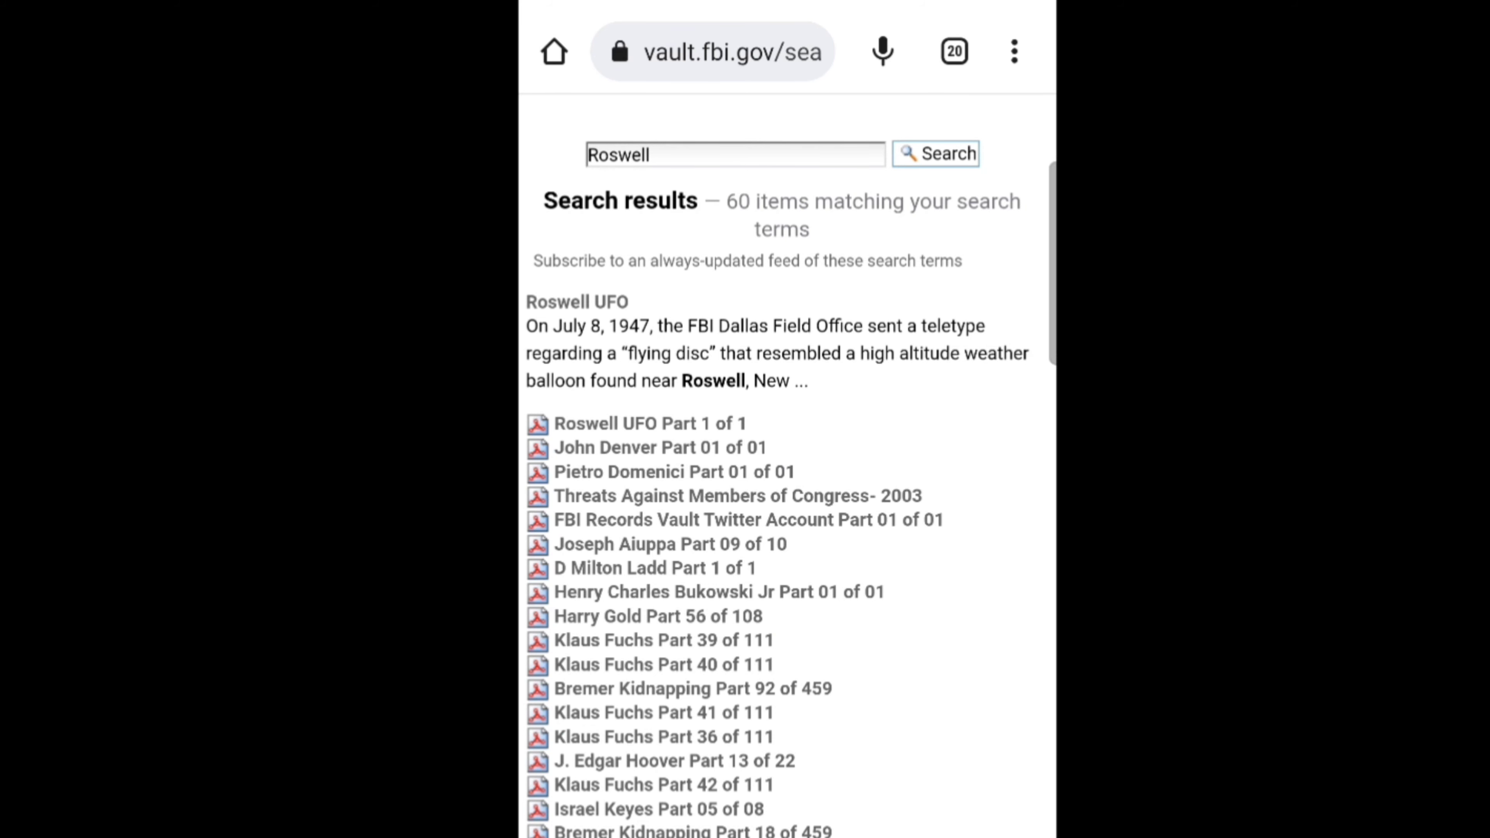
{"action": "scroll", "scroll_direction": "down", "scroll_amount": 3}
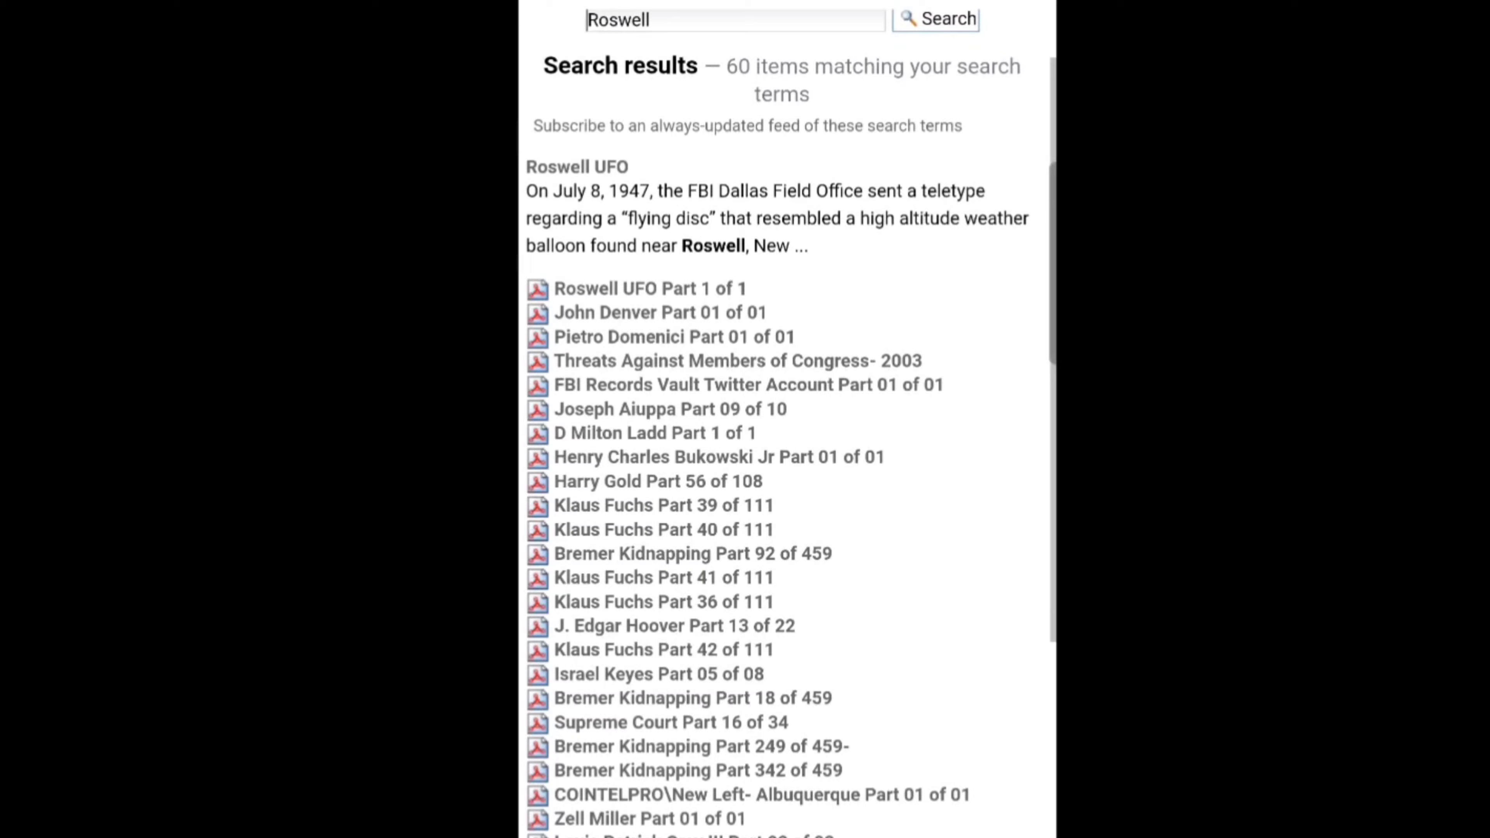
{"action": "scroll", "scroll_direction": "down", "scroll_amount": 3}
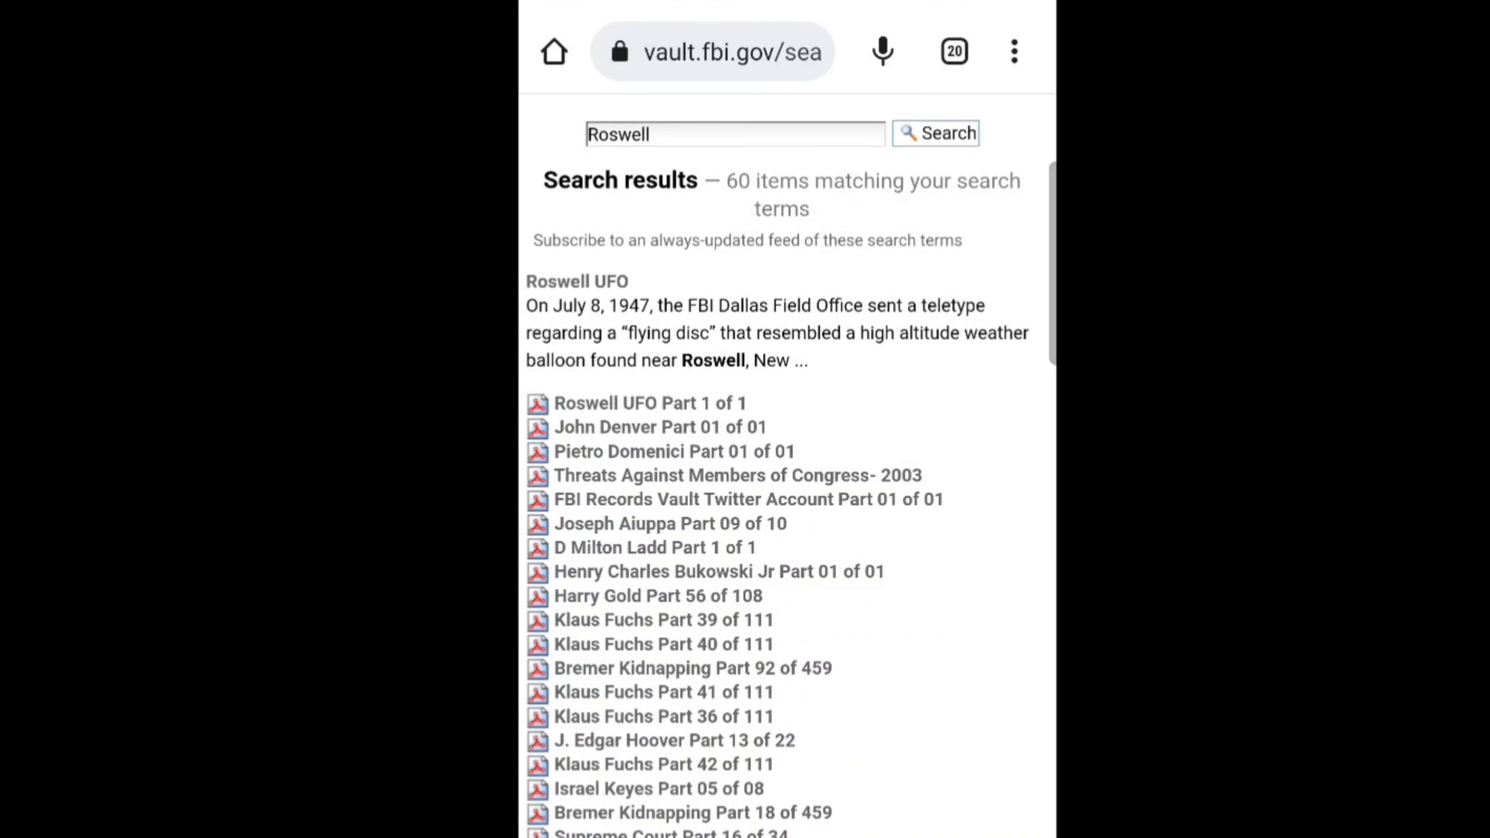
{"action": "scroll", "scroll_direction": "down", "scroll_amount": 3}
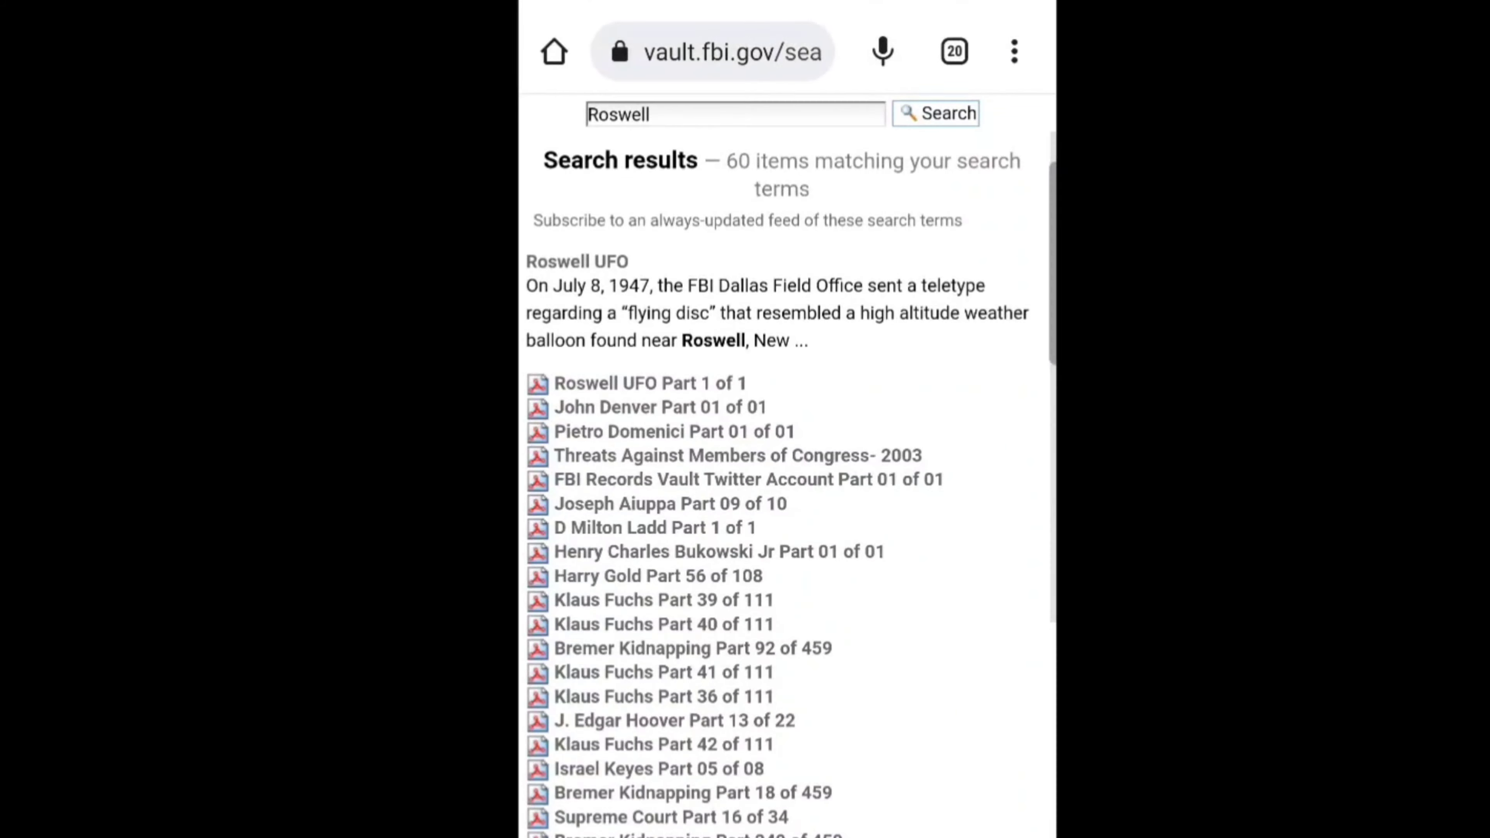
{"action": "left_click", "coordinate": [650, 383]}
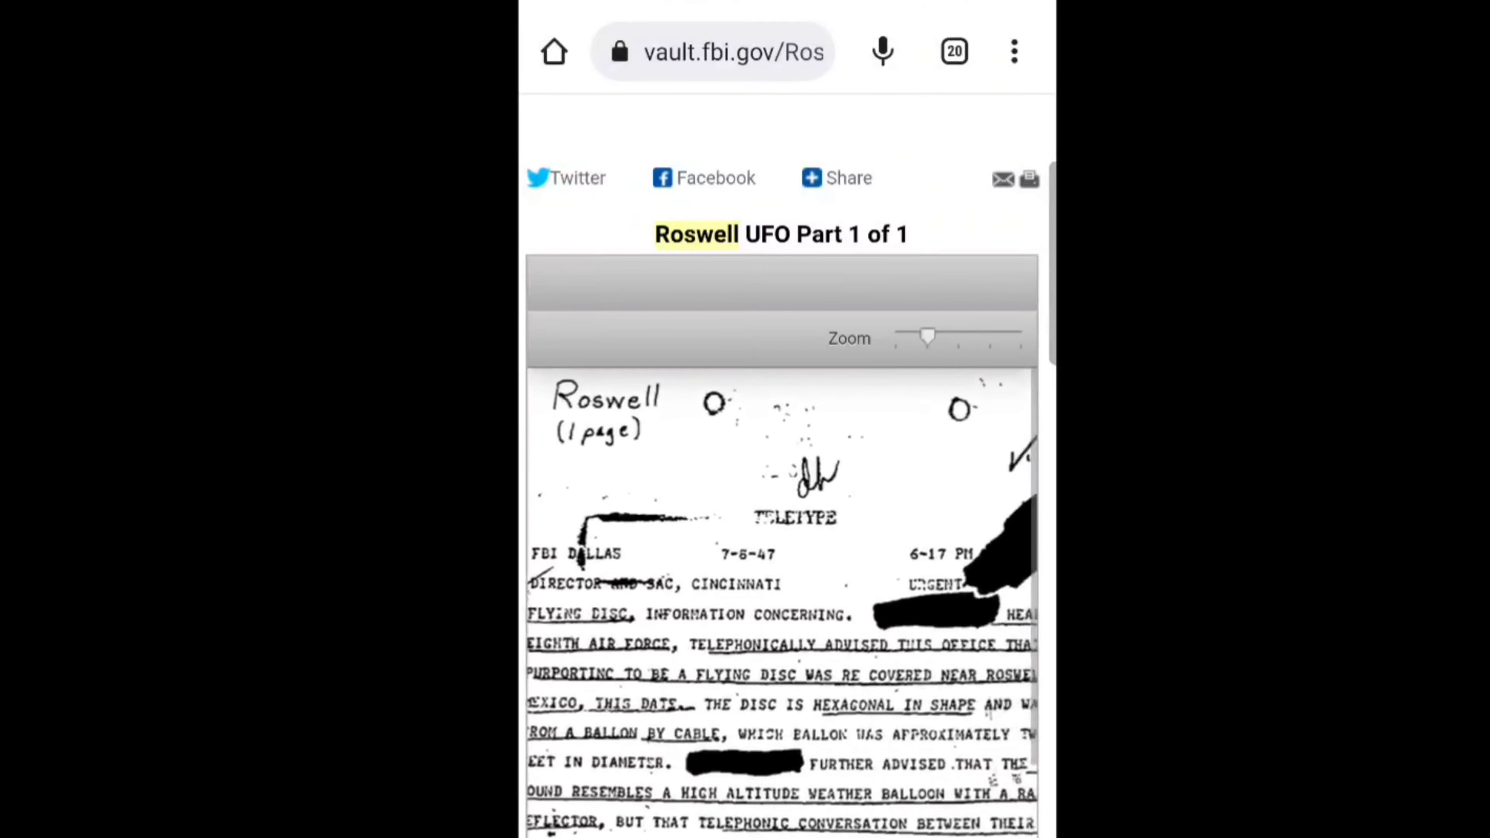
Read through the Roswell flying disc teletype, then open Bremer Kidnapping Part 92 of 459
{"action": "scroll", "scroll_direction": "down", "scroll_amount": 3}
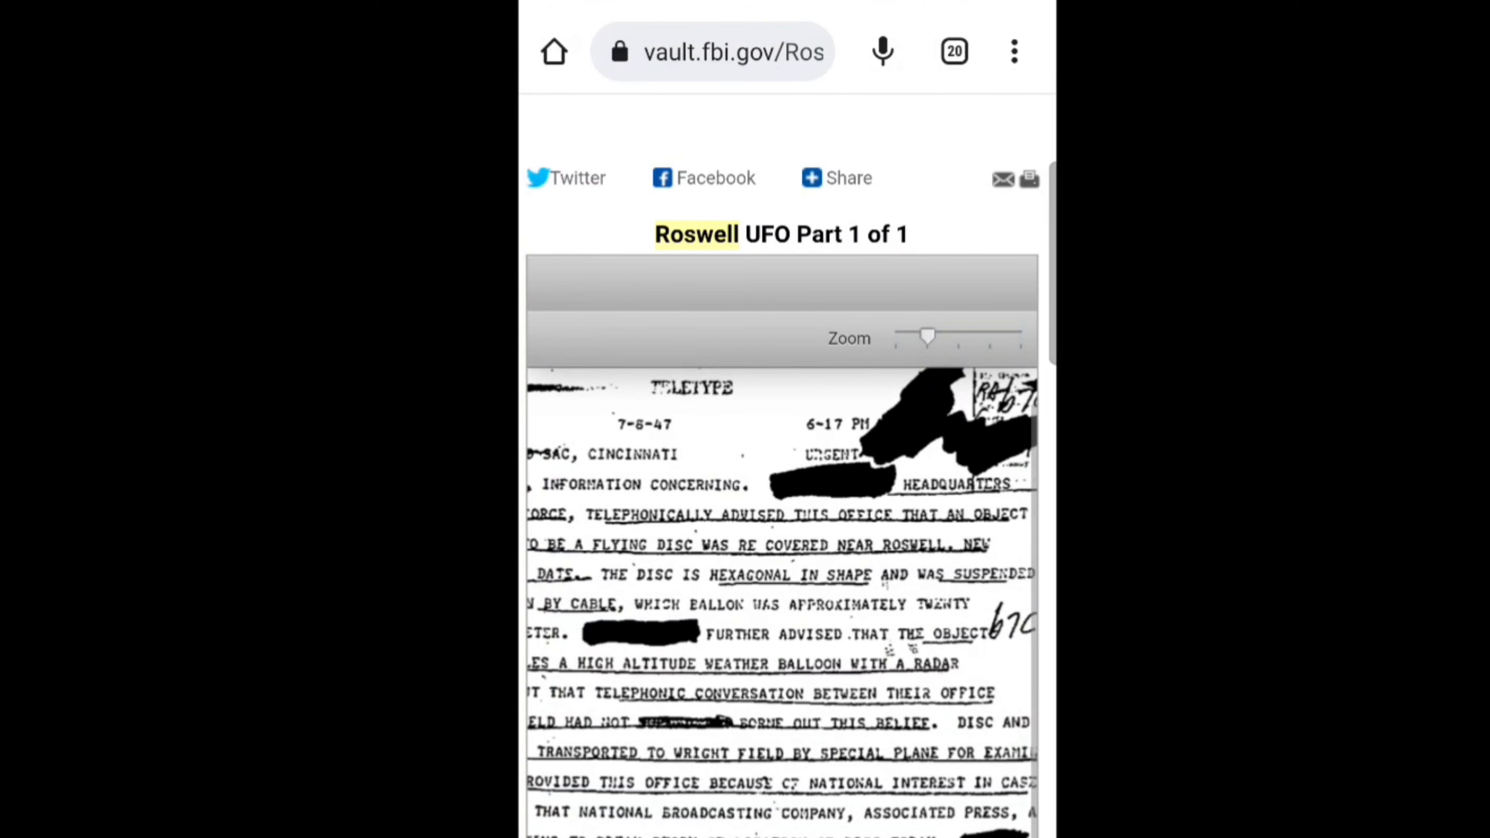
{"action": "scroll", "scroll_direction": "down", "scroll_amount": 3}
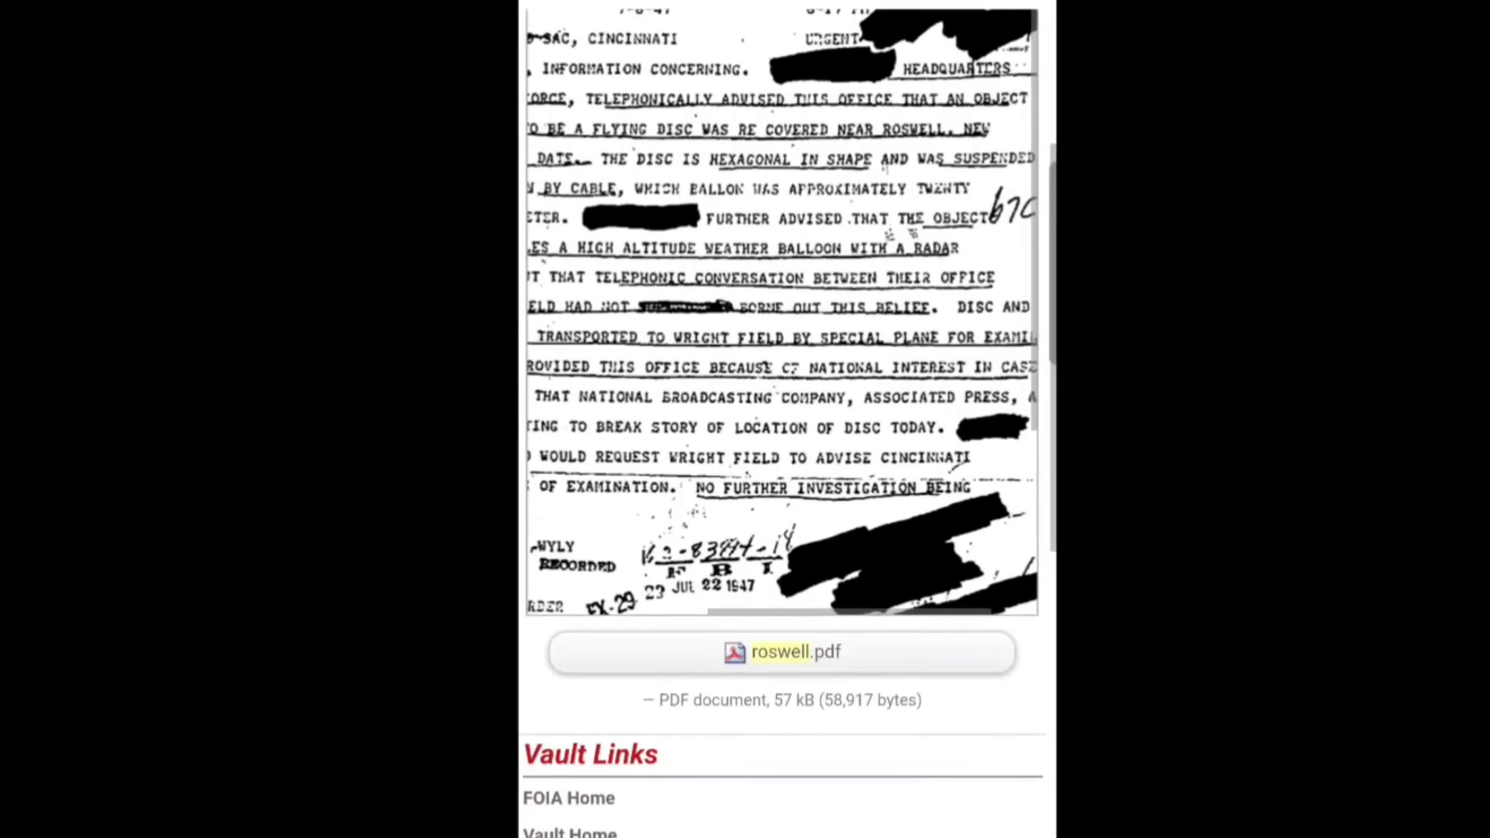
{"action": "scroll", "scroll_direction": "down", "scroll_amount": 3}
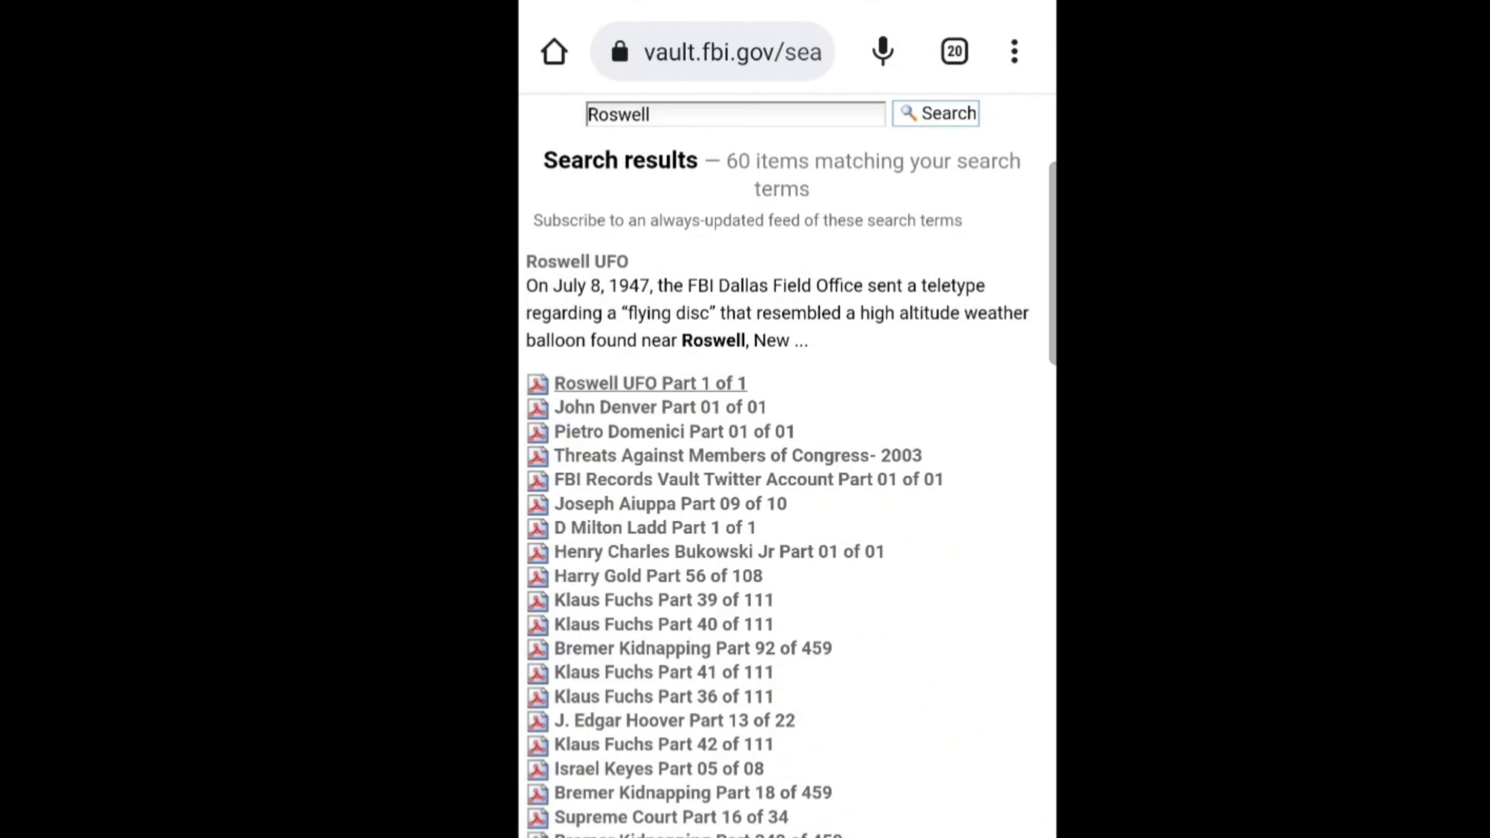
{"action": "scroll", "scroll_direction": "down", "scroll_amount": 3}
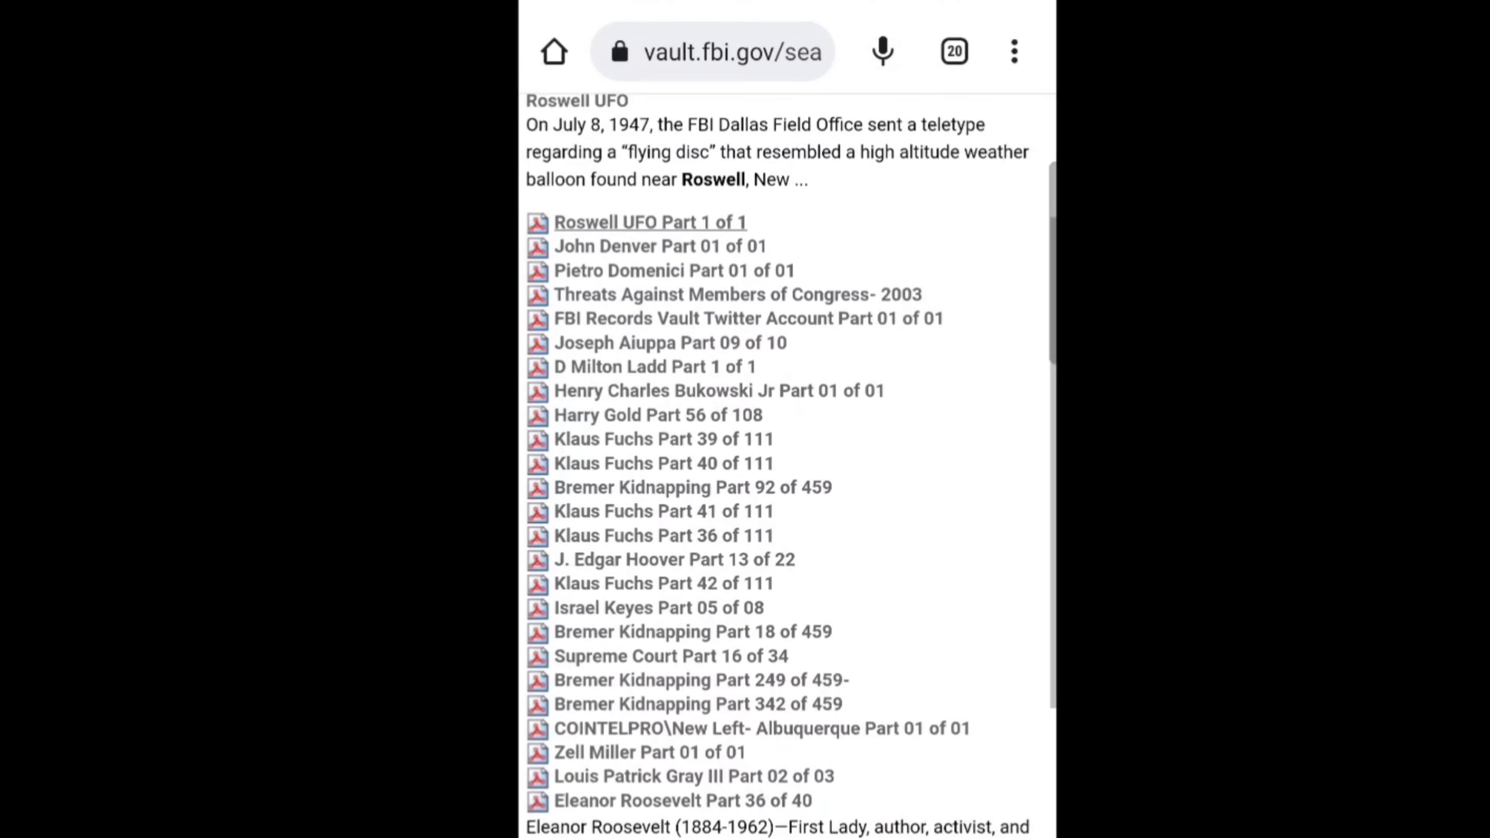
{"action": "scroll", "scroll_direction": "down", "scroll_amount": 3}
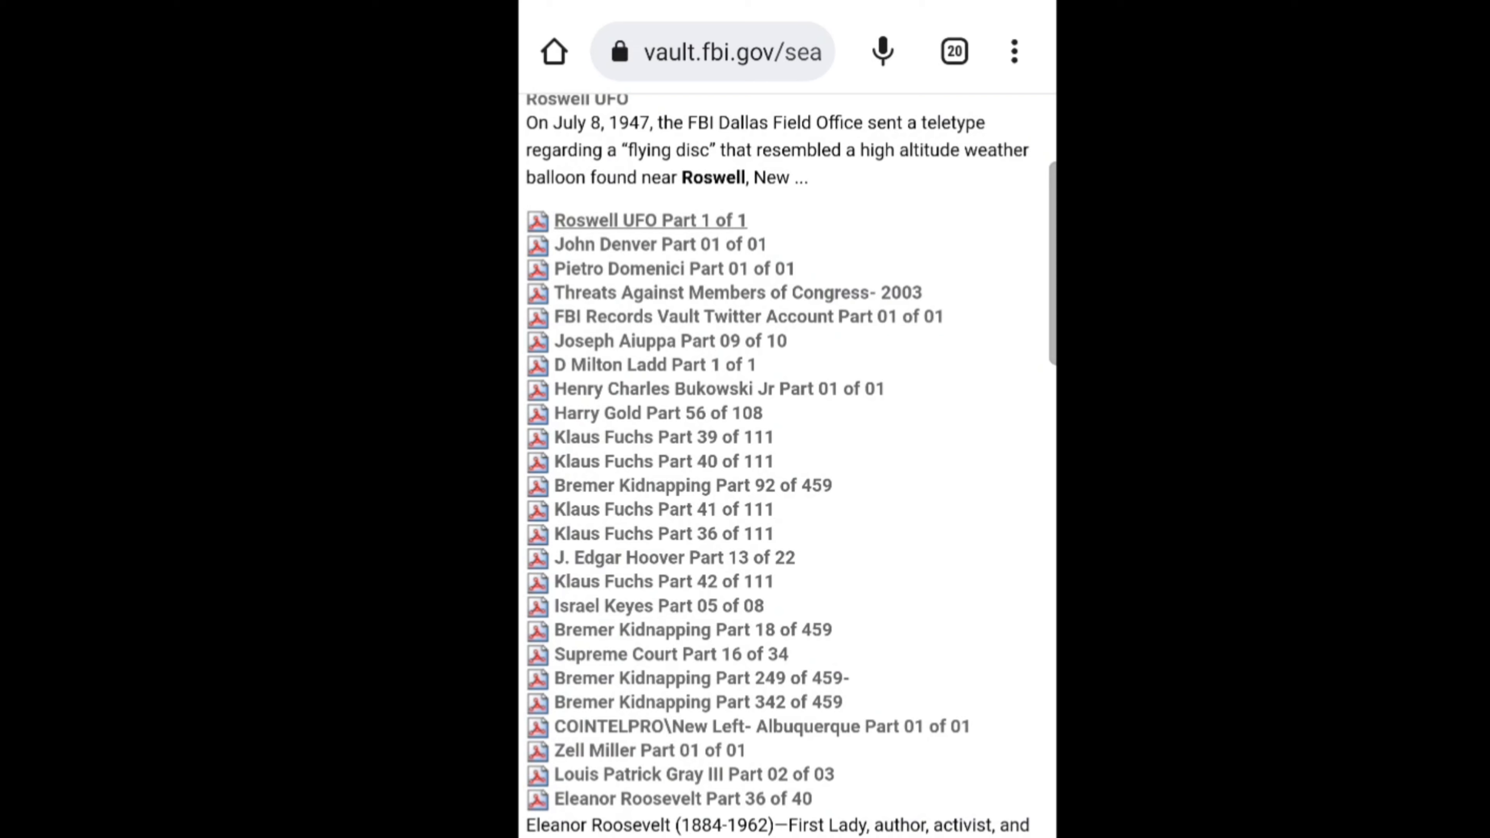
{"action": "left_click", "coordinate": [693, 484]}
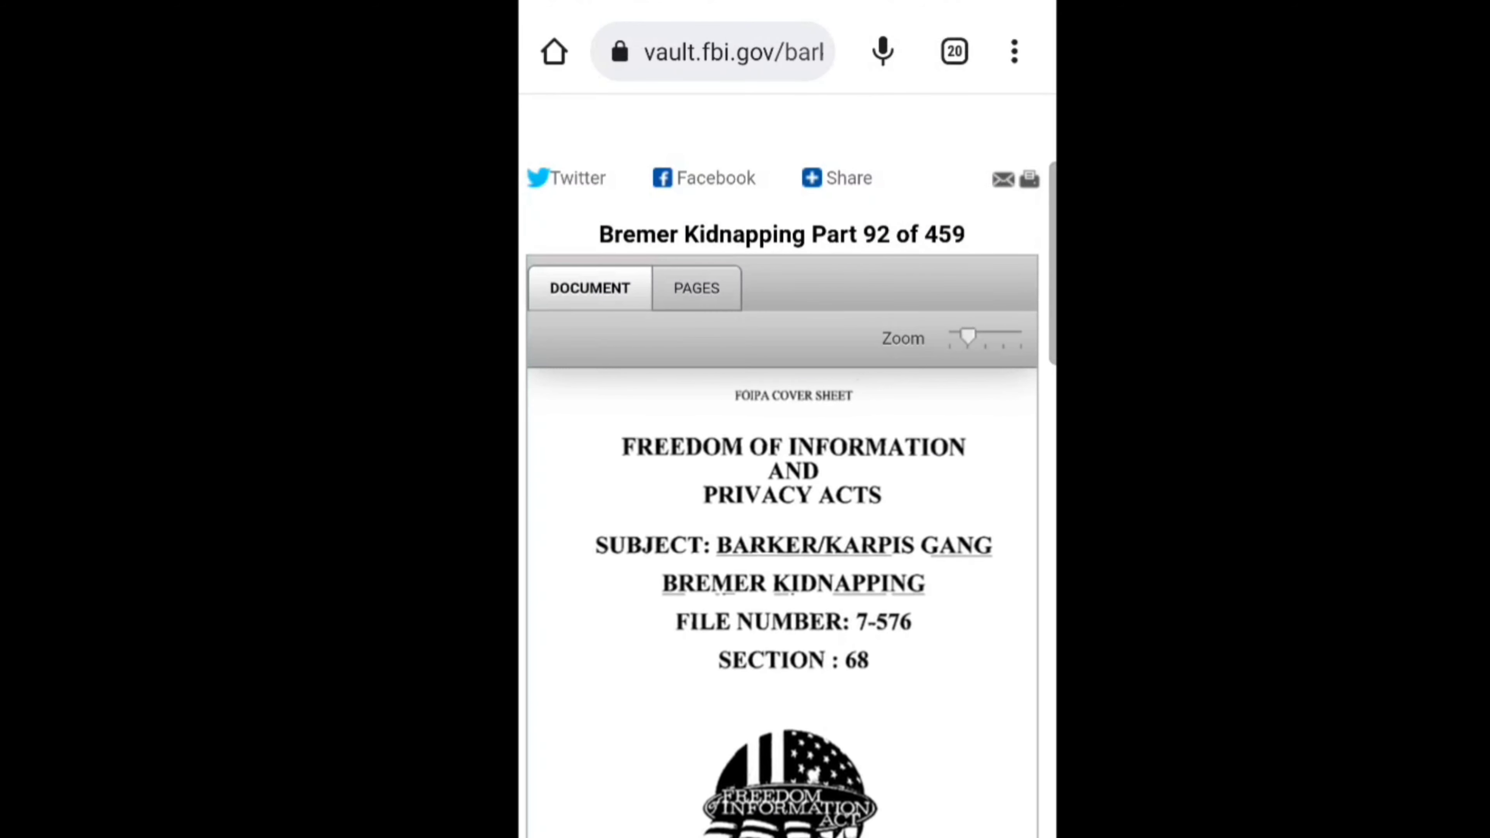
Scroll down the Bremer Kidnapping Part 92 cover sheet
{"action": "scroll", "scroll_direction": "down", "scroll_amount": 3}
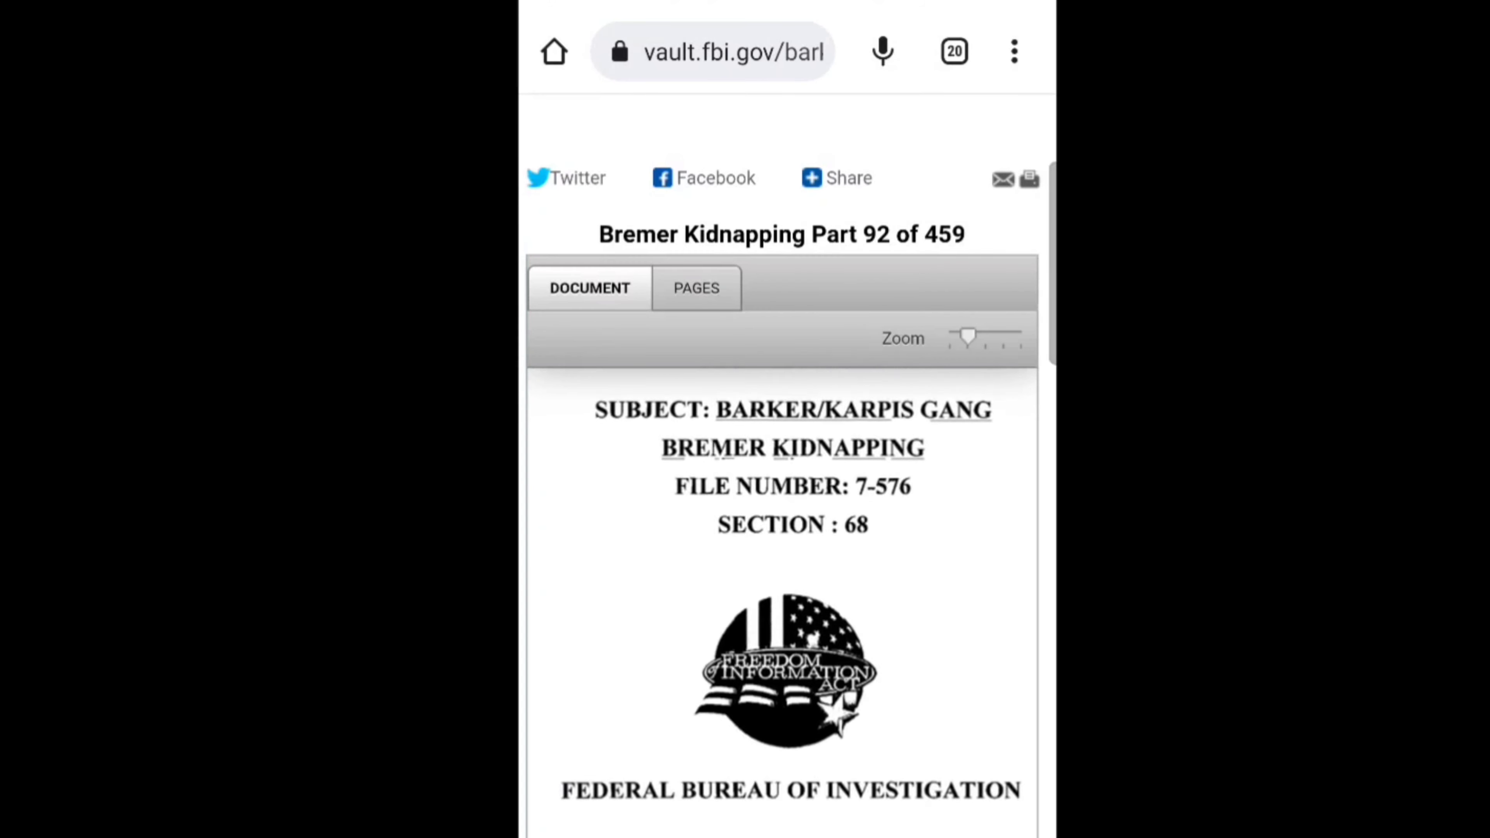
{"action": "scroll", "scroll_direction": "down", "scroll_amount": 3}
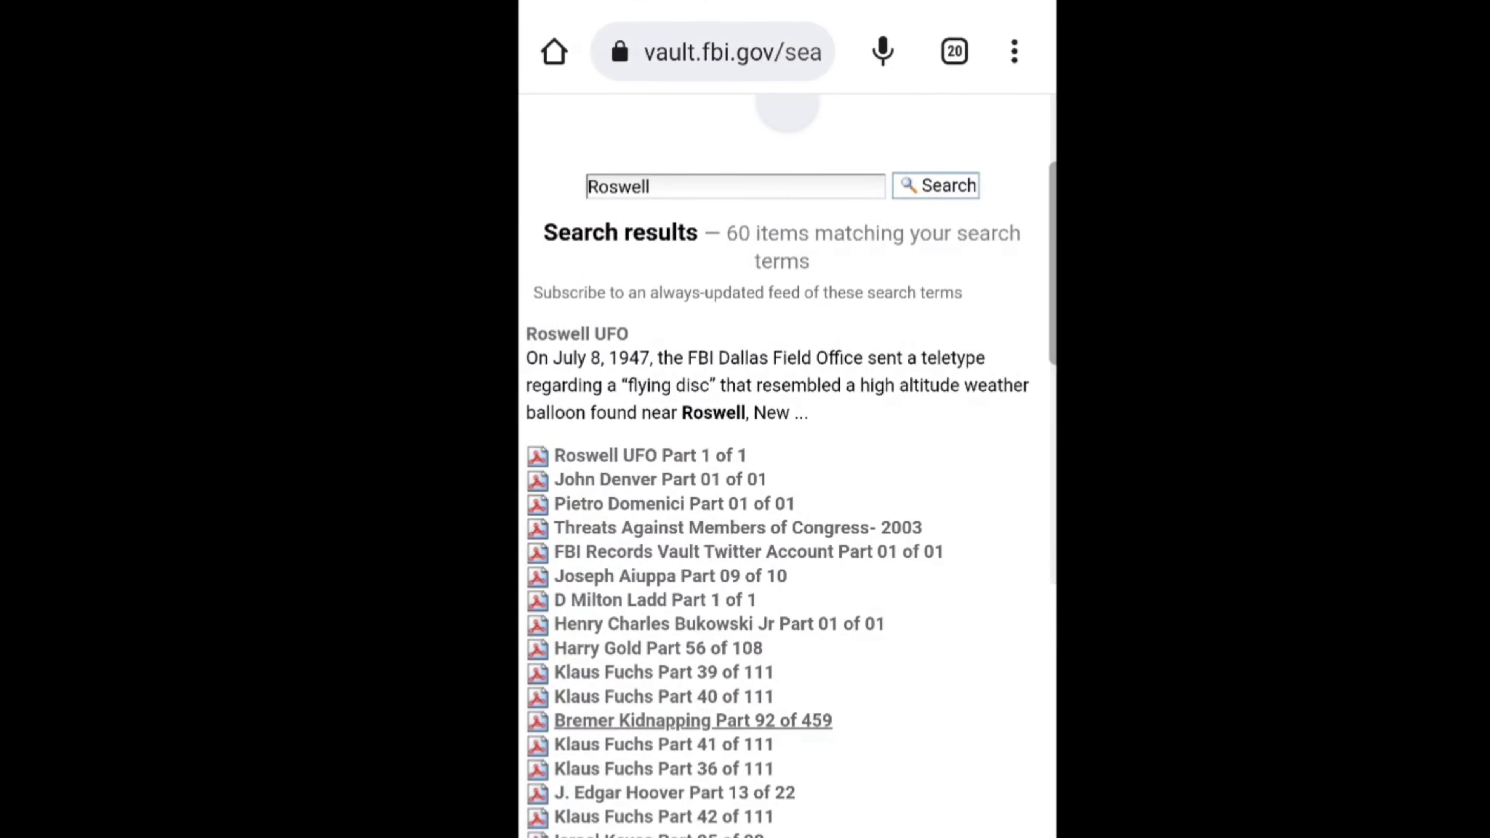
Search the Vault for UFO and scroll the 23 results toward UFO Part 15 of 16
{"action": "left_click", "coordinate": [734, 186]}
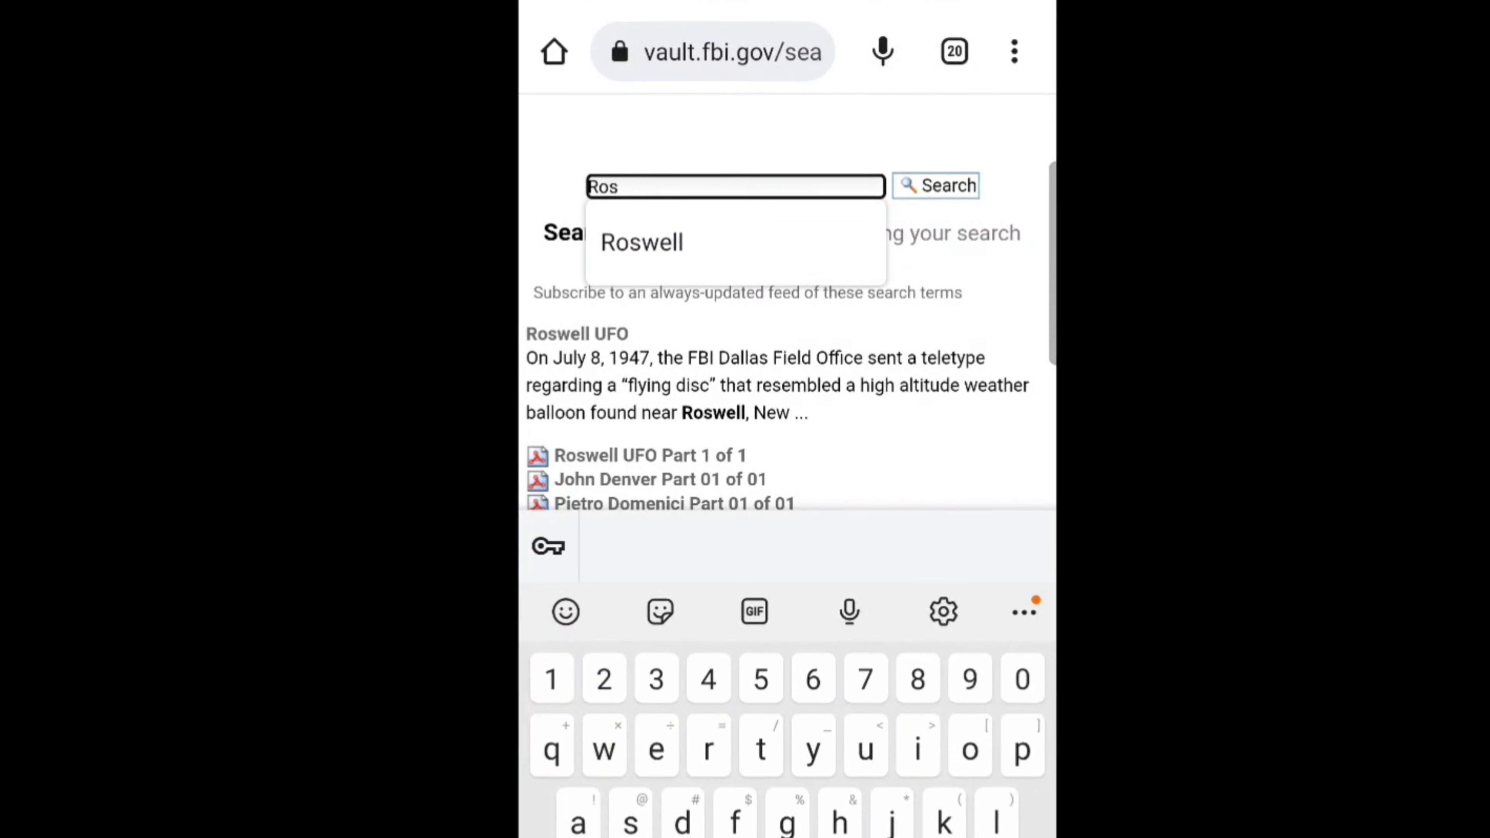
{"action": "type", "text": "Ufo"}
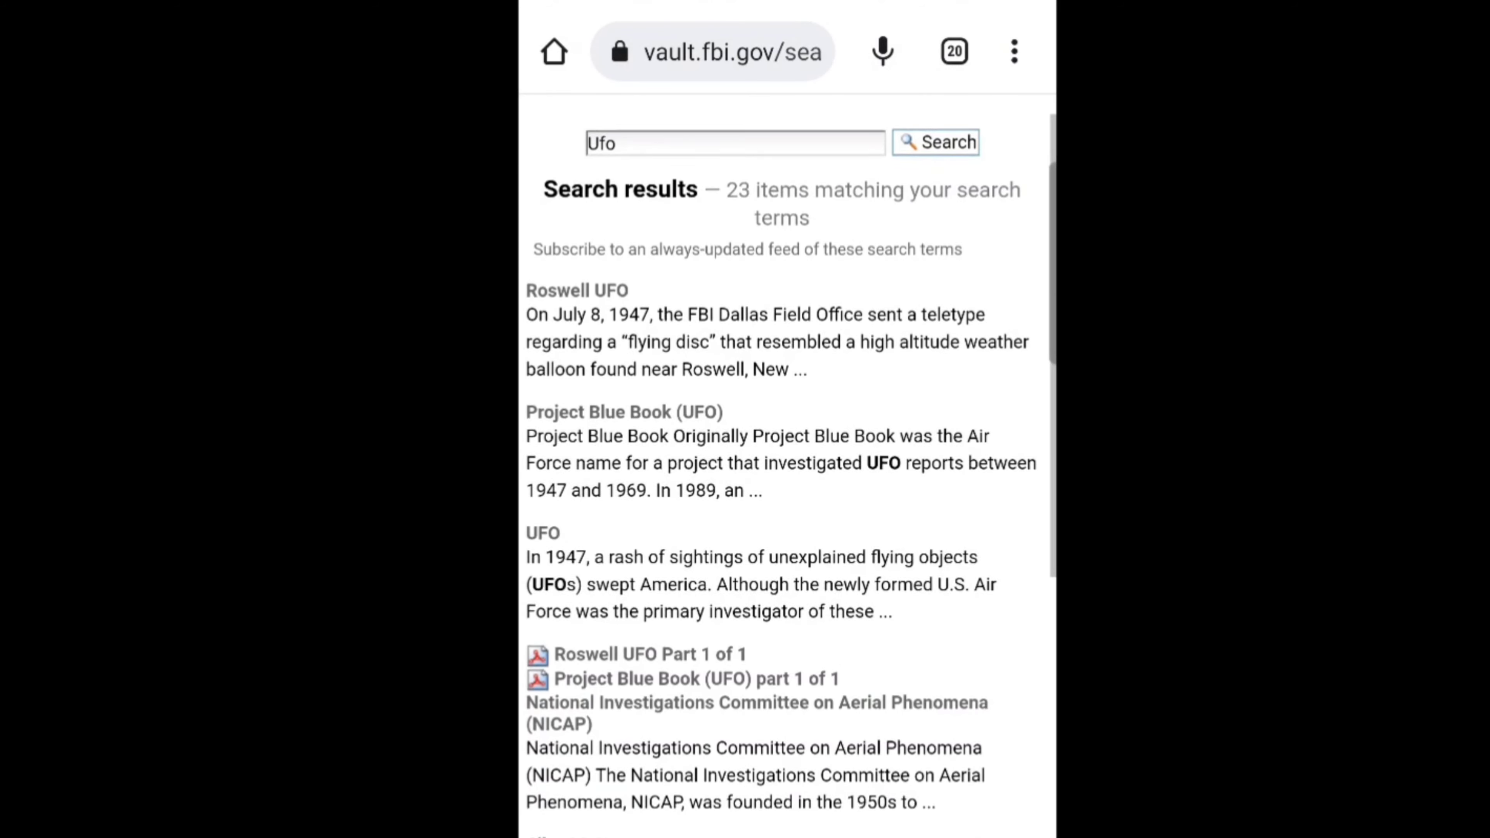
{"action": "scroll", "scroll_direction": "down", "scroll_amount": 3}
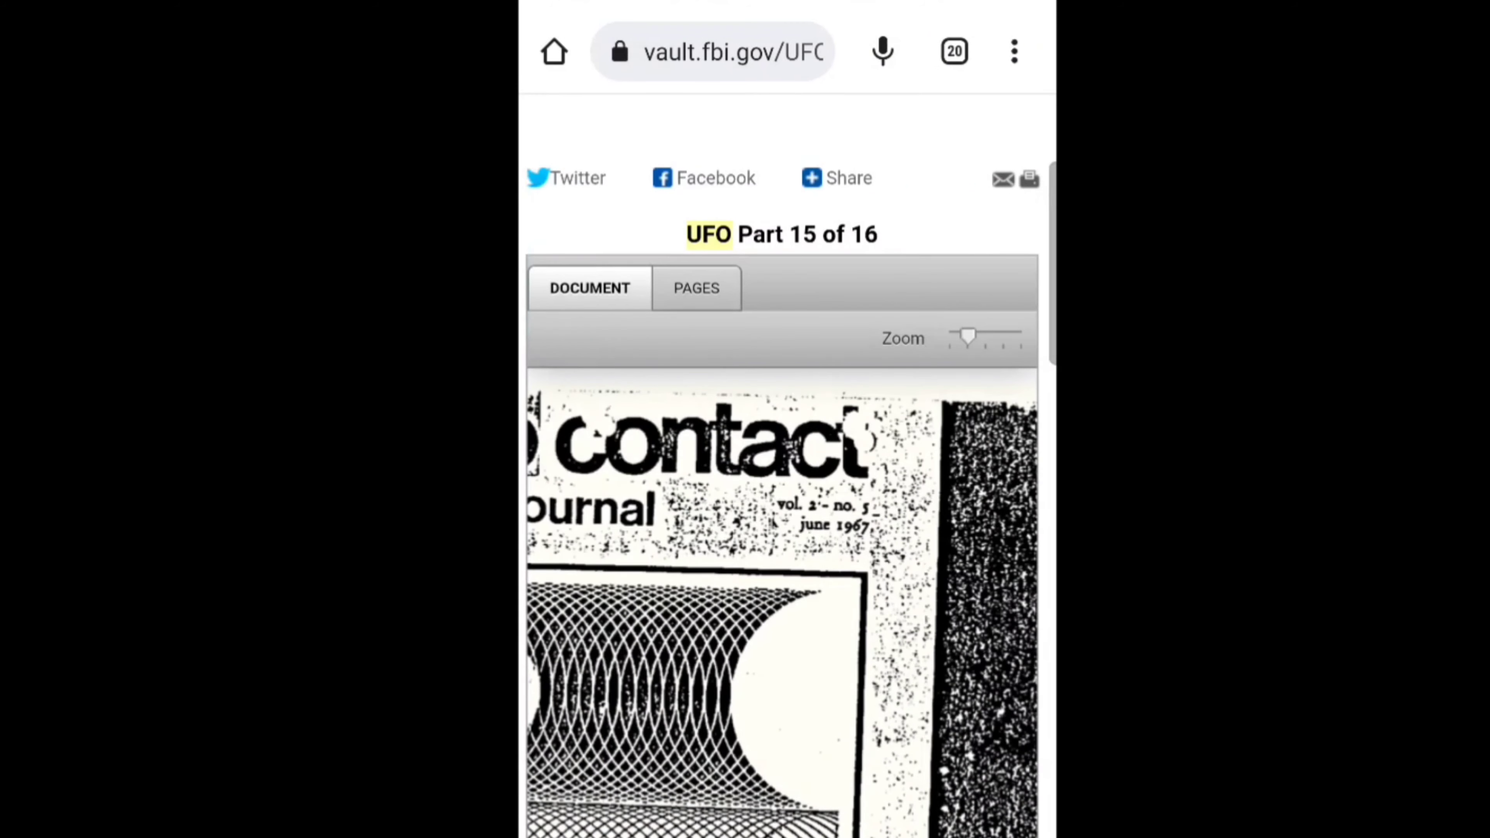
Show UFO Part 15 of 16 as page thumbnails and browse the first rows
{"action": "left_click_drag", "start_coordinate": [967, 336], "coordinate": [986, 336]}
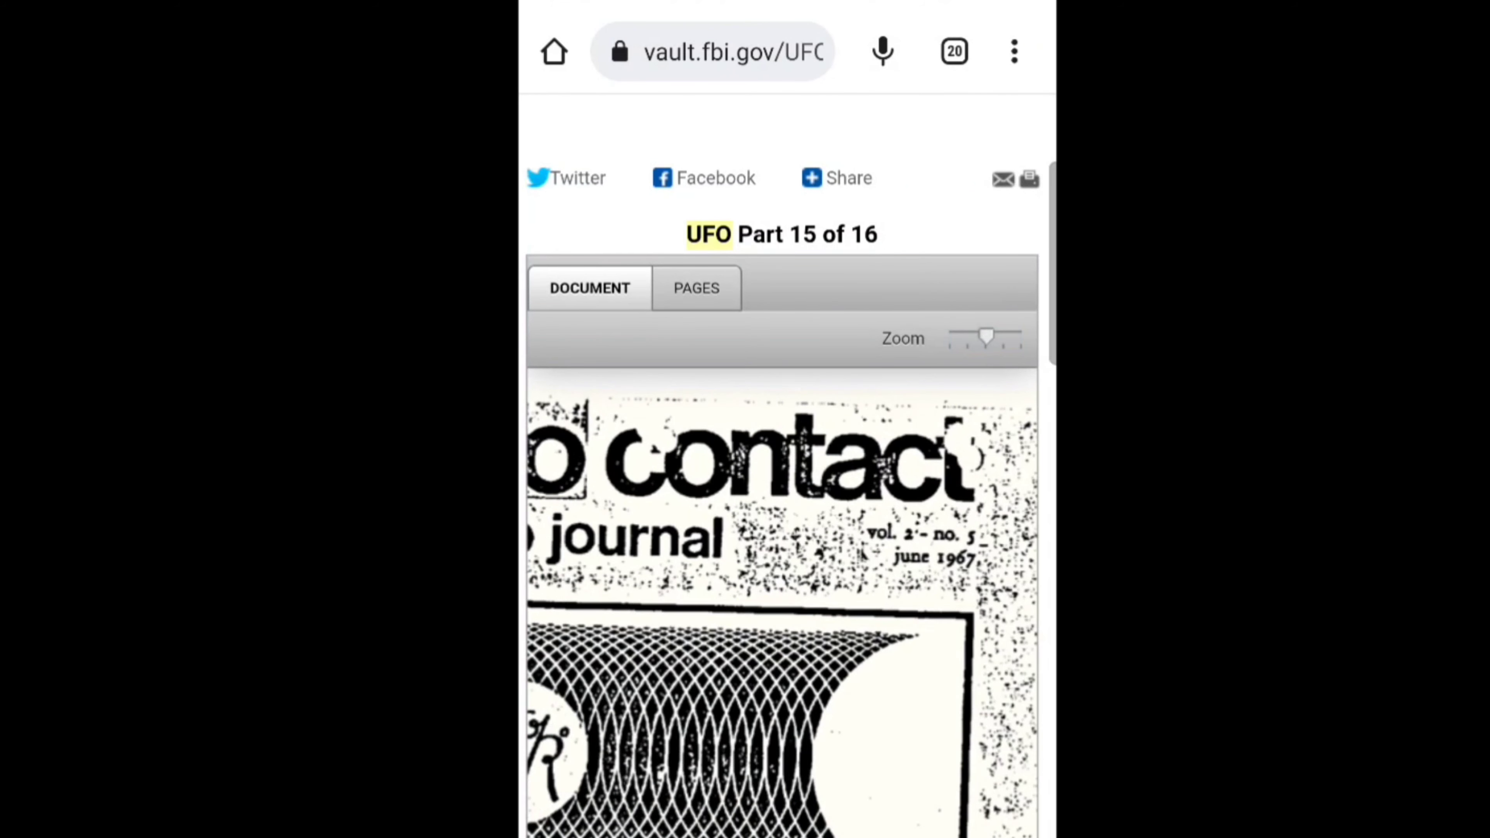
{"action": "left_click", "coordinate": [695, 288]}
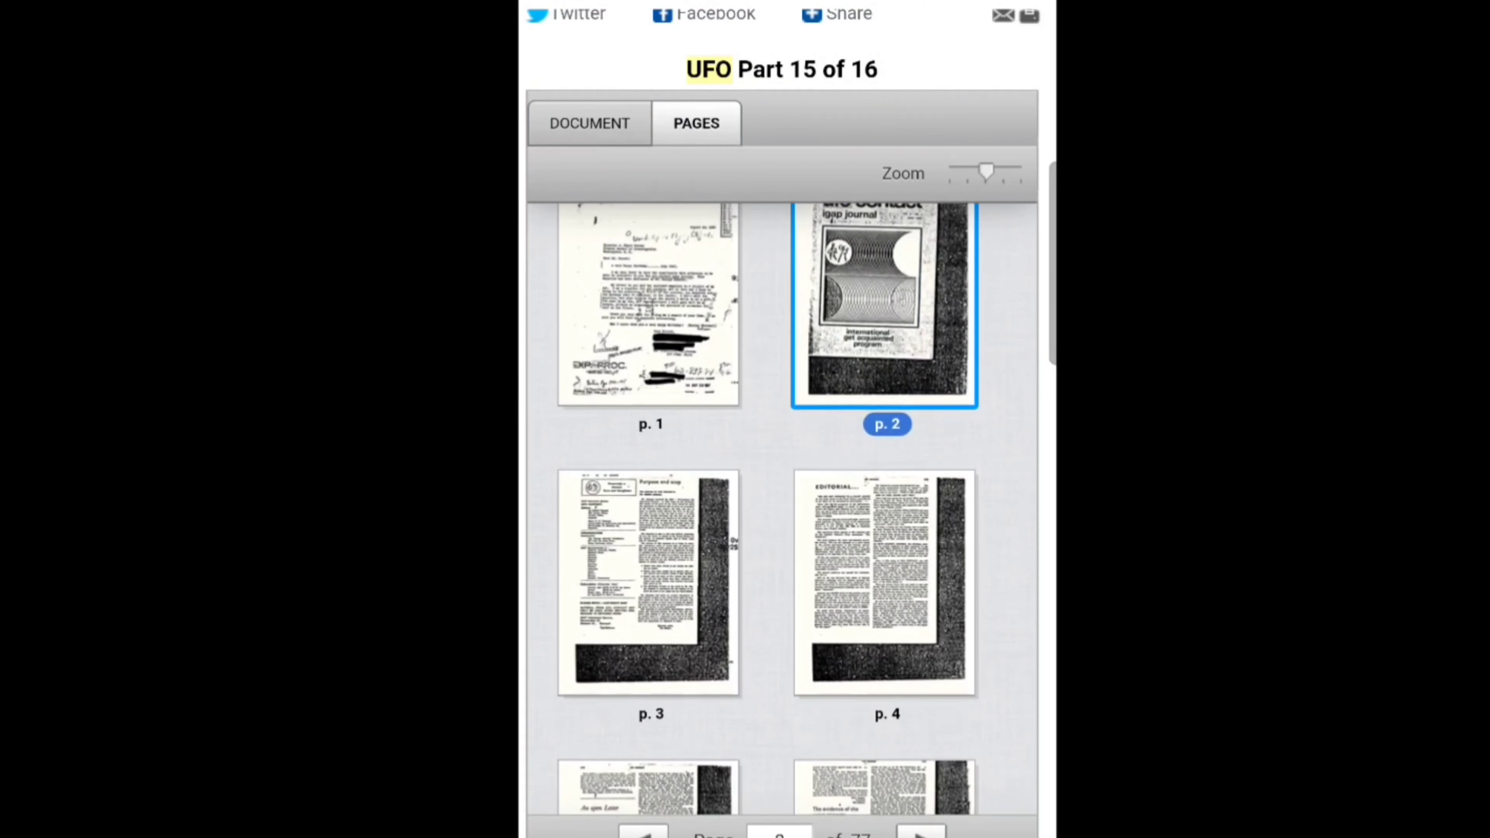
{"action": "scroll", "scroll_direction": "down", "scroll_amount": 3}
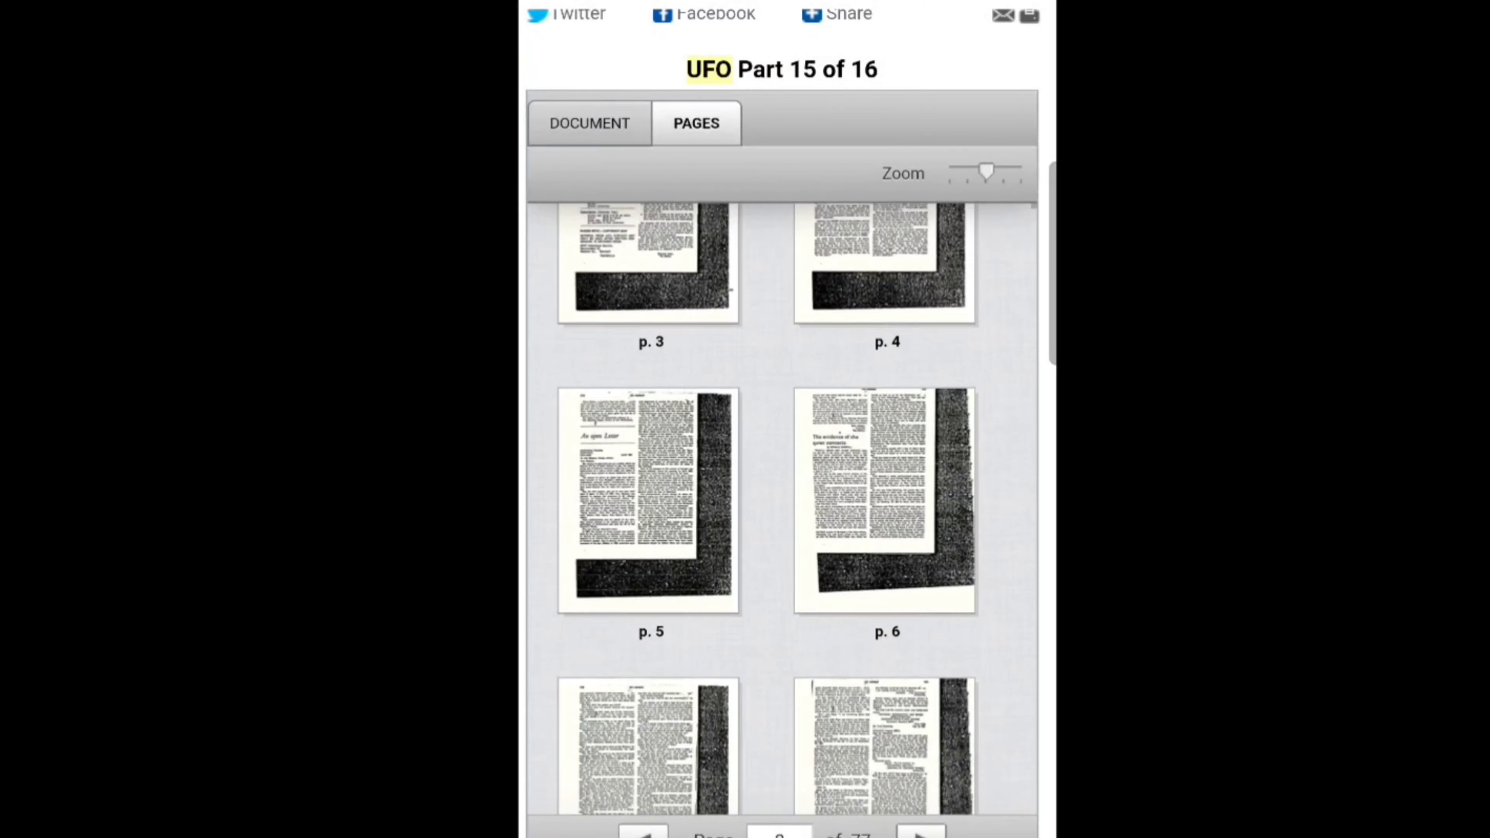
{"action": "scroll", "scroll_direction": "down", "scroll_amount": 3}
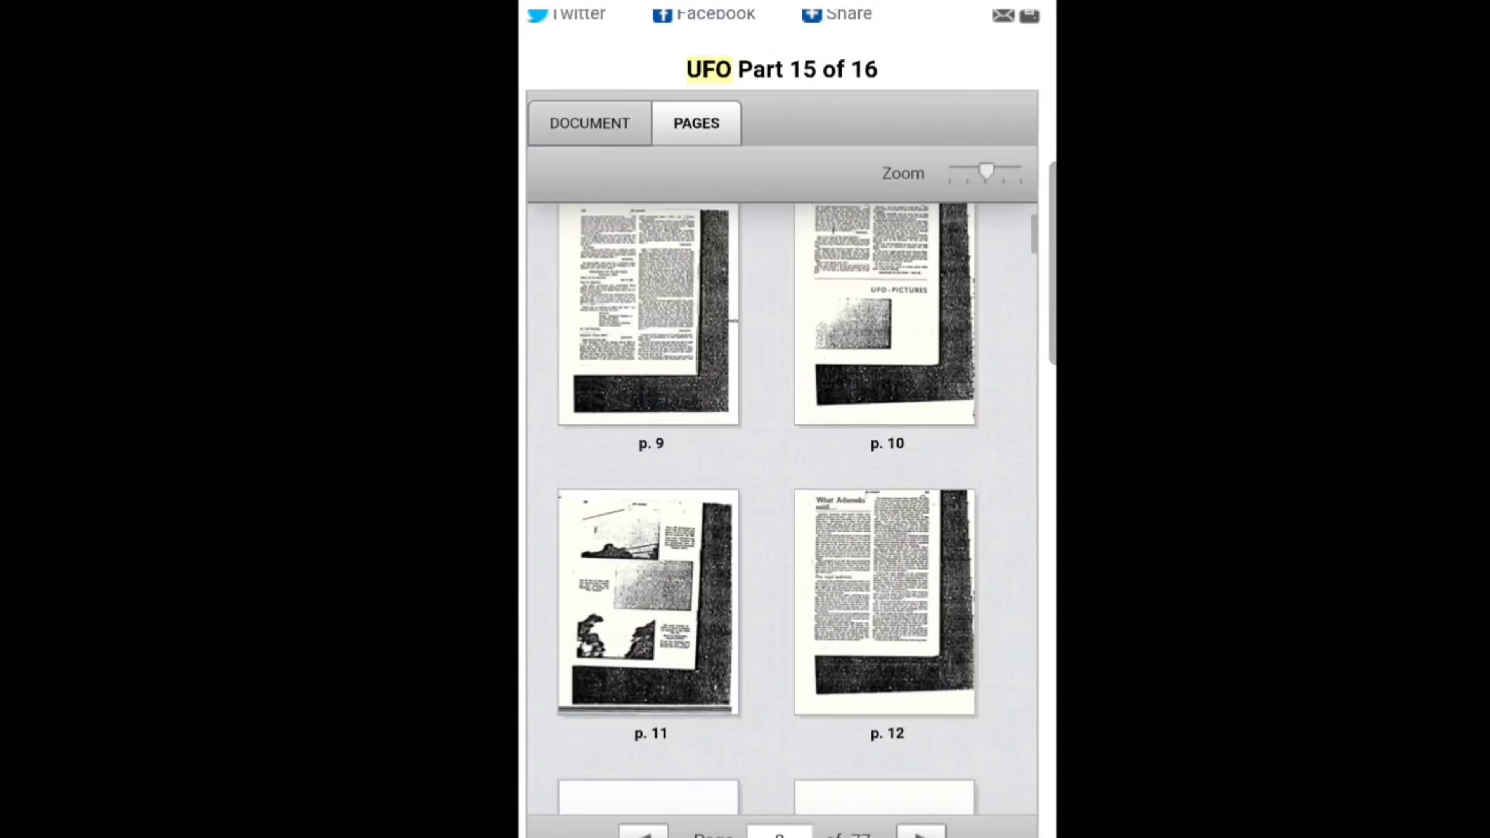
{"action": "scroll", "scroll_direction": "down", "scroll_amount": 3}
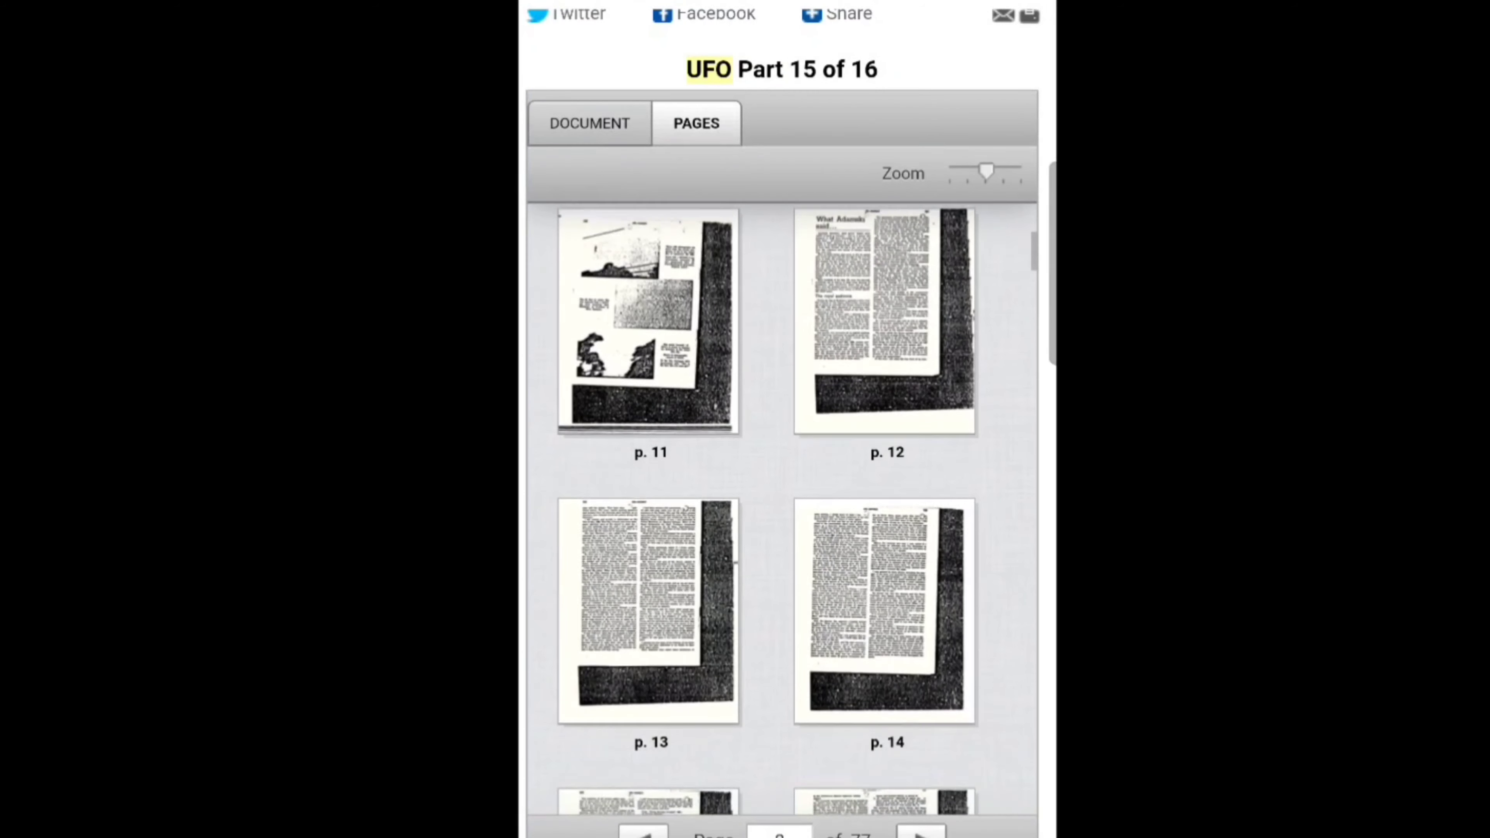
Scroll the thumbnails through page 14 and start entering a page number to jump to
{"action": "scroll", "scroll_direction": "down", "scroll_amount": 3}
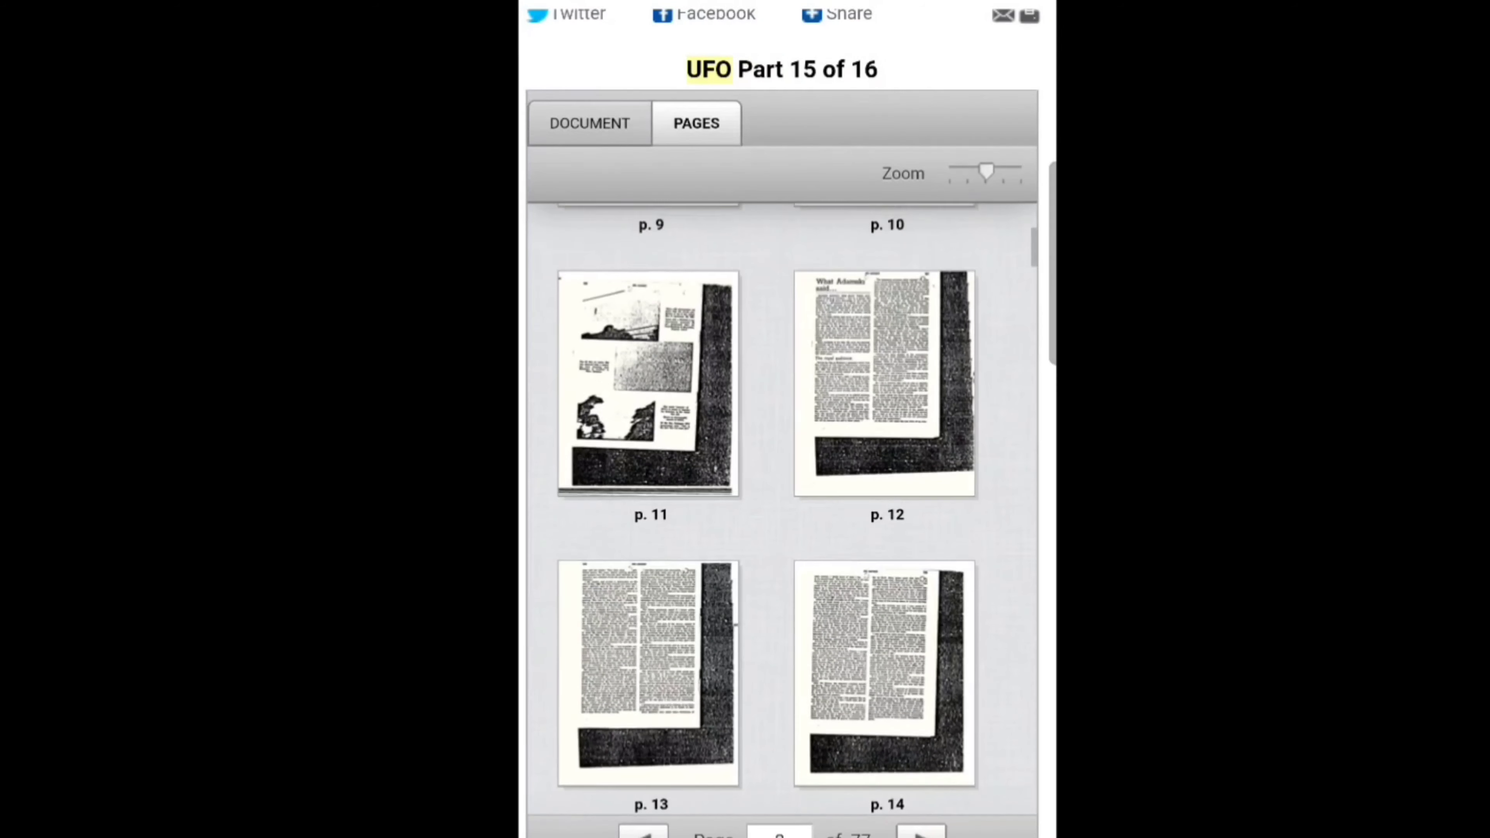
{"action": "scroll", "scroll_direction": "down", "scroll_amount": 3}
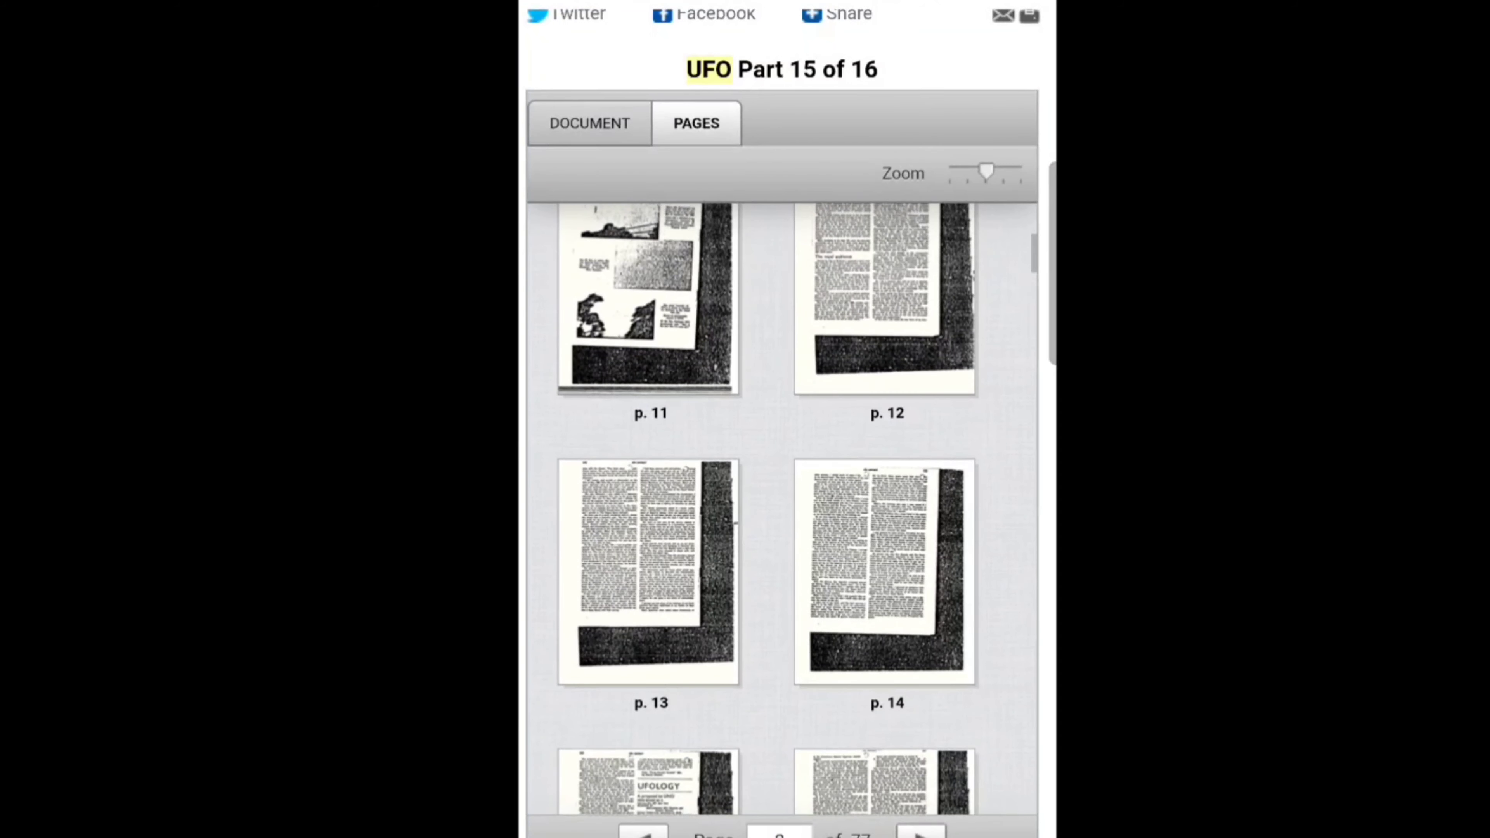
{"action": "left_click", "coordinate": [588, 122]}
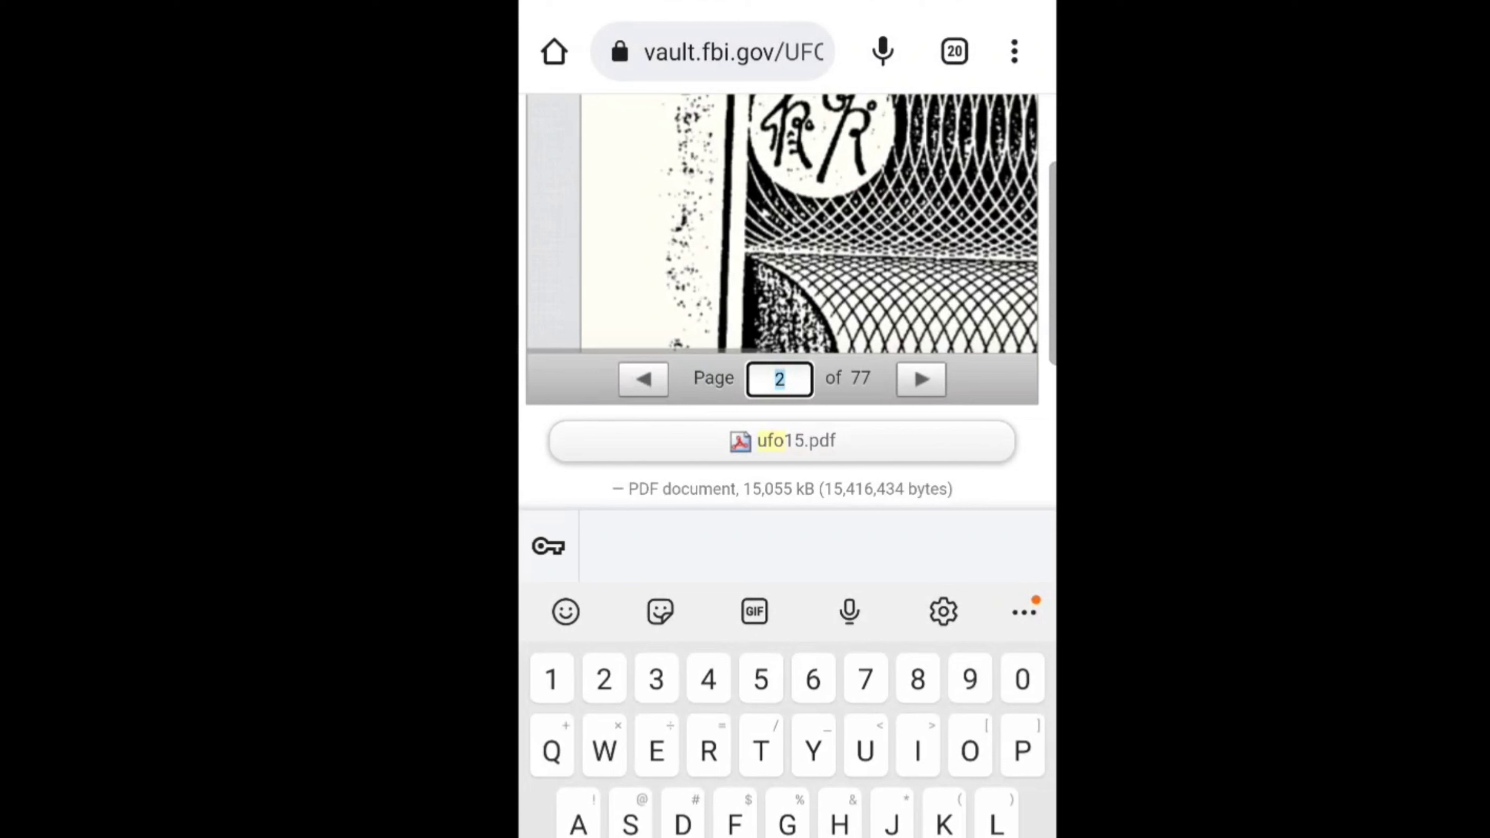
Jump to page 11 of UFO Part 15 and scroll through its photo page and the 'What Adamski said' article
{"action": "type", "text": "1"}
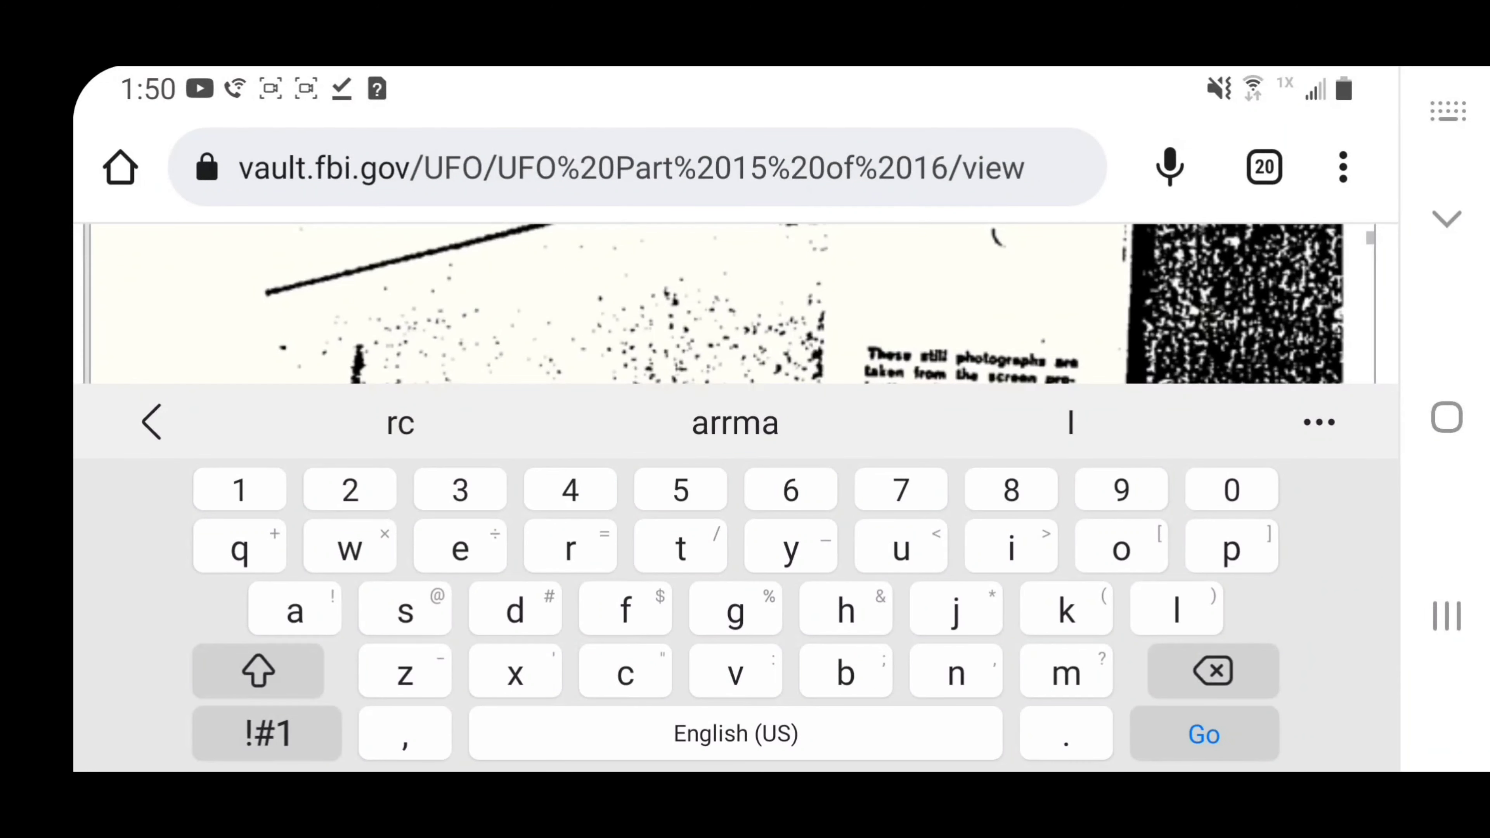
{"action": "scroll", "scroll_direction": "down", "scroll_amount": 3}
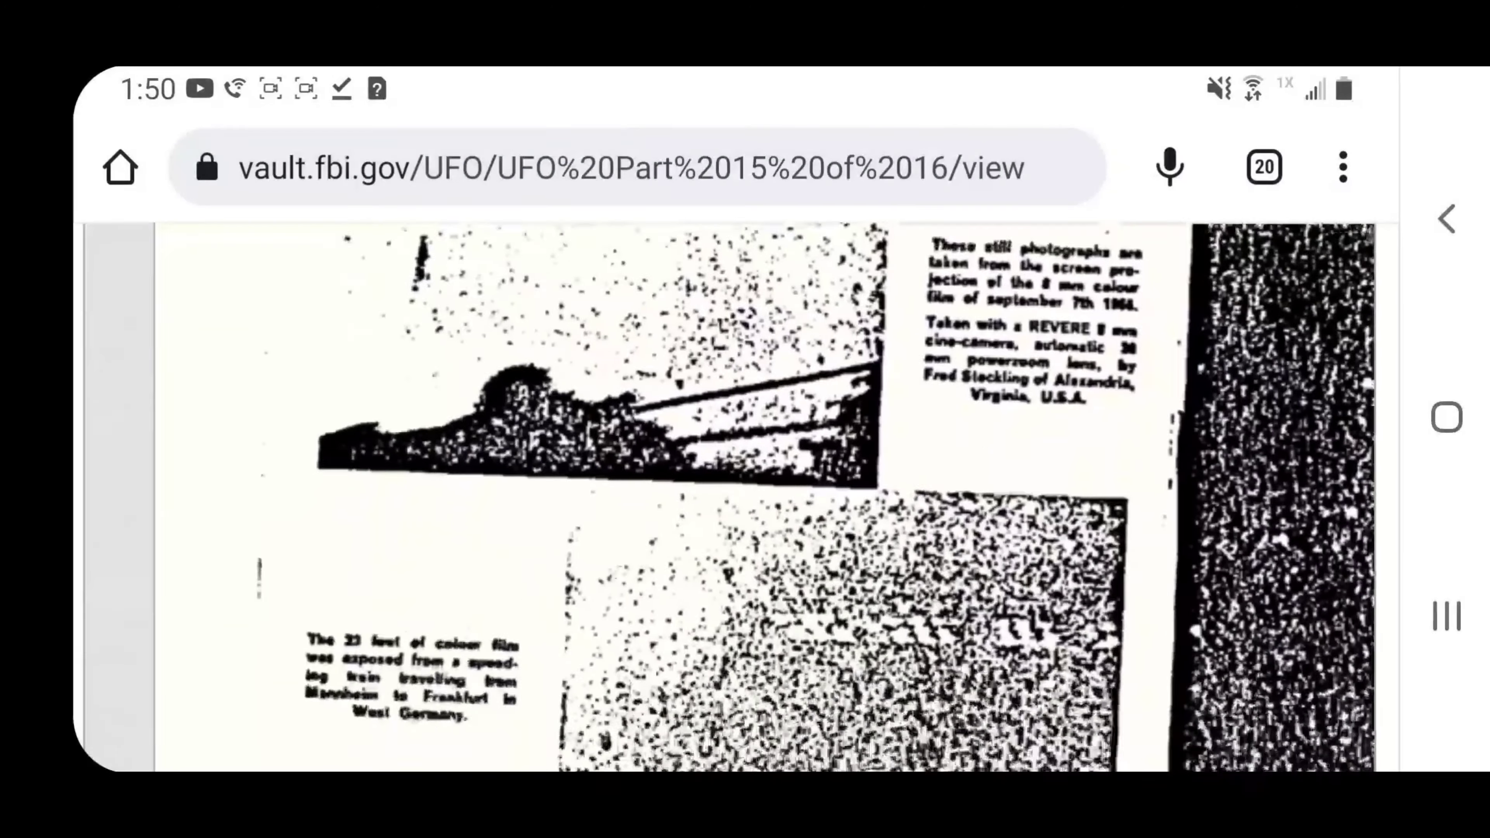
{"action": "scroll", "scroll_direction": "down", "scroll_amount": 3}
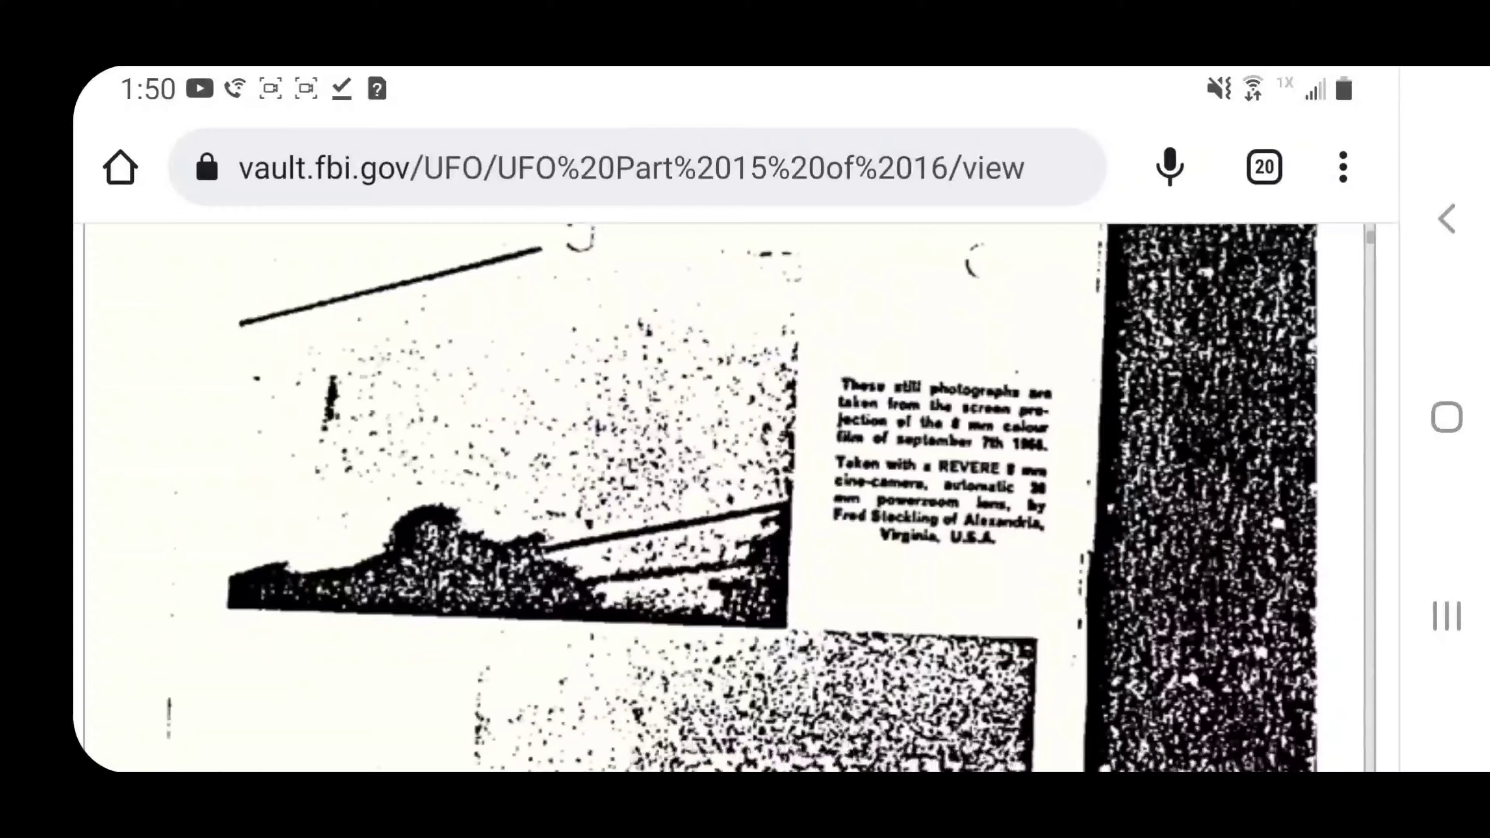
{"action": "scroll", "scroll_direction": "down", "scroll_amount": 3}
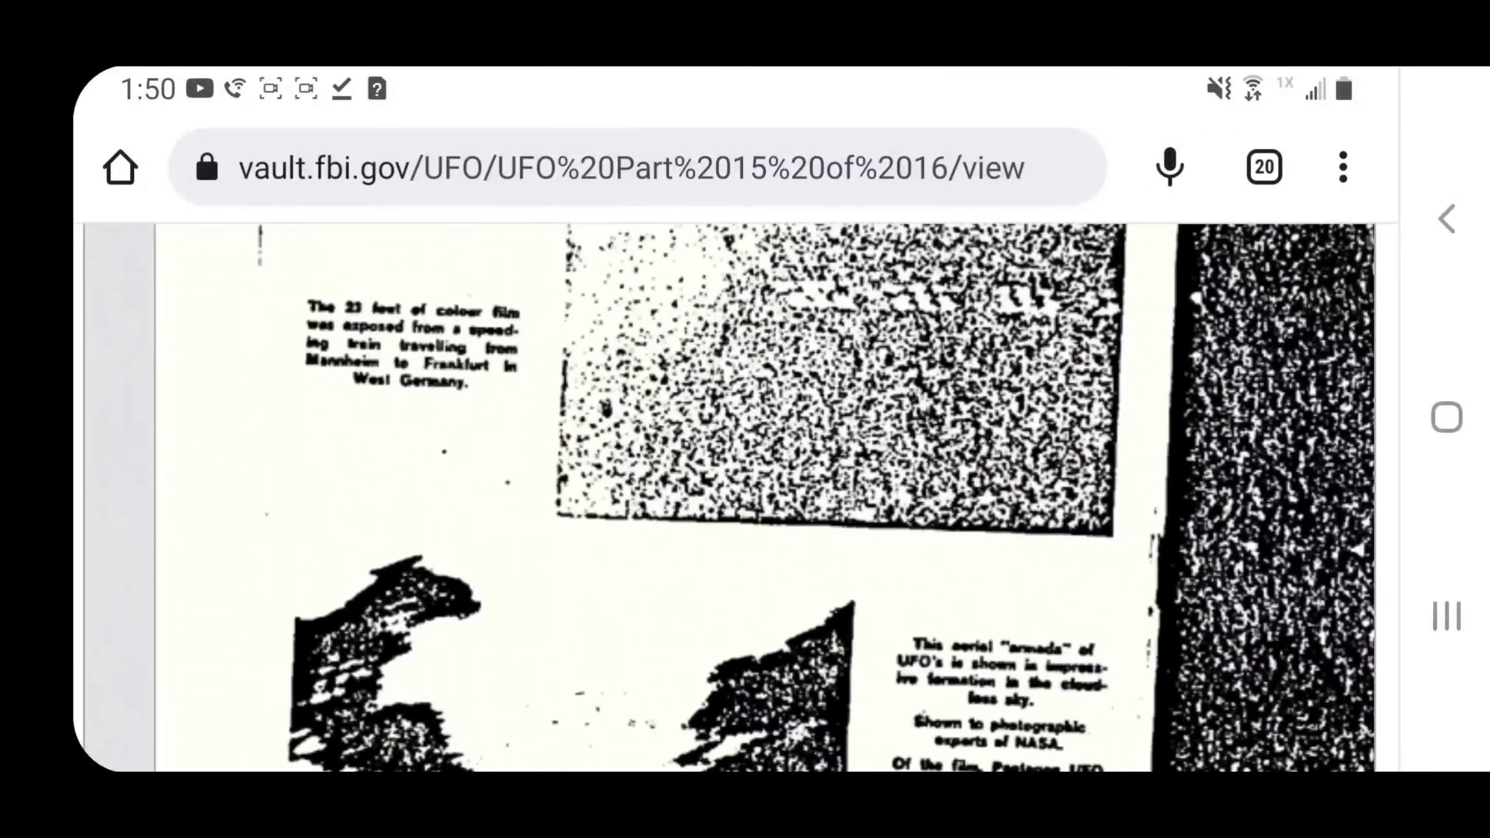
{"action": "scroll", "scroll_direction": "down", "scroll_amount": 3}
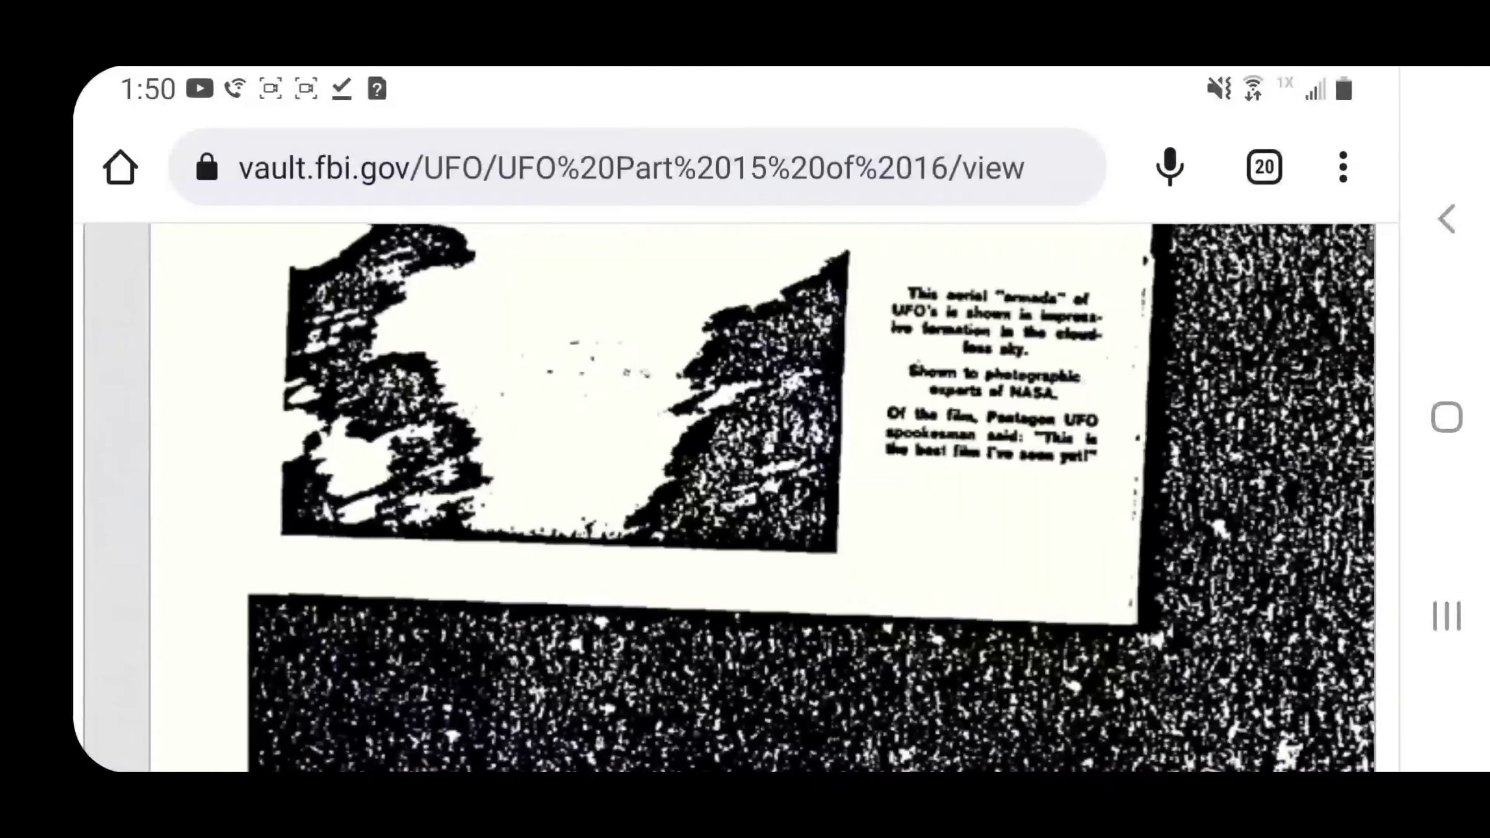
{"action": "scroll", "scroll_direction": "down", "scroll_amount": 3}
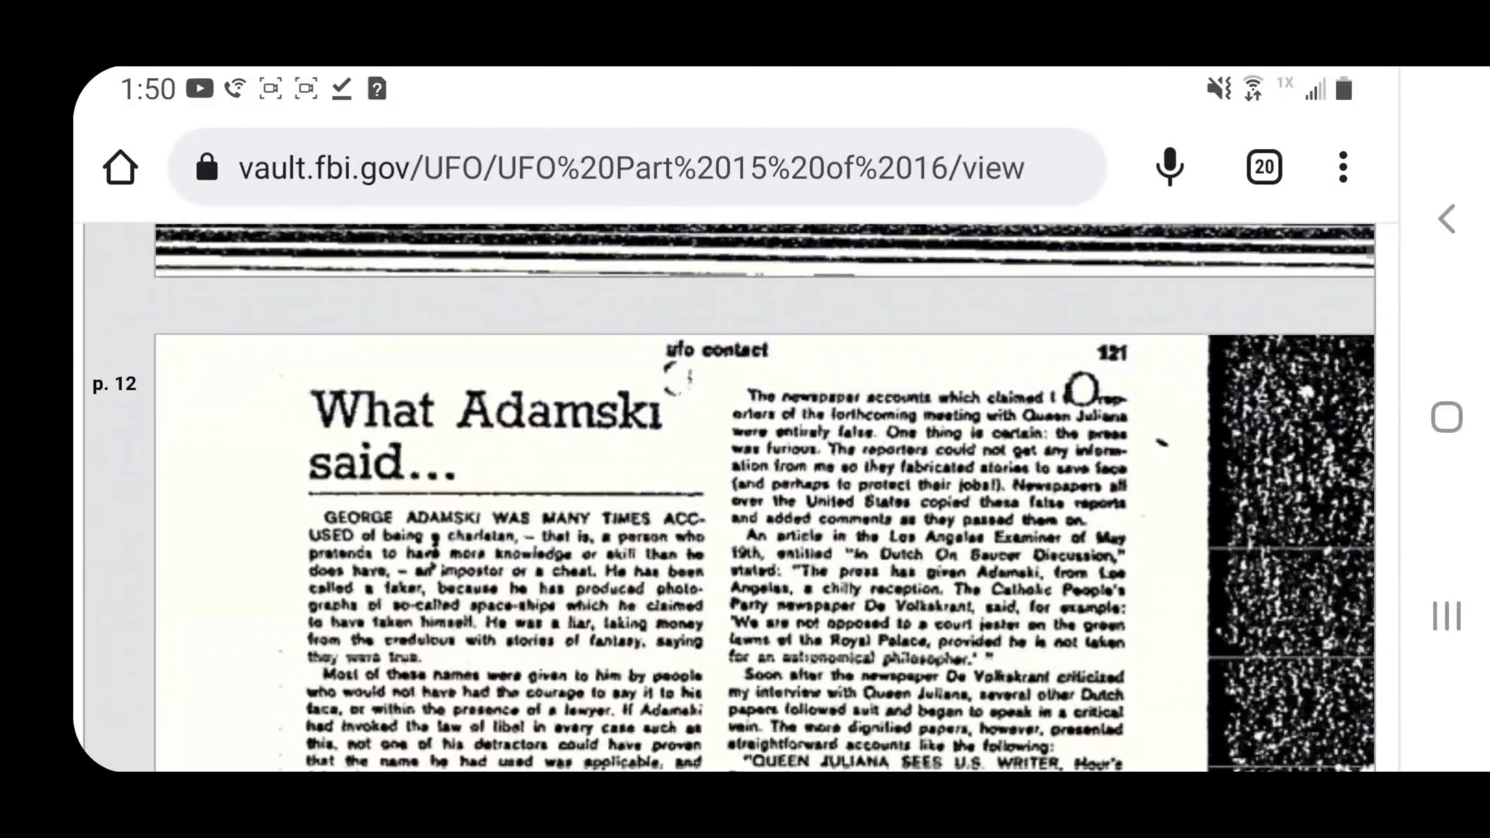
{"action": "scroll", "scroll_direction": "down", "scroll_amount": 3}
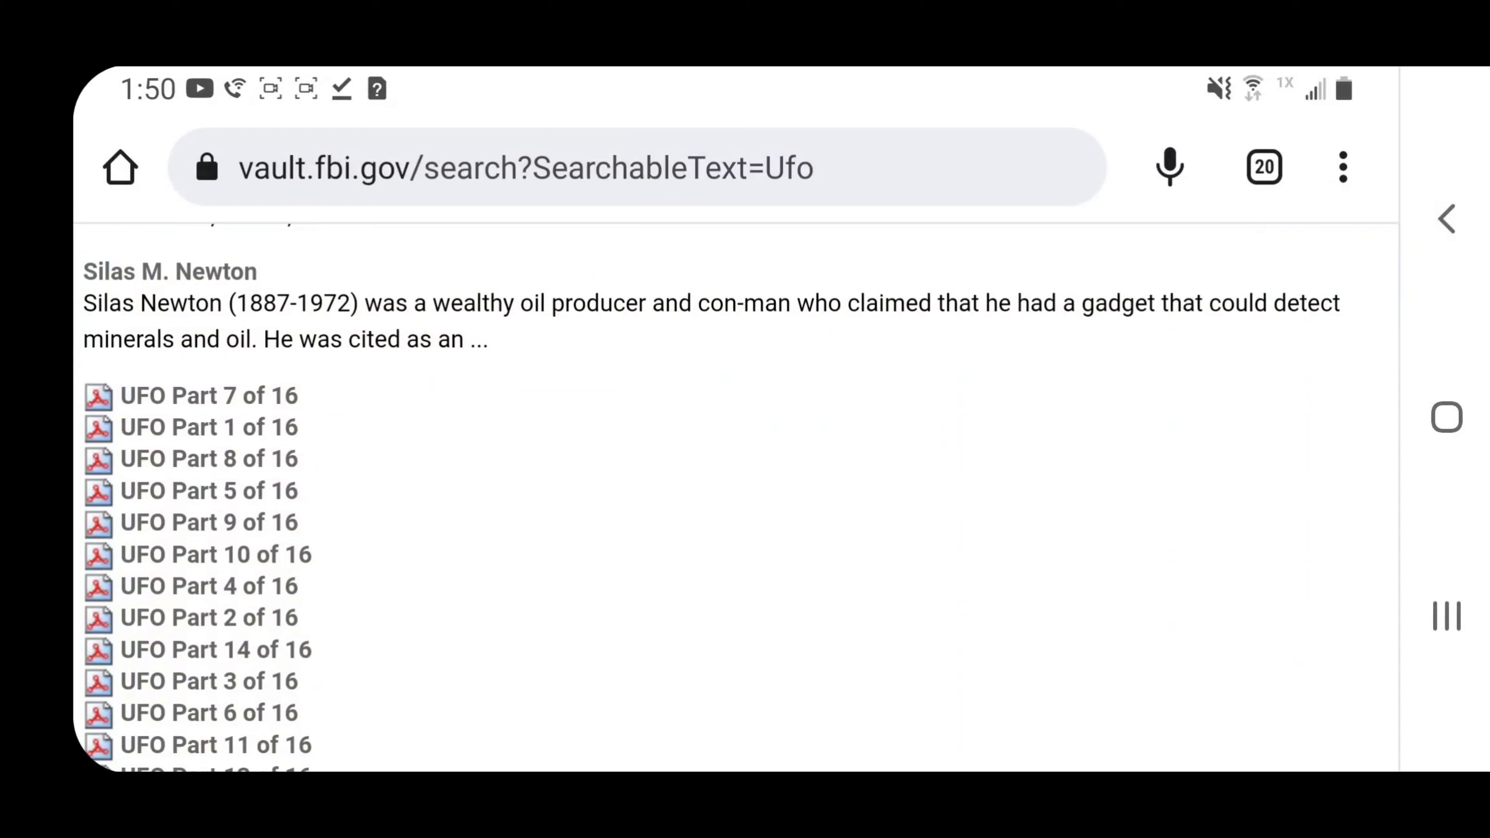
Search the vault for UAP, see no matching items, and start a new search term
{"action": "scroll", "scroll_direction": "down", "scroll_amount": 3}
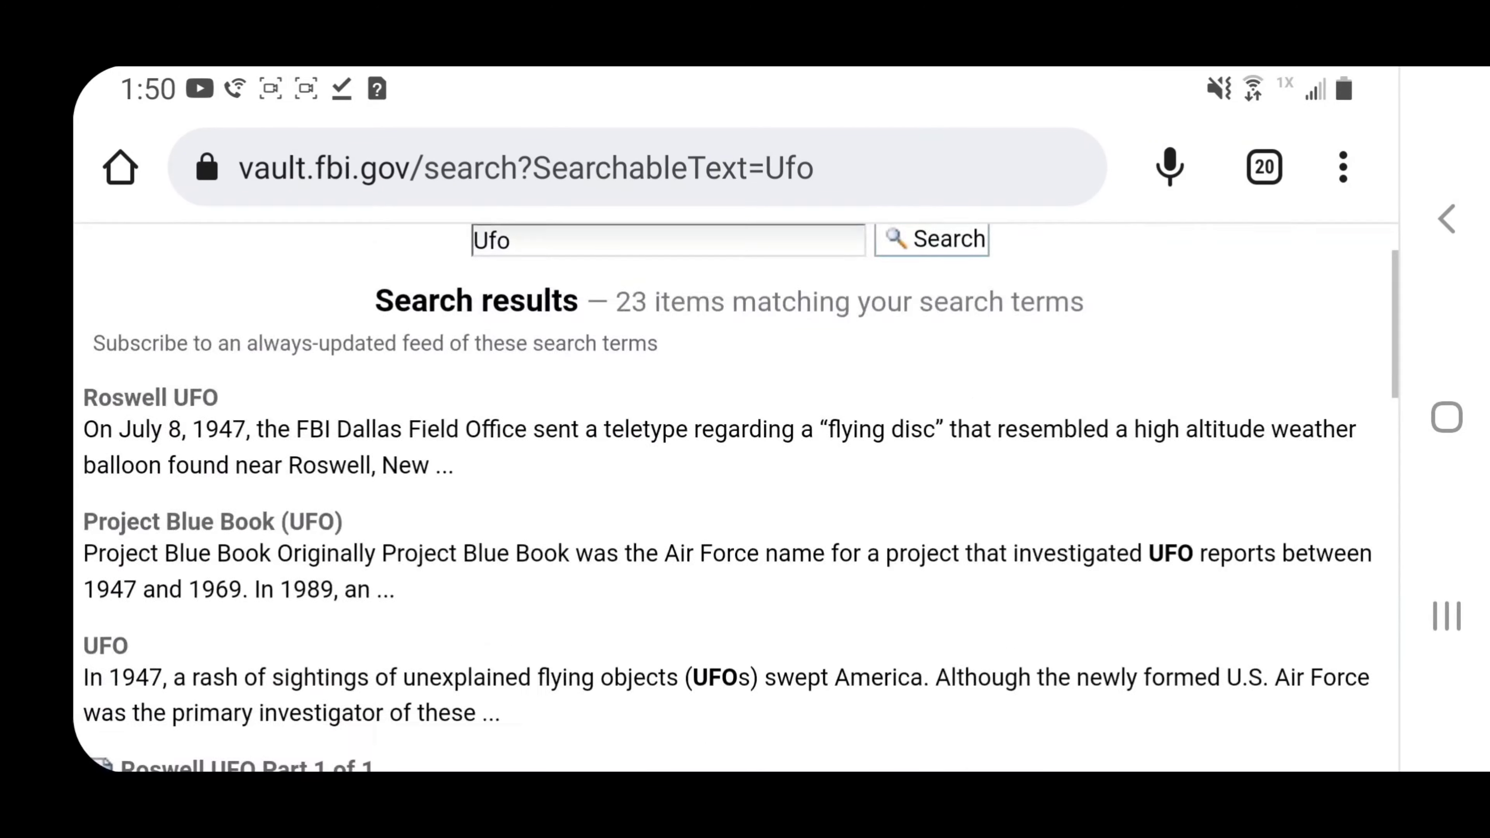
{"action": "left_click", "coordinate": [665, 239]}
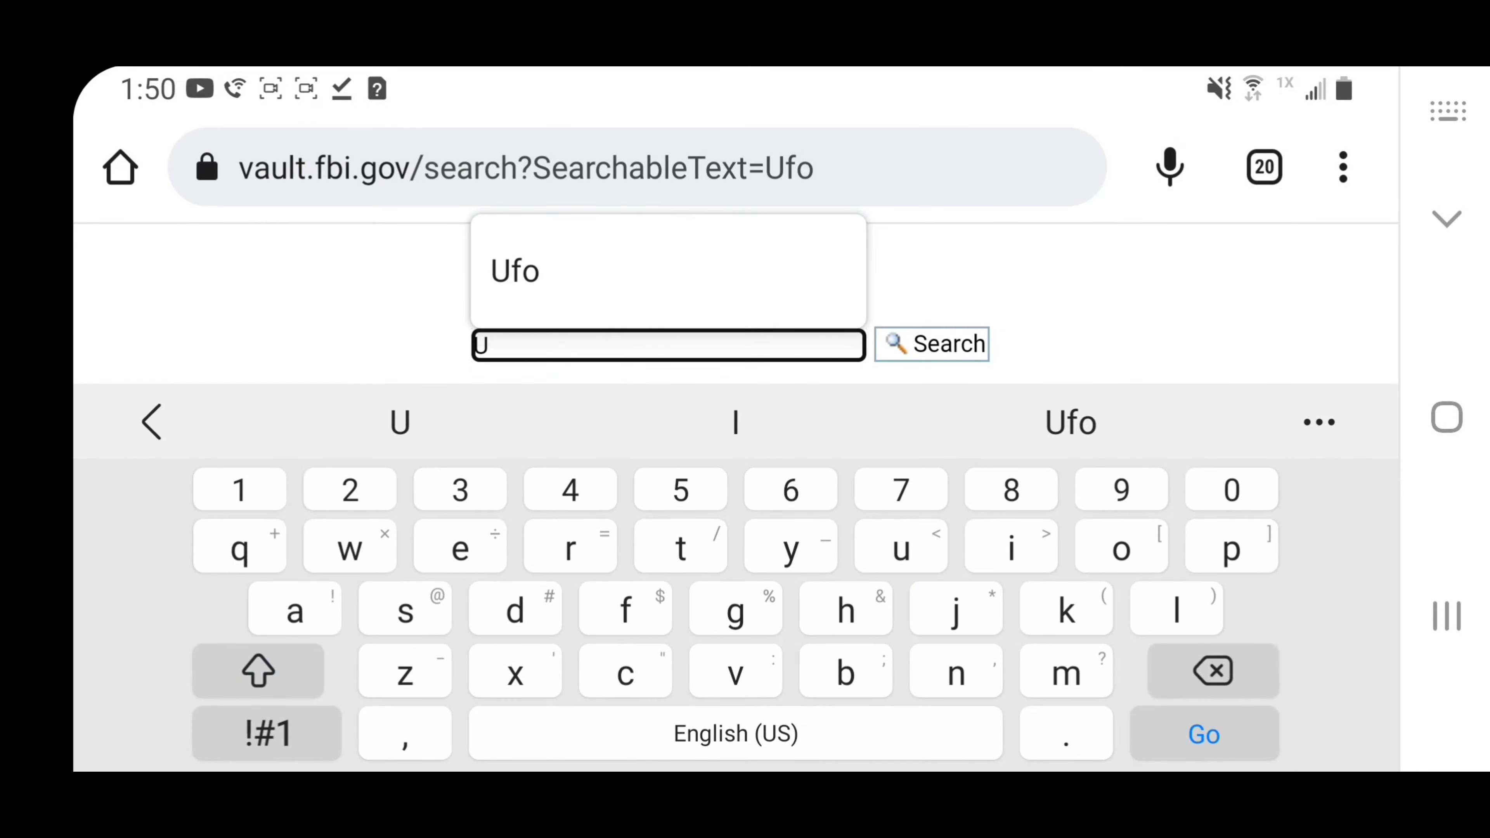
{"action": "type", "text": "ap"}
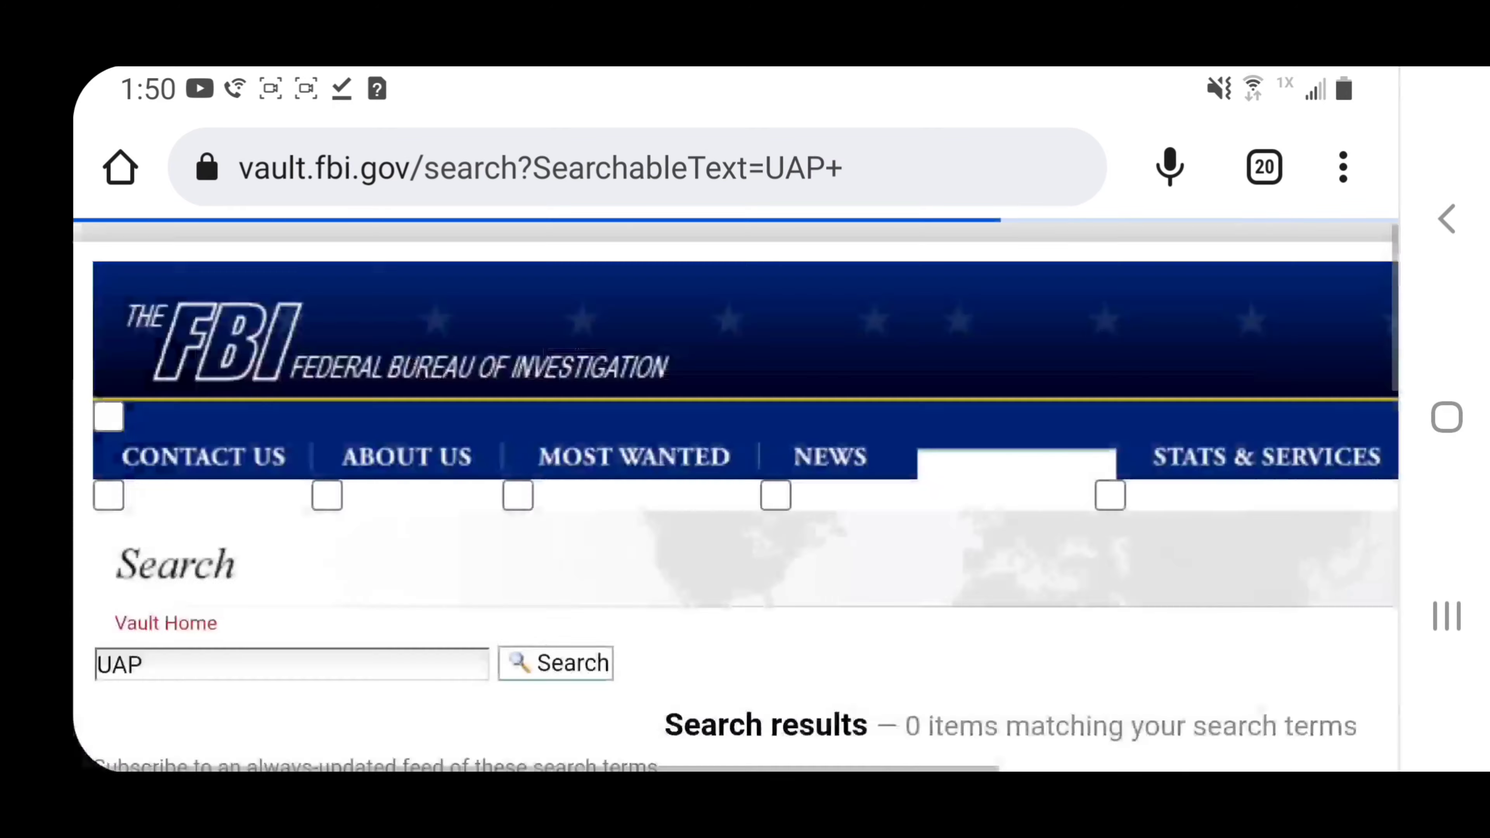
{"action": "scroll", "scroll_direction": "down", "scroll_amount": 3}
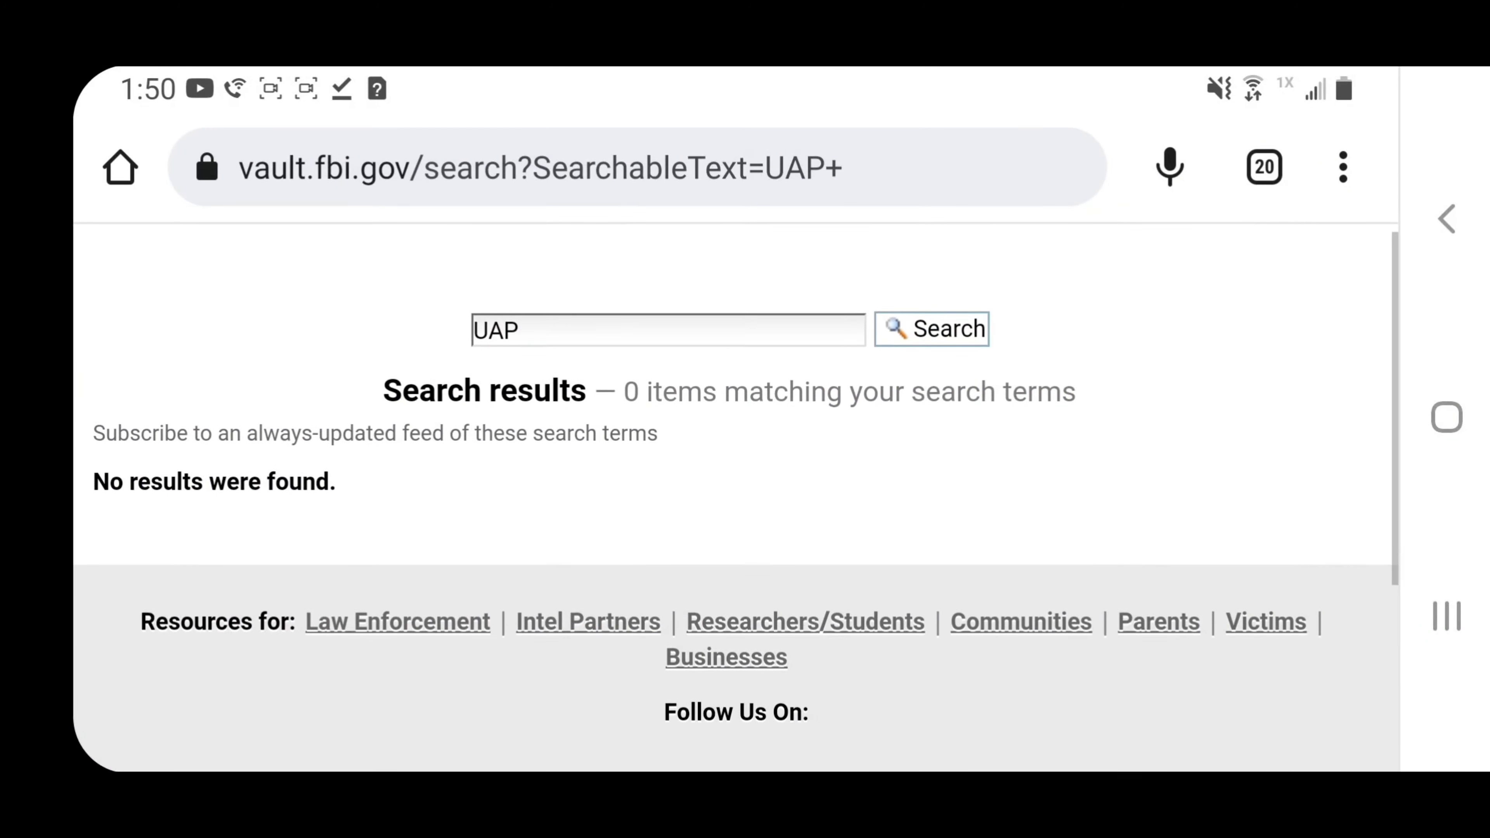
{"action": "left_click", "coordinate": [665, 330]}
{"action": "type", "text": "U"}
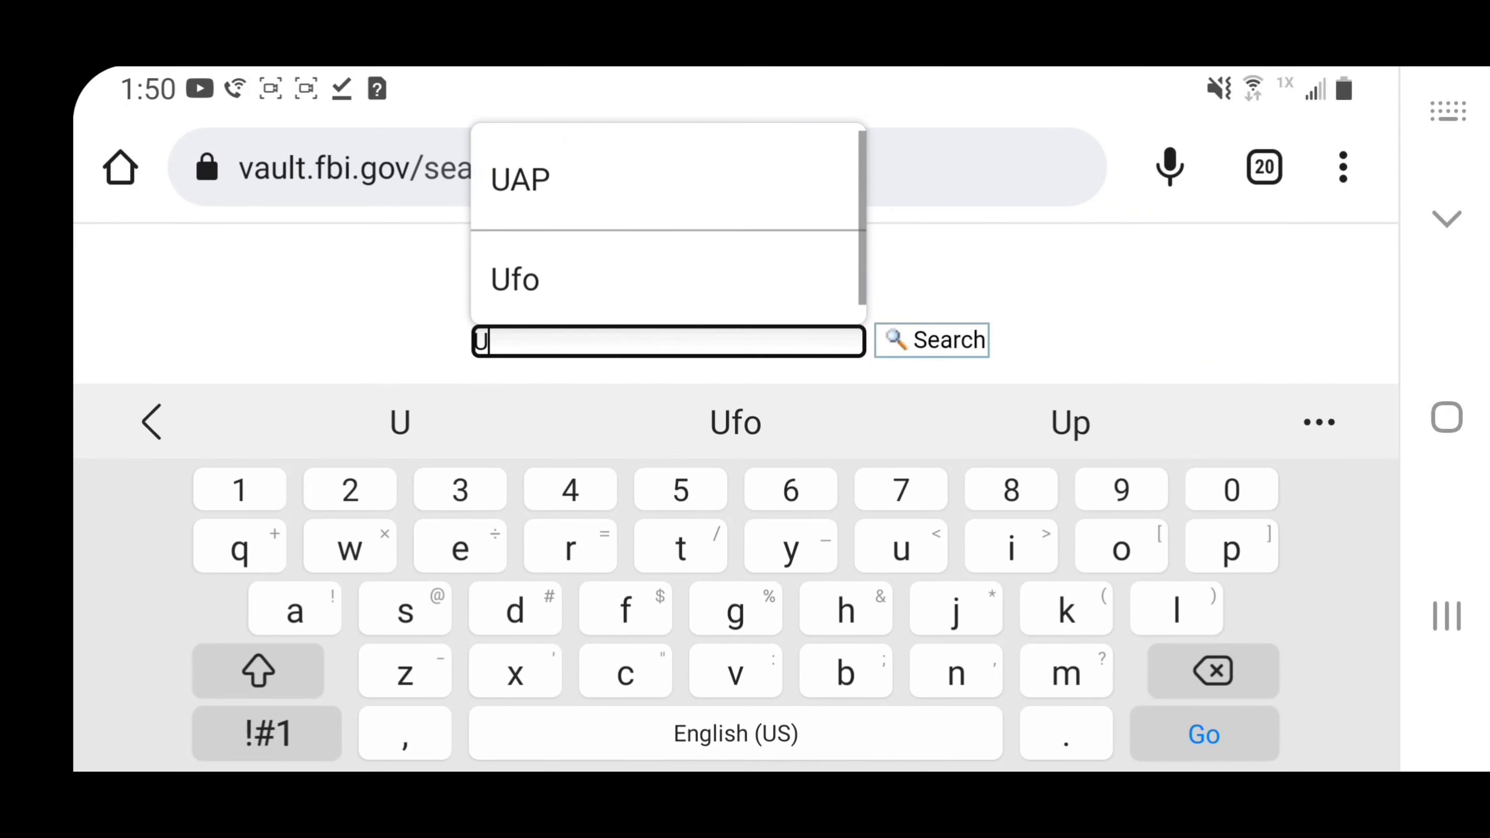
{"action": "left_click", "coordinate": [519, 178]}
{"action": "type", "text": "Eben"}
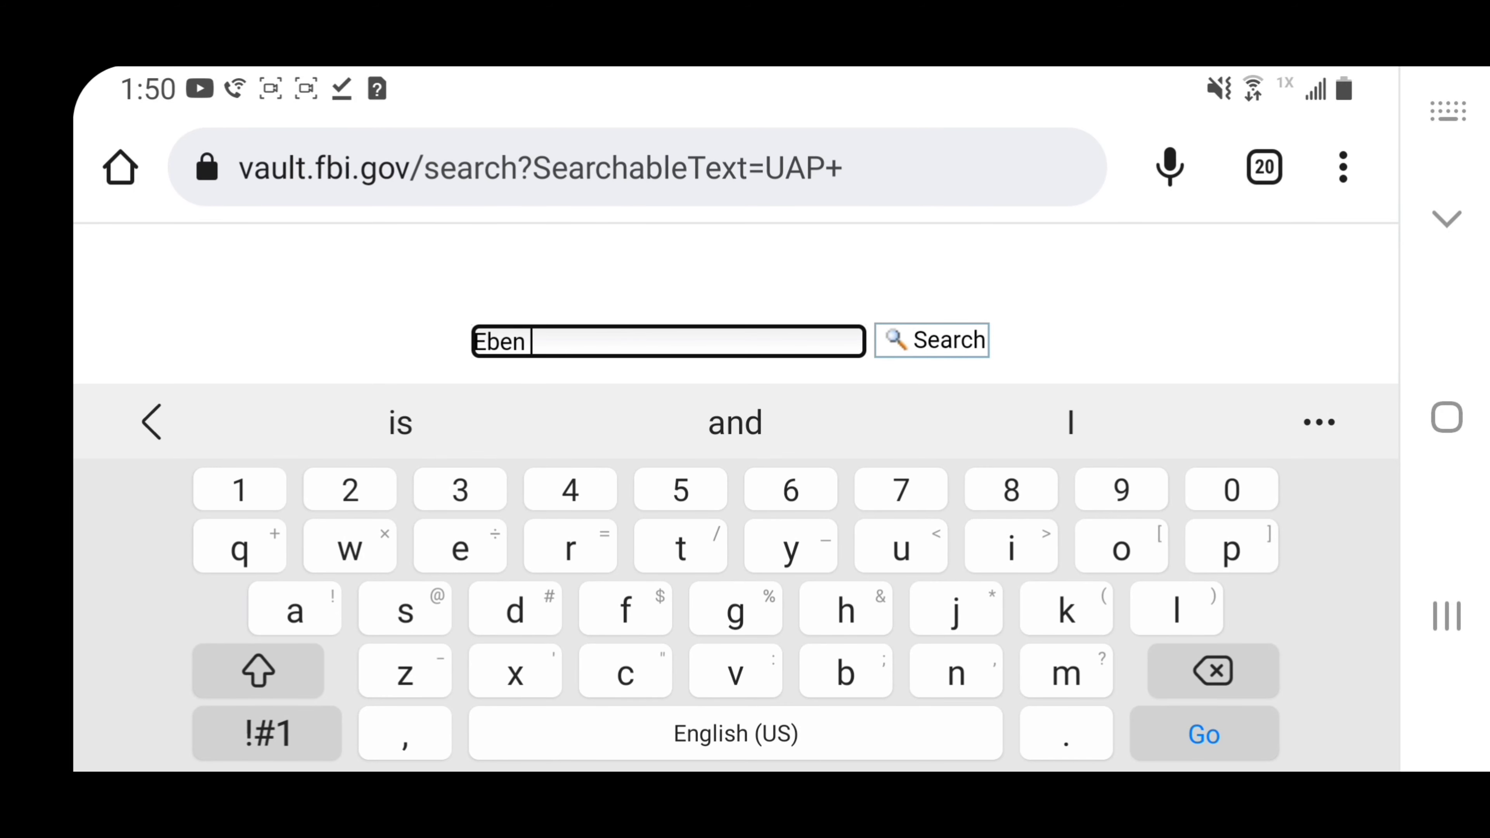
Run the Eben search, browse its 230 results and open Jonestown Part 181 of 287
{"action": "left_click", "coordinate": [1203, 733]}
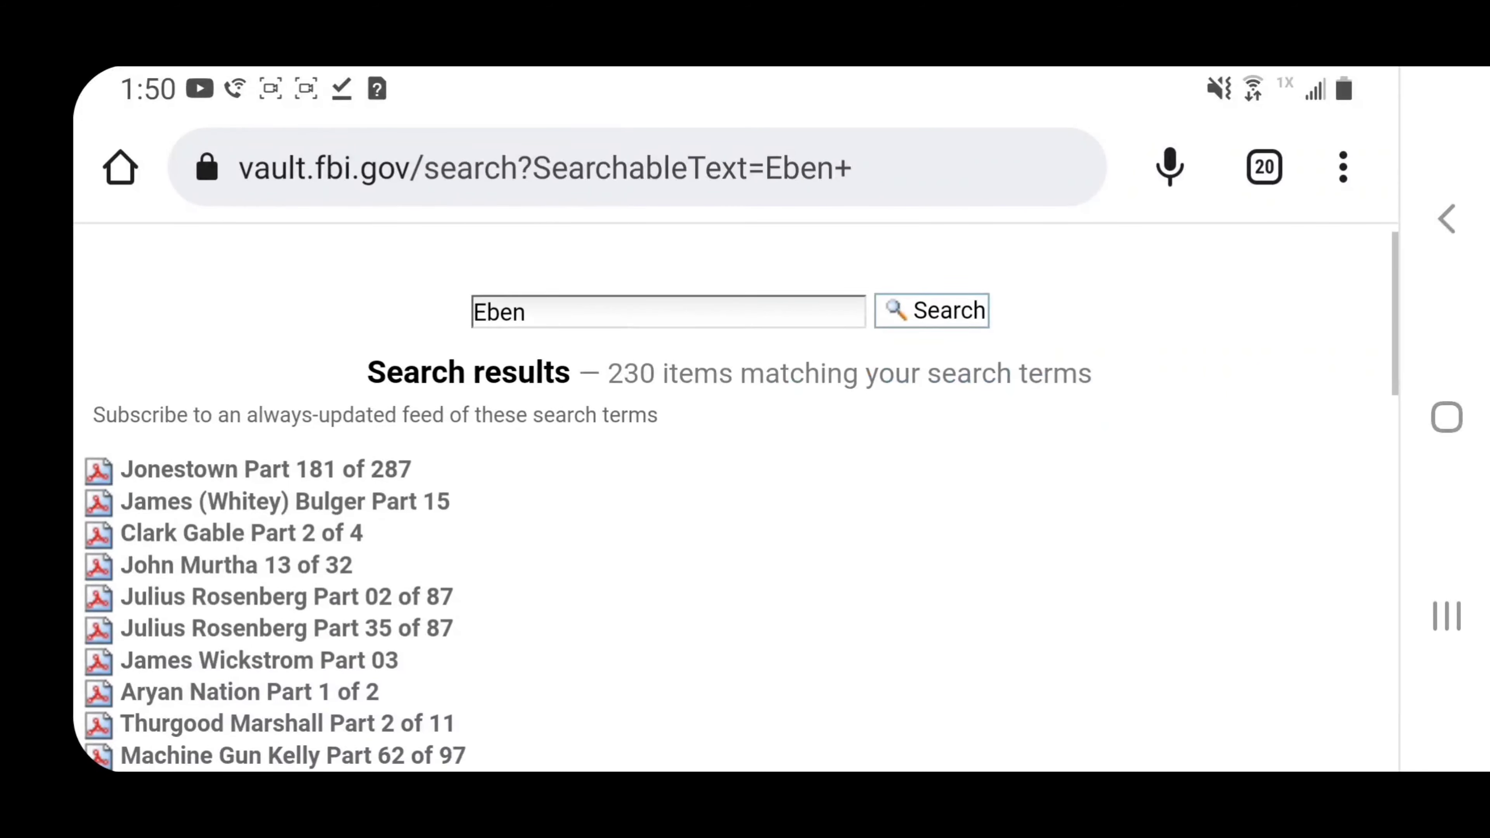
{"action": "scroll", "scroll_direction": "down", "scroll_amount": 3}
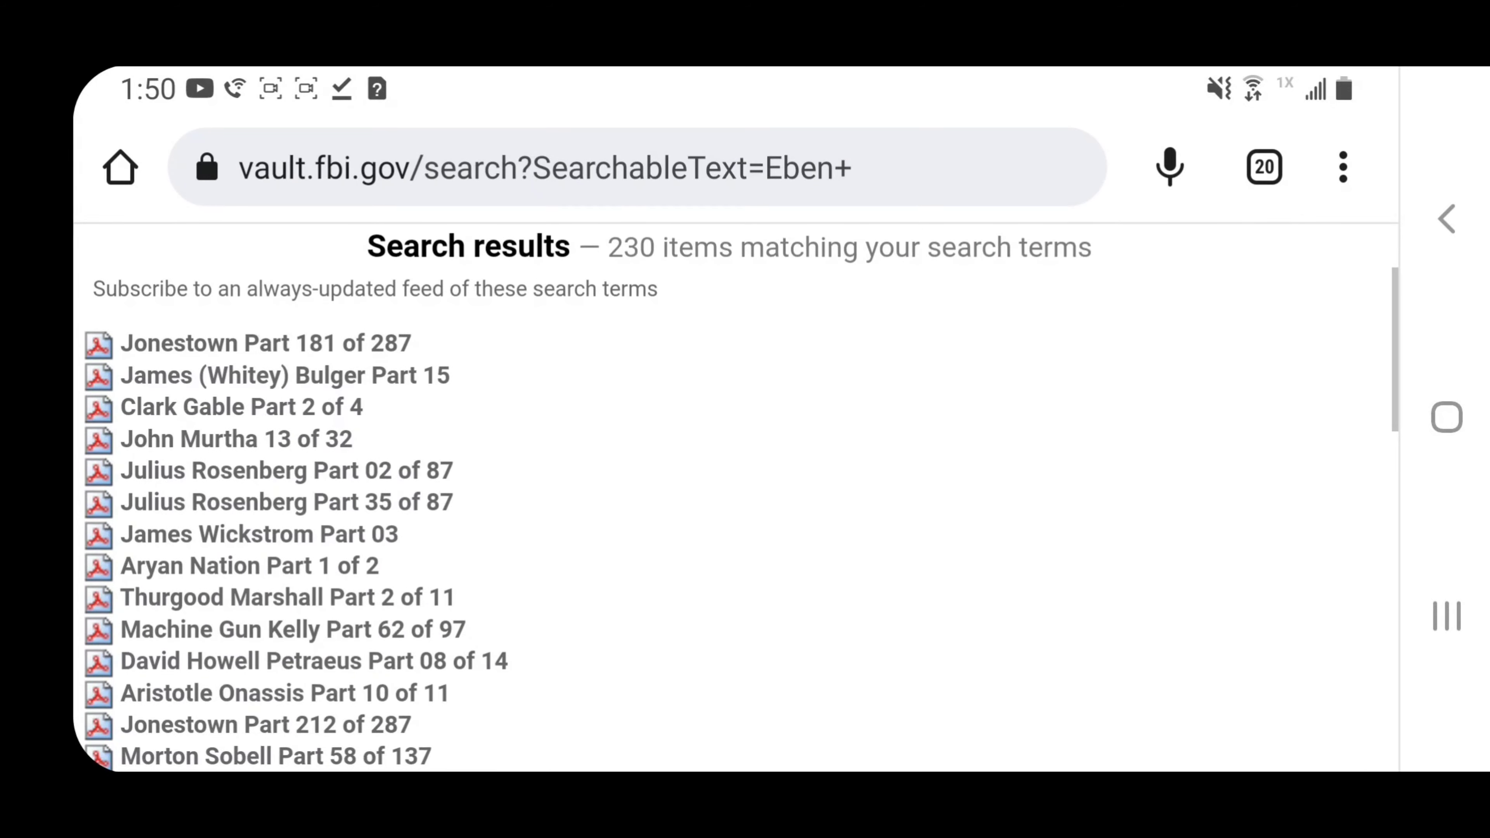
{"action": "scroll", "scroll_direction": "down", "scroll_amount": 3}
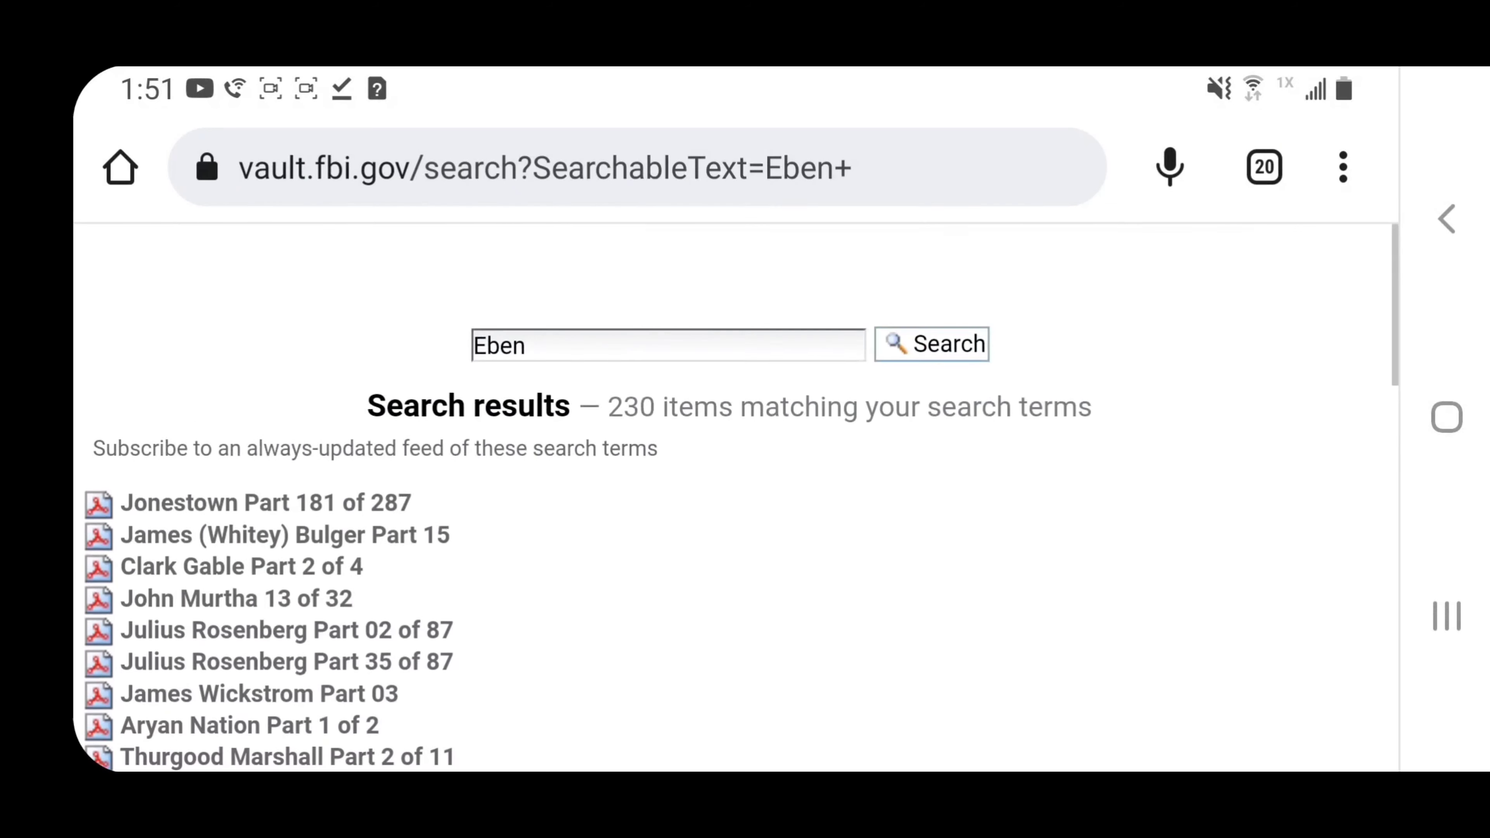
{"action": "scroll", "scroll_direction": "down", "scroll_amount": 3}
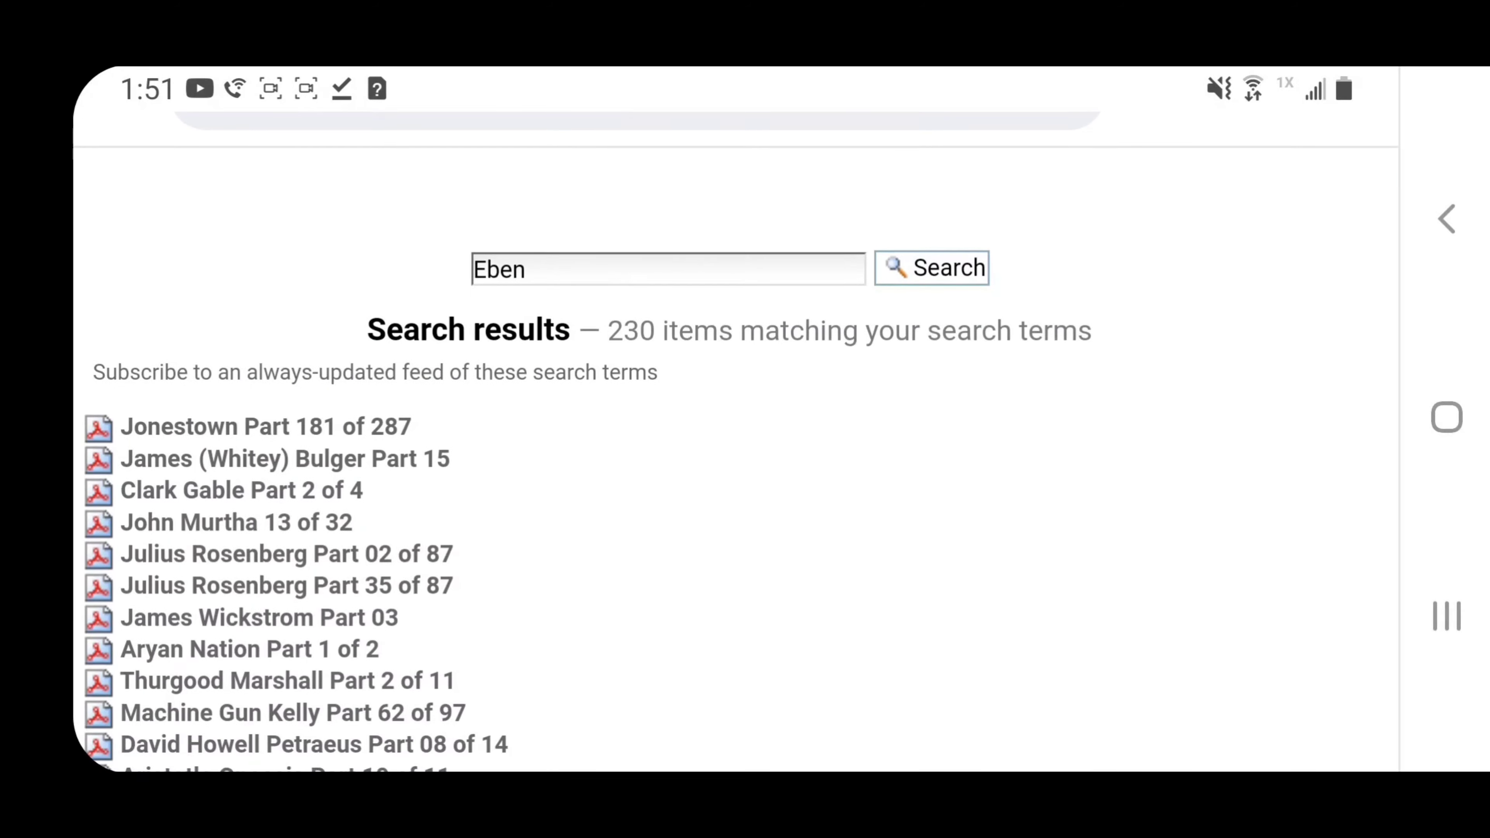
{"action": "left_click", "coordinate": [266, 426]}
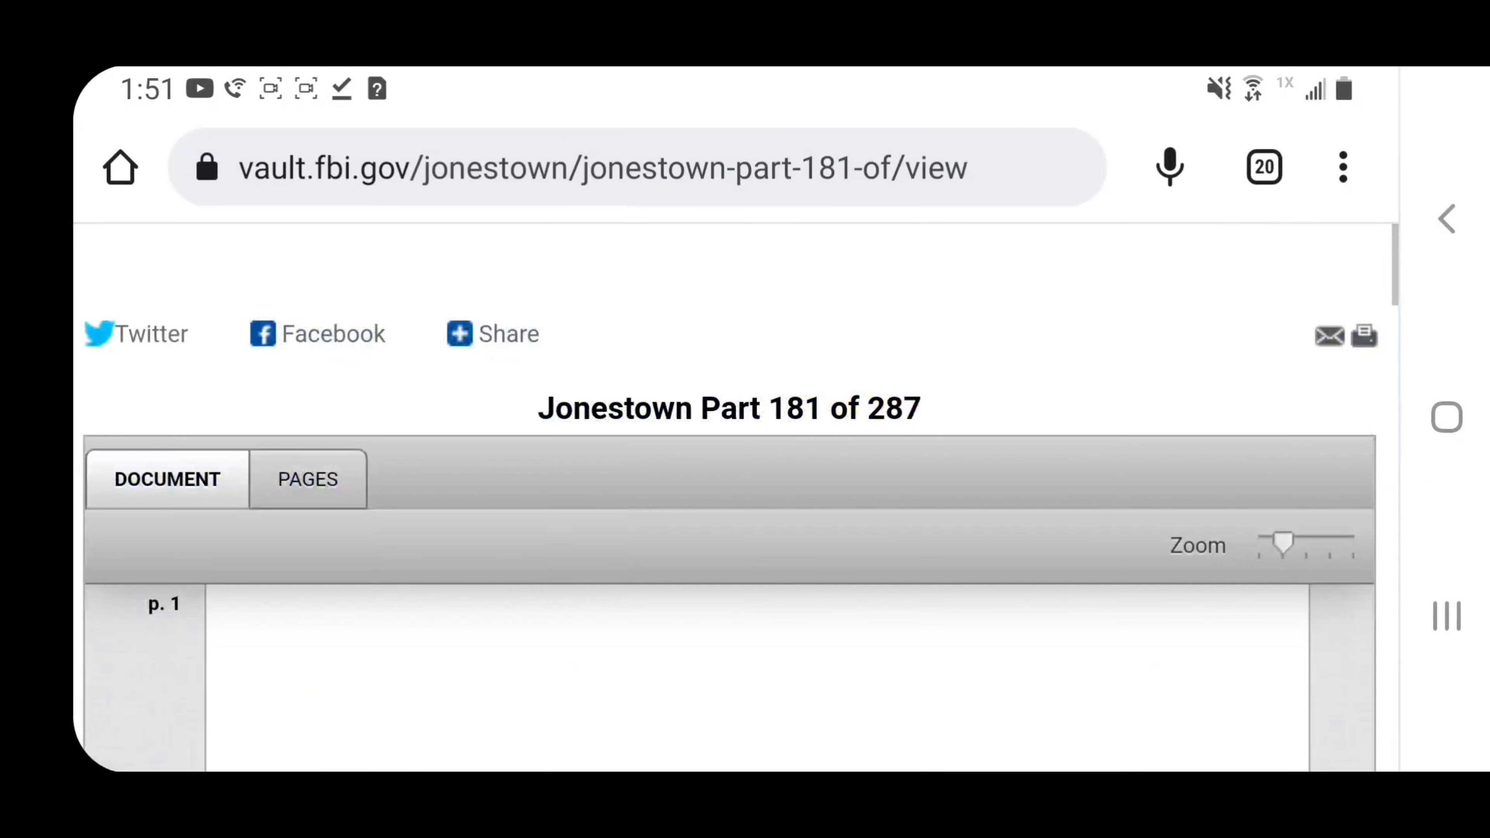
Scroll over the Jonestown Part 181 cover sheet, then return to the Eben results to edit the search
{"action": "scroll", "scroll_direction": "down", "scroll_amount": 3}
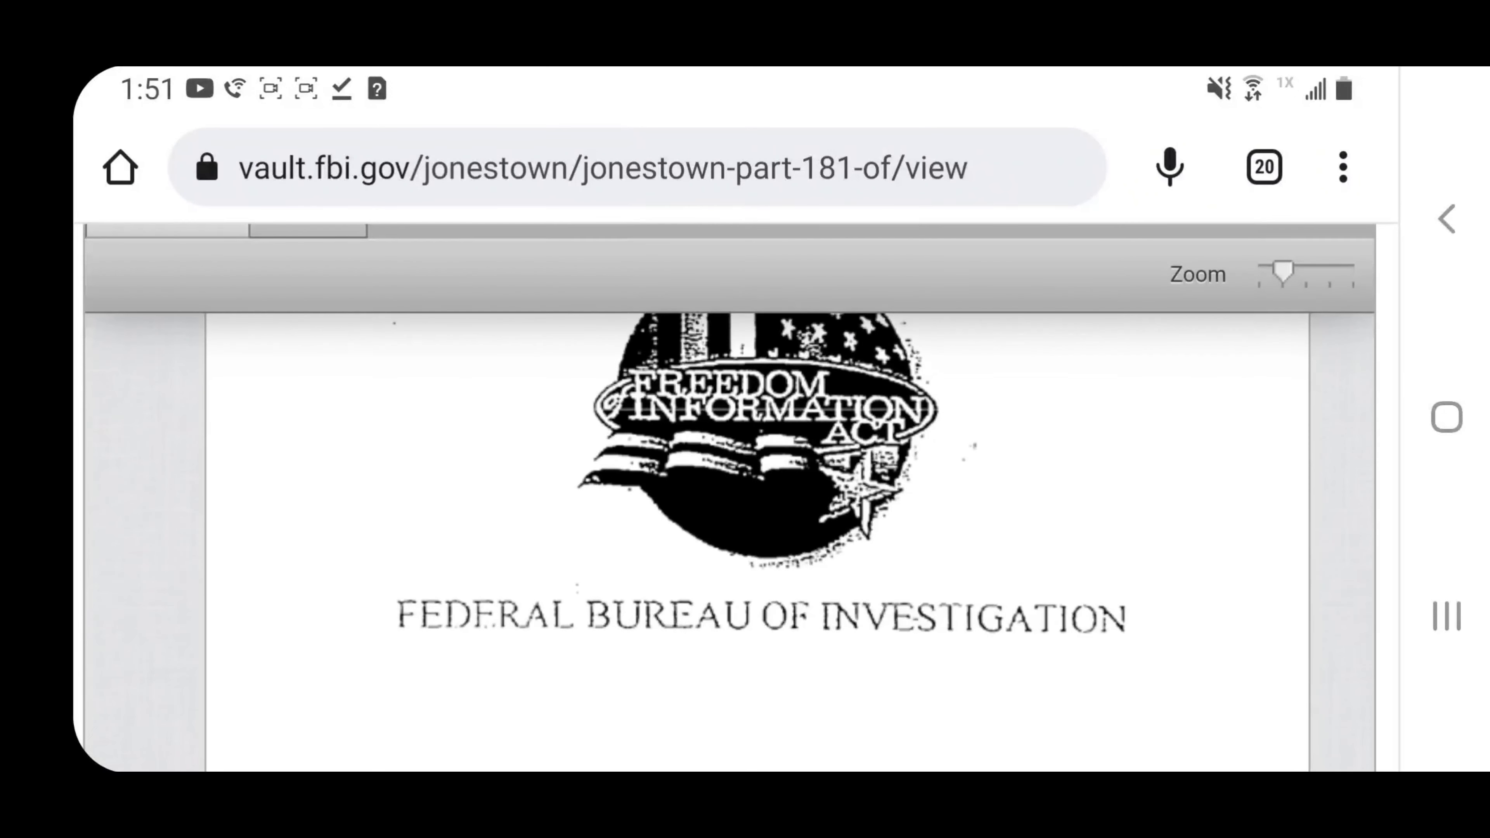
{"action": "scroll", "scroll_direction": "down", "scroll_amount": 3}
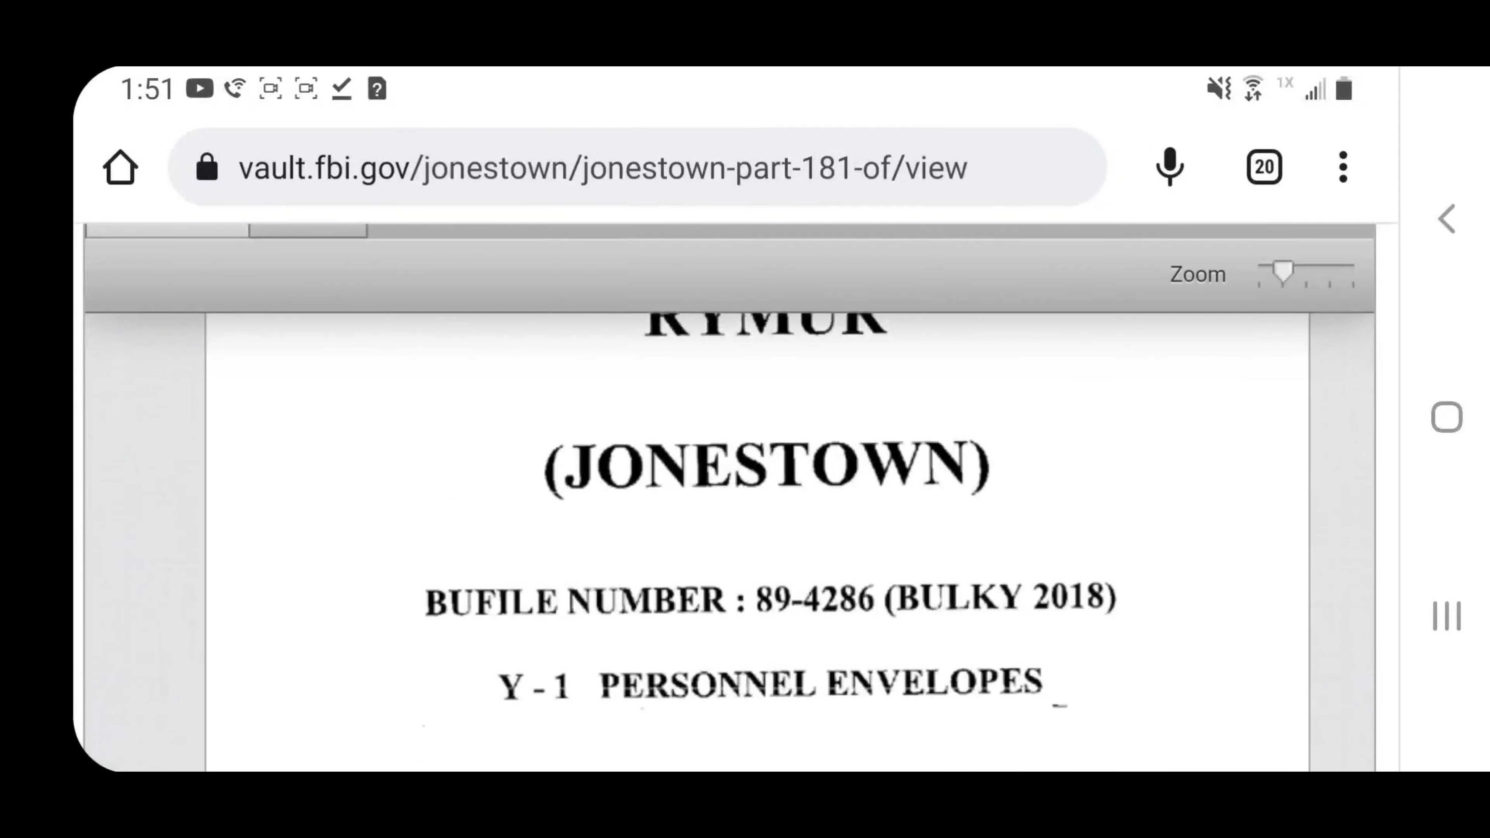
{"action": "scroll", "scroll_direction": "down", "scroll_amount": 3}
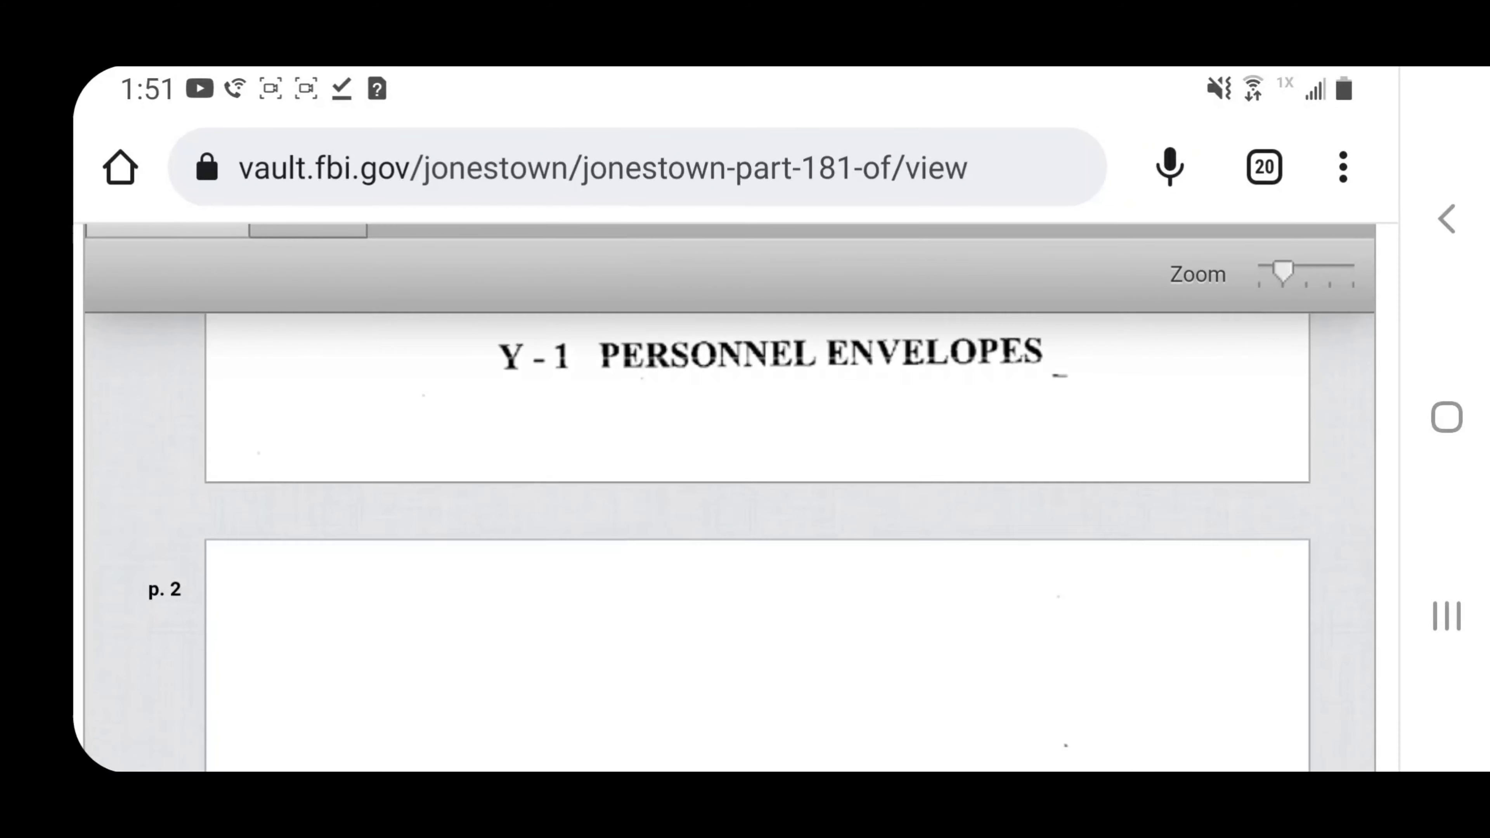
{"action": "scroll", "scroll_direction": "down", "scroll_amount": 3}
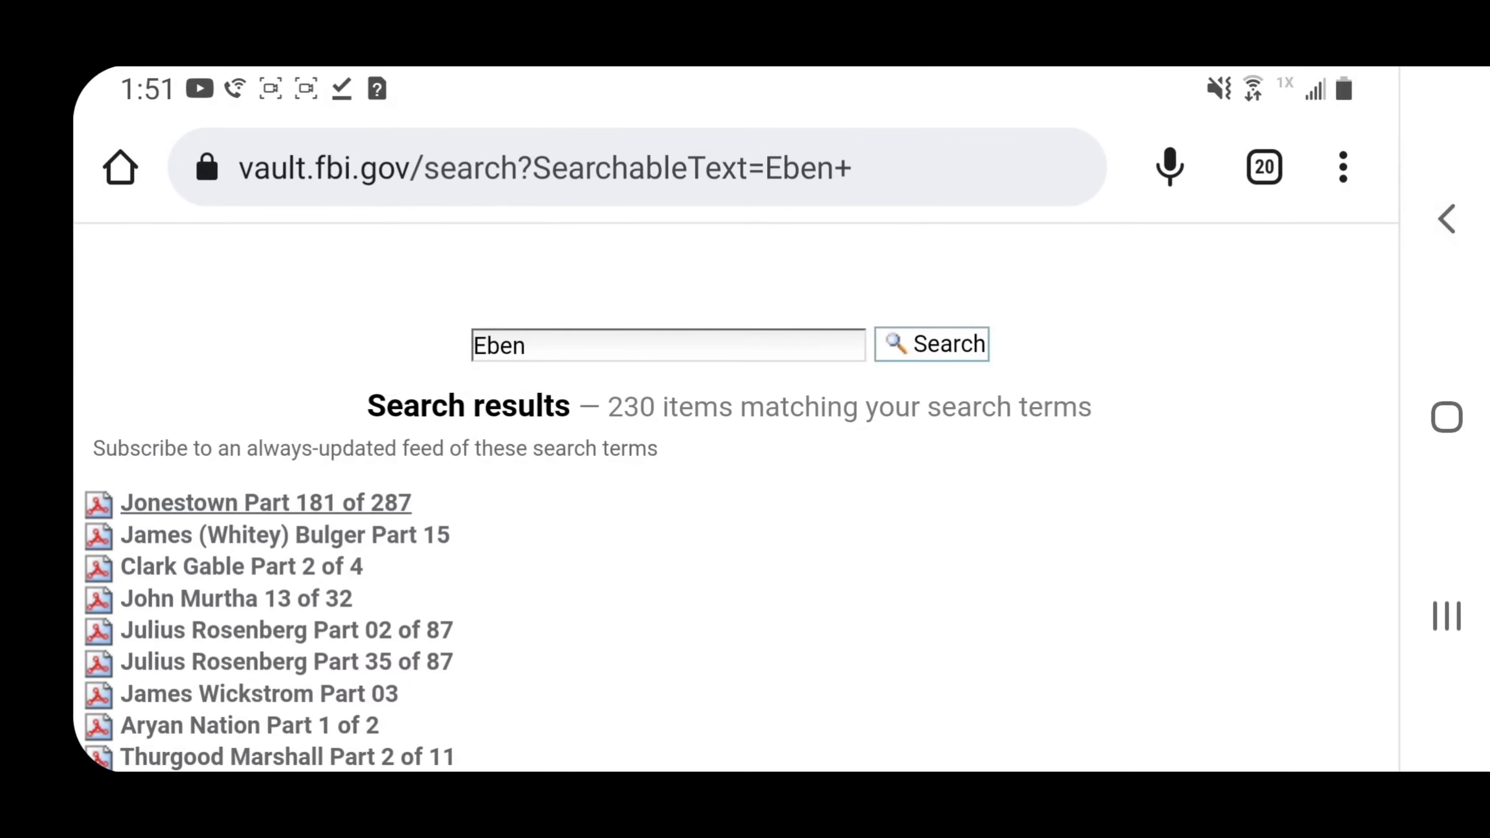
{"action": "left_click", "coordinate": [665, 344]}
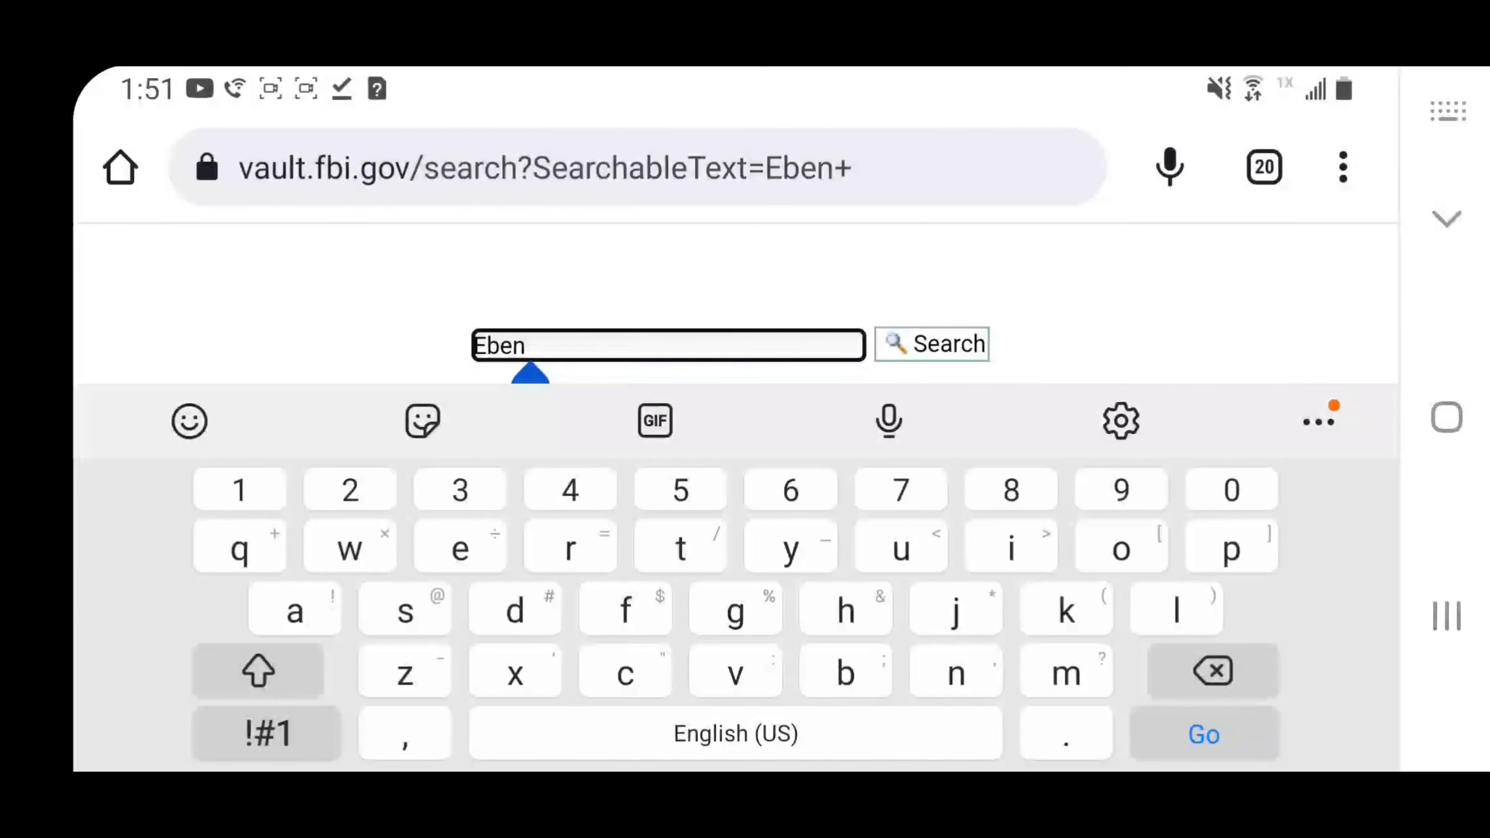
Replace Eben with Alien (correcting the 'Aliwn' typo) and browse its 1336 results
{"action": "left_click", "coordinate": [257, 670]}
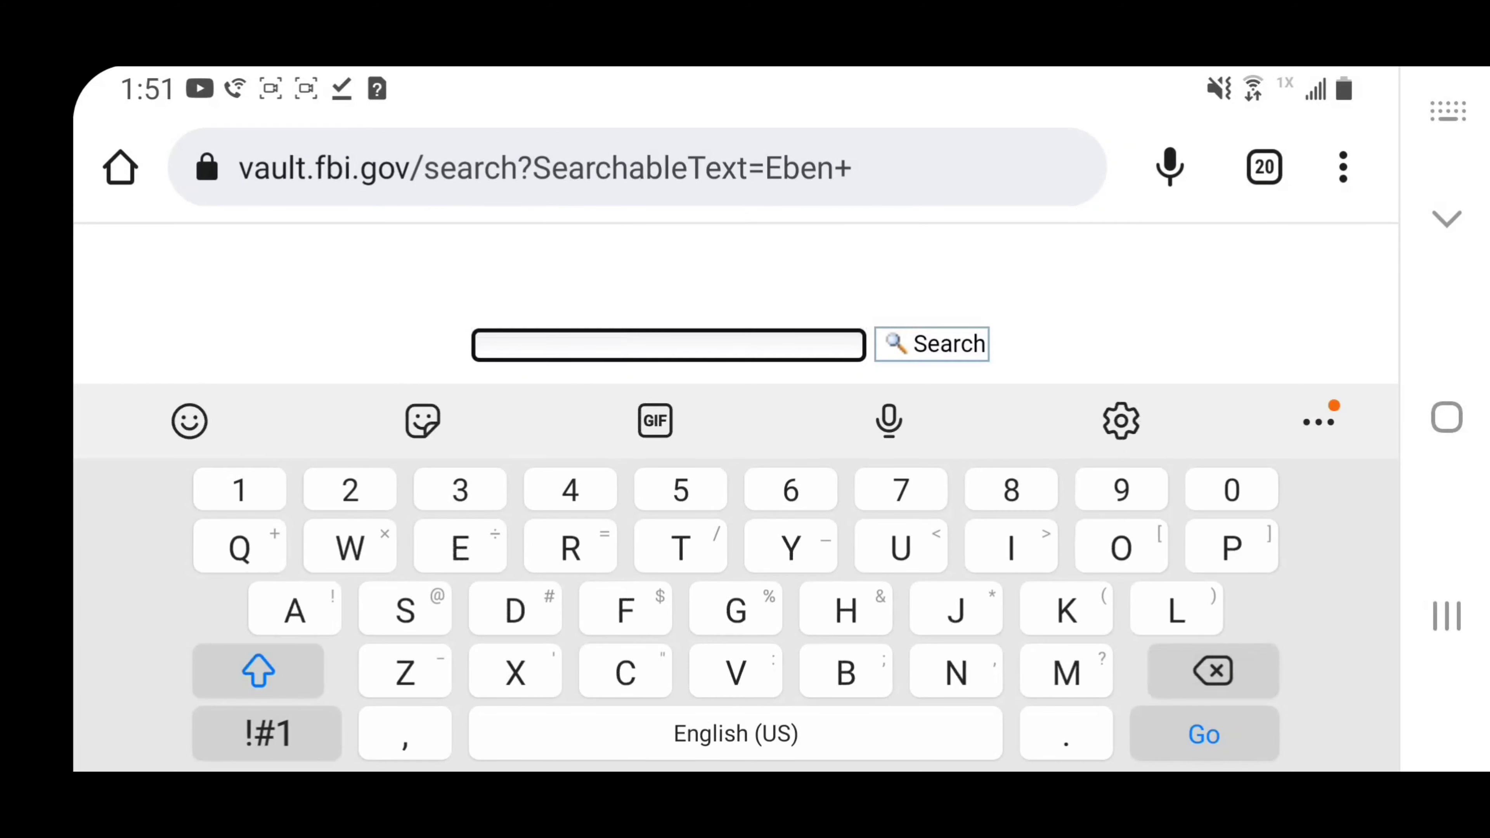
{"action": "type", "text": "Aliwn"}
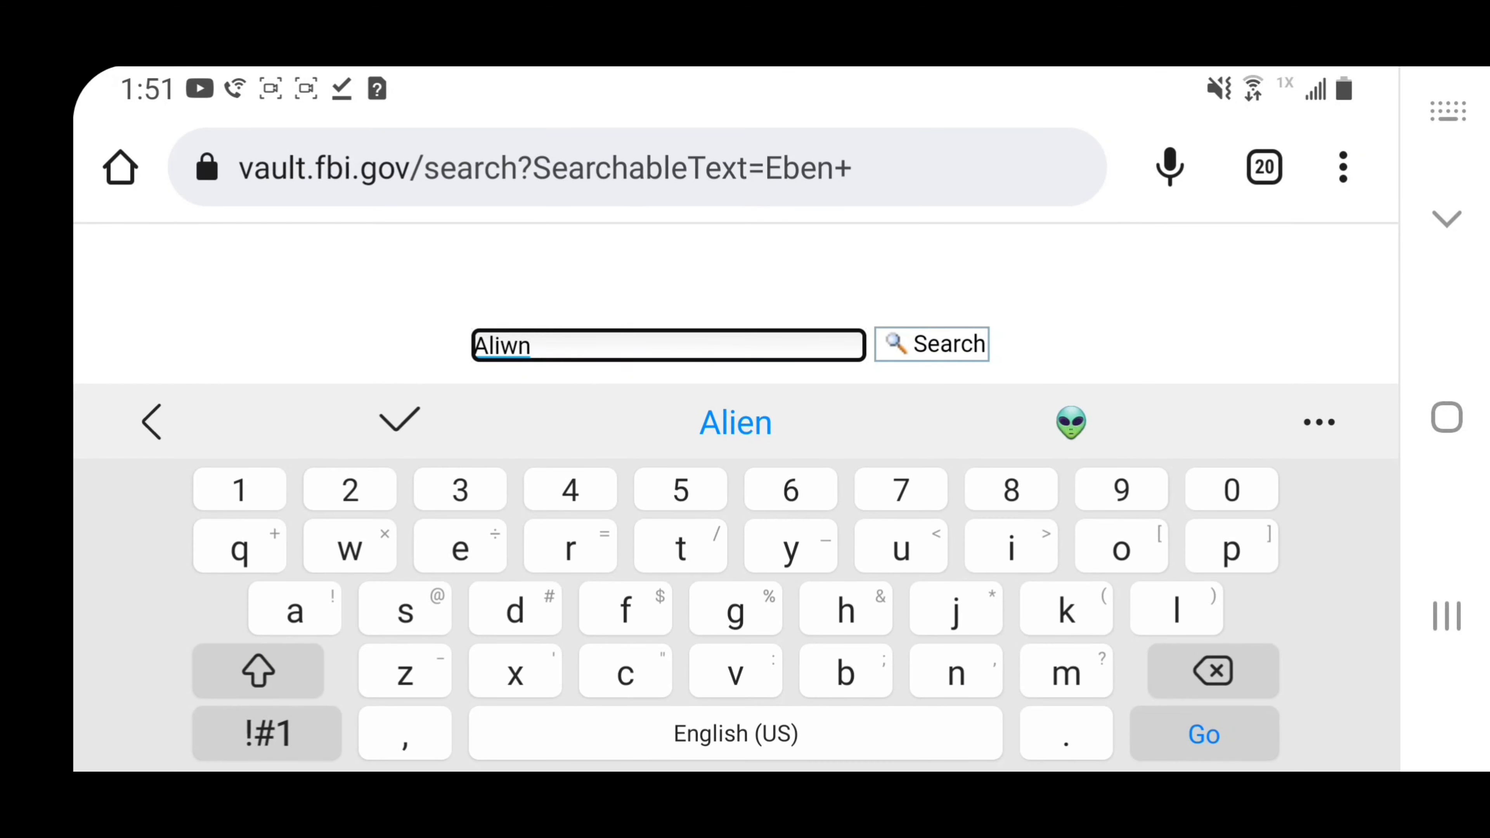
{"action": "left_click", "coordinate": [735, 423]}
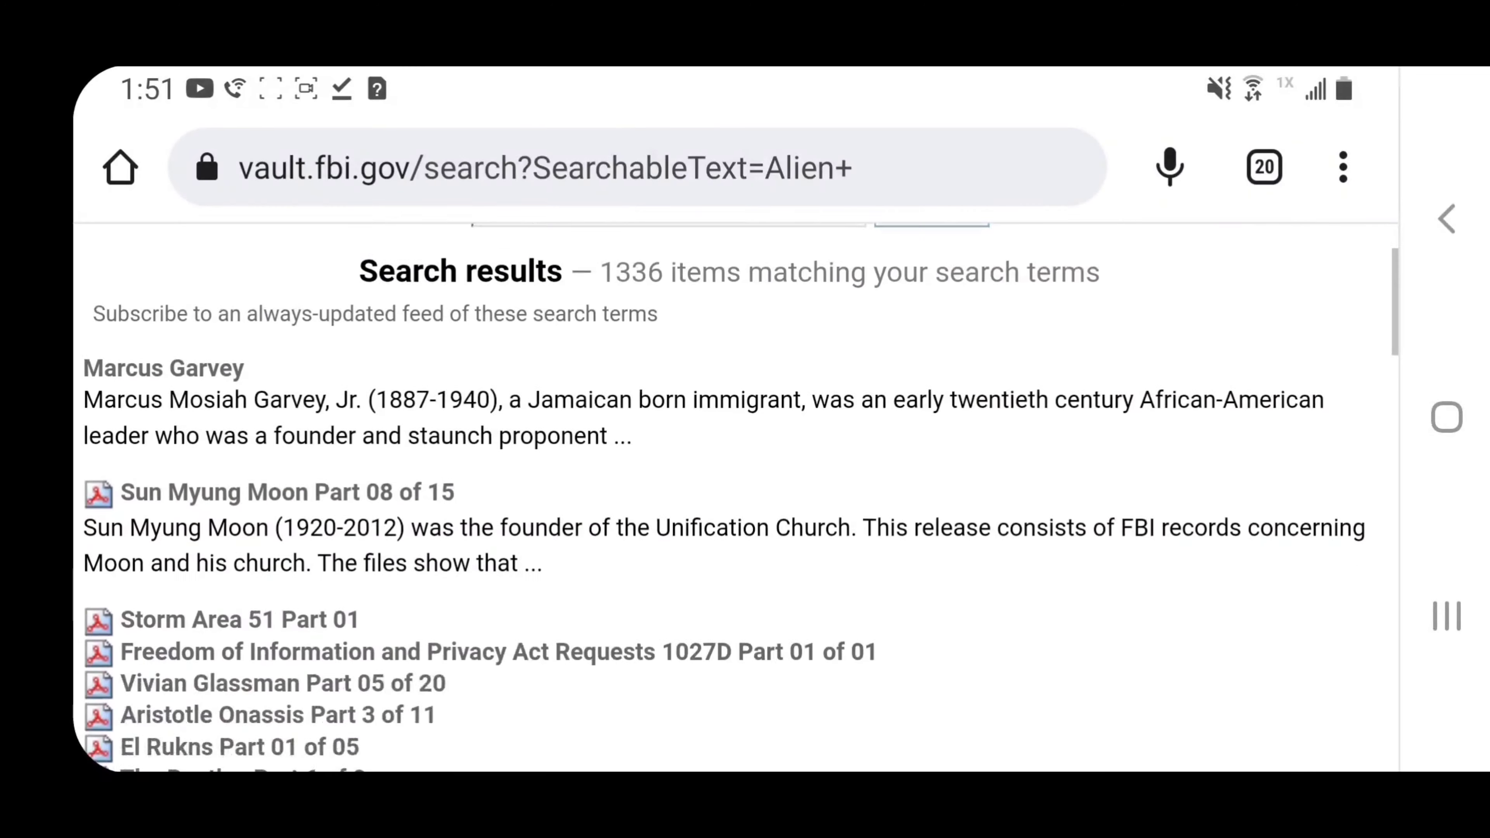
{"action": "scroll", "scroll_direction": "down", "scroll_amount": 3}
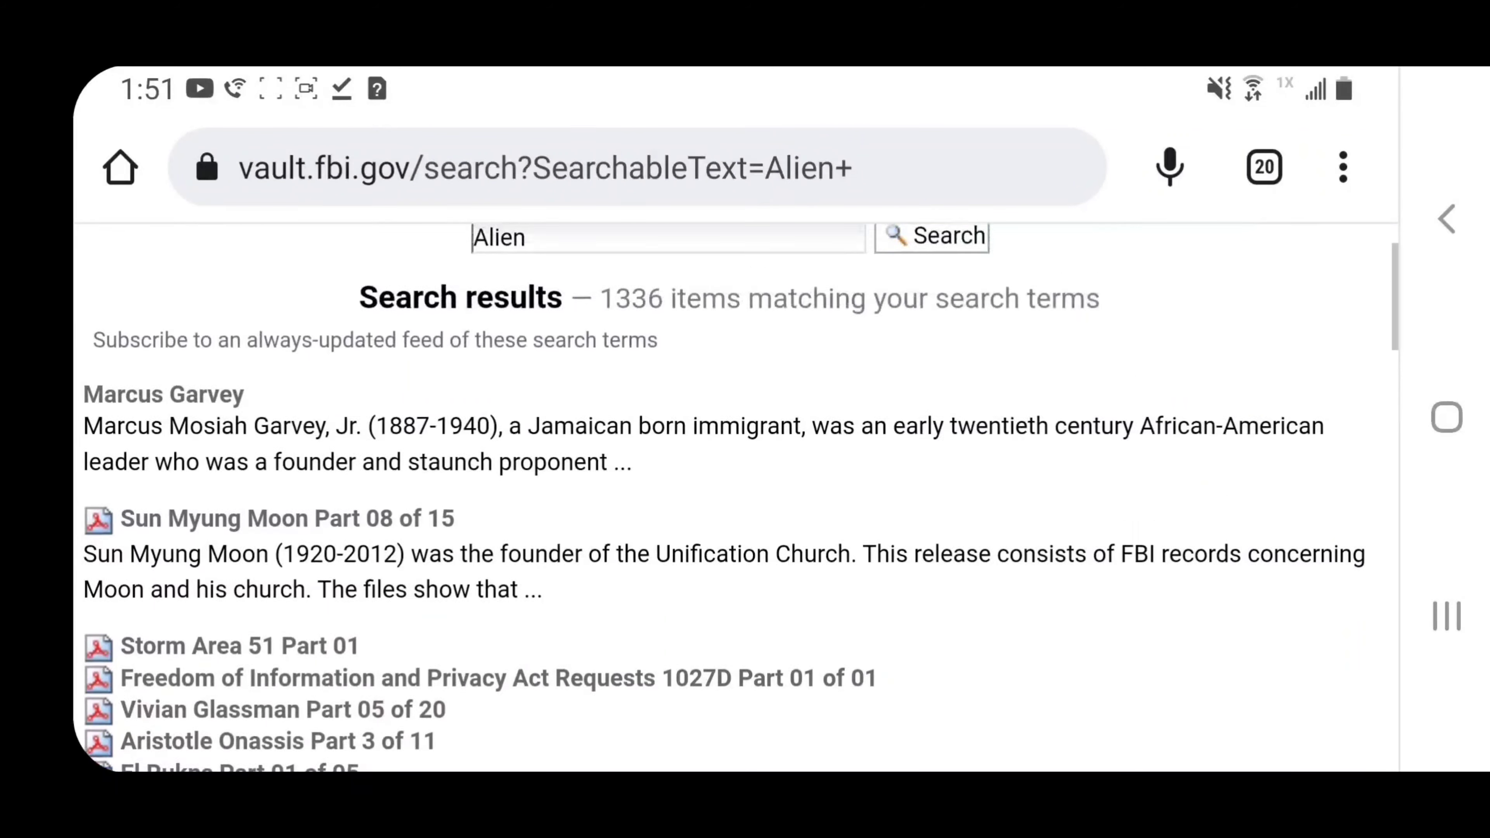
{"action": "scroll", "scroll_direction": "down", "scroll_amount": 3}
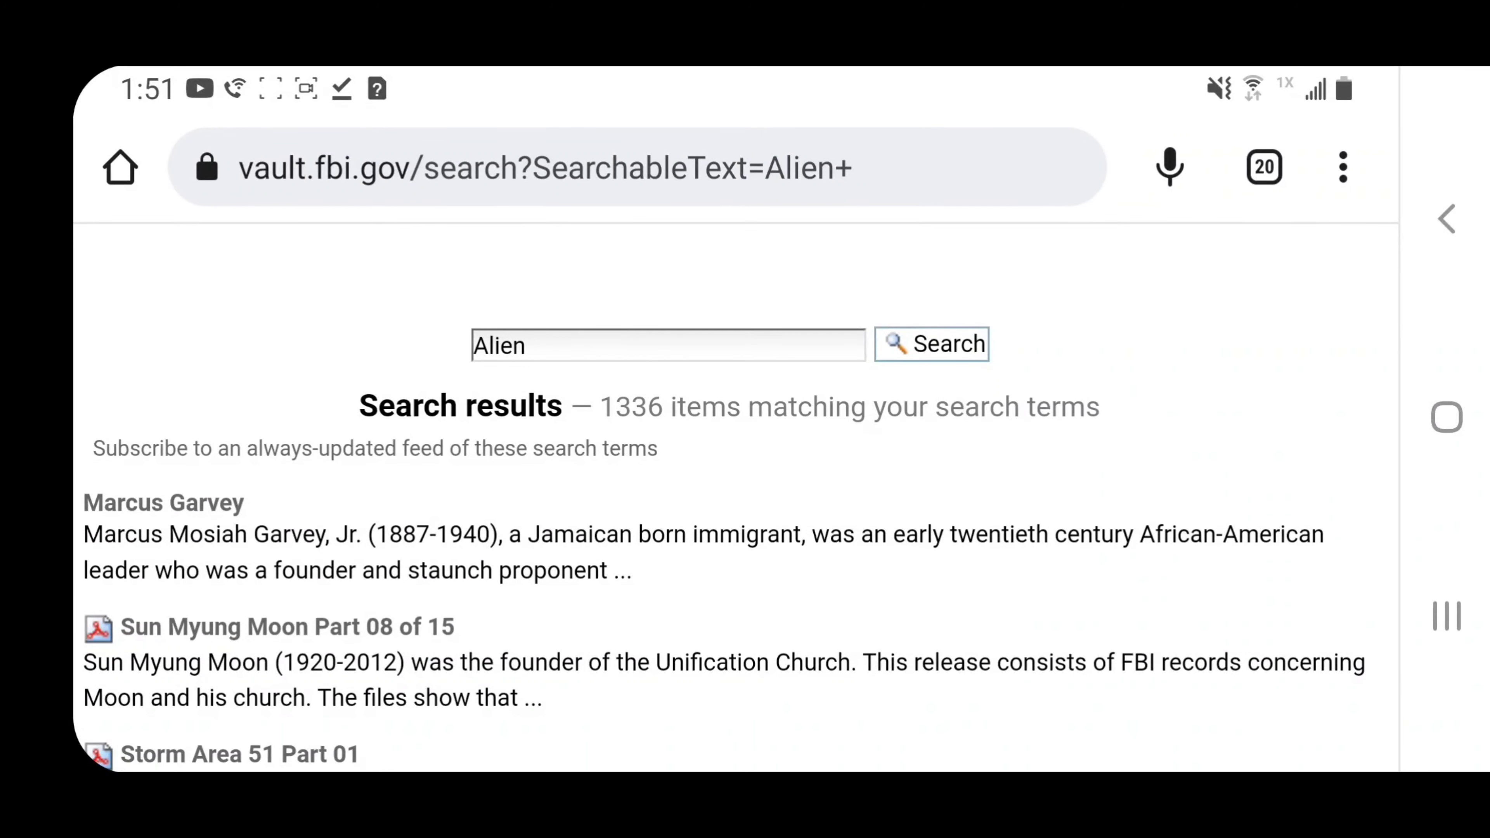
{"action": "scroll", "scroll_direction": "down", "scroll_amount": 3}
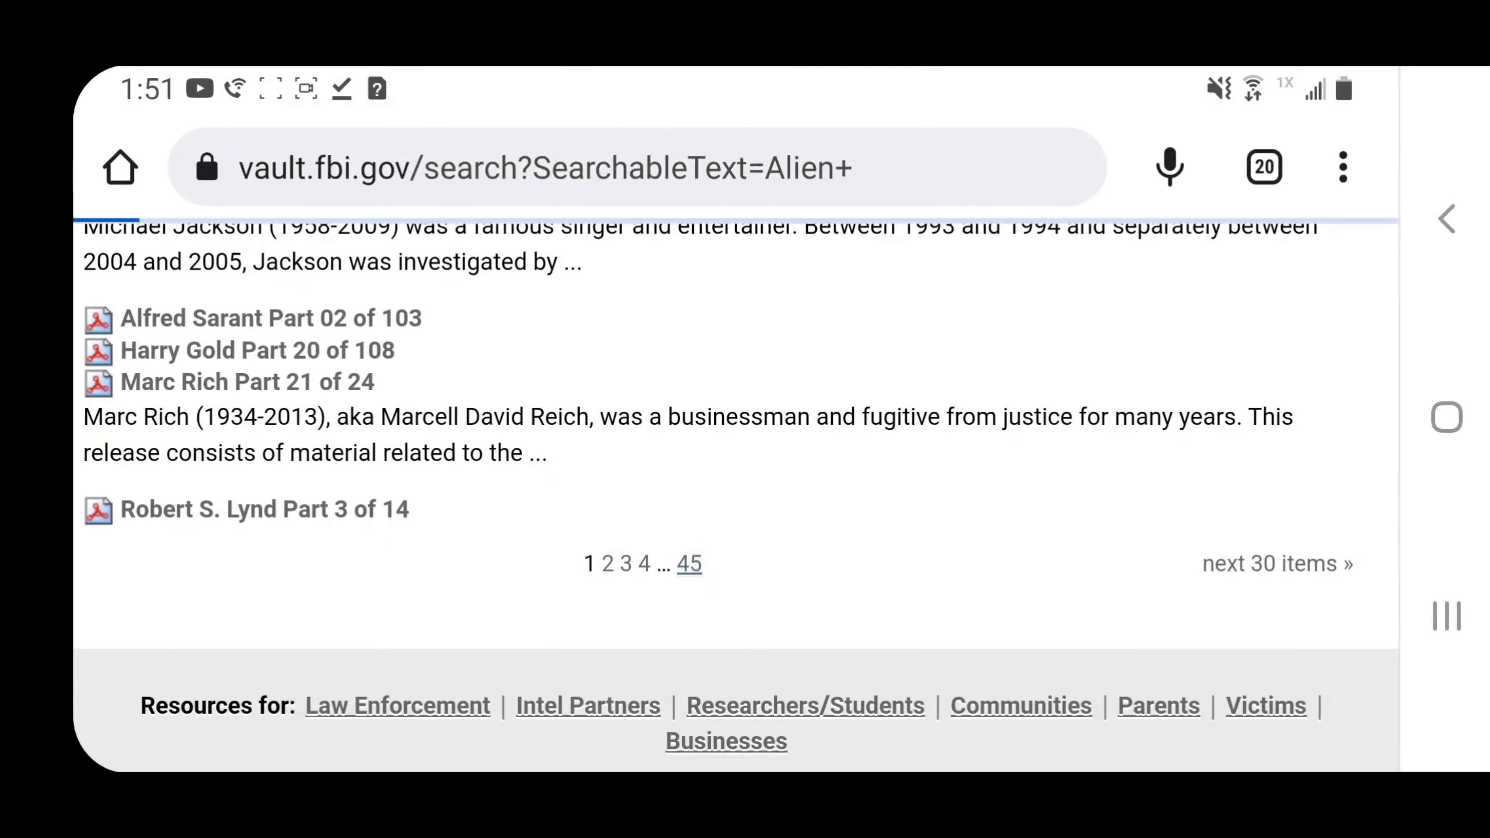
Jump to the last results page (45), scroll it, and clear the search box for a new term
{"action": "left_click", "coordinate": [689, 563]}
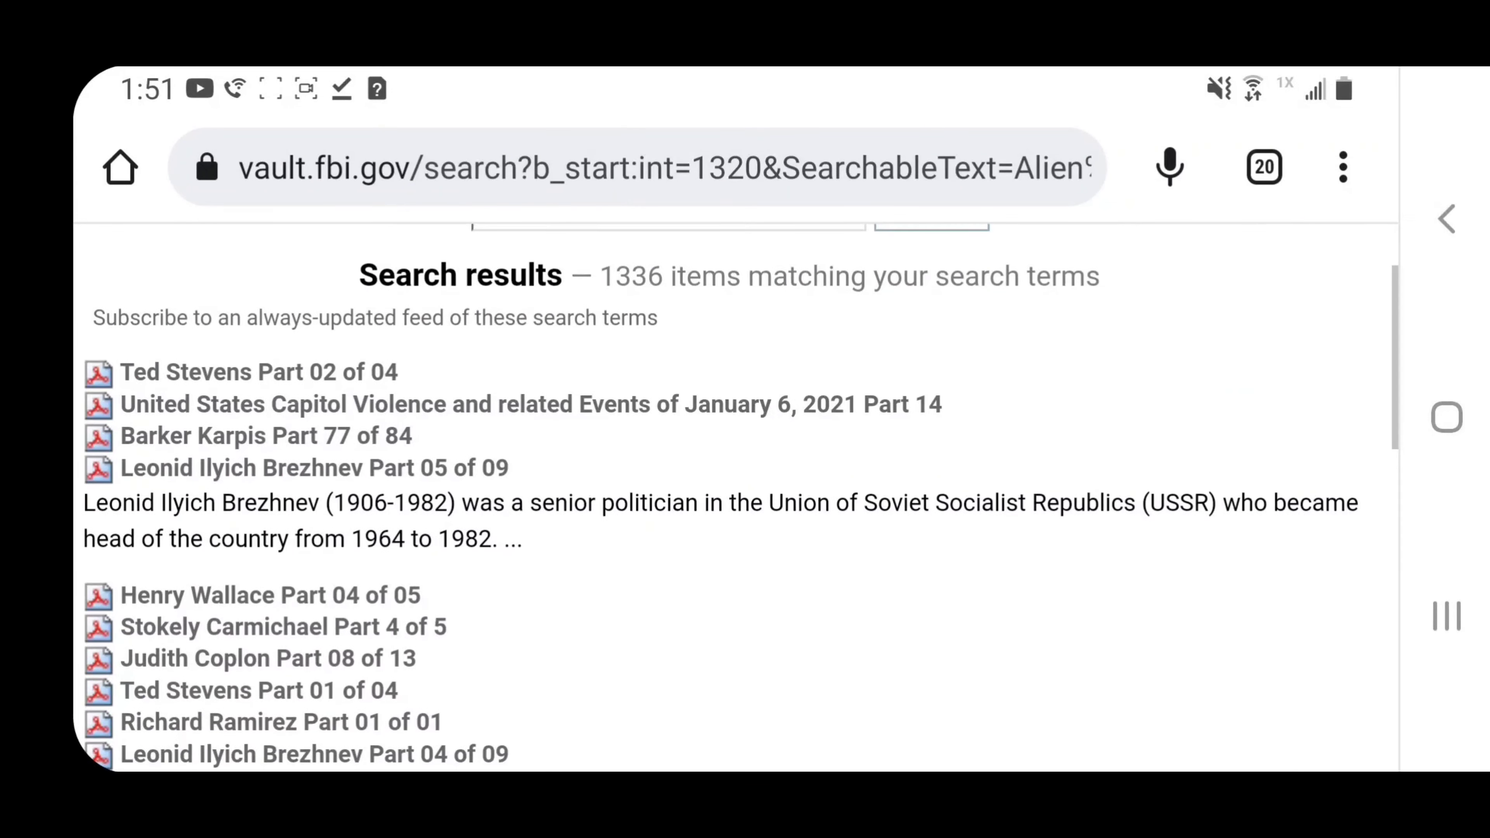
{"action": "scroll", "scroll_direction": "down", "scroll_amount": 3}
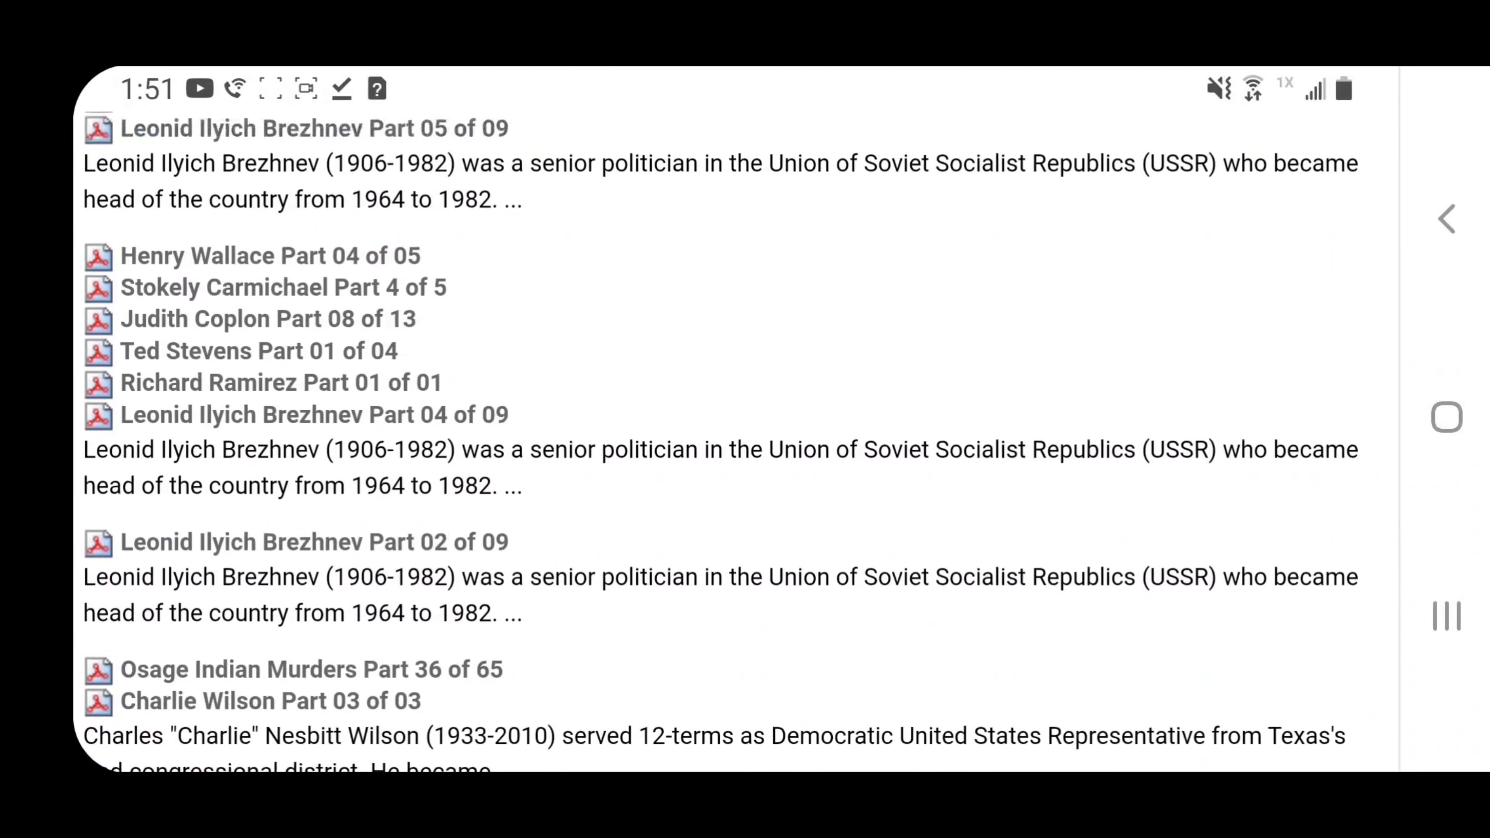
{"action": "scroll", "scroll_direction": "down", "scroll_amount": 3}
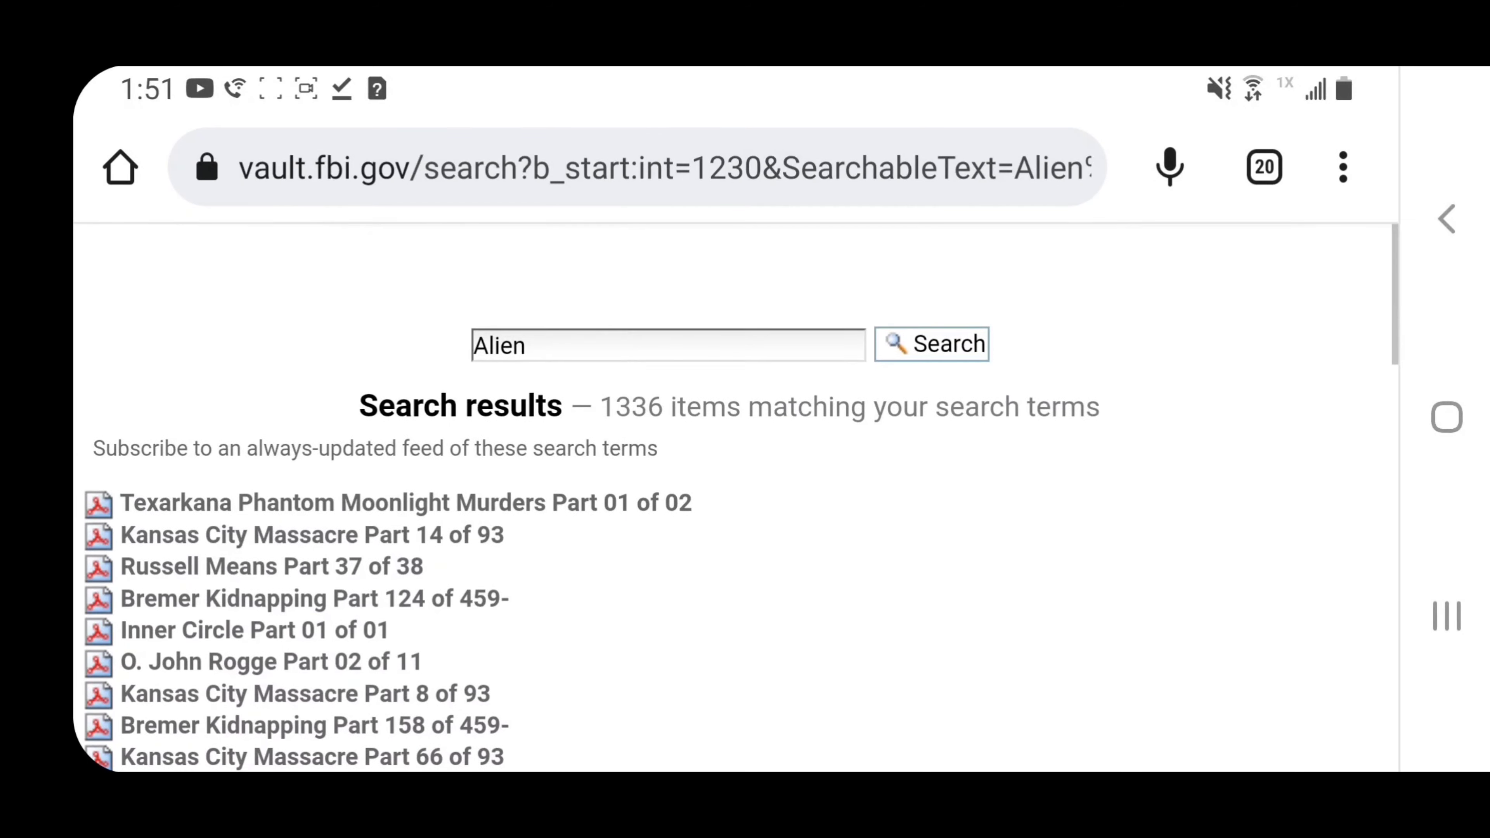
{"action": "left_click", "coordinate": [667, 344]}
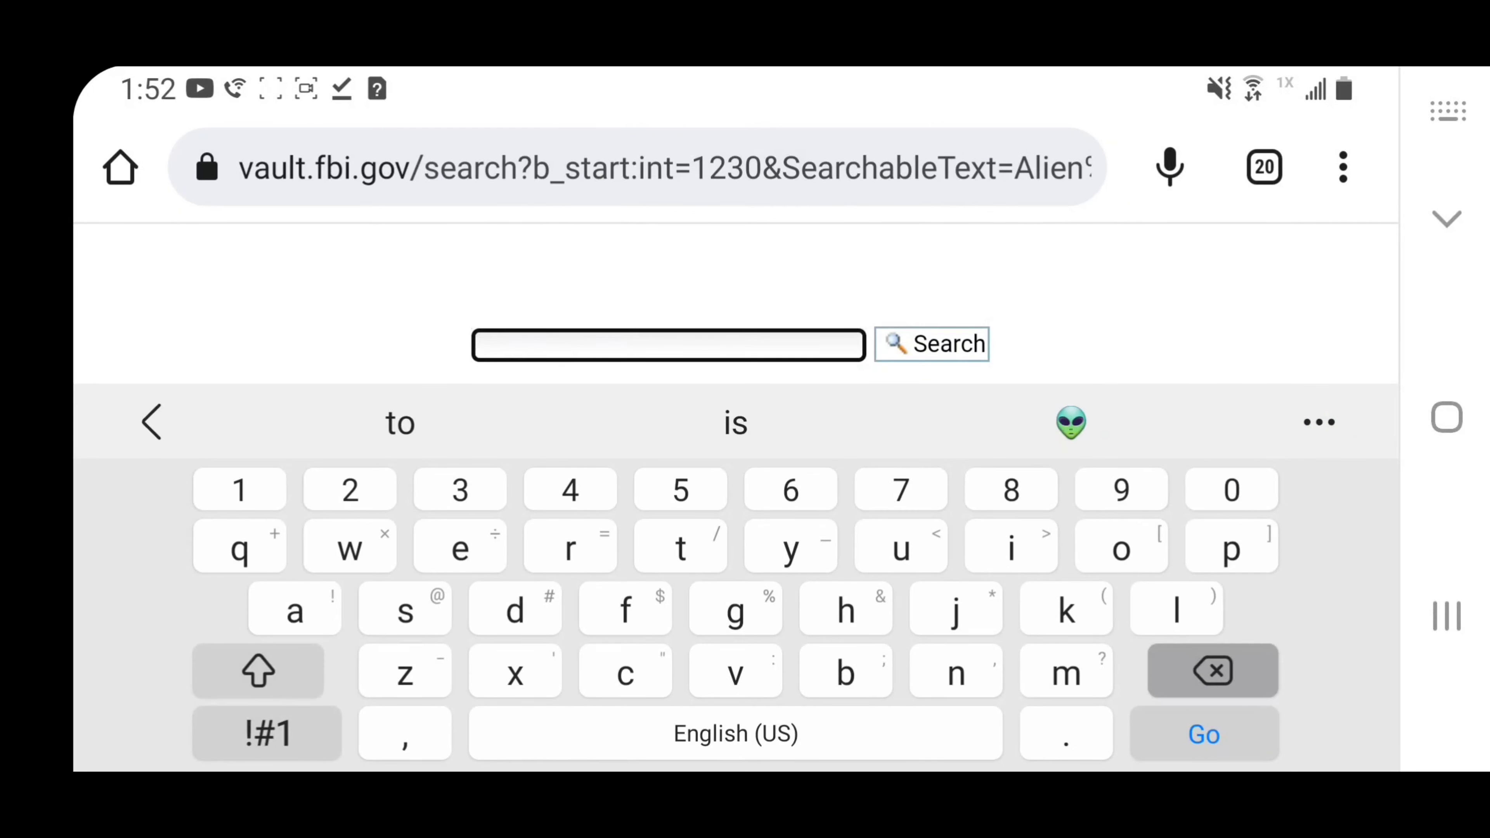
Search for 'Ufo crash' and open UFO Part 8 of 16 from the nine matching items
{"action": "type", "text": "Ufo c"}
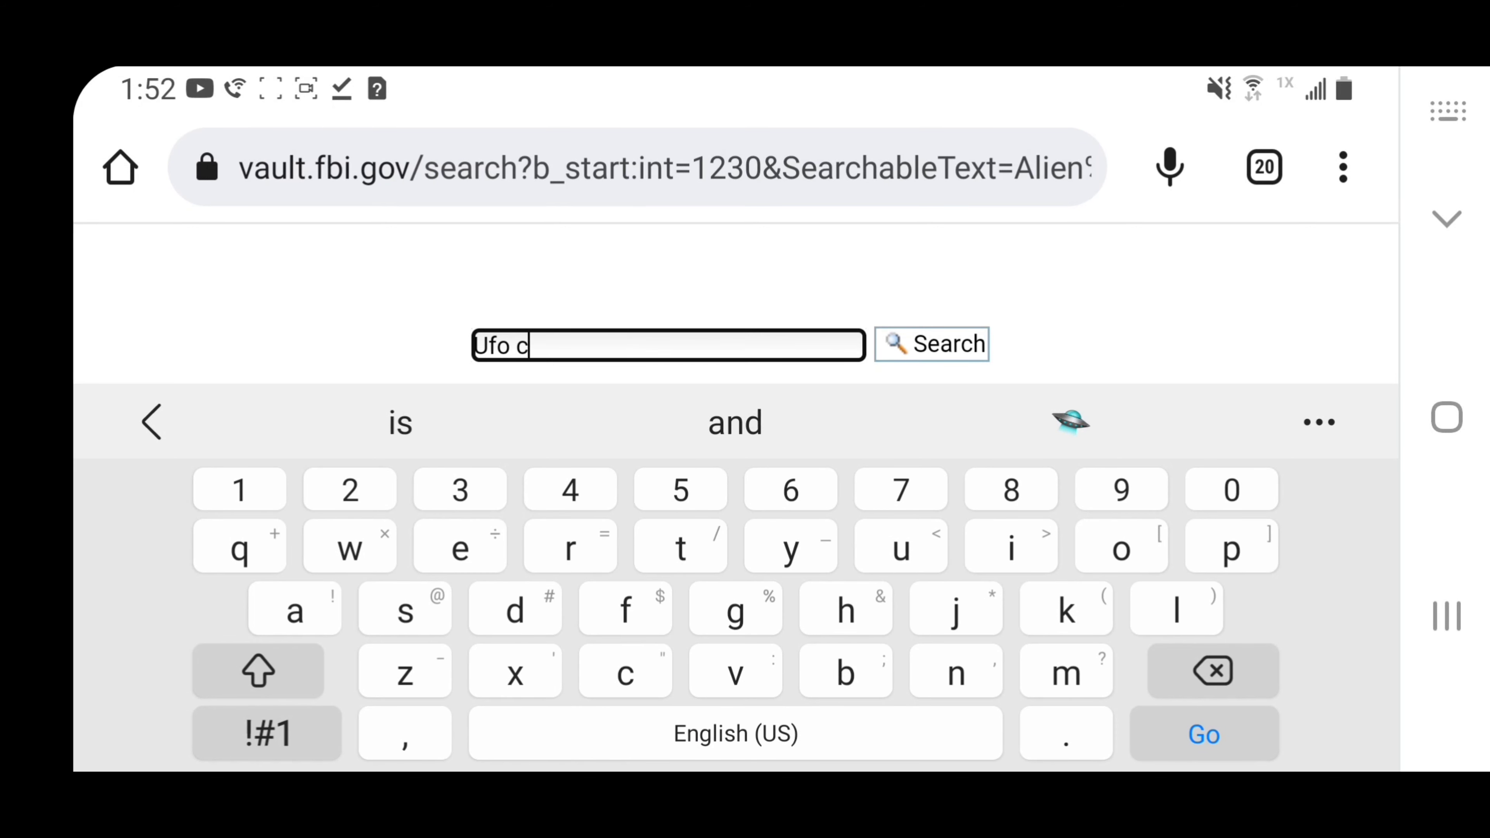
{"action": "type", "text": "rSh"}
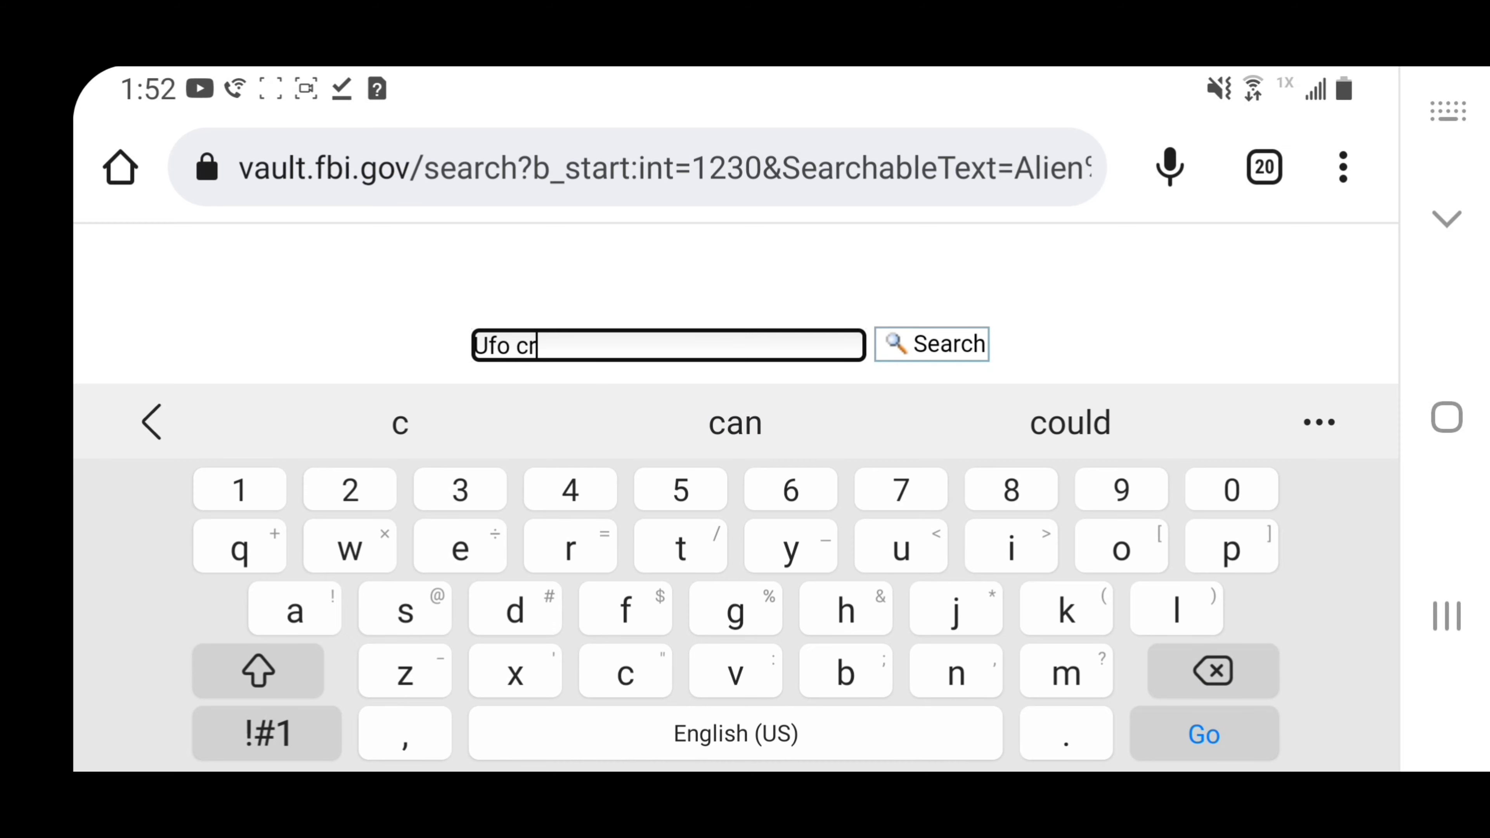
{"action": "type", "text": "ash"}
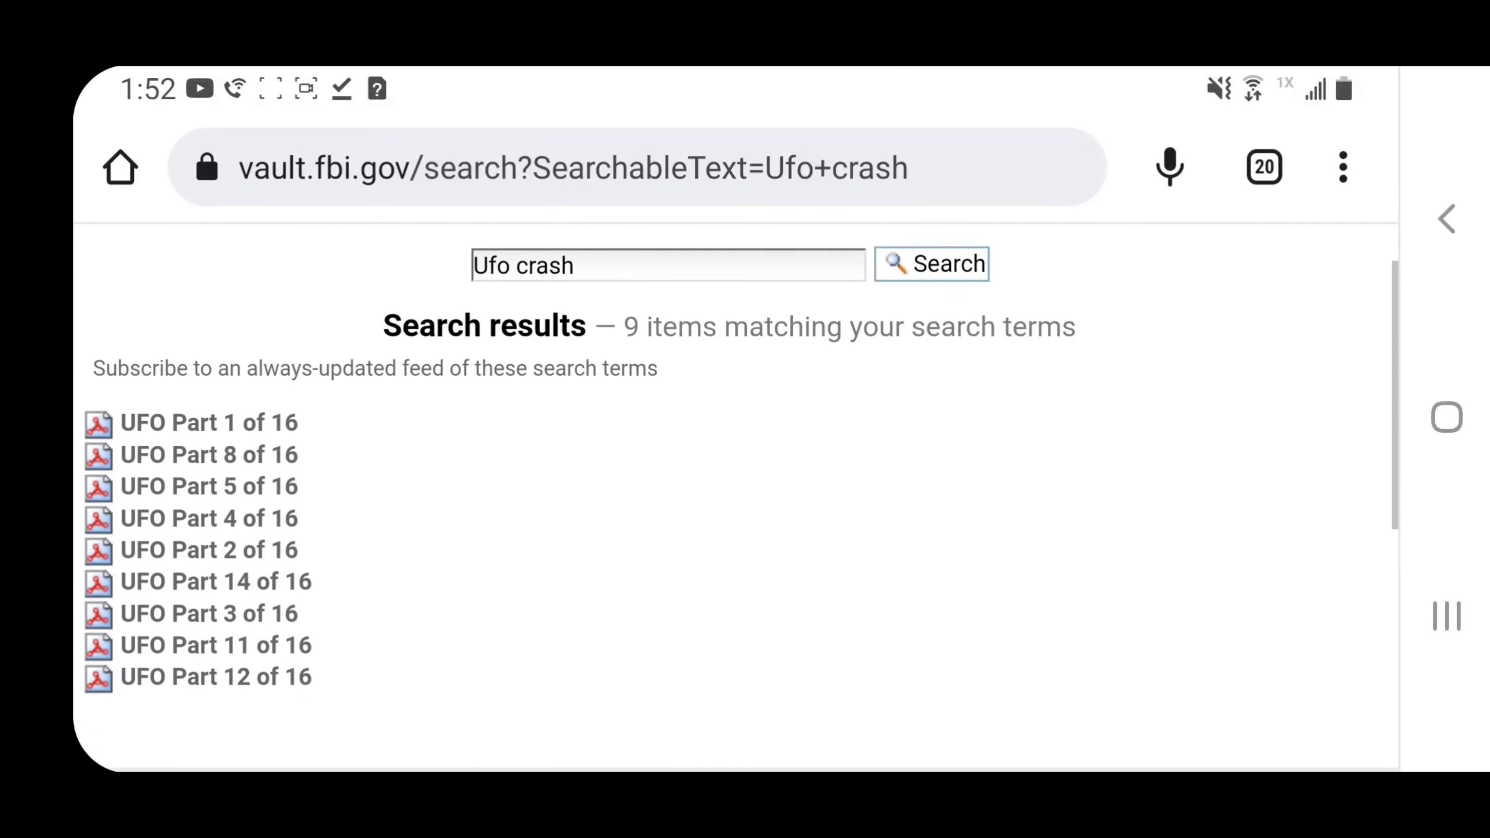
{"action": "scroll", "scroll_direction": "down", "scroll_amount": 3}
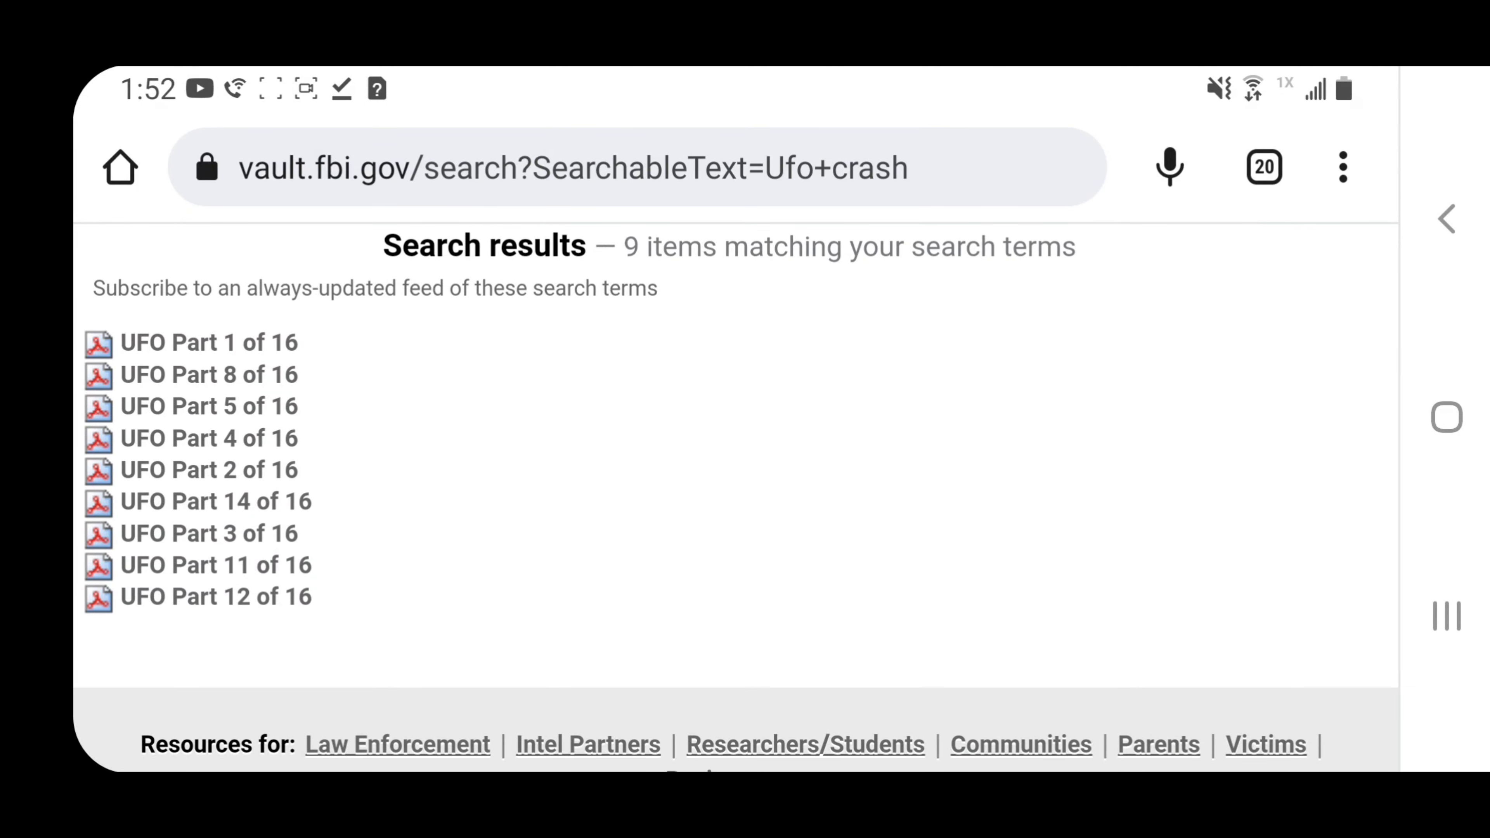
{"action": "left_click", "coordinate": [209, 373]}
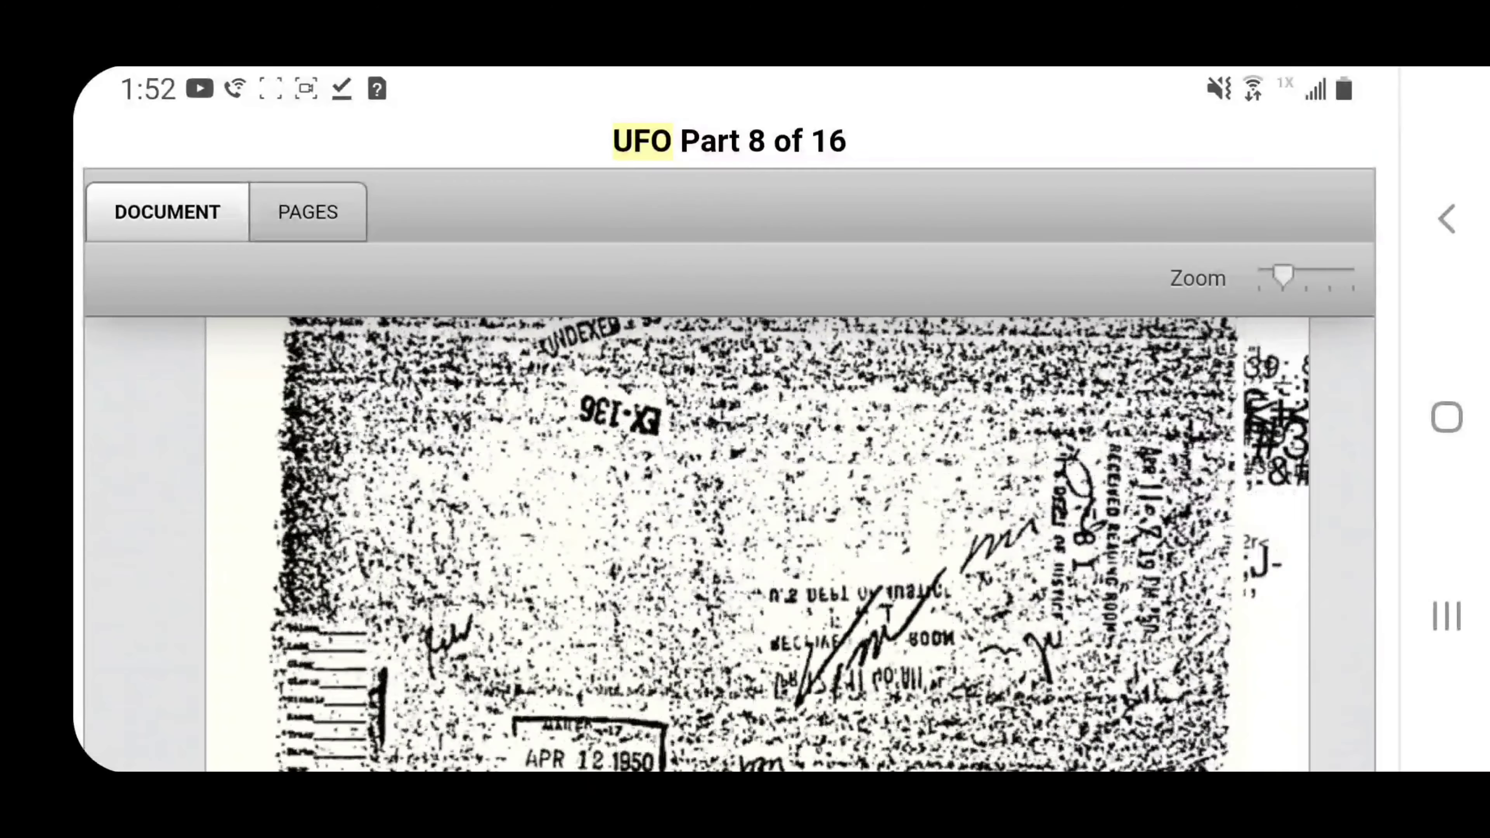
Survey UFO Part 8's page thumbnails, then return to the document view and scroll its opening pages
{"action": "scroll", "scroll_direction": "down", "scroll_amount": 3}
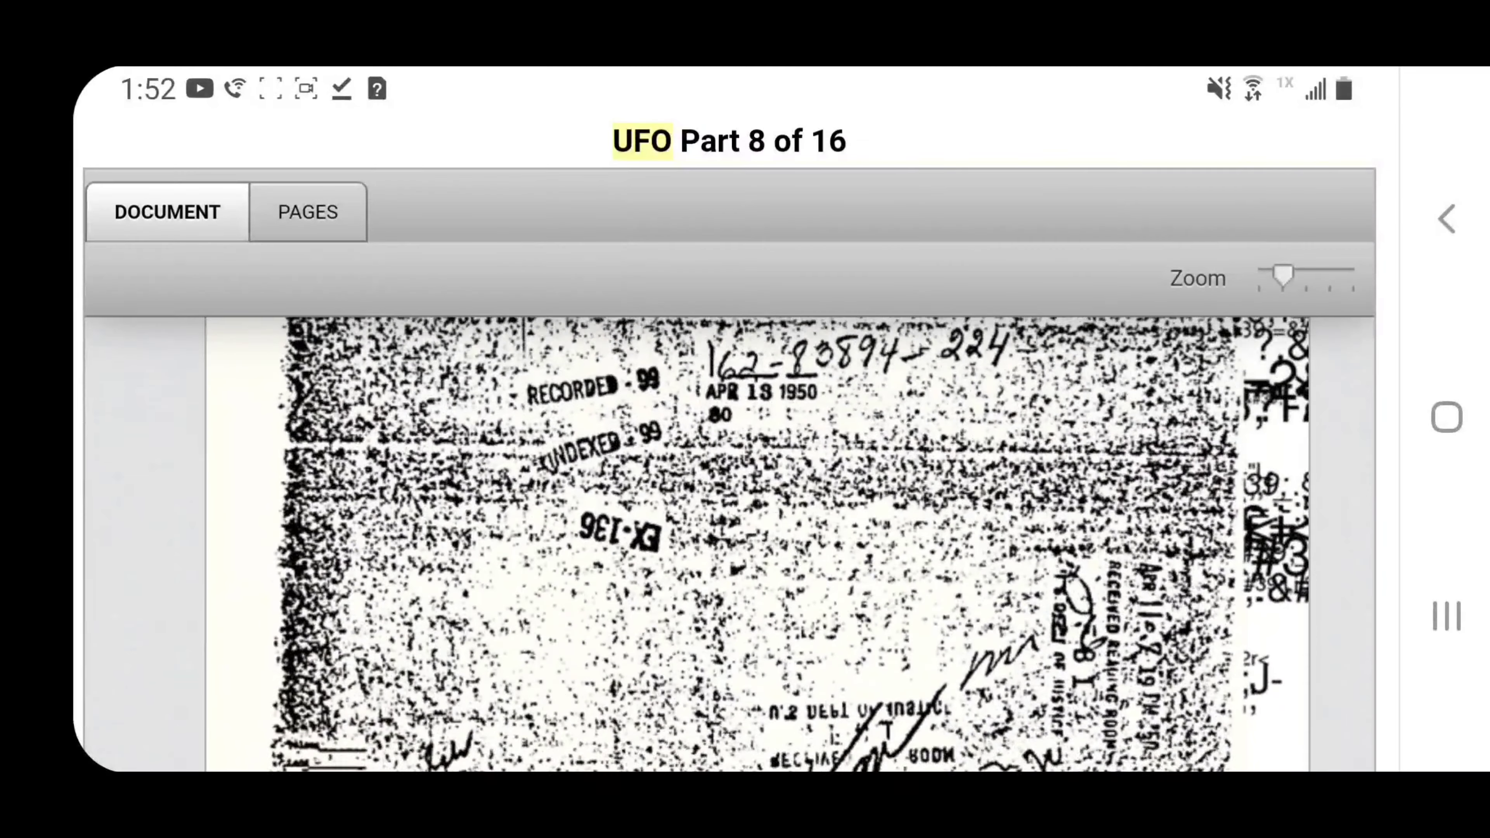
{"action": "left_click", "coordinate": [308, 211]}
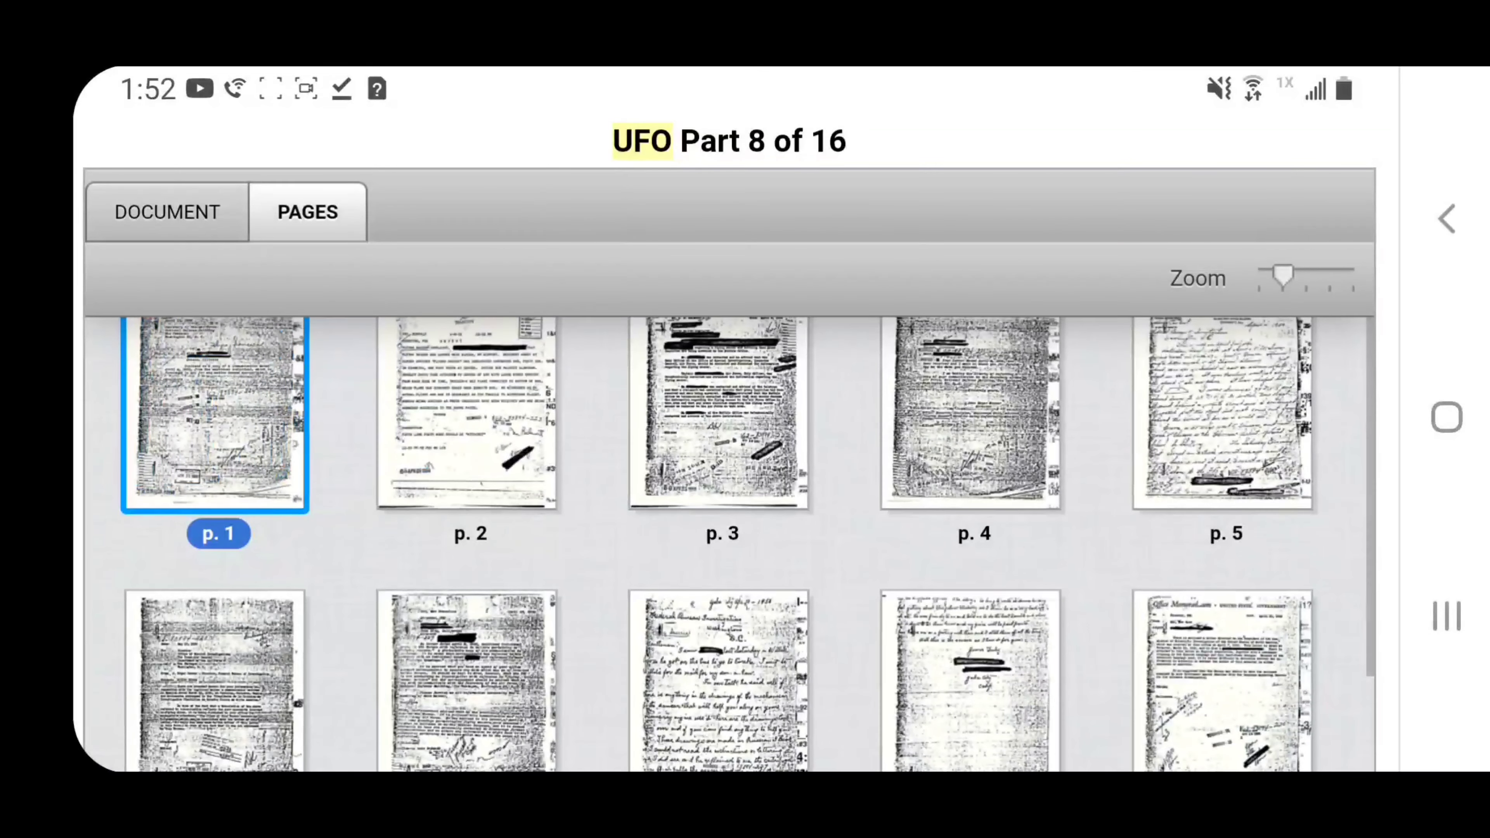
{"action": "scroll", "scroll_direction": "down", "scroll_amount": 3}
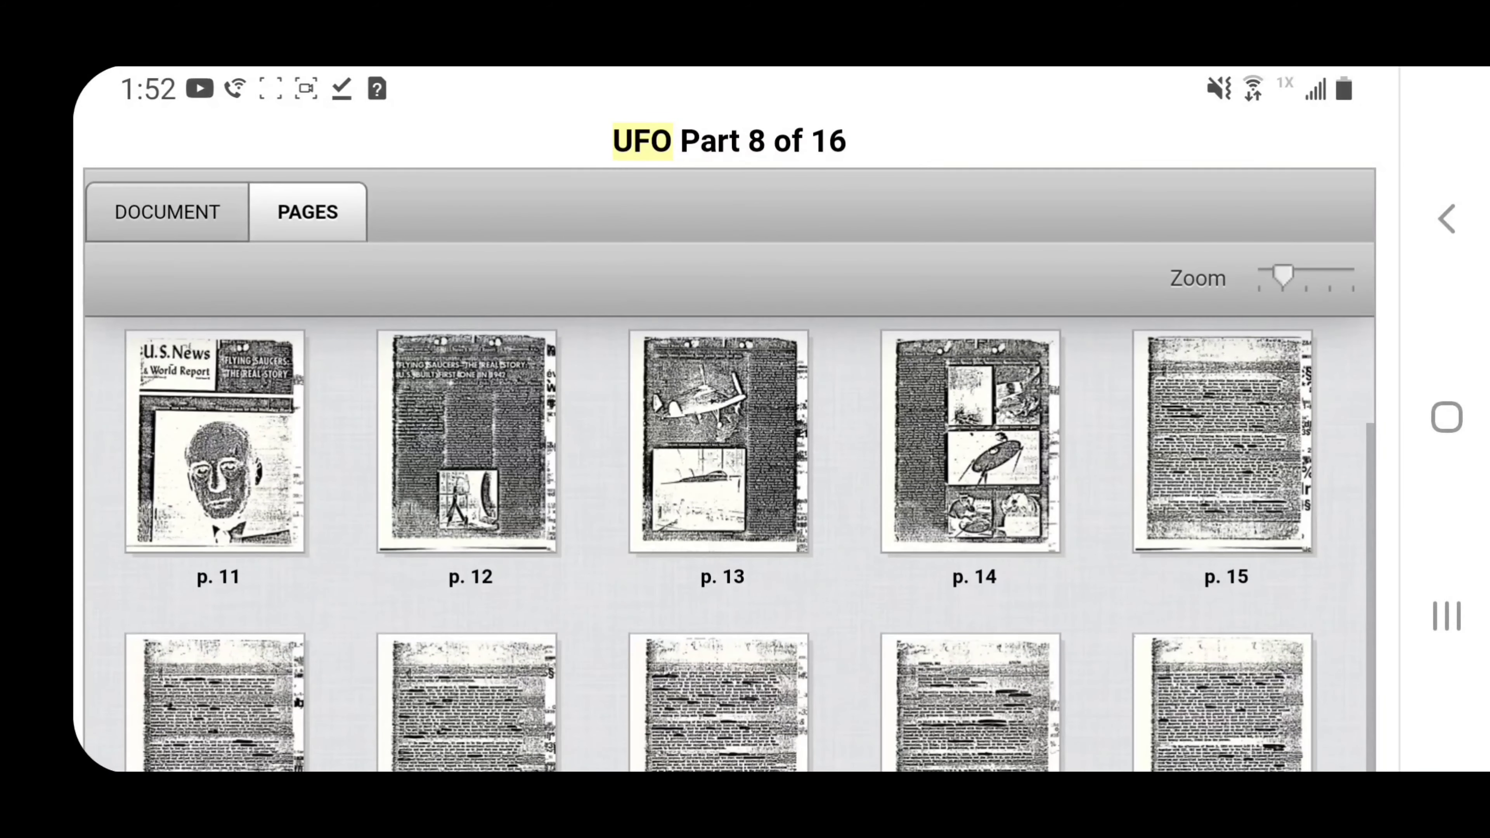
{"action": "left_click", "coordinate": [166, 211]}
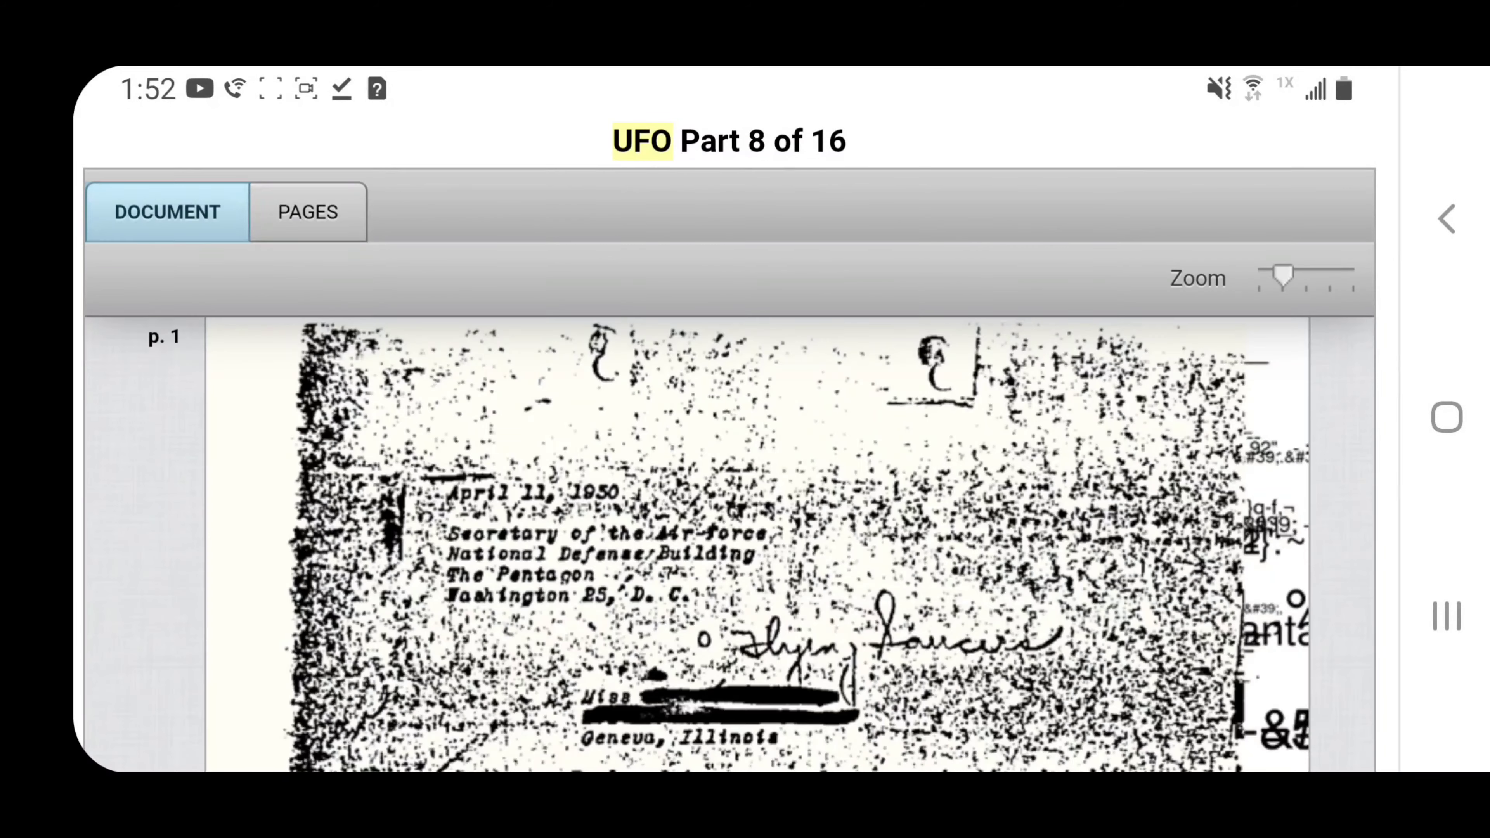
{"action": "scroll", "scroll_direction": "down", "scroll_amount": 3}
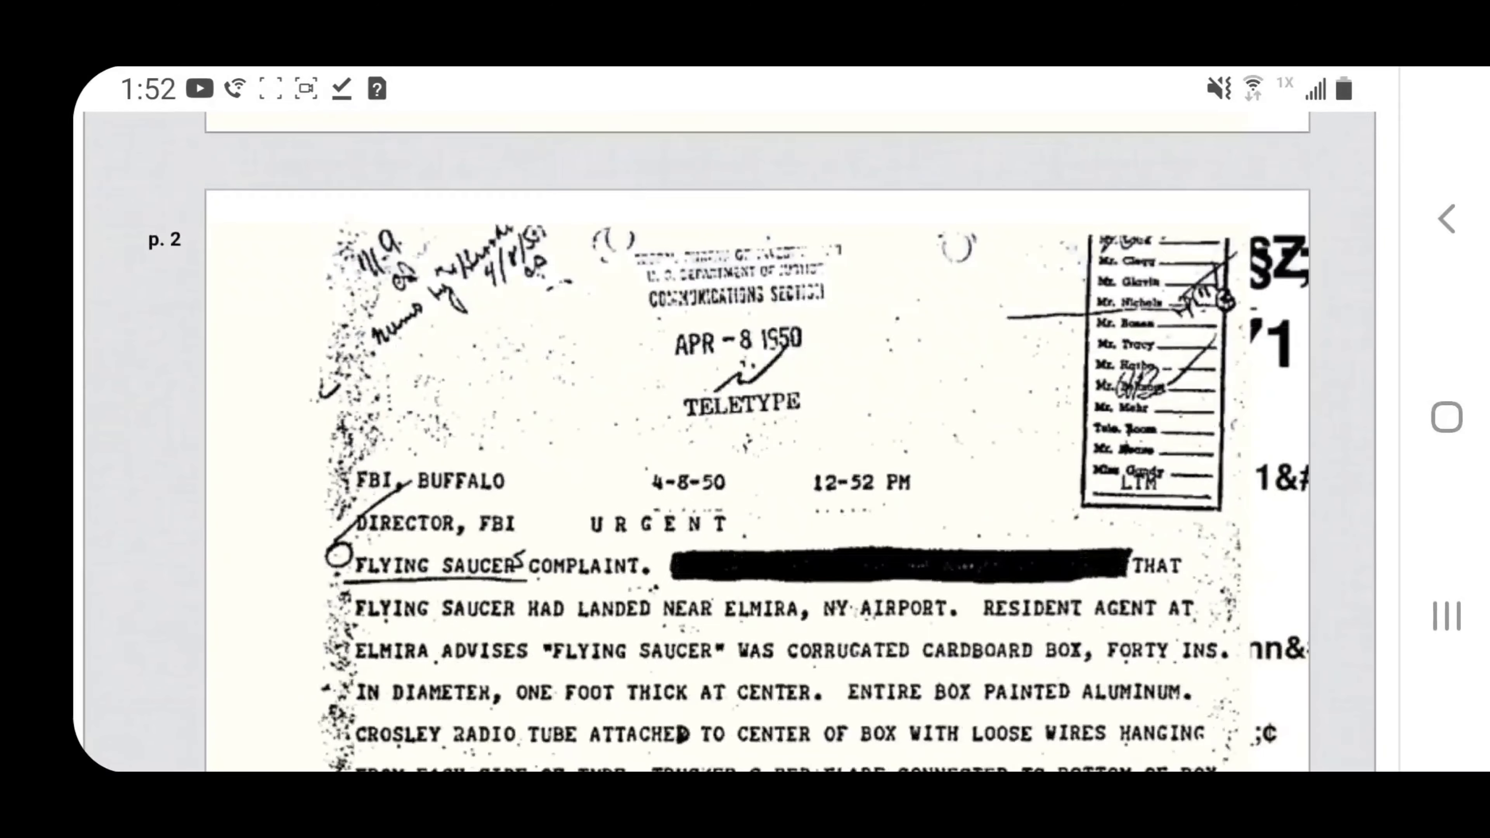
{"action": "scroll", "scroll_direction": "down", "scroll_amount": 3}
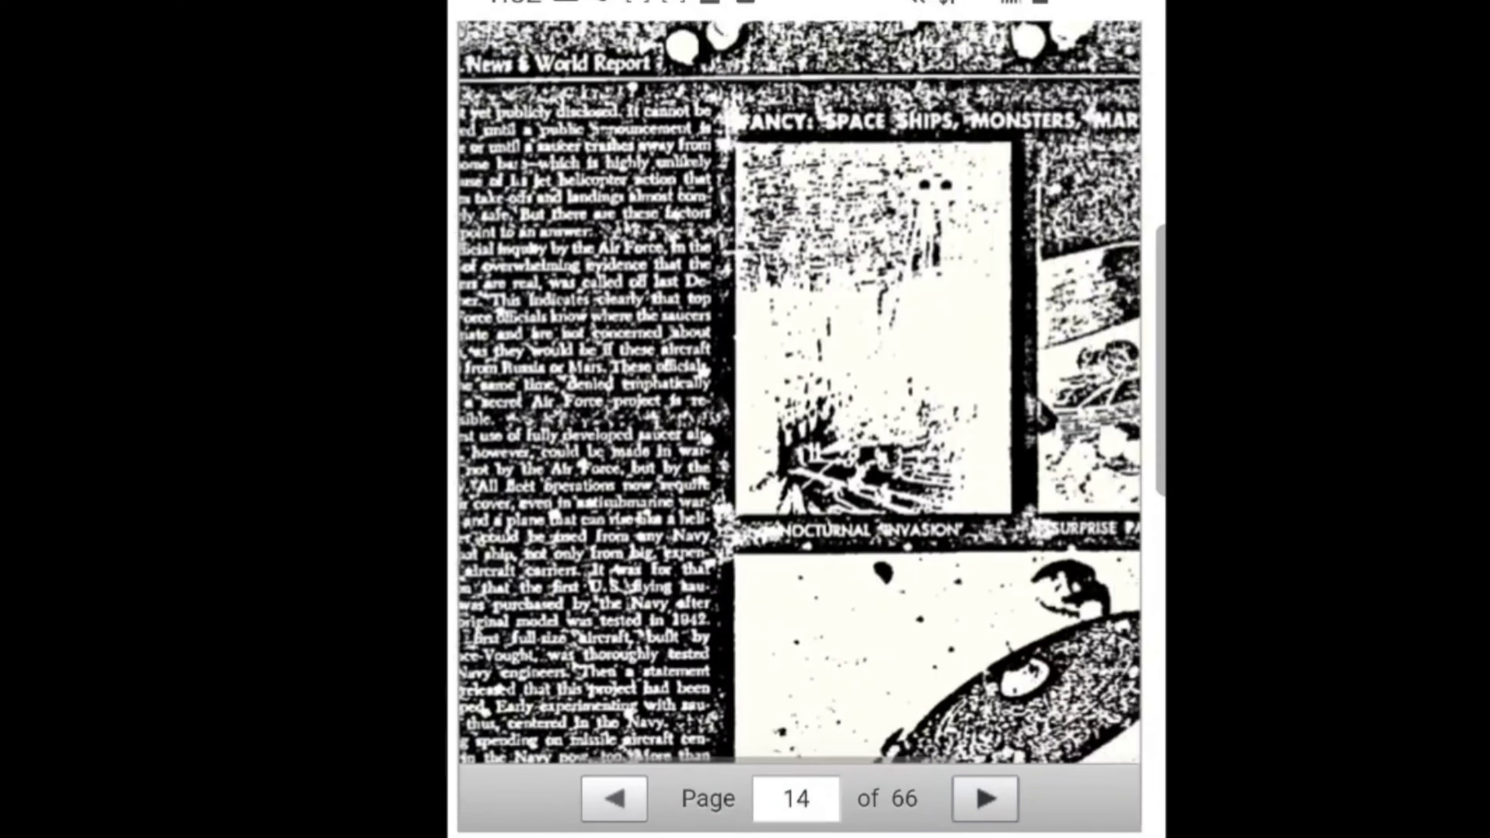
Scroll through page 14's flying saucer illustrations, then step back to page 13's design article
{"action": "scroll", "scroll_direction": "down", "scroll_amount": 3}
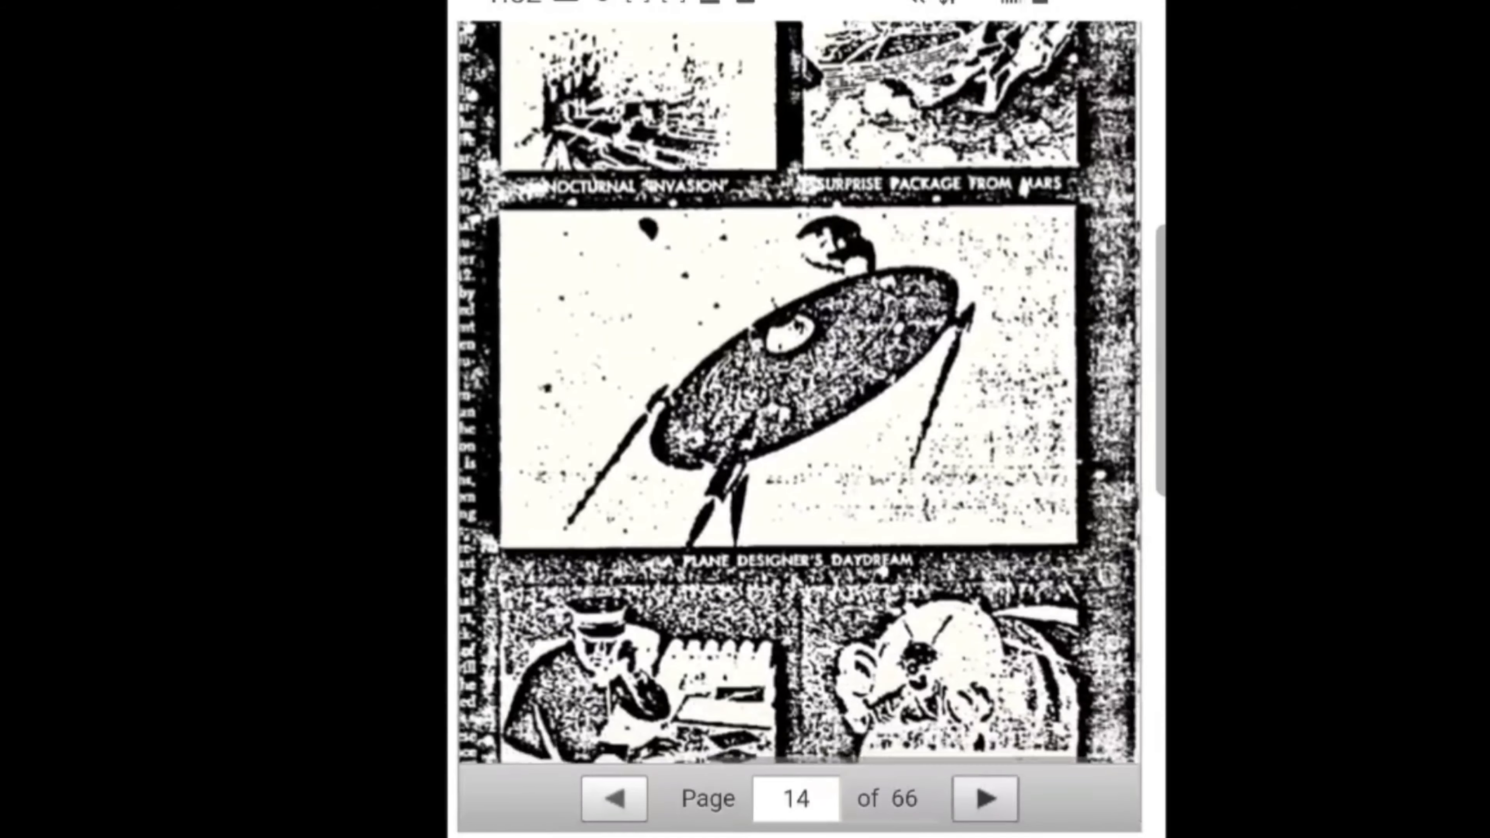
{"action": "scroll", "scroll_direction": "down", "scroll_amount": 3}
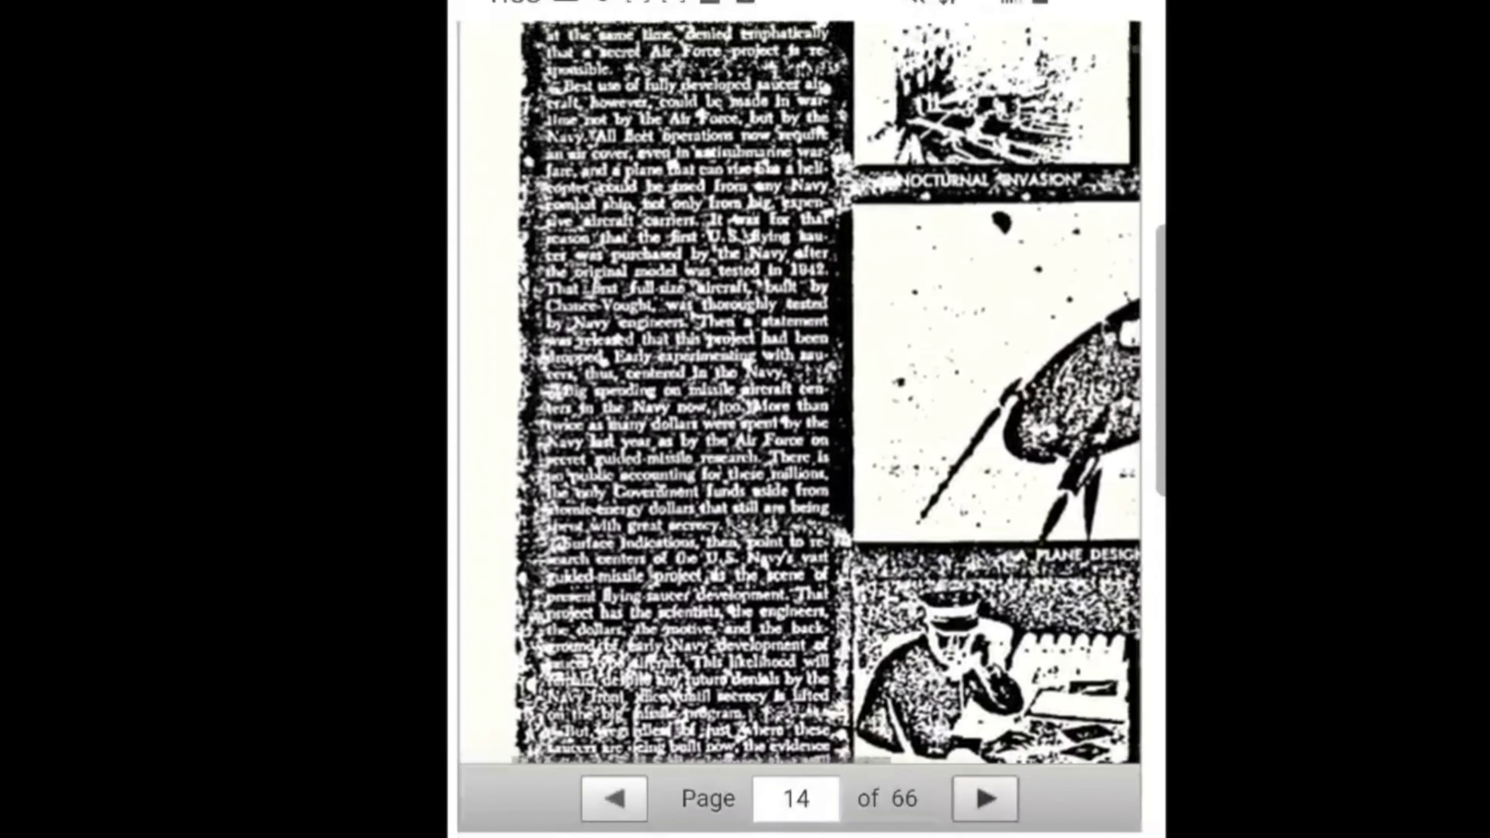
{"action": "left_click", "coordinate": [613, 799]}
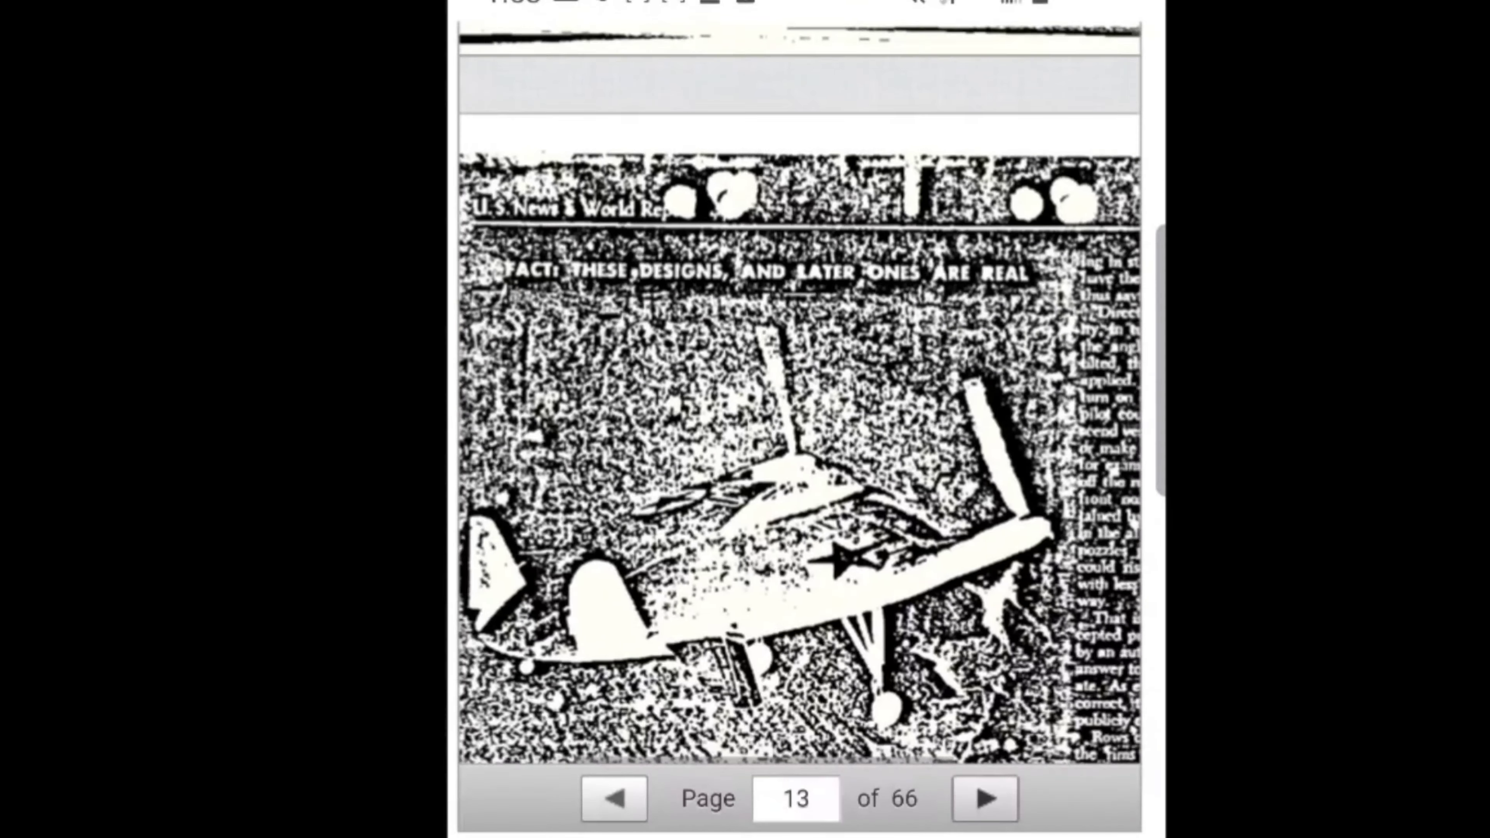
{"action": "scroll", "scroll_direction": "down", "scroll_amount": 3}
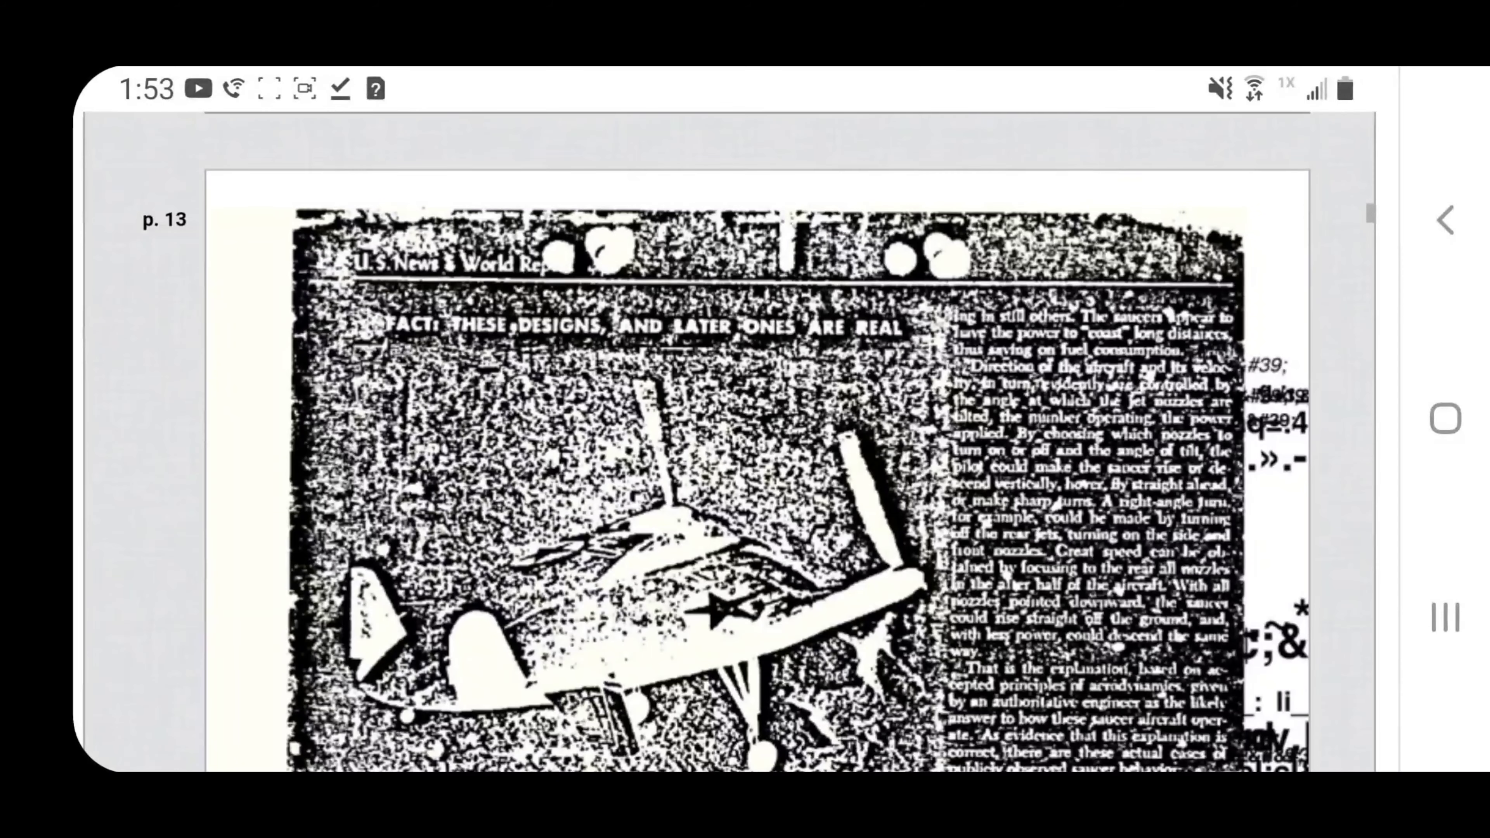
Scroll down through page 13's saucer design article into page 14's 'Surprise Package From Mars' illustrations
{"action": "scroll", "scroll_direction": "down", "scroll_amount": 3}
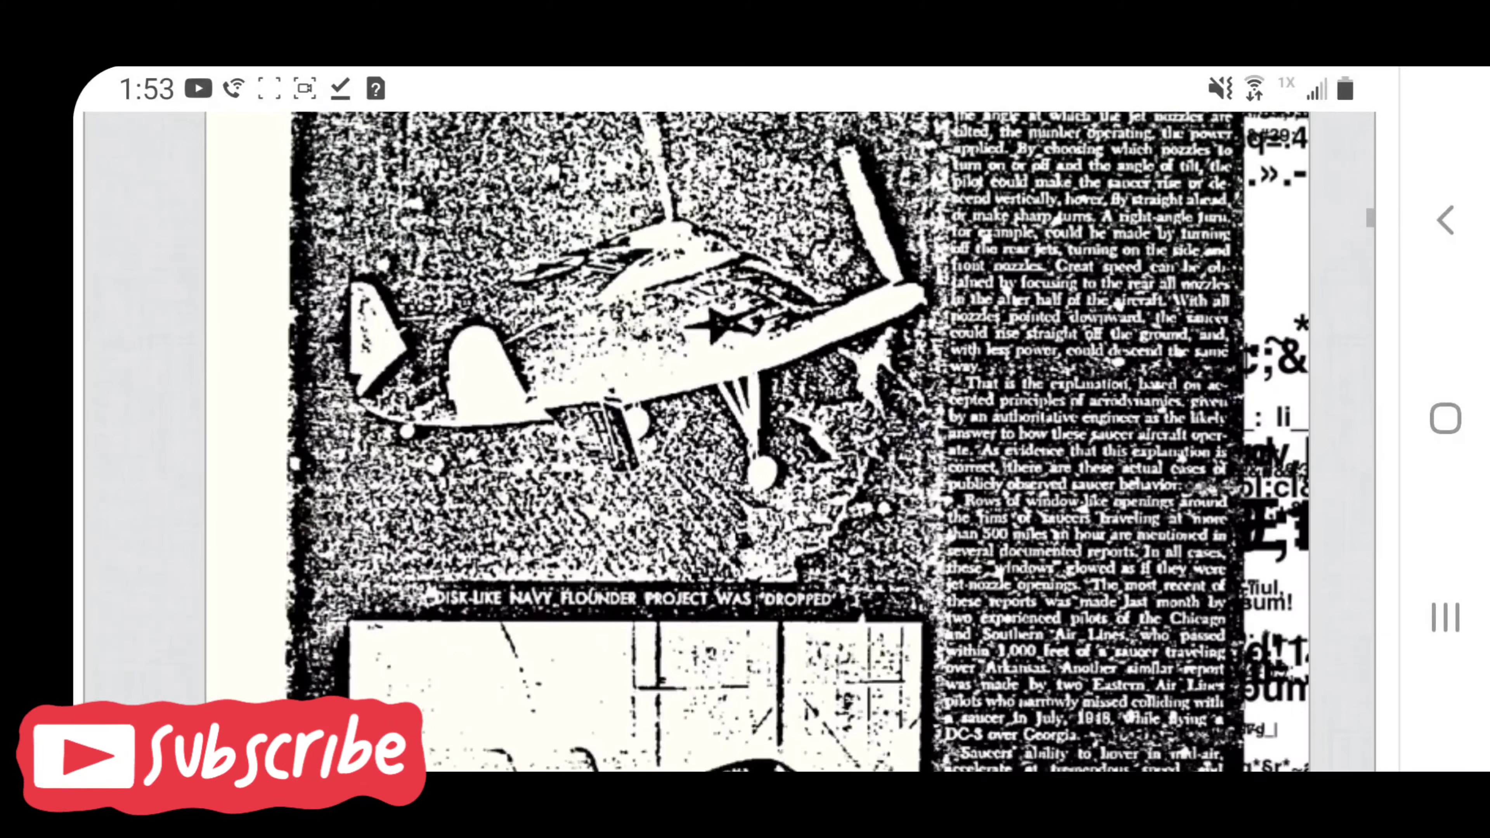
{"action": "scroll", "scroll_direction": "down", "scroll_amount": 3}
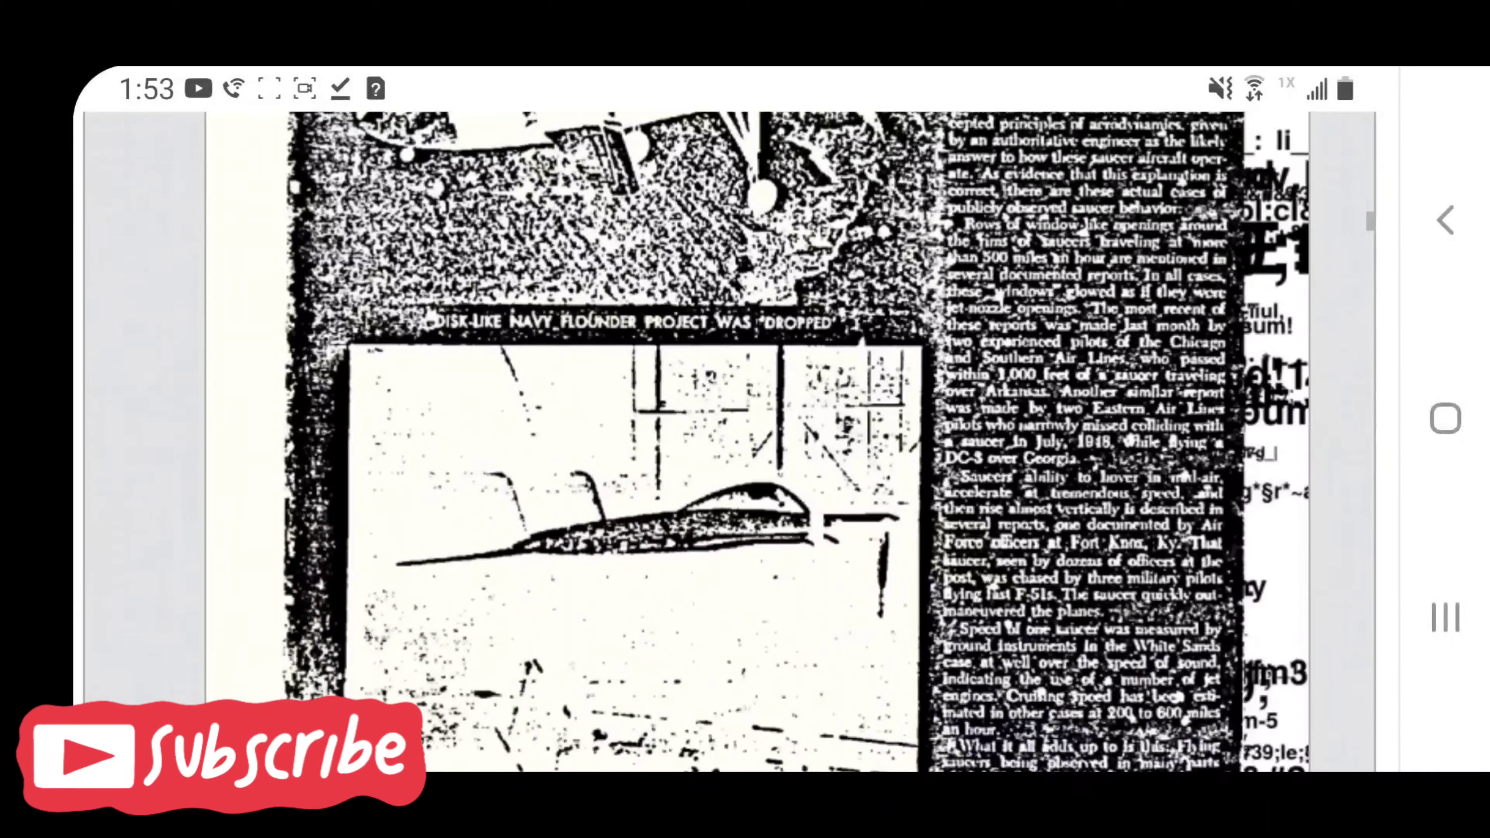
{"action": "scroll", "scroll_direction": "down", "scroll_amount": 3}
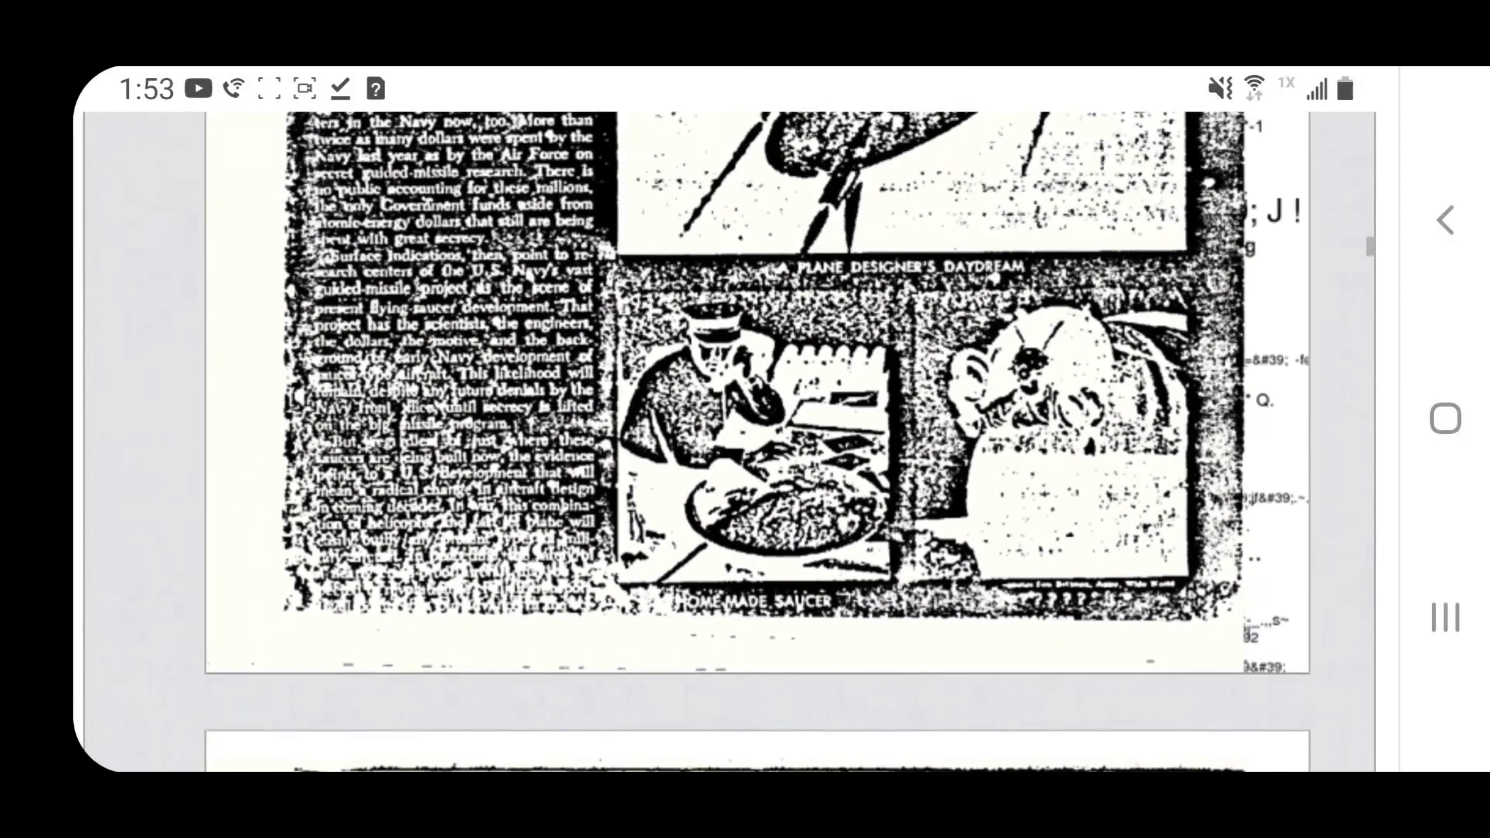
{"action": "scroll", "scroll_direction": "down", "scroll_amount": 3}
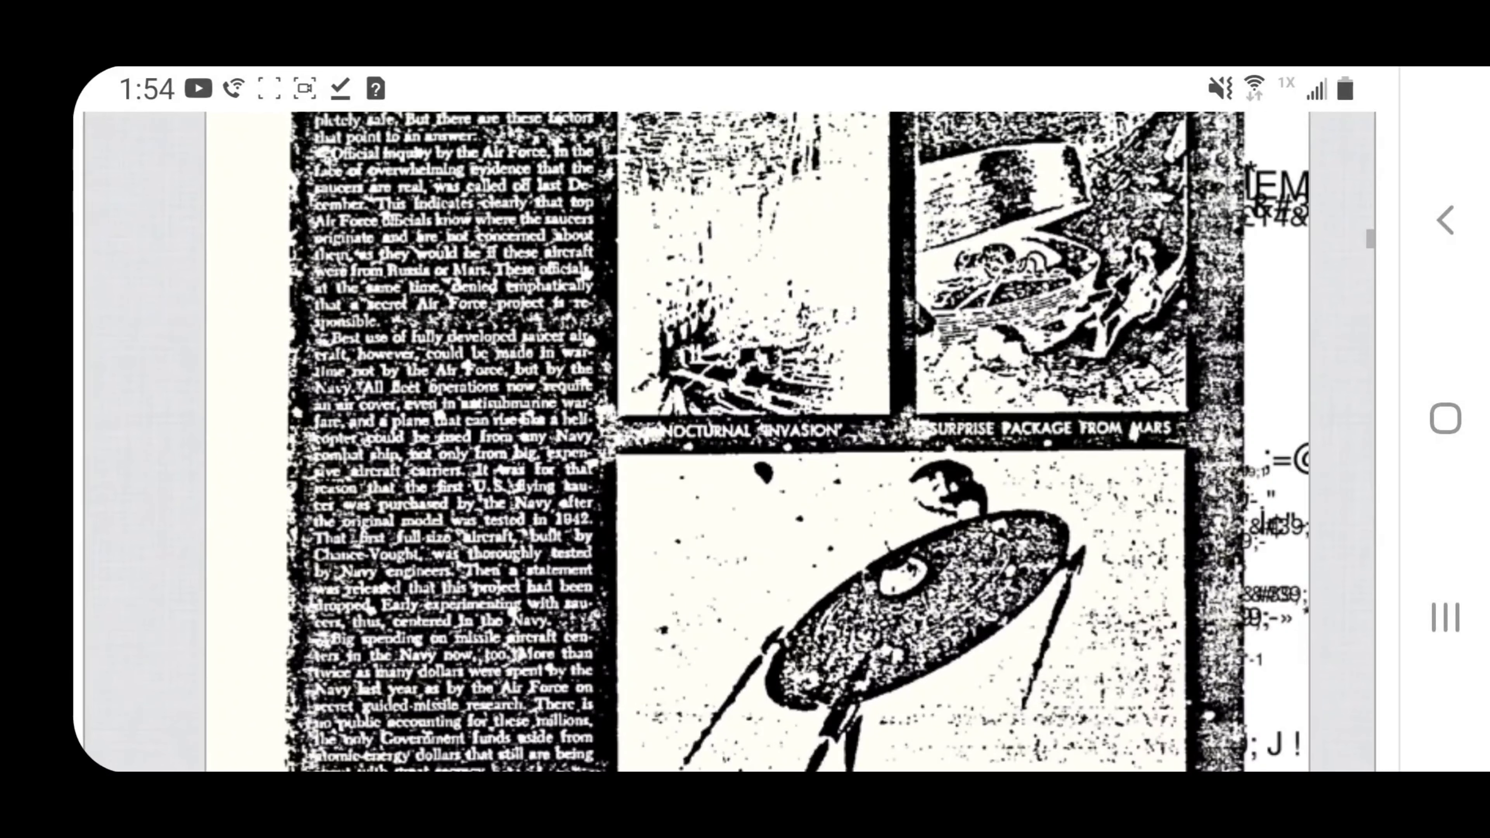